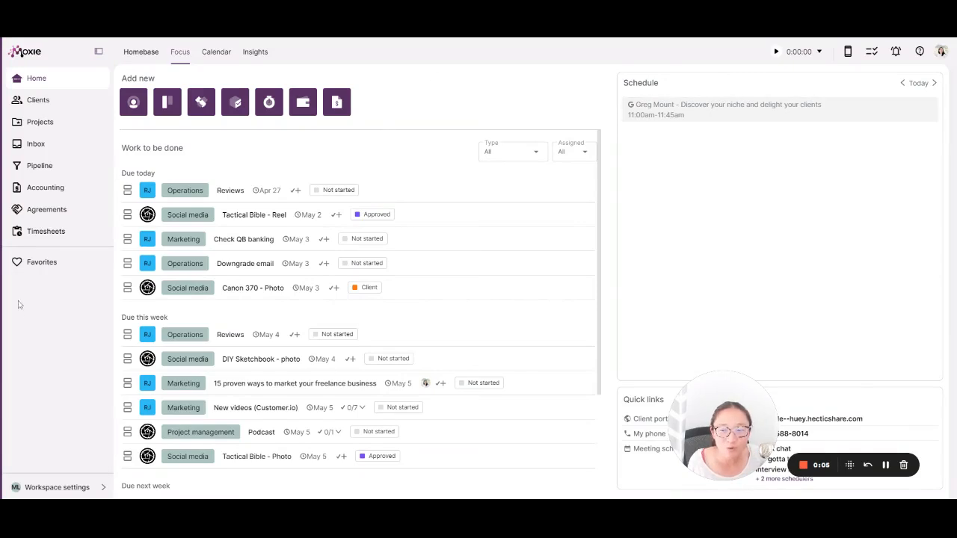
pyautogui.moveTo(901, 108)
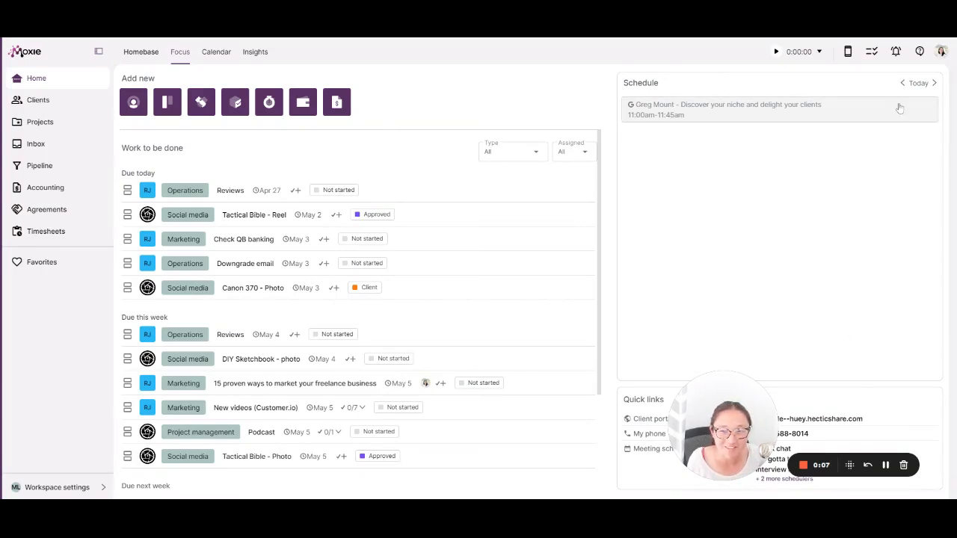
pyautogui.moveTo(61, 151)
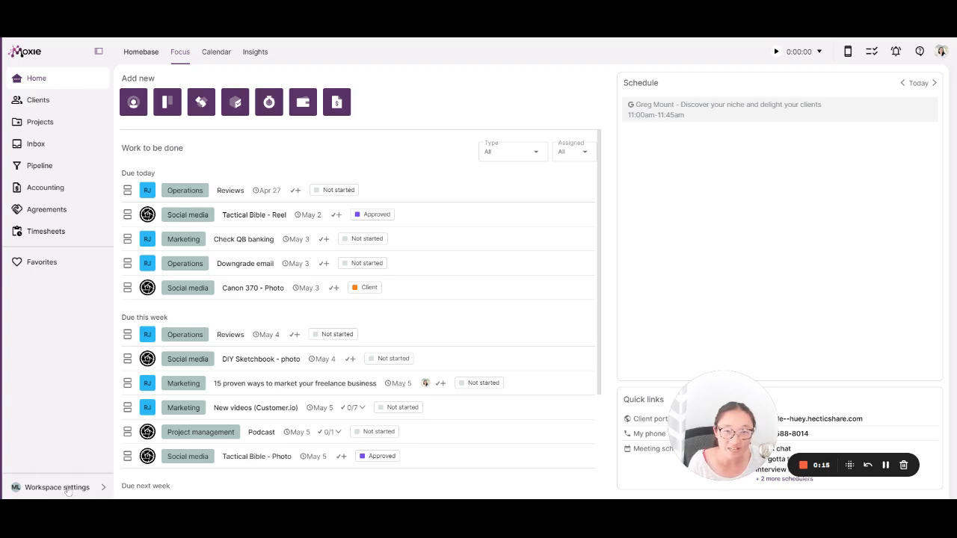
# - Review the workspace account and module settings, then close them
pyautogui.click(57, 488)
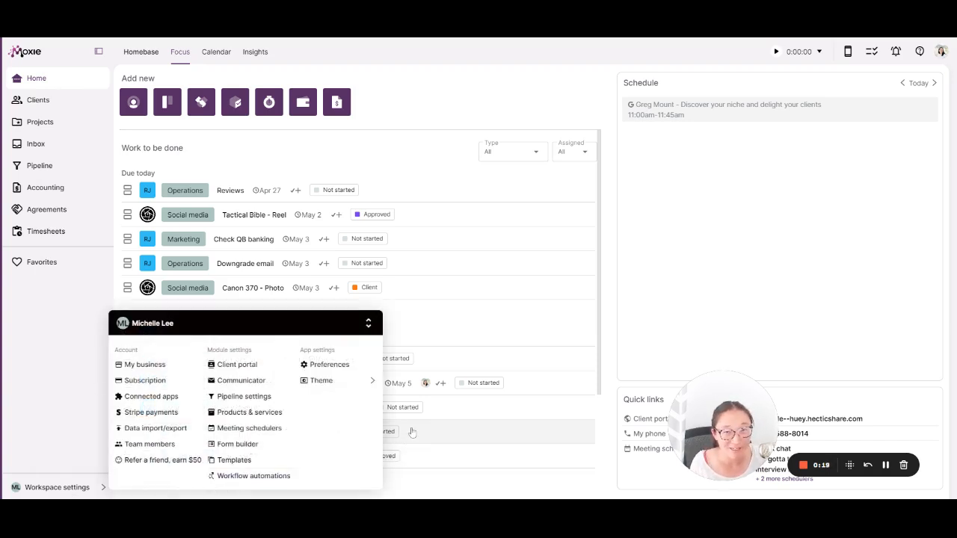
pyautogui.moveTo(171, 442)
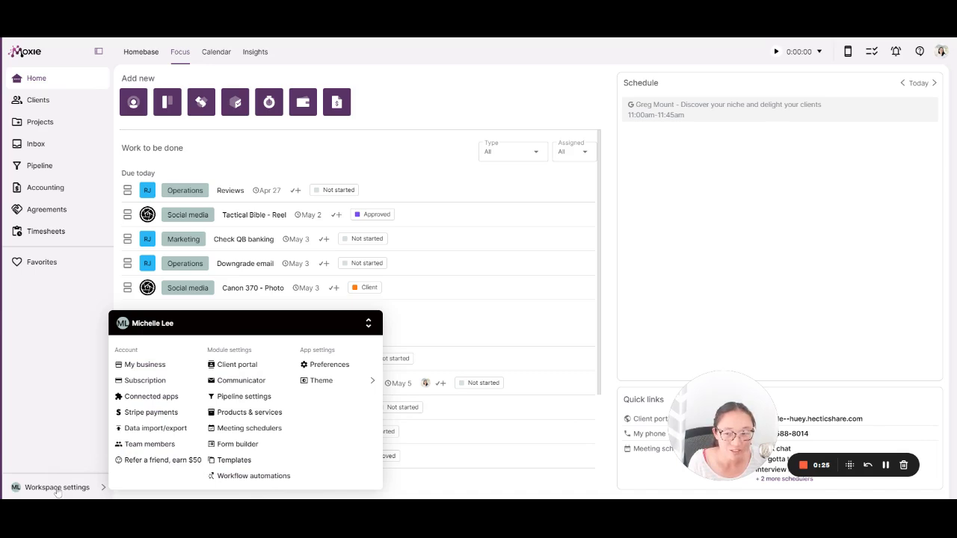
pyautogui.moveTo(375, 425)
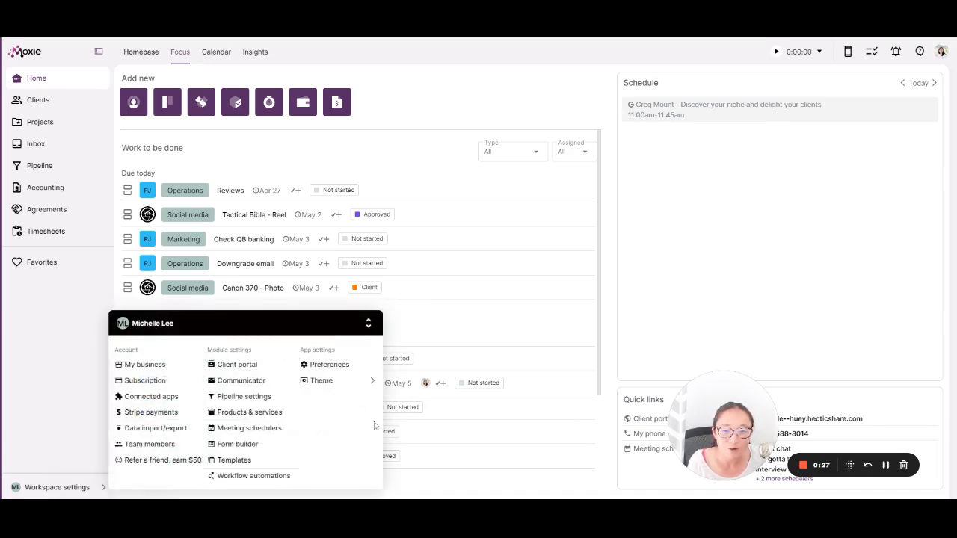
pyautogui.moveTo(377, 344)
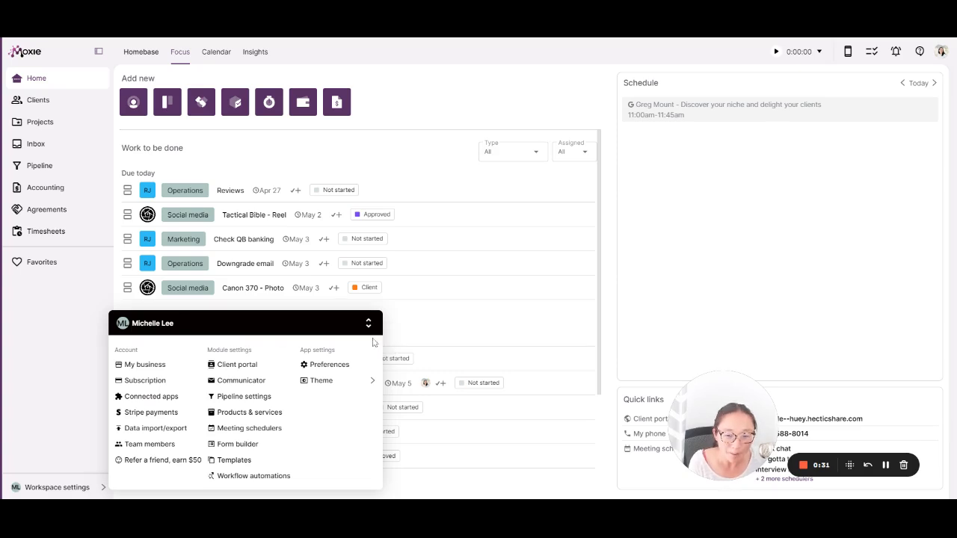
pyautogui.click(368, 323)
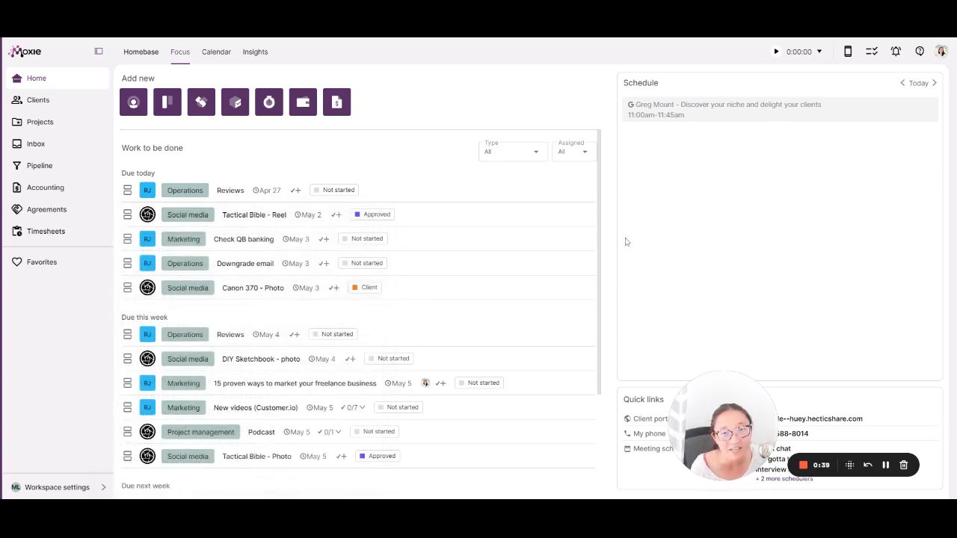
pyautogui.moveTo(606, 239)
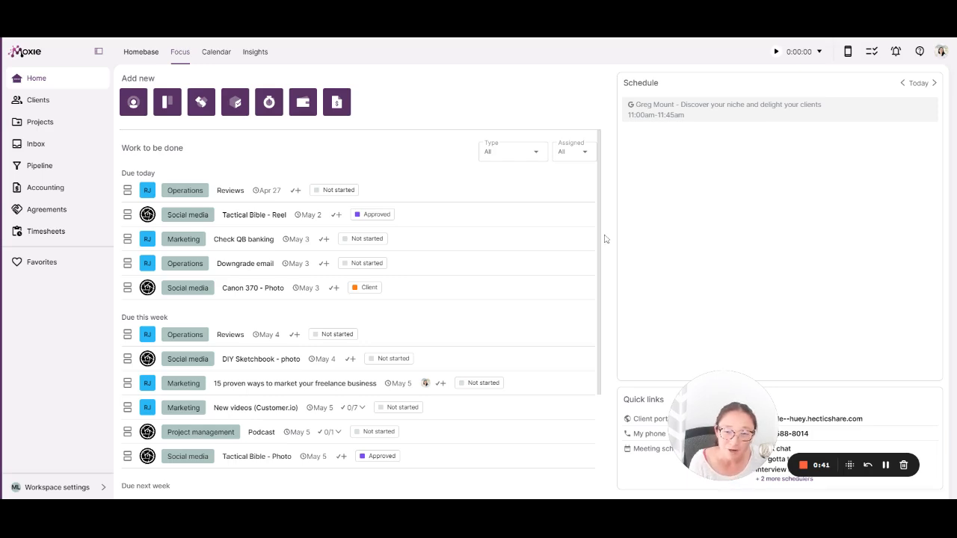
pyautogui.moveTo(506, 216)
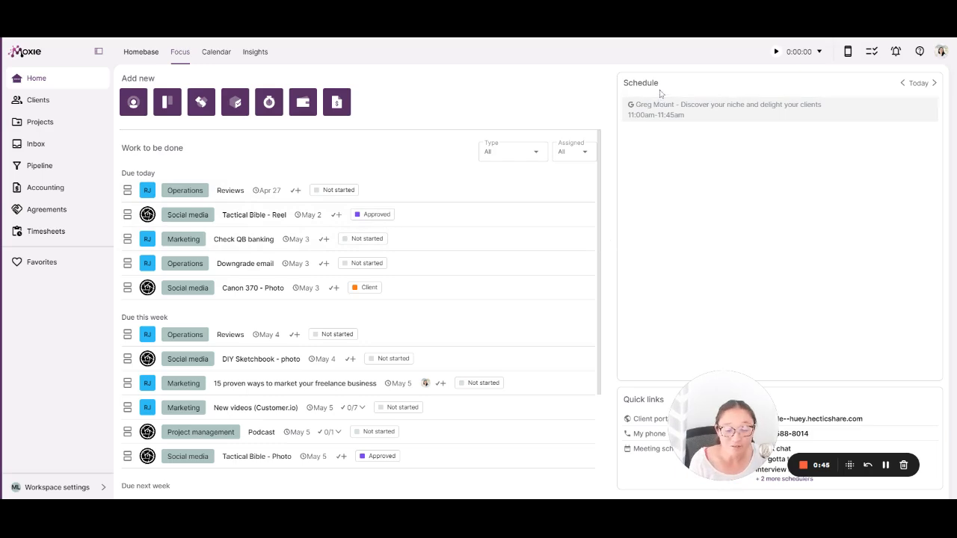
pyautogui.moveTo(763, 374)
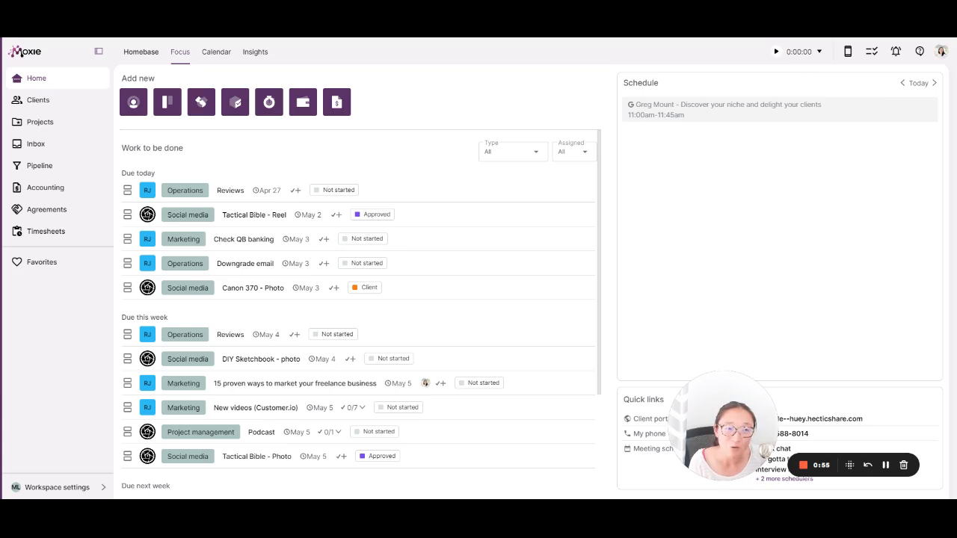
# - Review the time tracking summary in the side panel
pyautogui.click(802, 51)
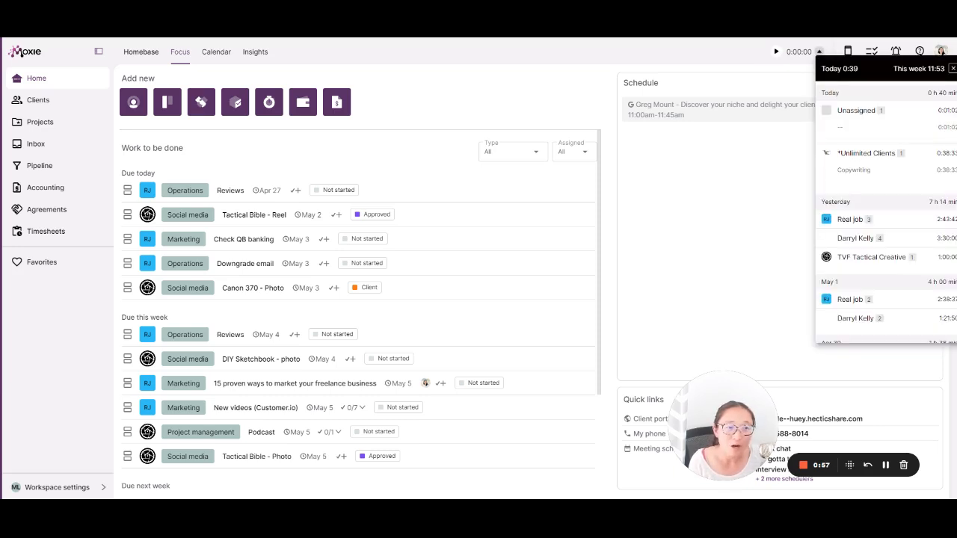
pyautogui.scroll(-3)
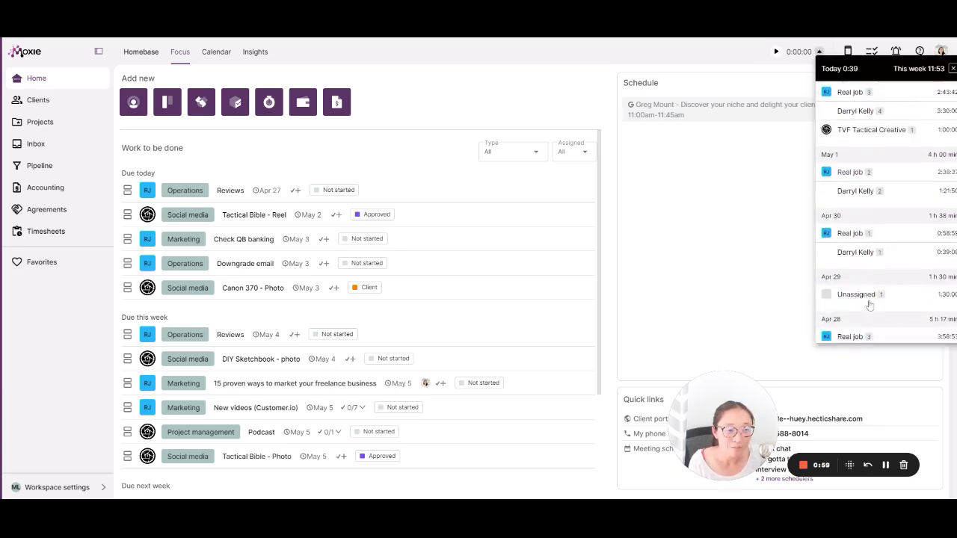
pyautogui.scroll(-3)
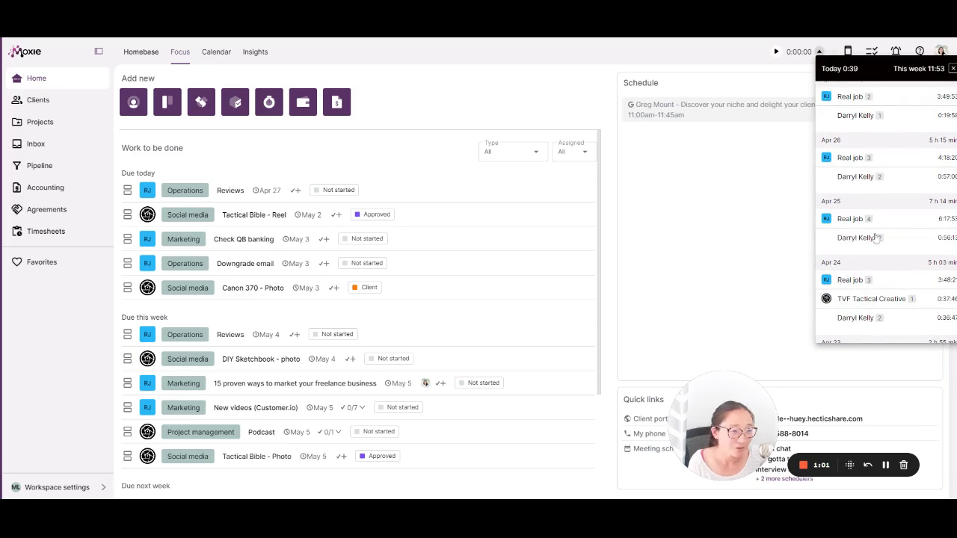
pyautogui.scroll(-3)
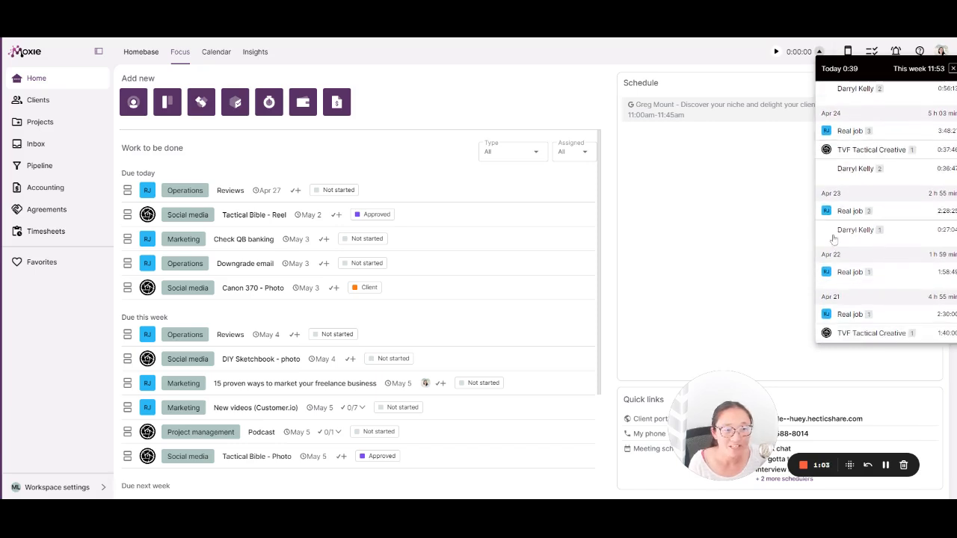
pyautogui.scroll(3)
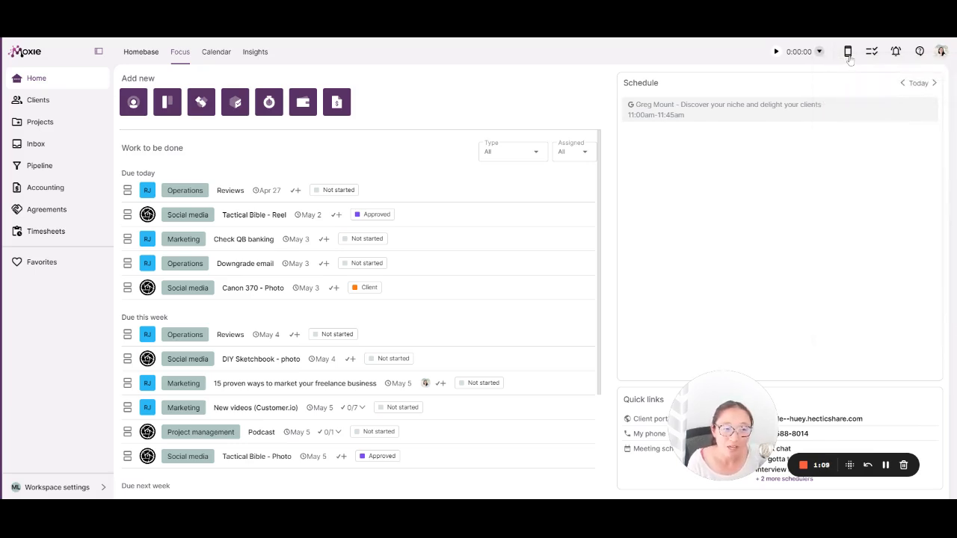
# - Cycle the side panel through the phone dialer, to-dos and today's schedule, ending on the notifications feed
pyautogui.click(848, 51)
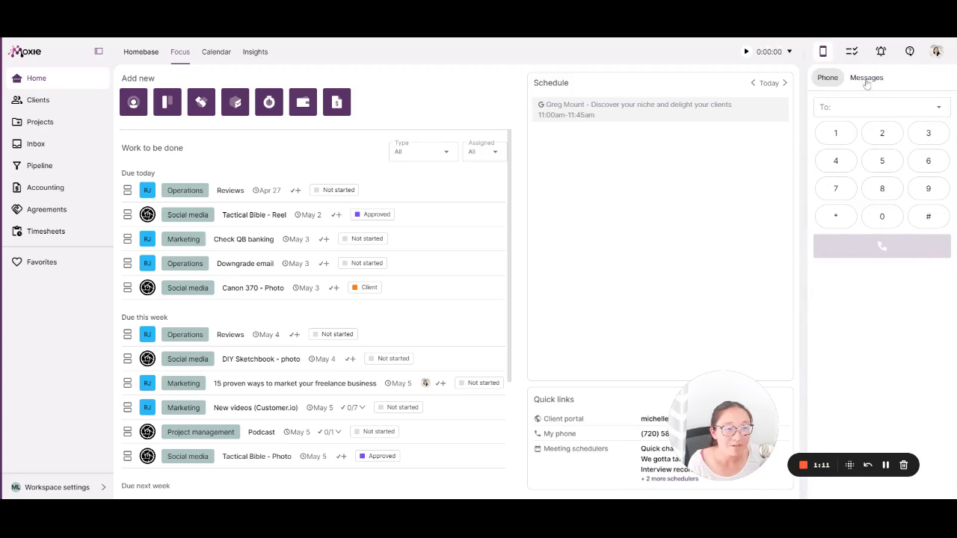
pyautogui.click(852, 51)
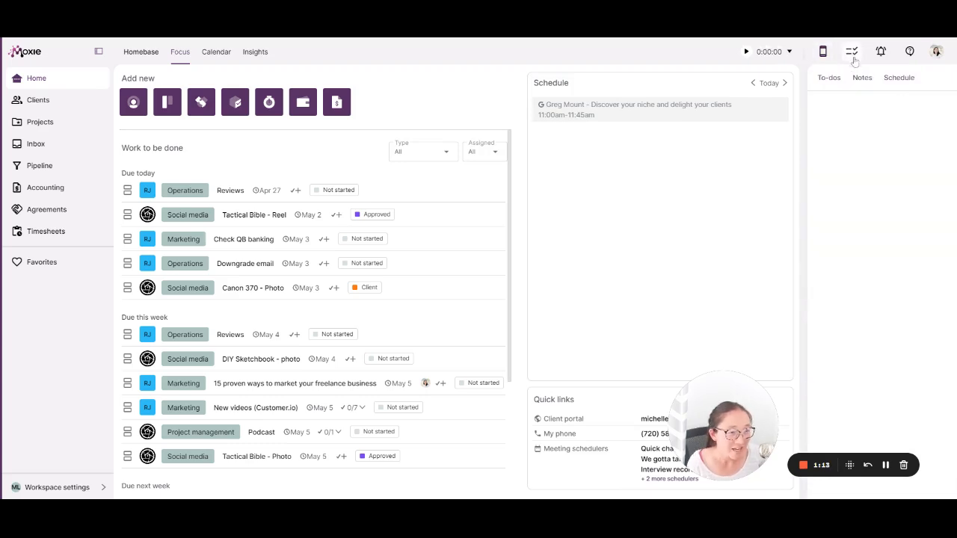
pyautogui.click(829, 78)
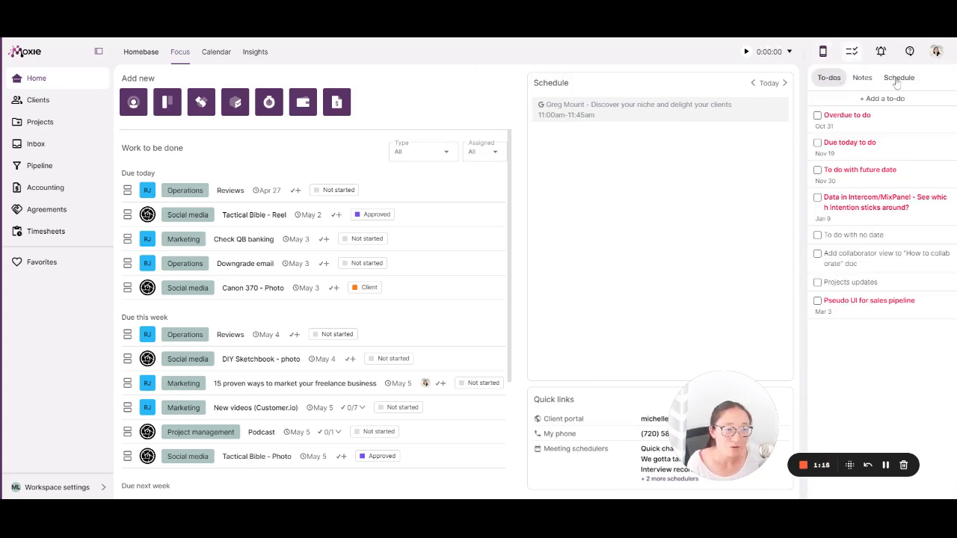
pyautogui.click(901, 78)
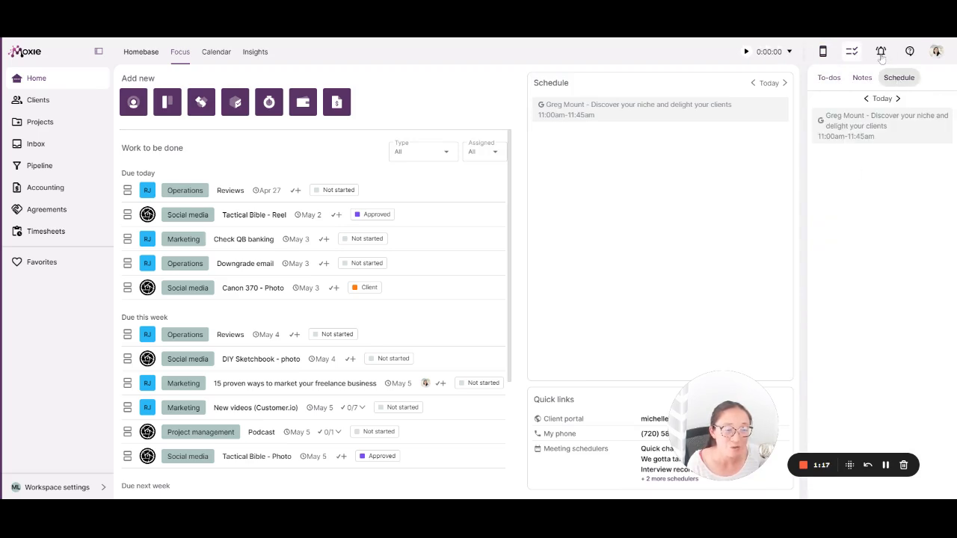
pyautogui.click(881, 51)
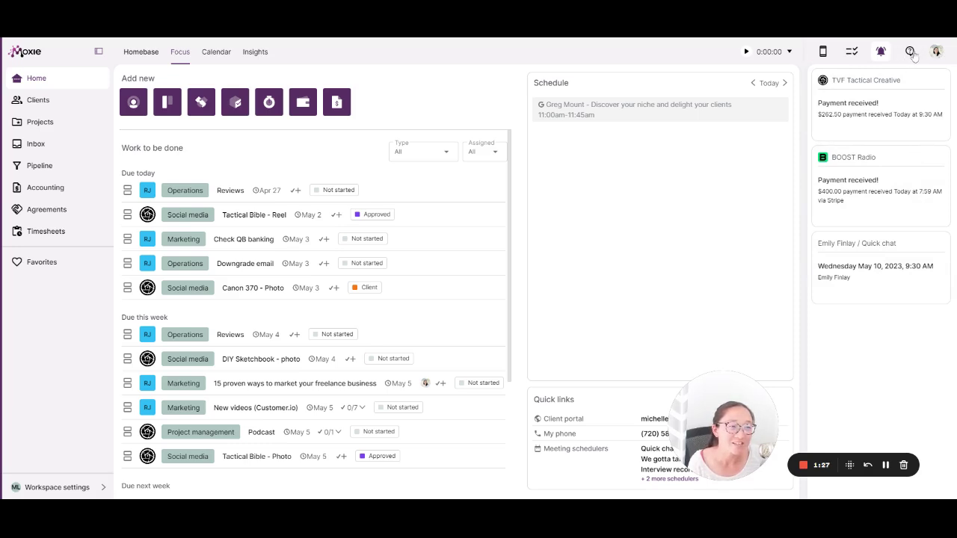
pyautogui.click(911, 51)
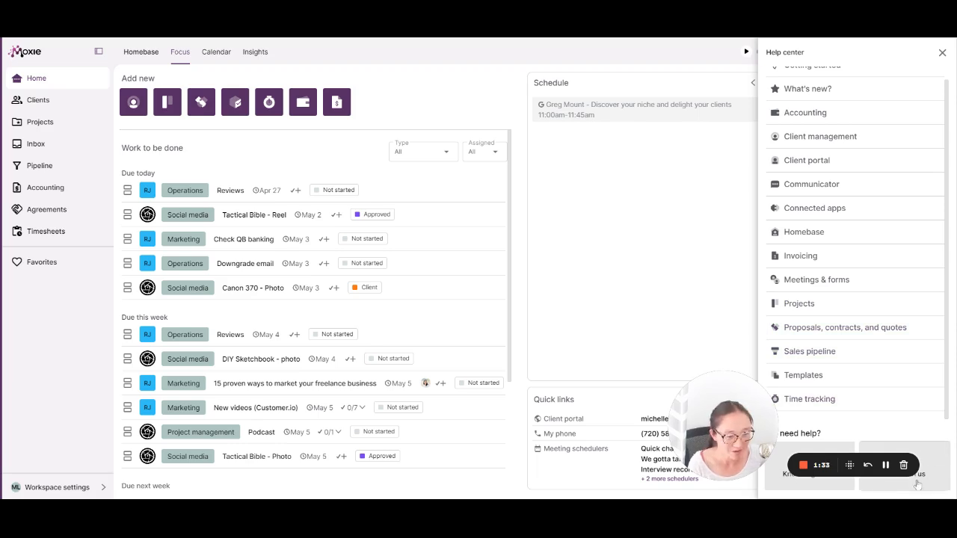
pyautogui.moveTo(944, 54)
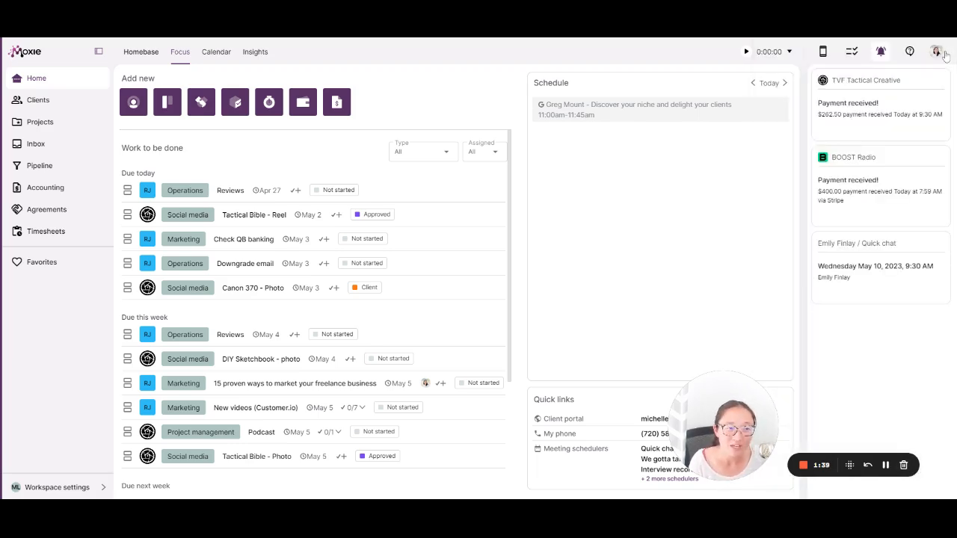
# - Close the notifications panel and switch the homebase to the May 2023 month calendar
pyautogui.click(937, 51)
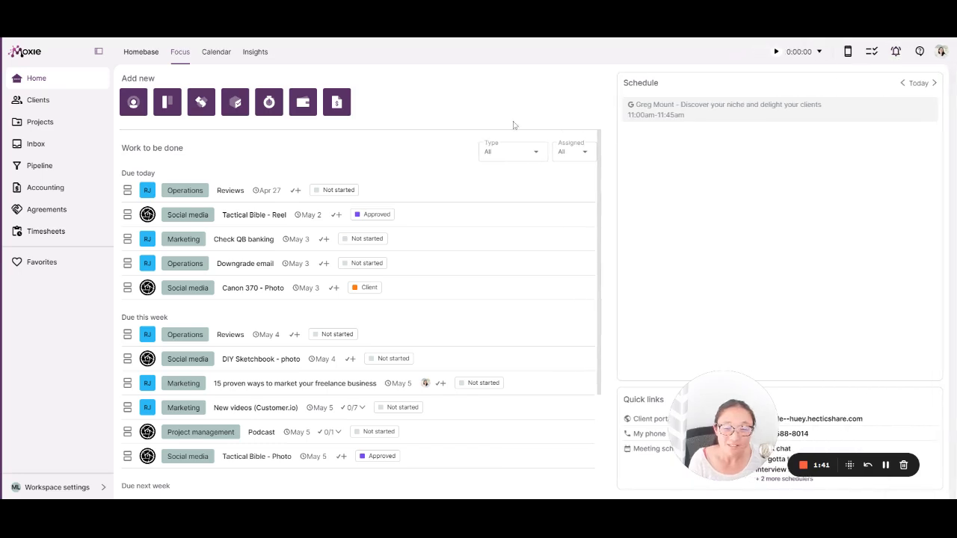
pyautogui.moveTo(309, 175)
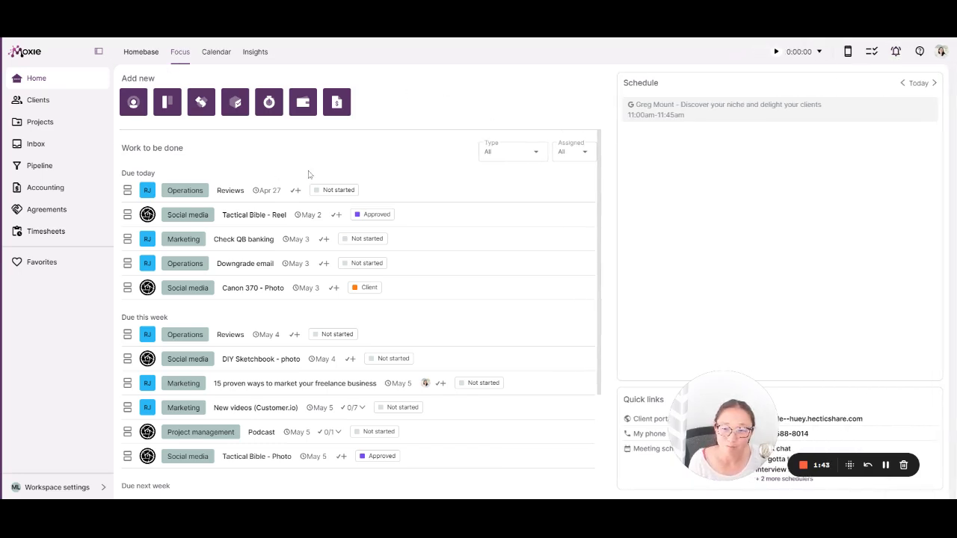
pyautogui.moveTo(631, 221)
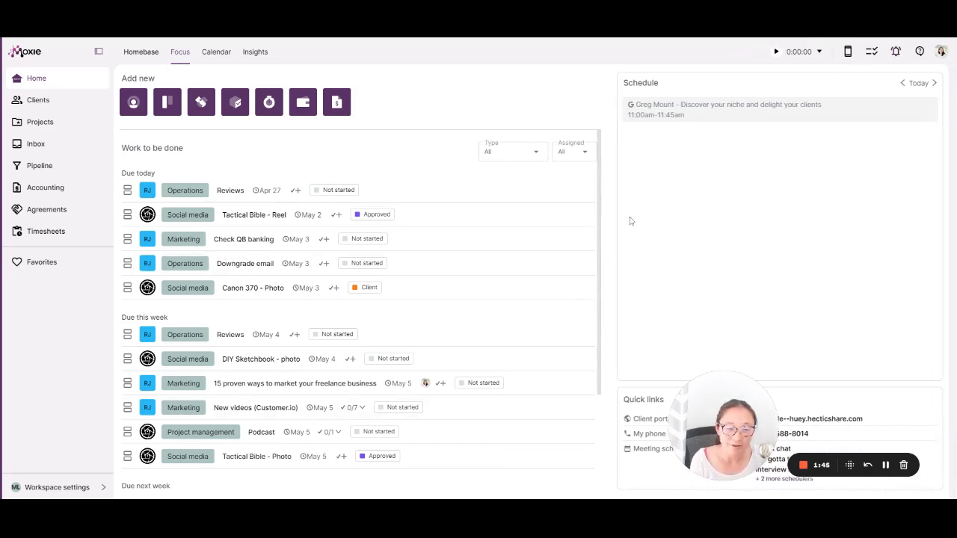
pyautogui.moveTo(802, 270)
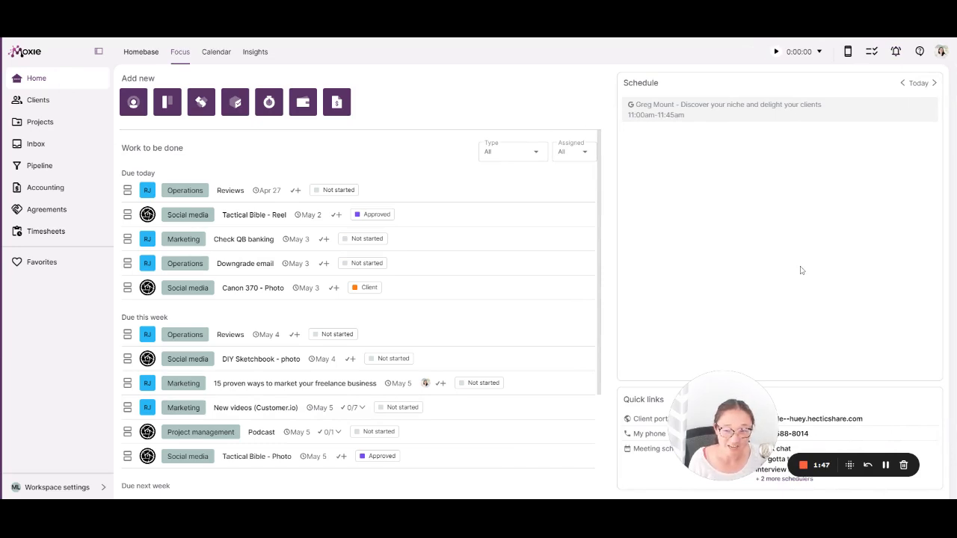
pyautogui.moveTo(452, 194)
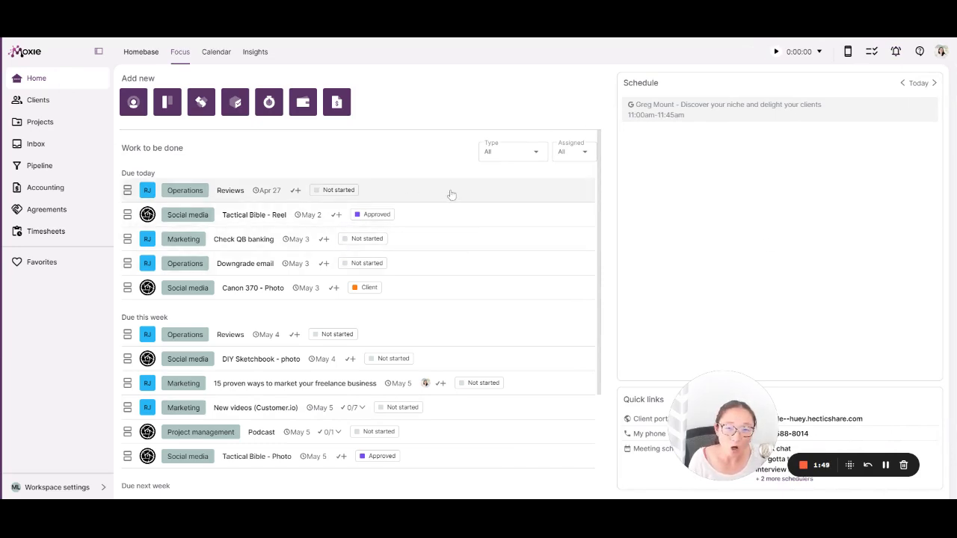
pyautogui.moveTo(440, 254)
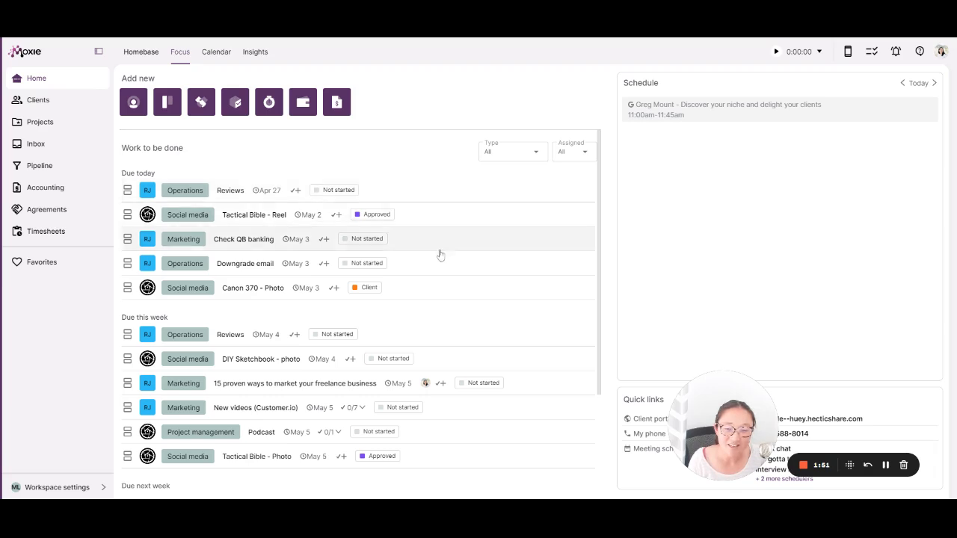
pyautogui.moveTo(164, 317)
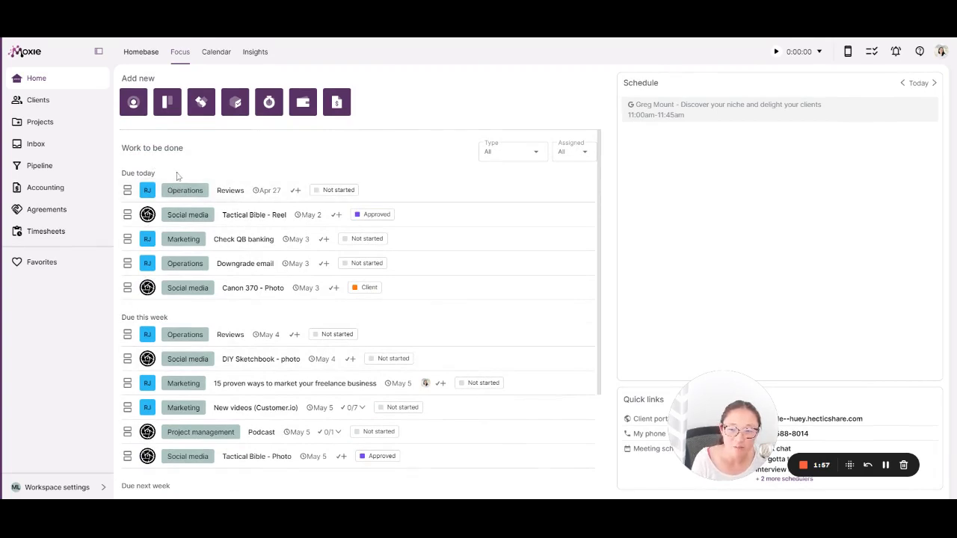
pyautogui.scroll(-3)
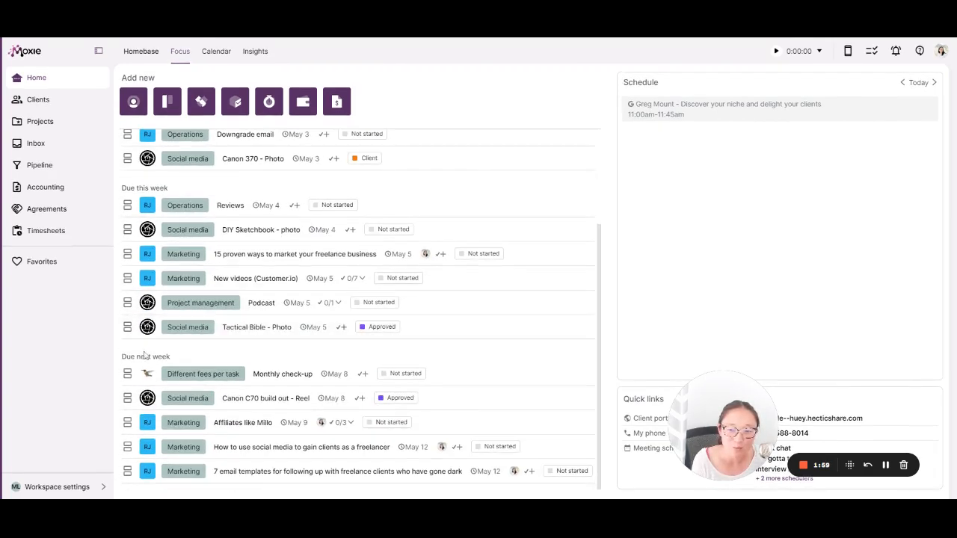
pyautogui.scroll(3)
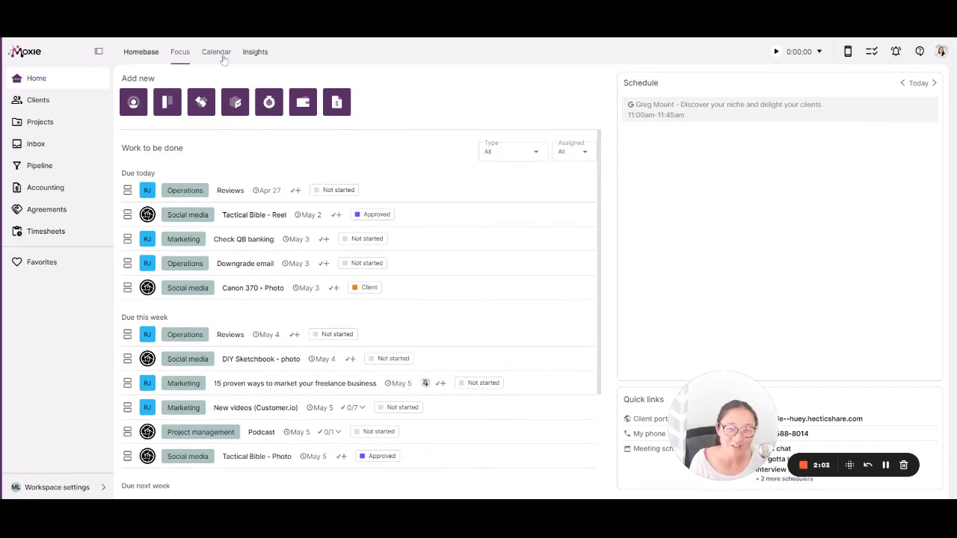
pyautogui.click(216, 51)
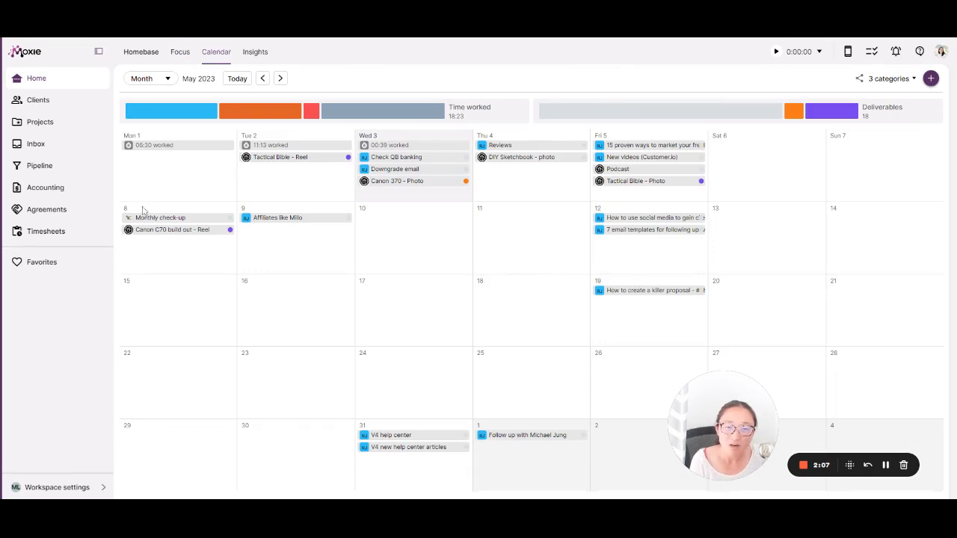
pyautogui.moveTo(888, 90)
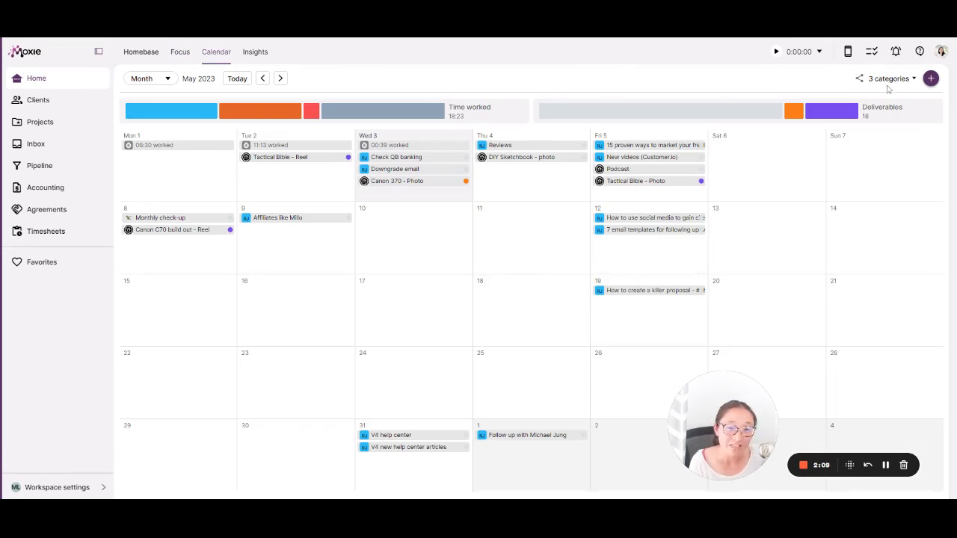
# - Toggle calendar categories (time worked, invoices, to-dos) individually, then show every category
pyautogui.click(888, 78)
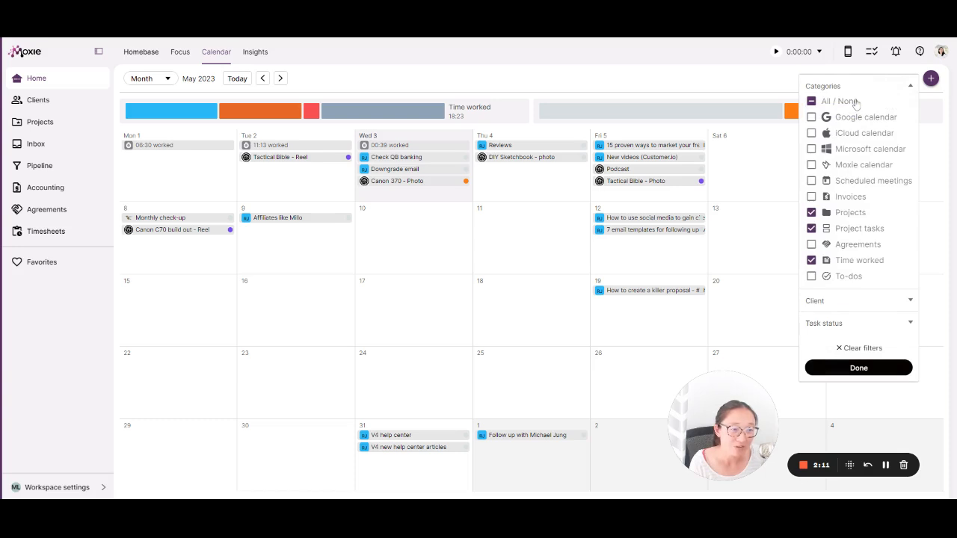
pyautogui.click(810, 102)
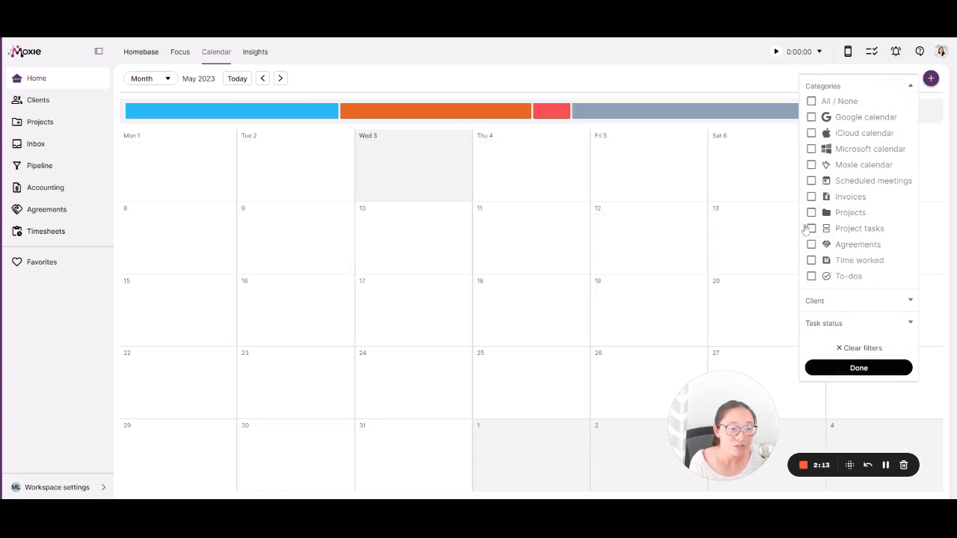
pyautogui.click(810, 227)
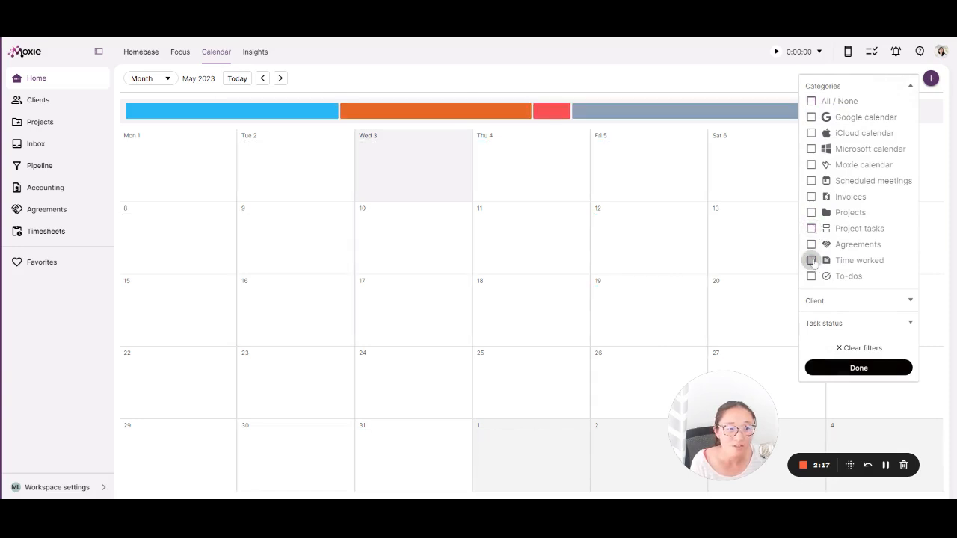
pyautogui.click(810, 260)
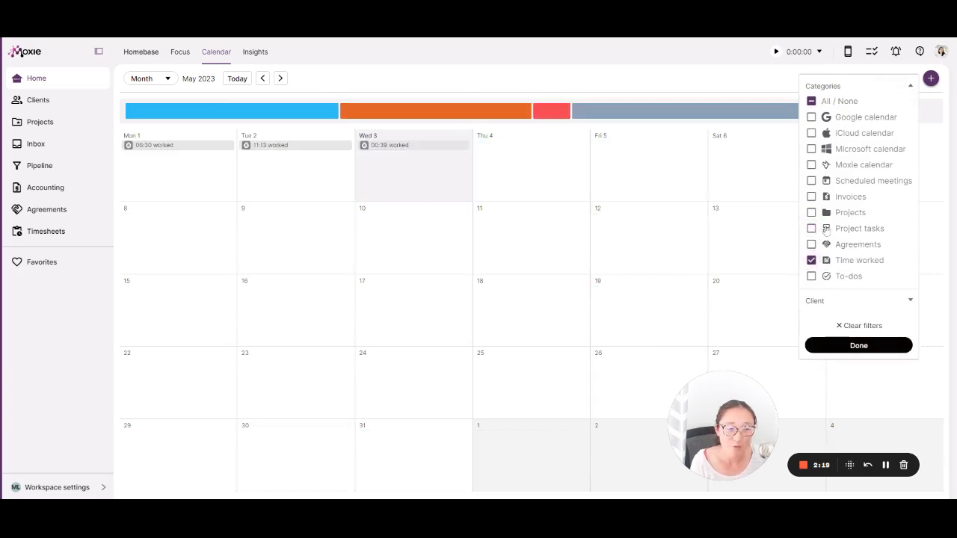
pyautogui.click(811, 196)
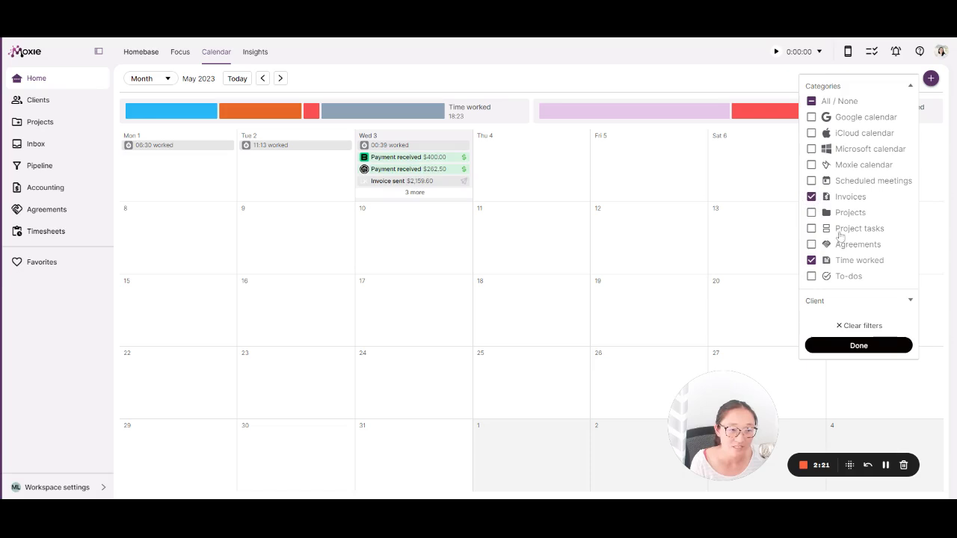
pyautogui.click(810, 198)
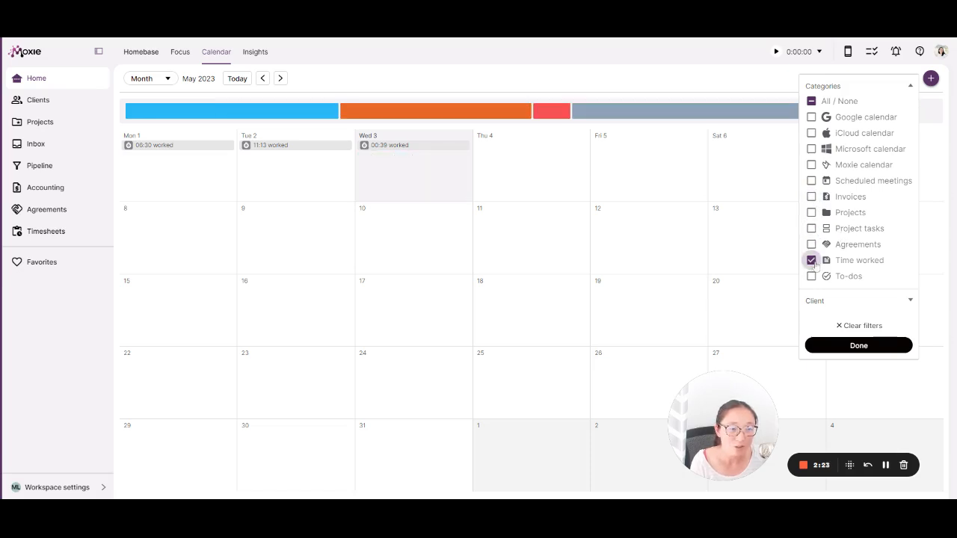
pyautogui.click(811, 260)
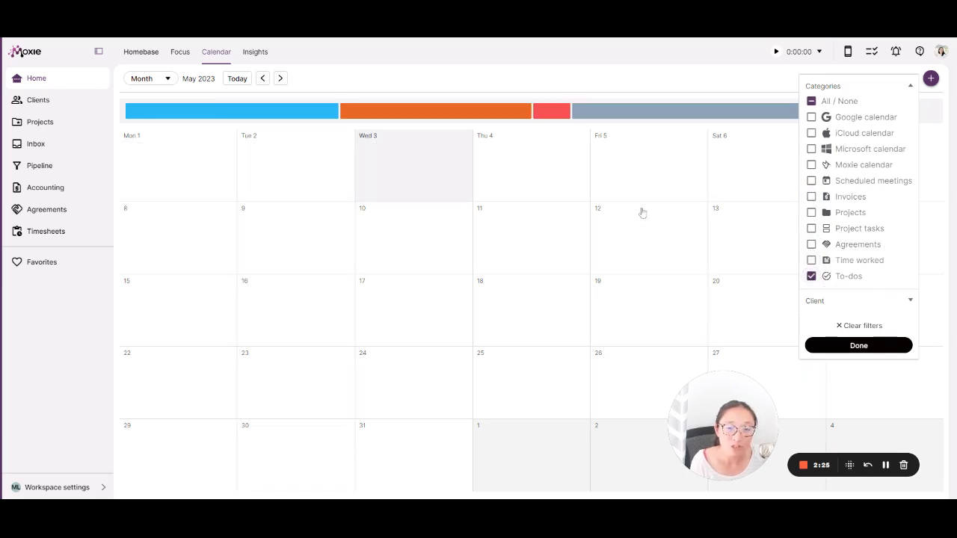
pyautogui.click(810, 275)
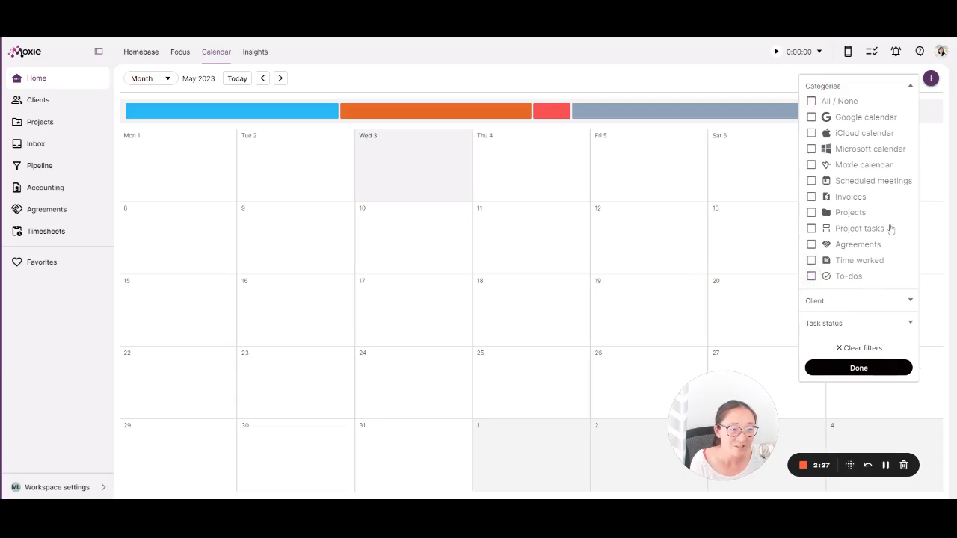
pyautogui.click(811, 100)
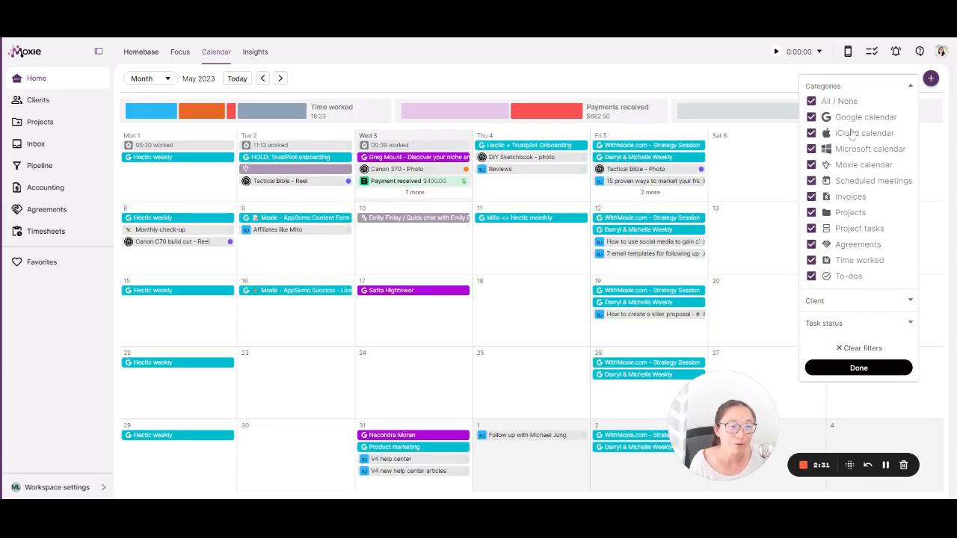
pyautogui.moveTo(527, 176)
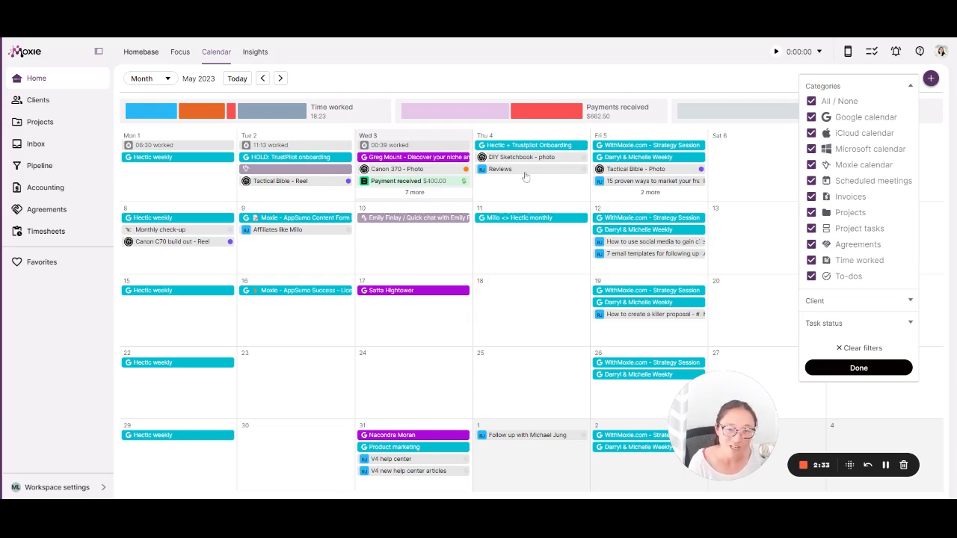
pyautogui.moveTo(347, 69)
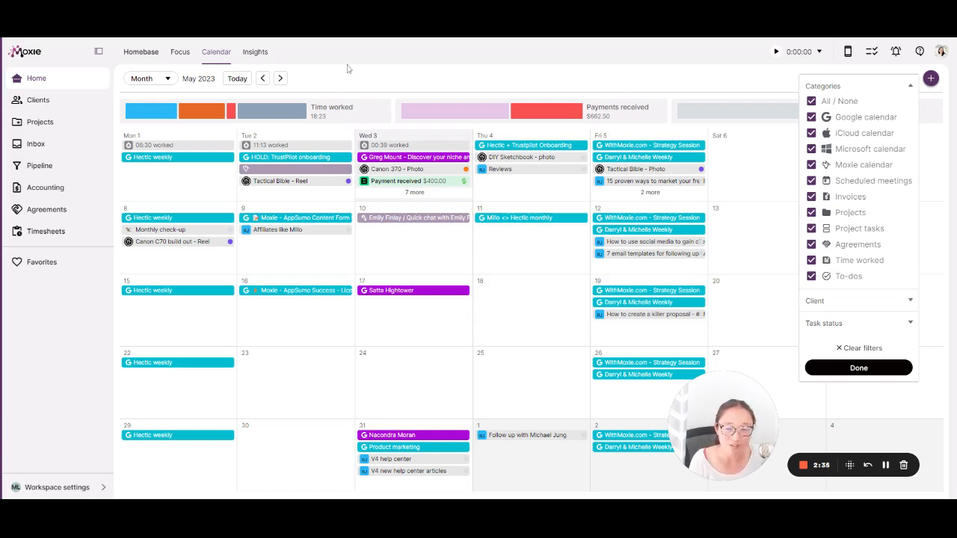
# - Bring up the Insights dashboard of year-to-date money and time totals
pyautogui.click(254, 50)
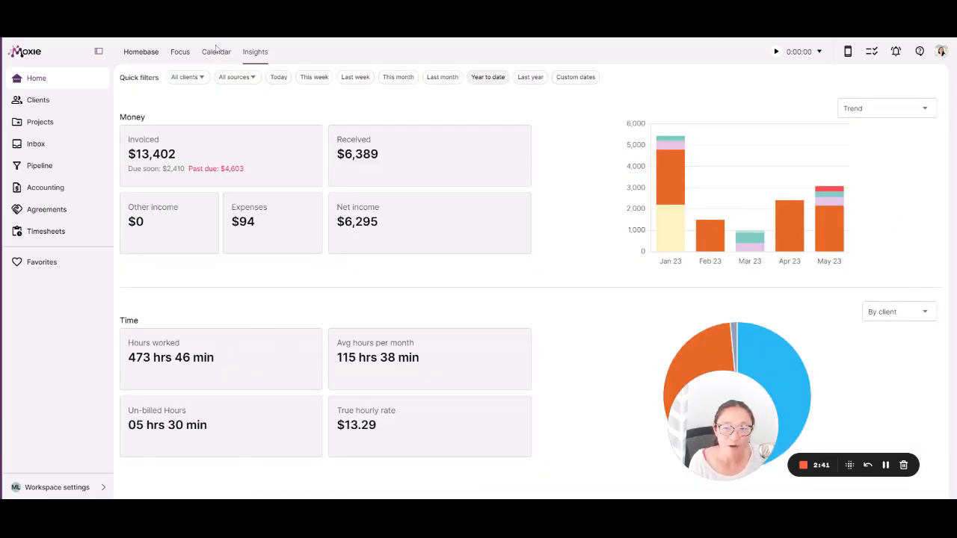
pyautogui.moveTo(156, 287)
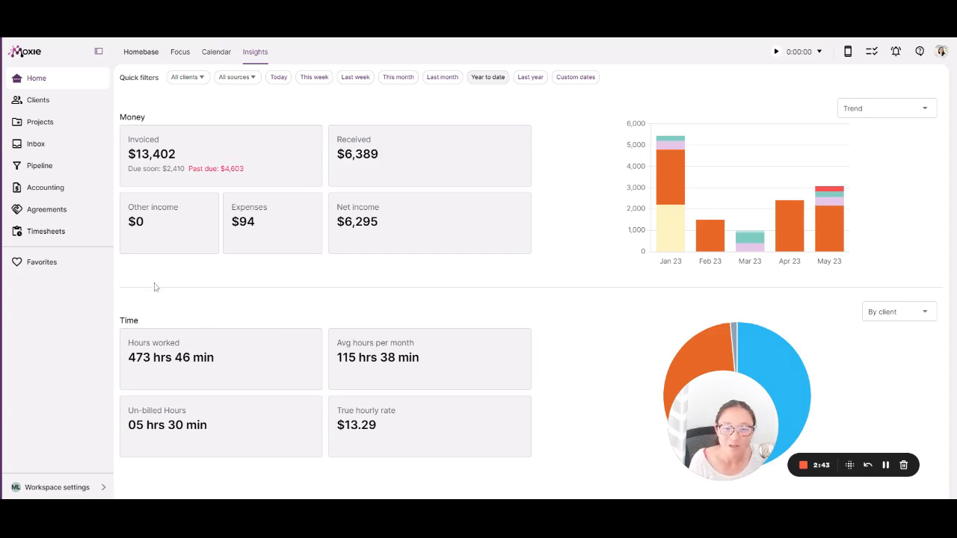
# - Show the Clients overview and review its status filter options without changing them
pyautogui.click(39, 98)
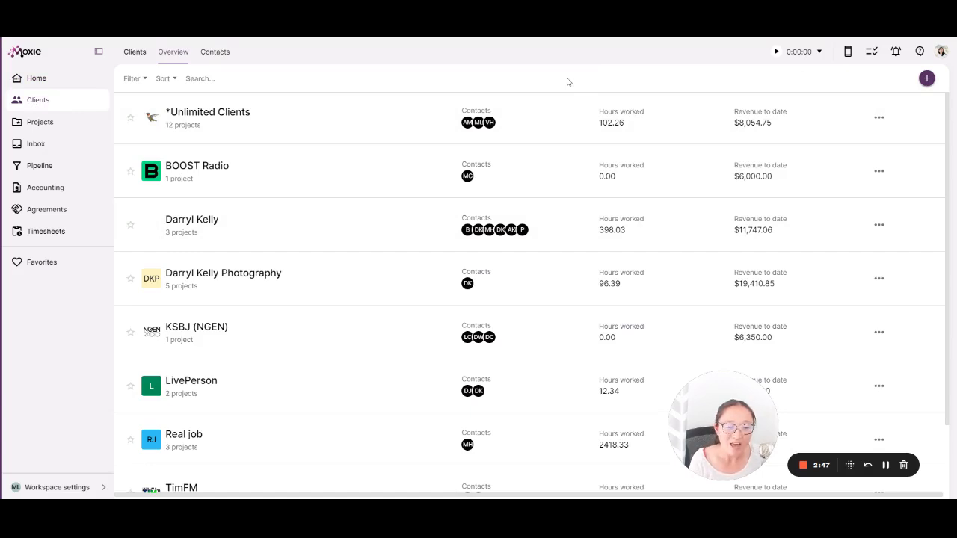
pyautogui.moveTo(573, 80)
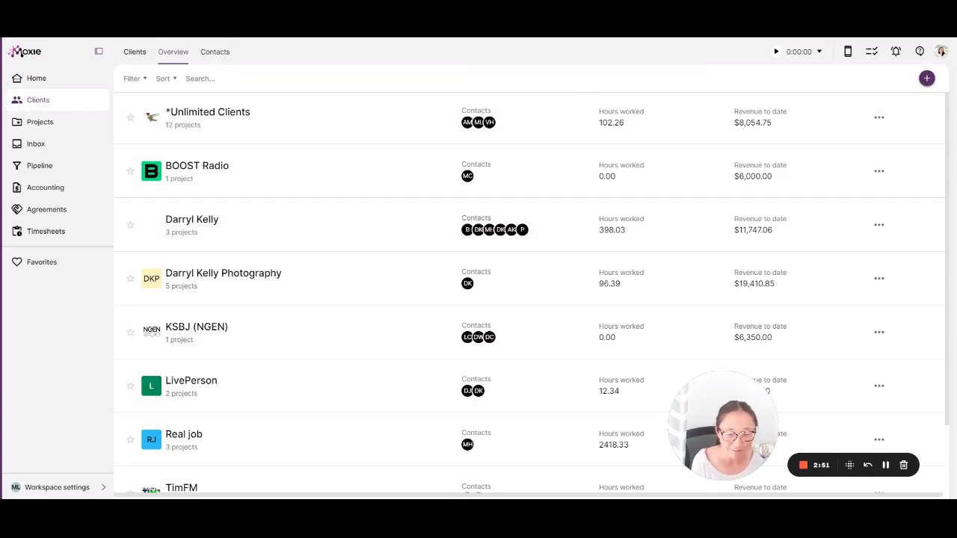
pyautogui.moveTo(526, 102)
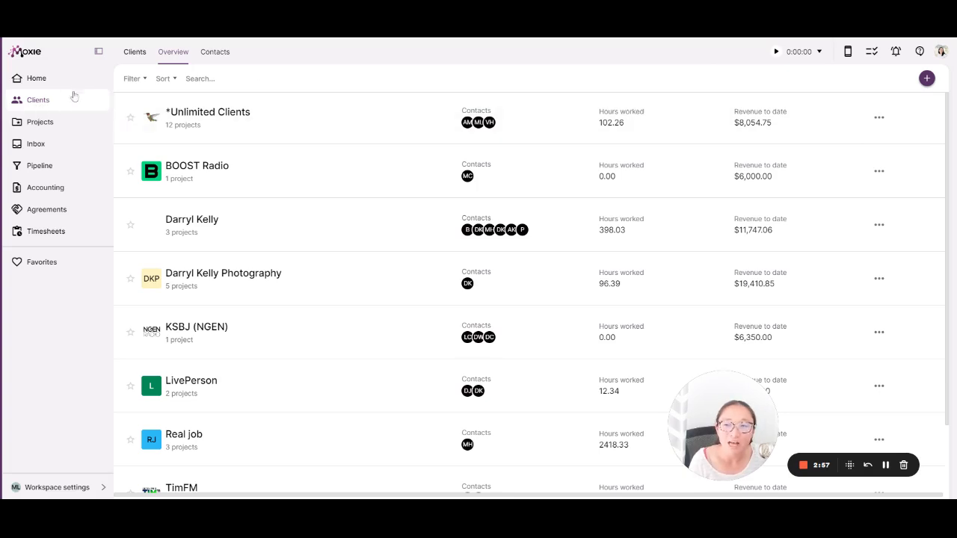
pyautogui.moveTo(613, 96)
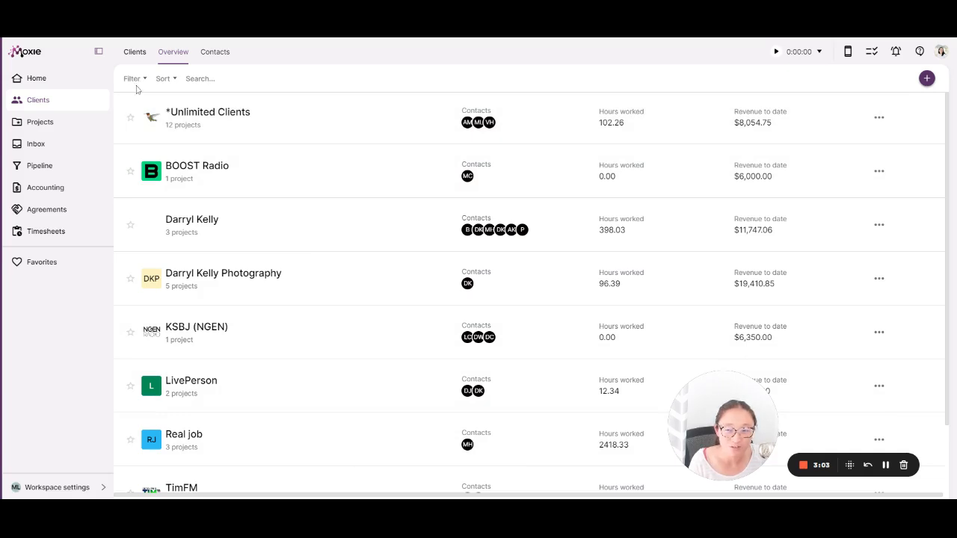
pyautogui.moveTo(131, 105)
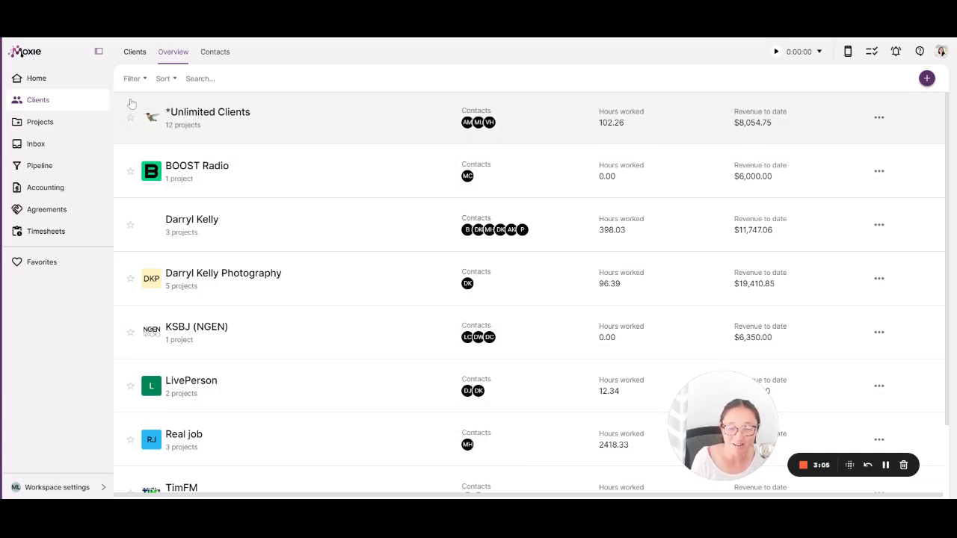
pyautogui.click(132, 78)
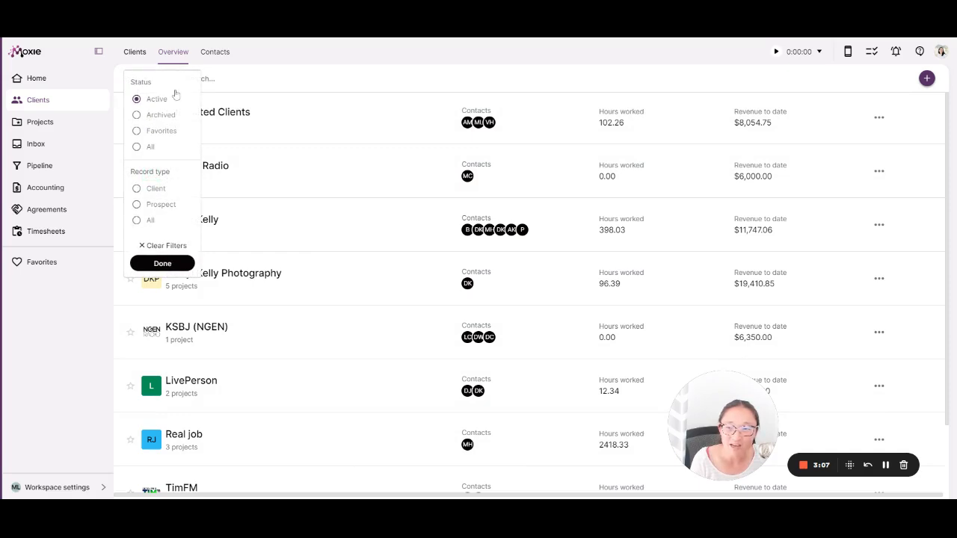
pyautogui.moveTo(161, 263)
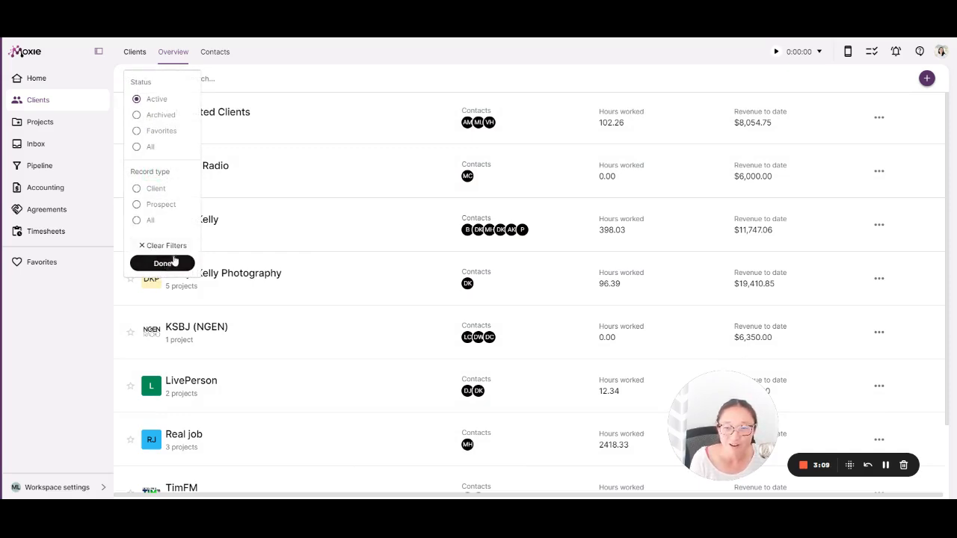
pyautogui.click(162, 264)
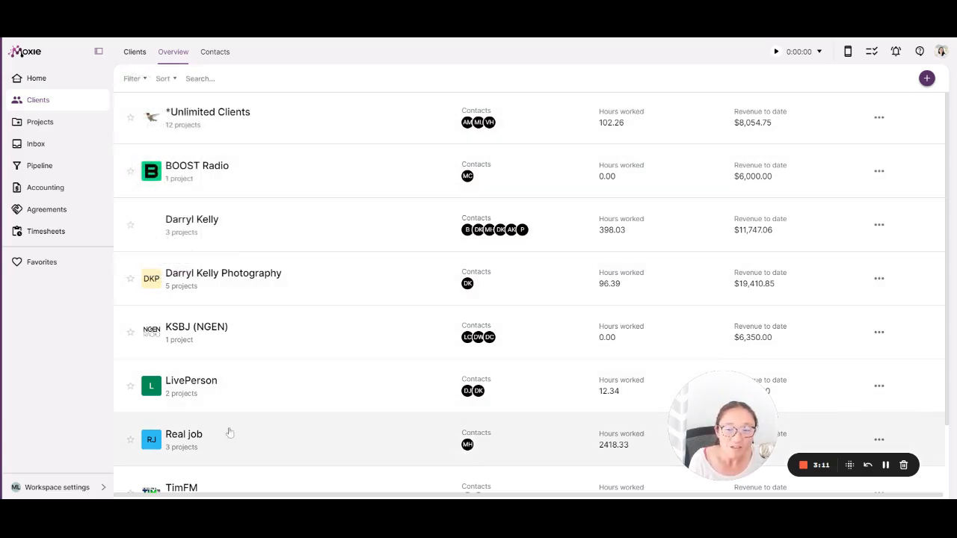
pyautogui.moveTo(377, 117)
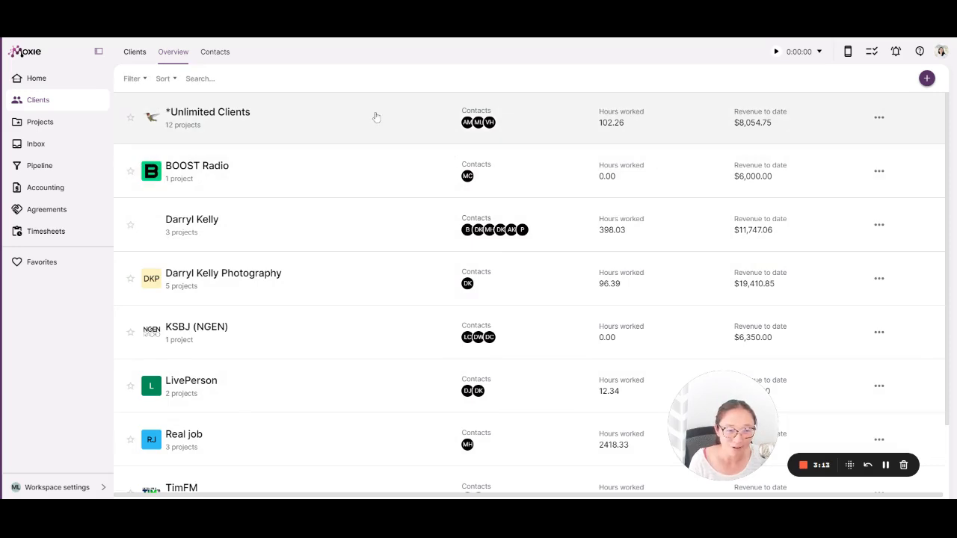
# - View the *Unlimited Clients profile with its projects, payment terms, contacts and insights
pyautogui.click(208, 112)
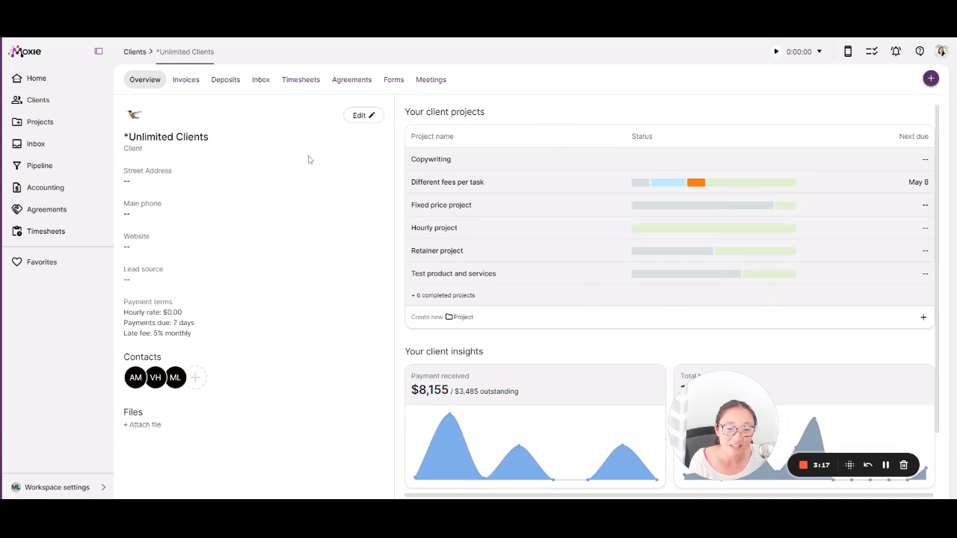
pyautogui.moveTo(894, 206)
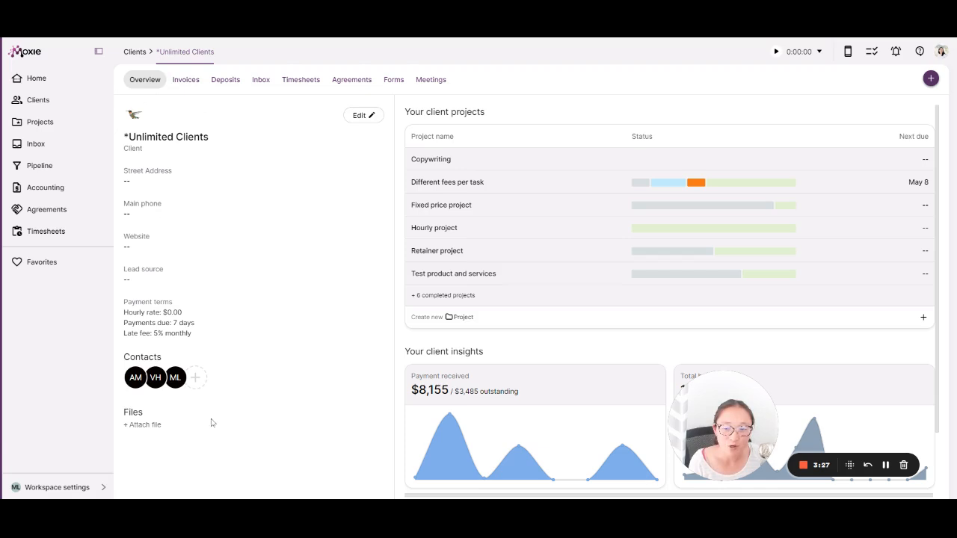
pyautogui.moveTo(144, 294)
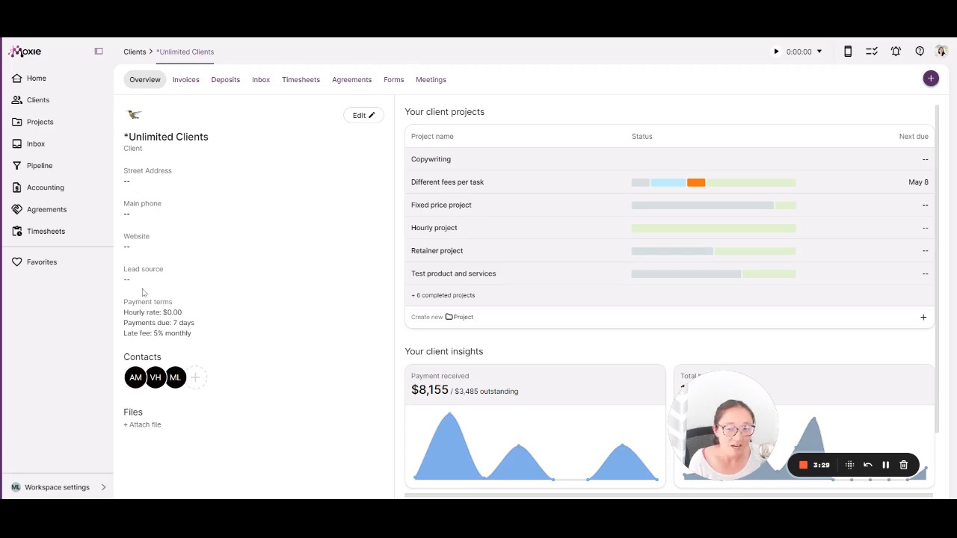
pyautogui.moveTo(153, 383)
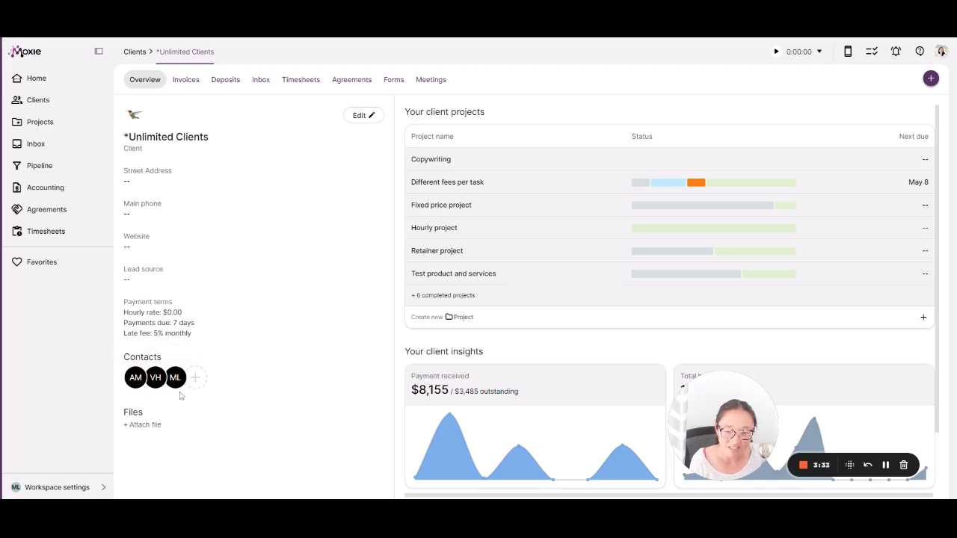
pyautogui.scroll(-3)
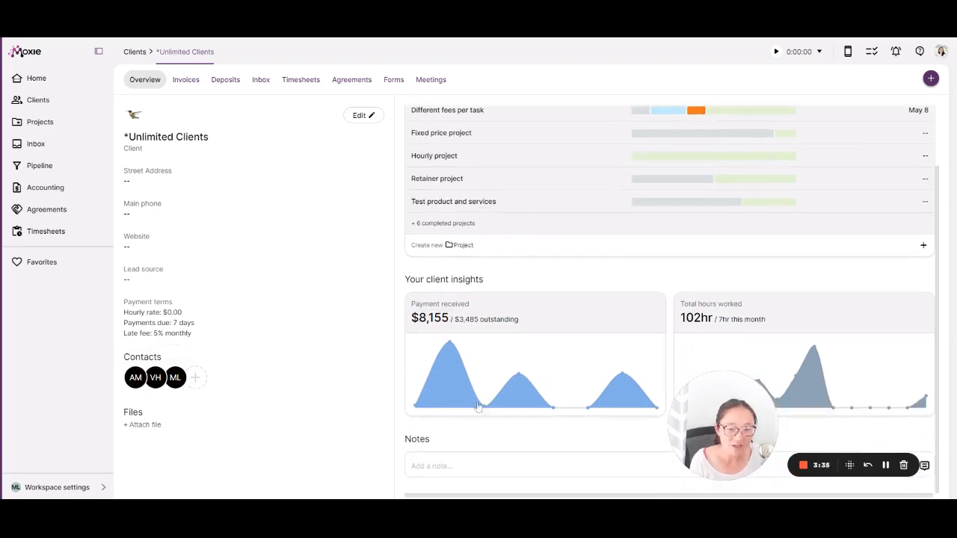
pyautogui.scroll(3)
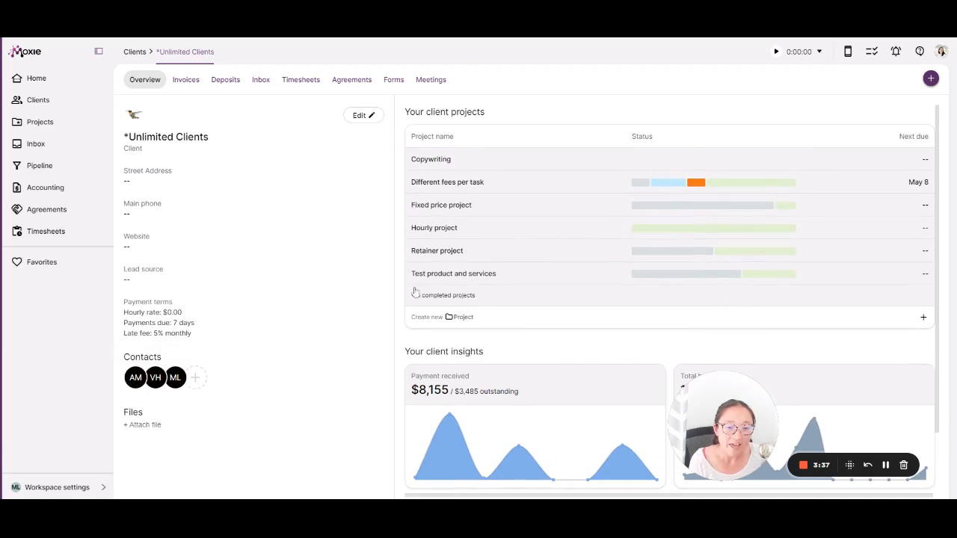
pyautogui.moveTo(497, 135)
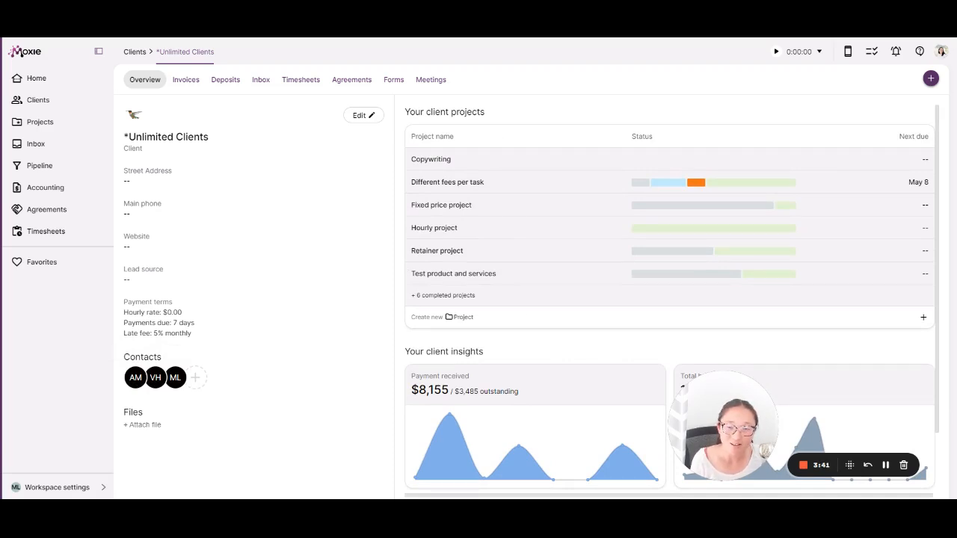
# - Browse the client's invoices, deposits and inbox, ending on the forwarded Webflow form submission
pyautogui.click(185, 79)
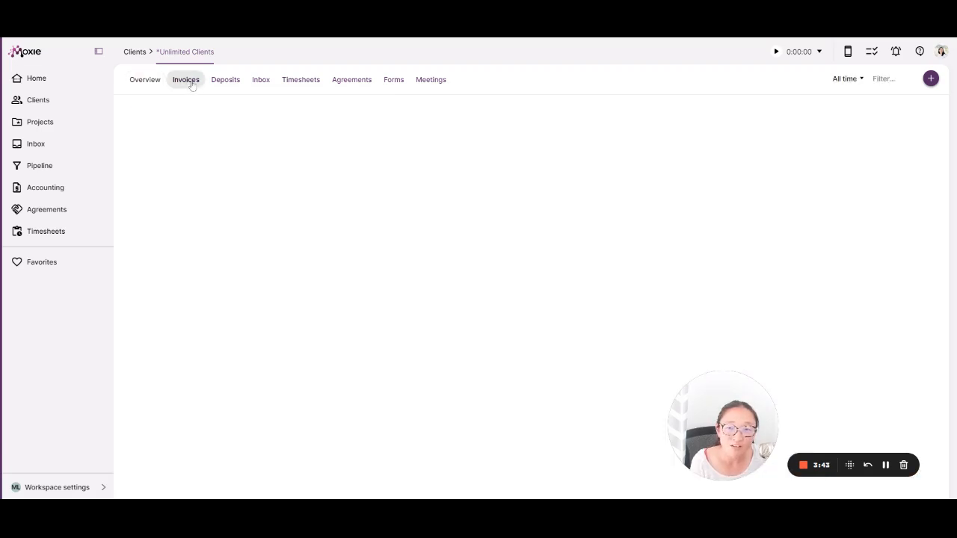
pyautogui.click(225, 79)
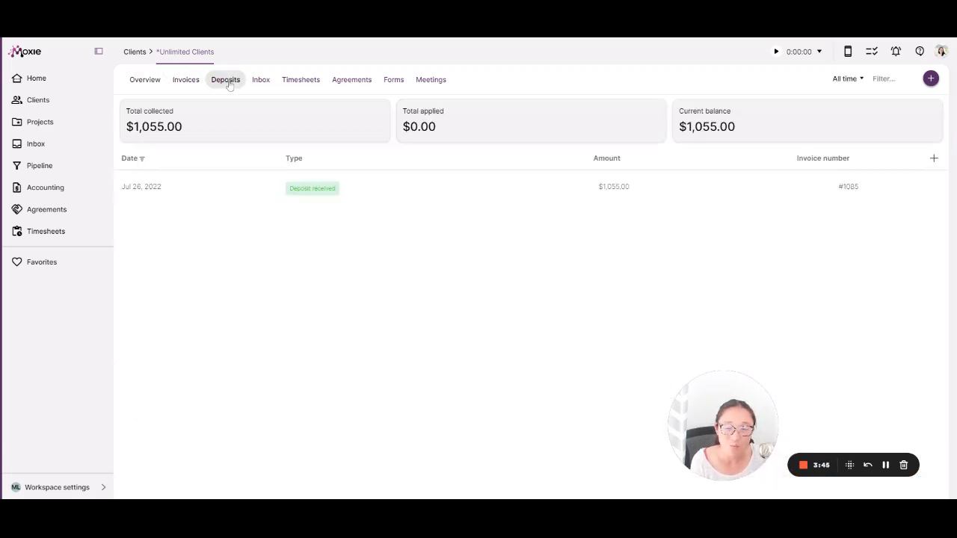
pyautogui.click(260, 79)
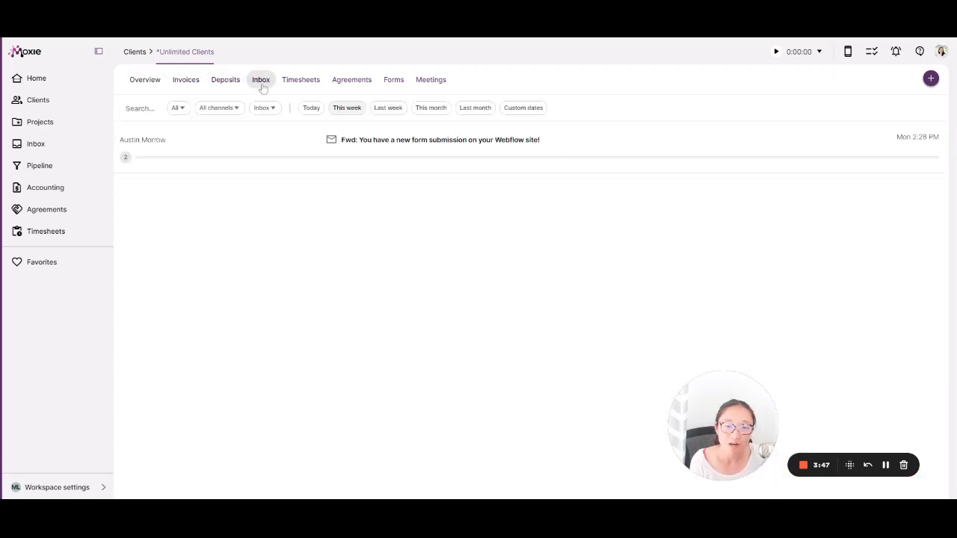
pyautogui.click(143, 79)
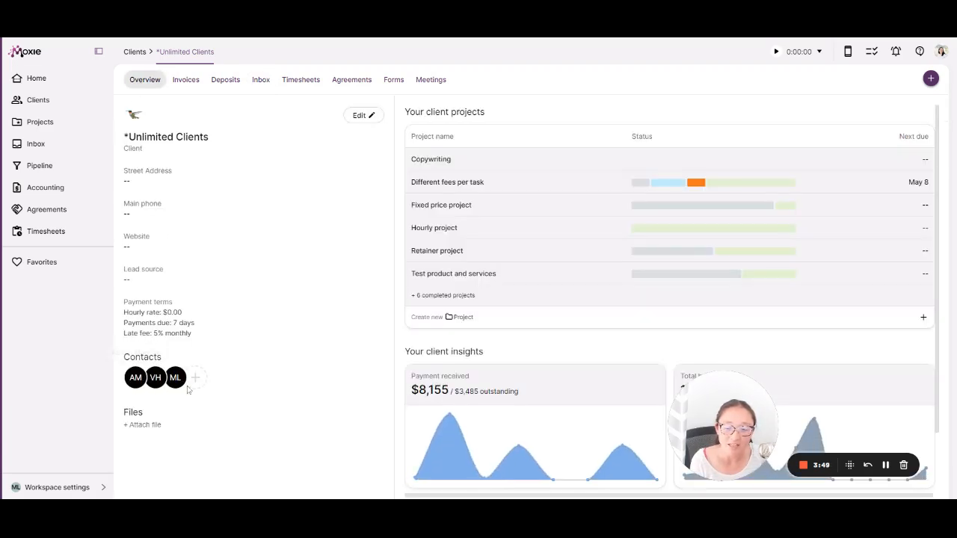
pyautogui.moveTo(287, 285)
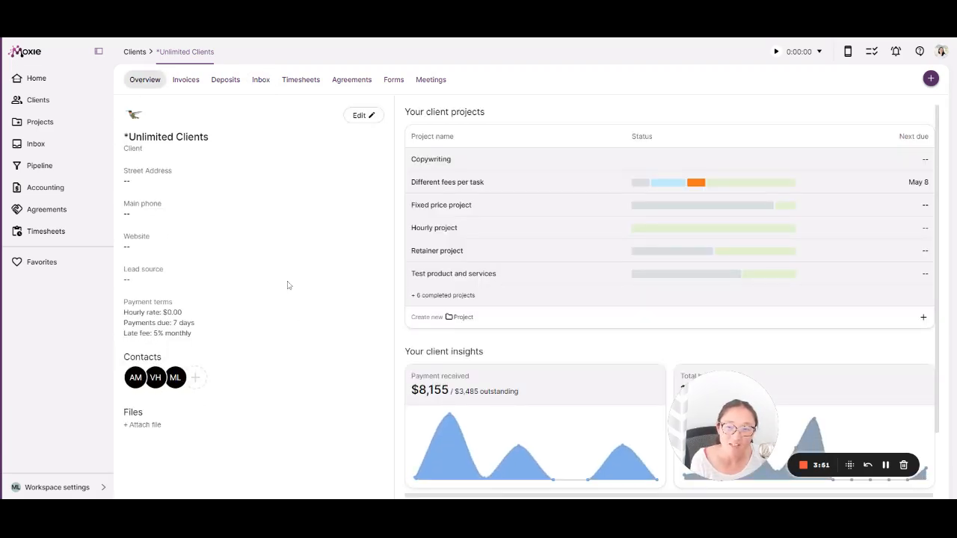
pyautogui.moveTo(269, 119)
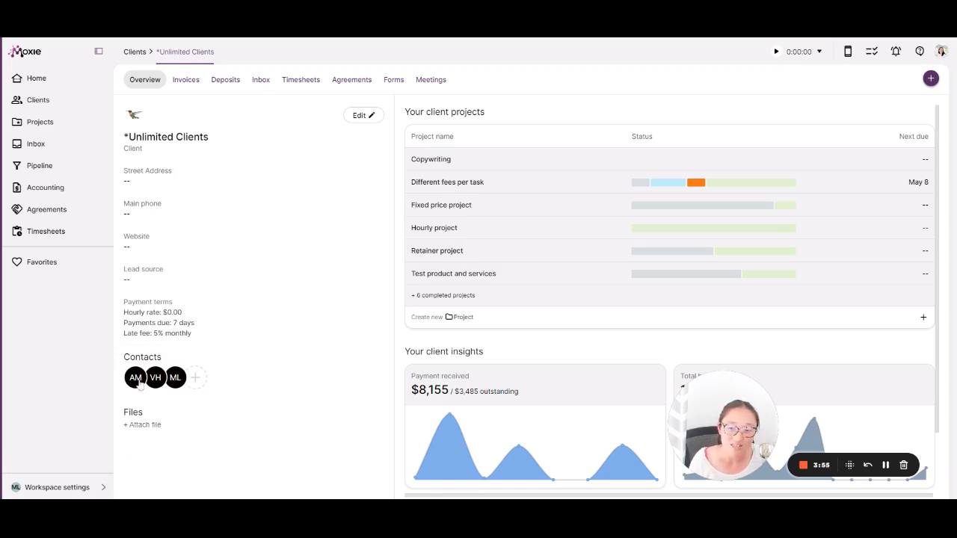
pyautogui.click(261, 79)
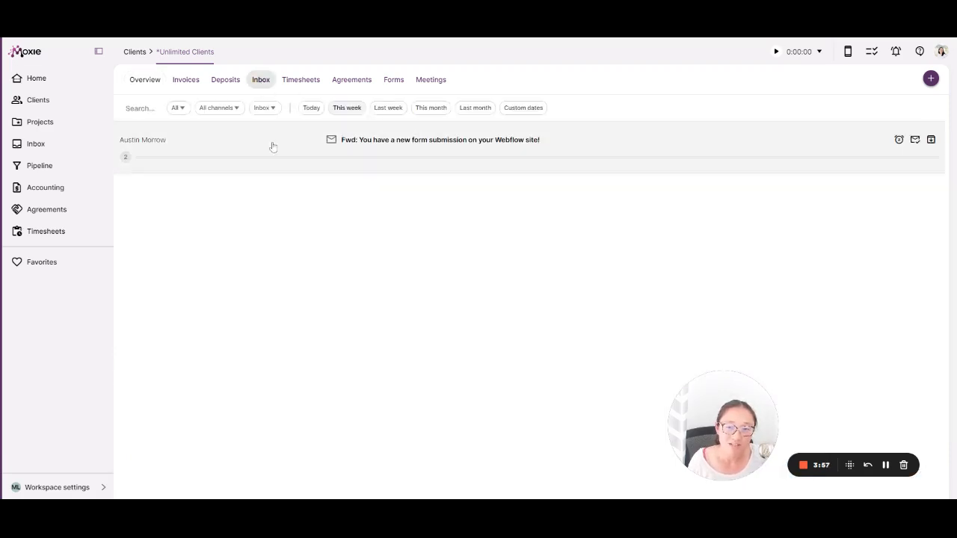
pyautogui.moveTo(260, 144)
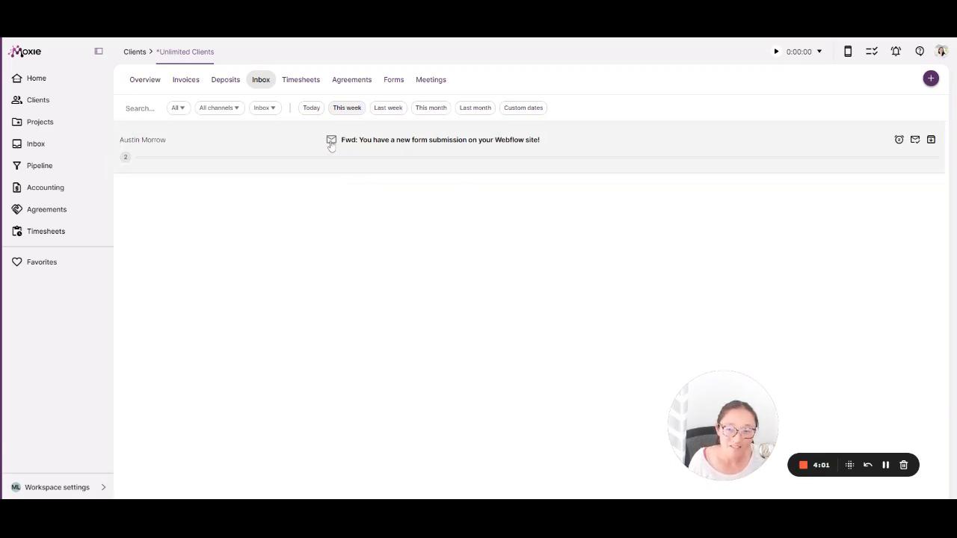
pyautogui.moveTo(282, 120)
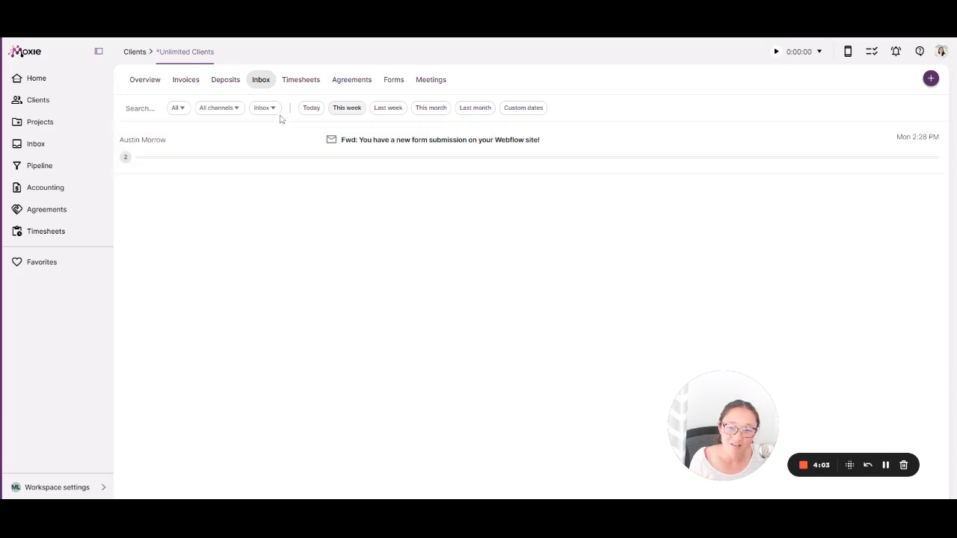
pyautogui.moveTo(367, 144)
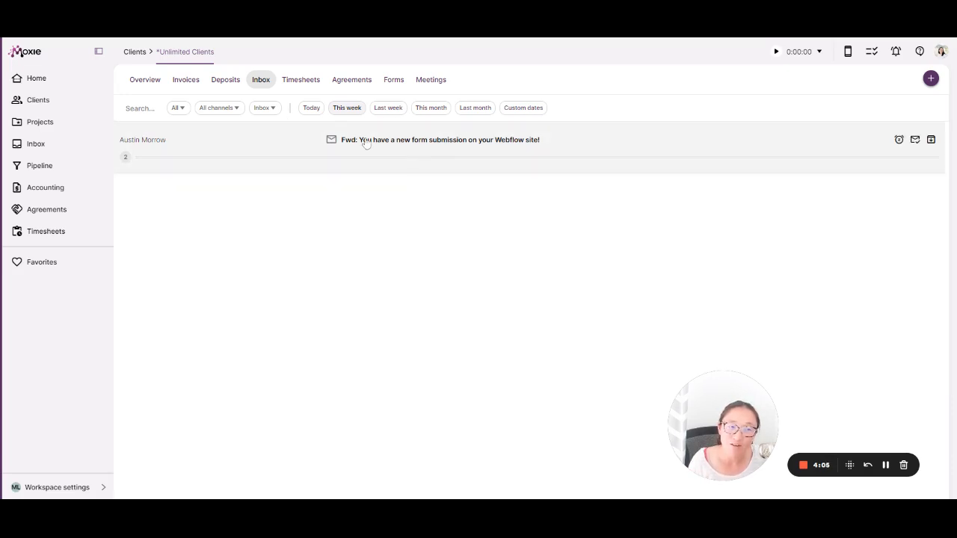
# - Show the client's timesheets with total, per-project and un-billed hours
pyautogui.click(301, 79)
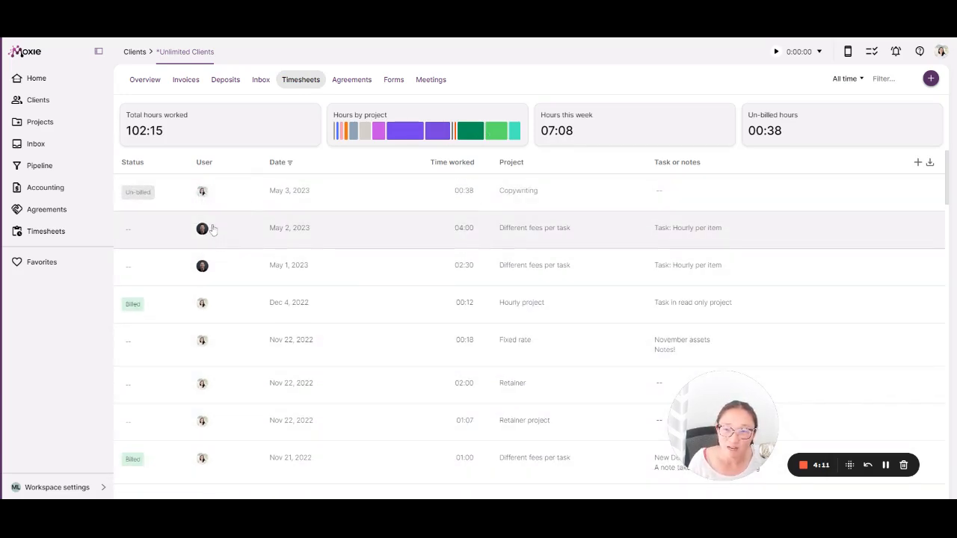
pyautogui.moveTo(204, 266)
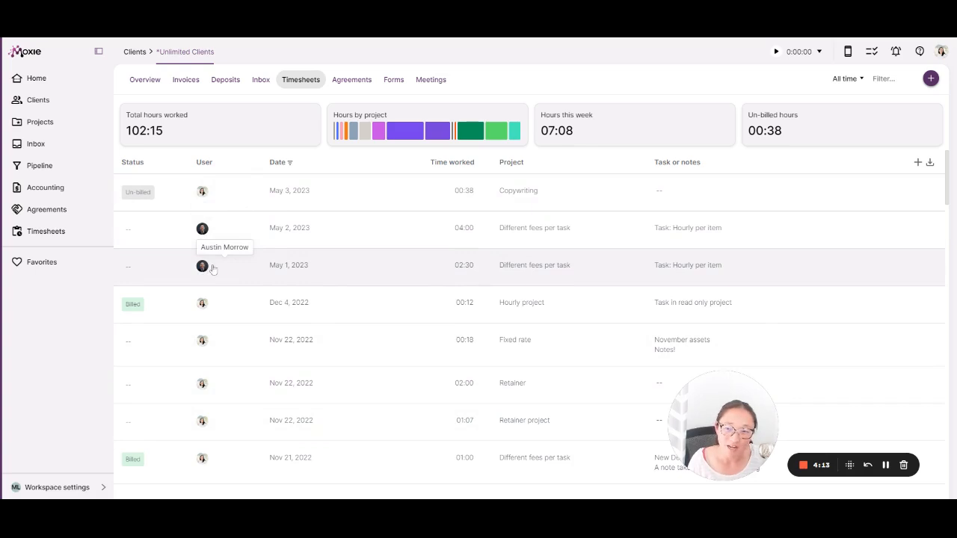
pyautogui.moveTo(775, 317)
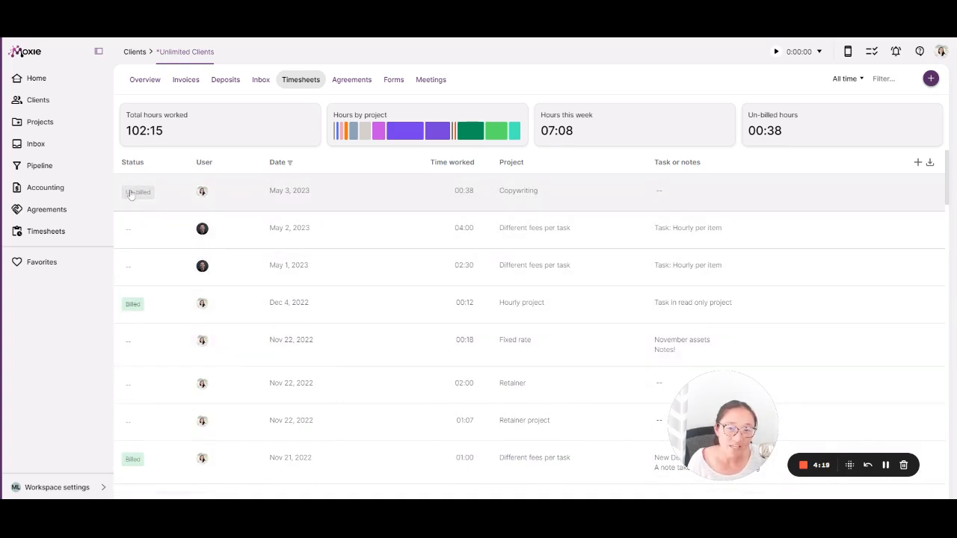
# - Show the client's agreements listing proposals, quotes and the contractor agreement
pyautogui.click(351, 79)
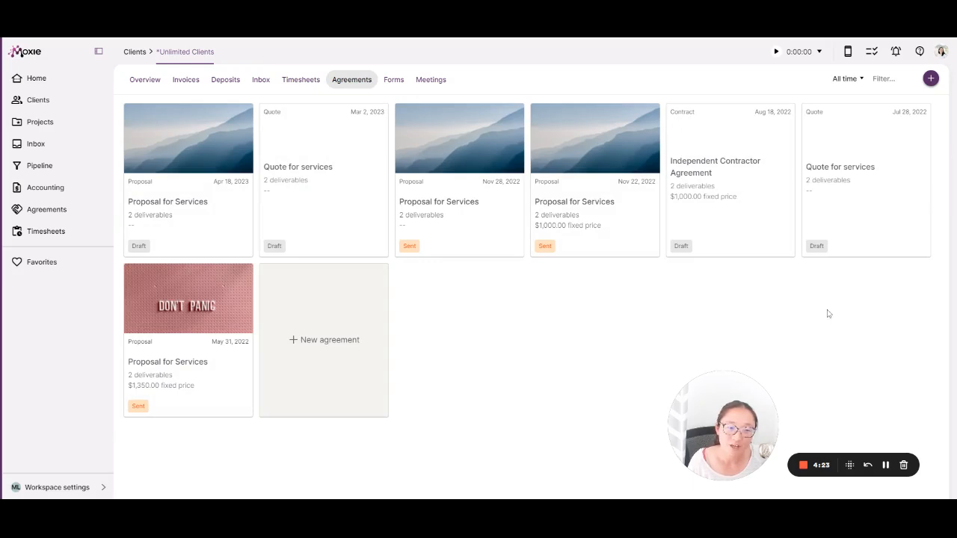
pyautogui.moveTo(565, 332)
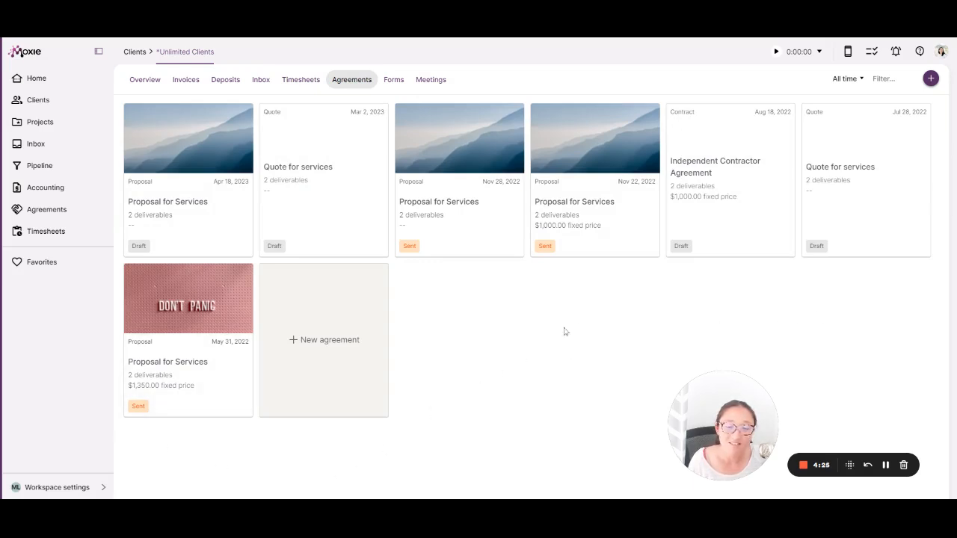
pyautogui.moveTo(431, 287)
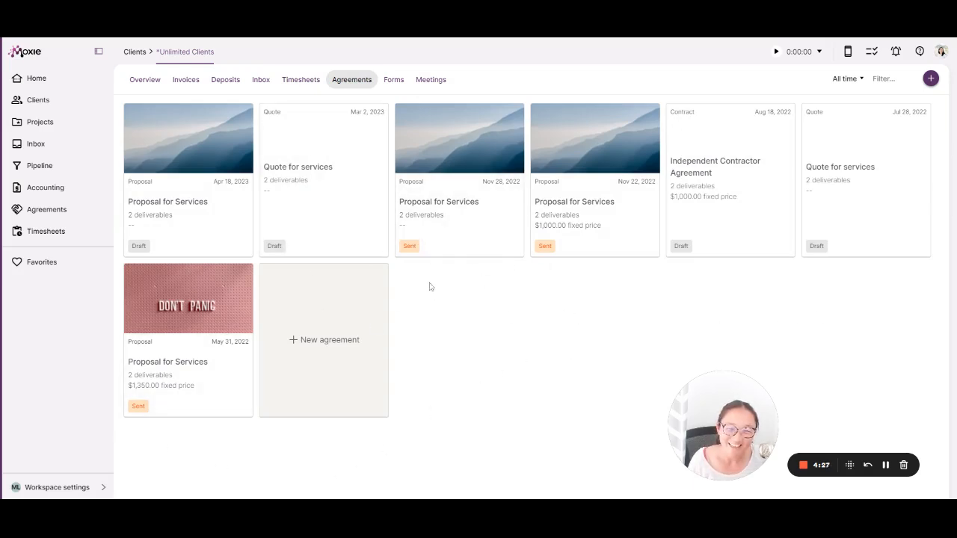
pyautogui.moveTo(581, 282)
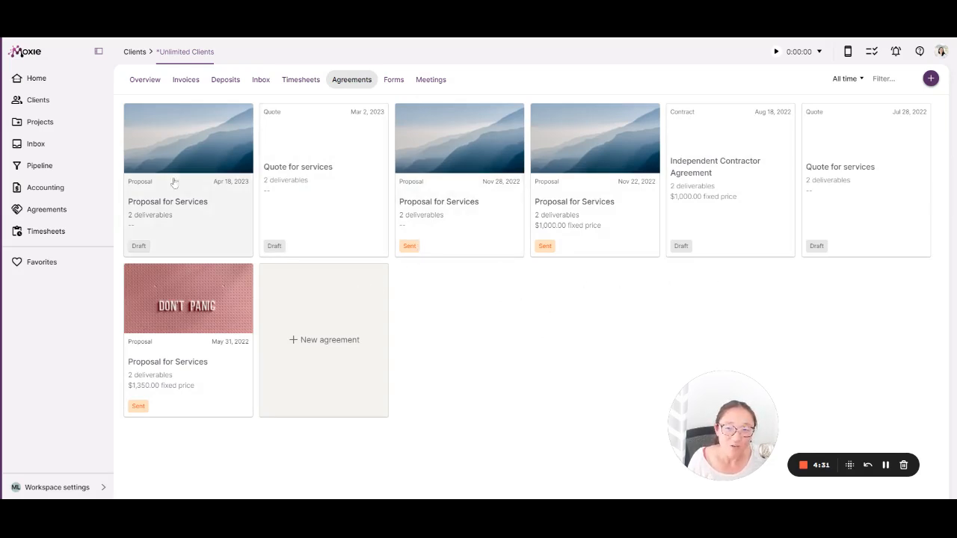
pyautogui.moveTo(217, 123)
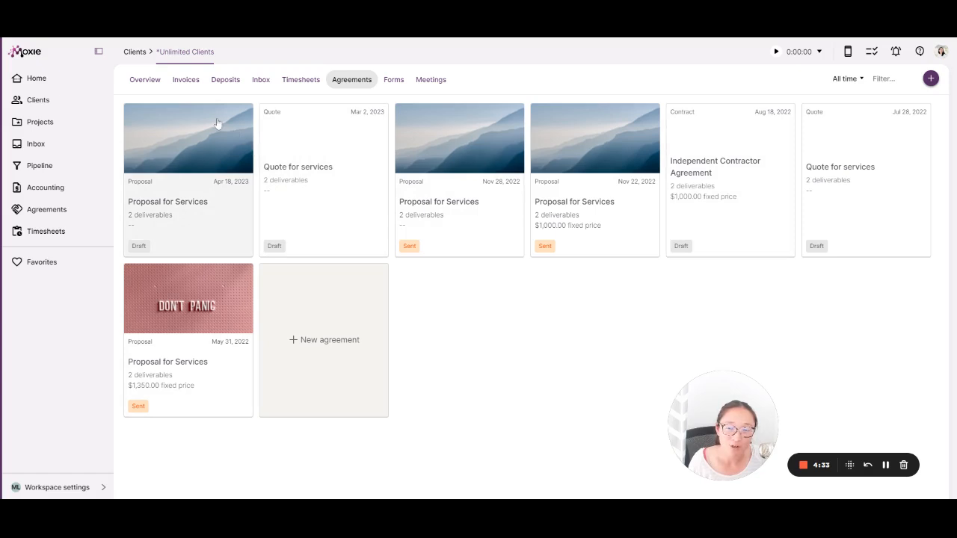
pyautogui.moveTo(323, 177)
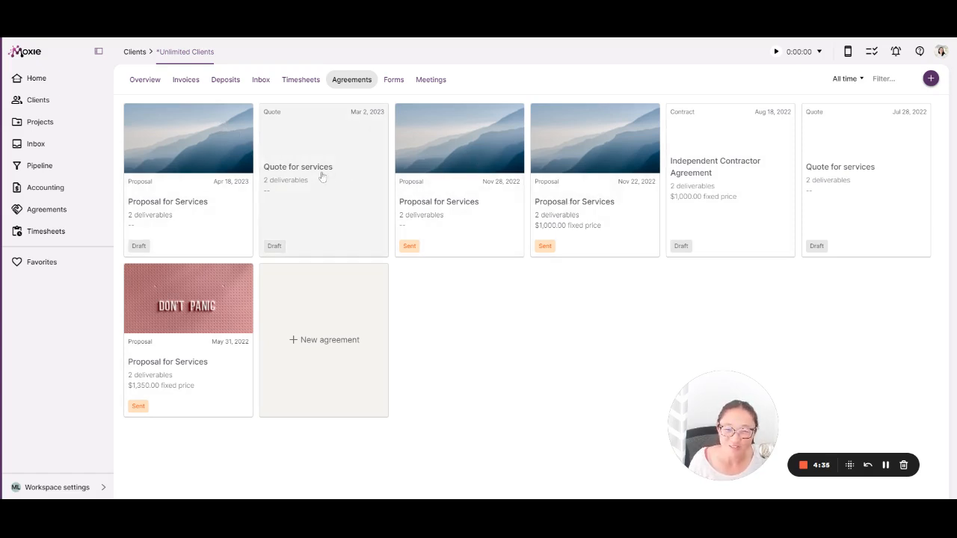
pyautogui.moveTo(766, 224)
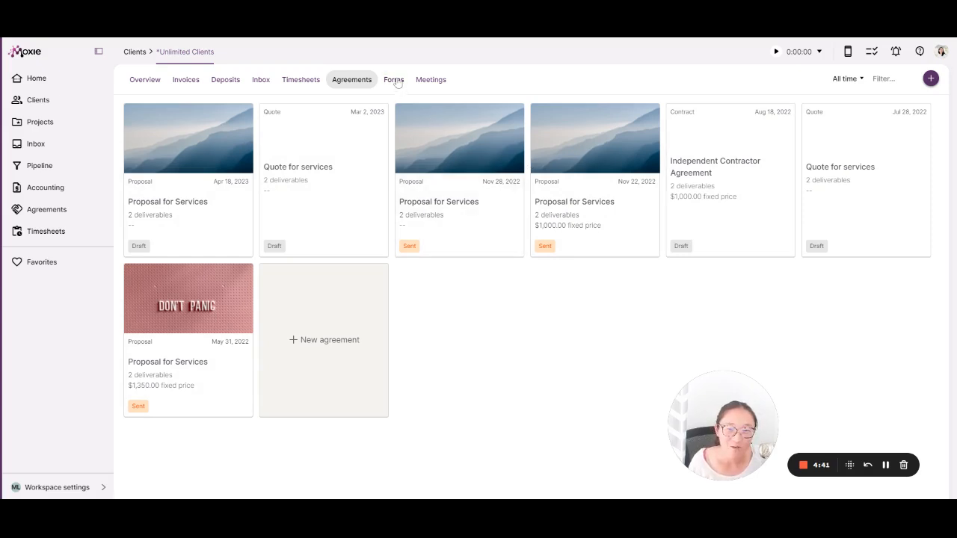
# - Review the client's two form submissions, then list its three past quick-chat meetings
pyautogui.click(393, 79)
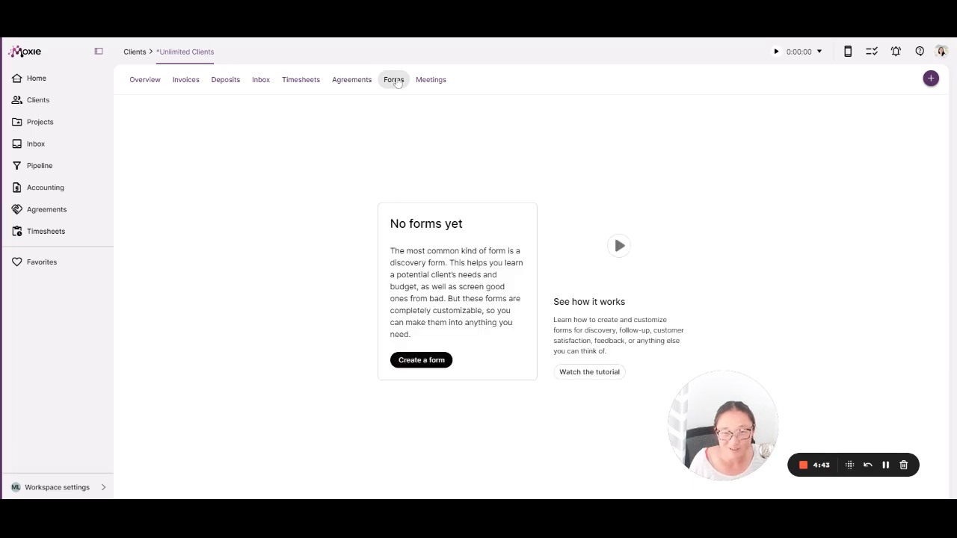
pyautogui.click(394, 79)
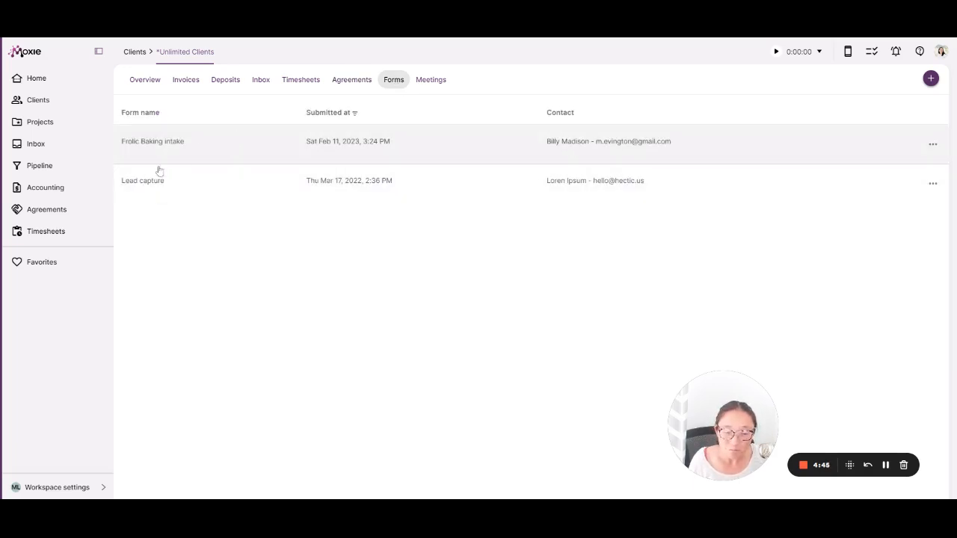
pyautogui.moveTo(207, 154)
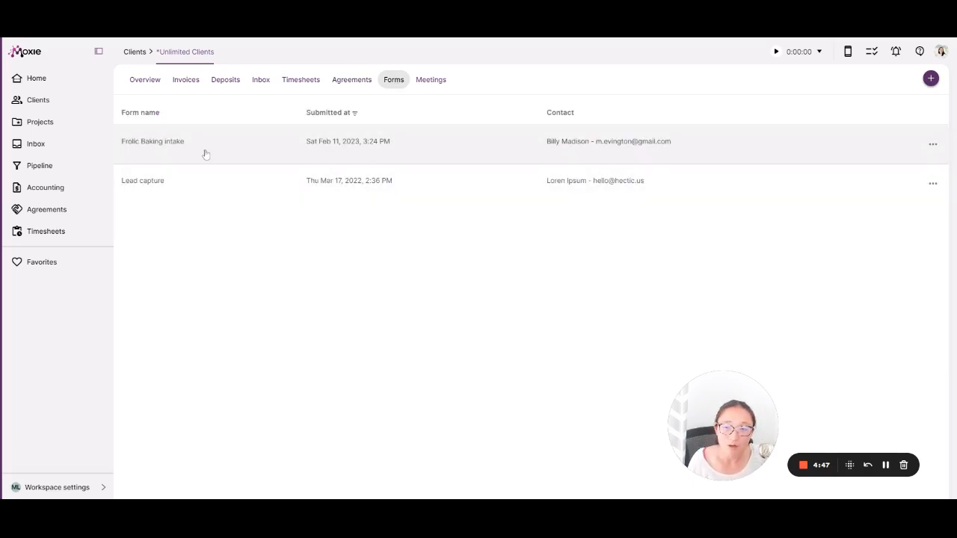
pyautogui.moveTo(656, 230)
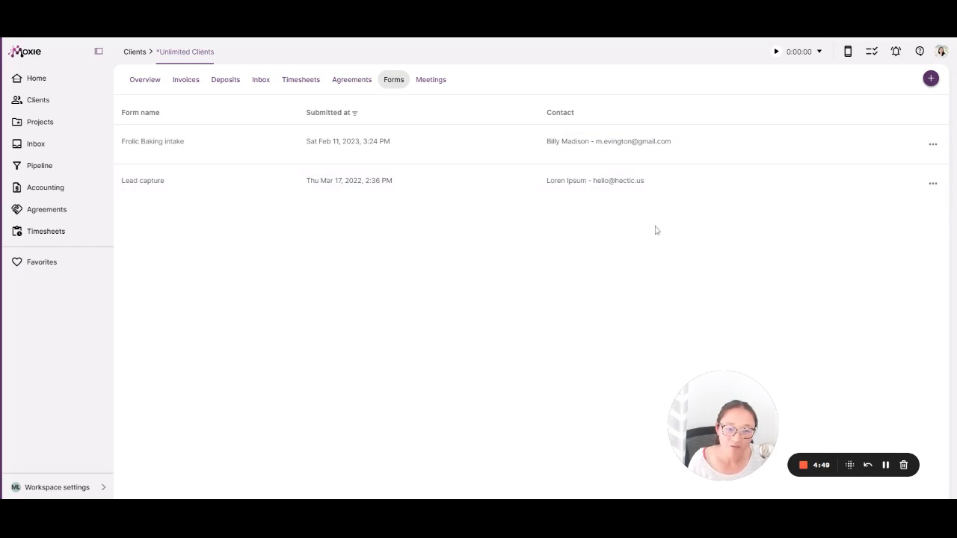
pyautogui.moveTo(183, 234)
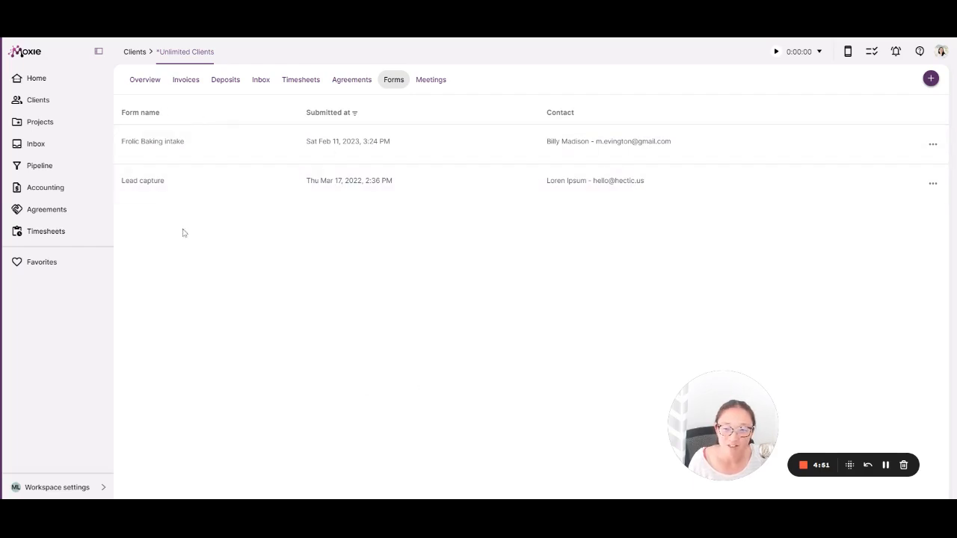
pyautogui.click(431, 79)
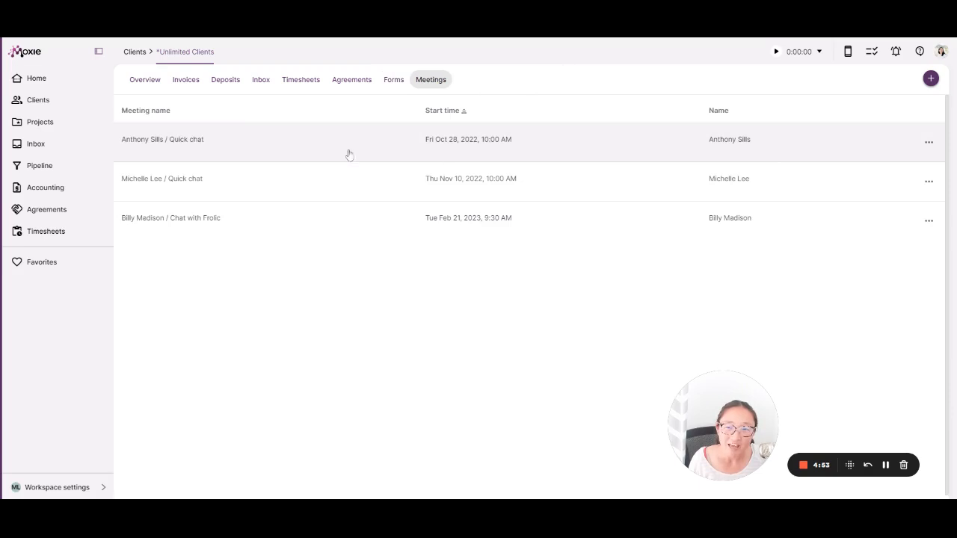
pyautogui.moveTo(378, 314)
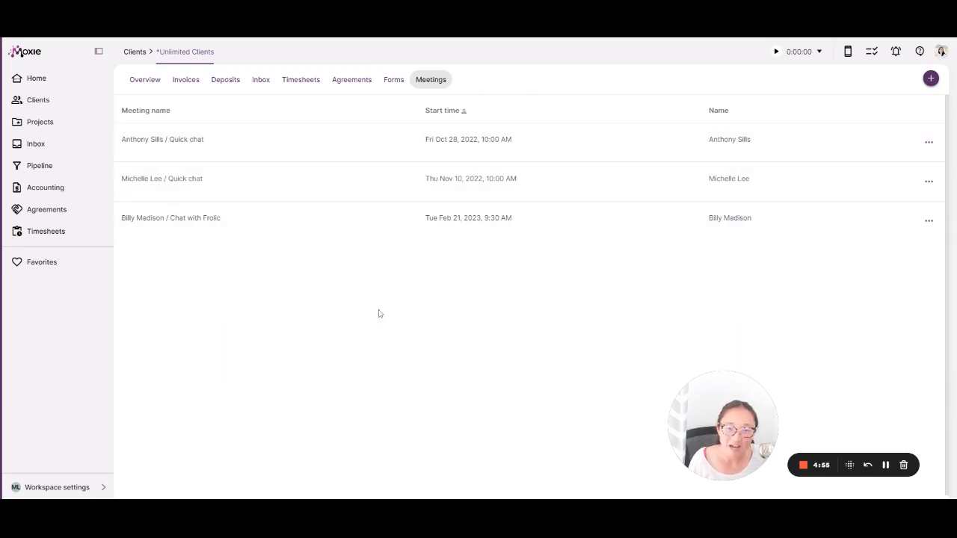
pyautogui.moveTo(278, 263)
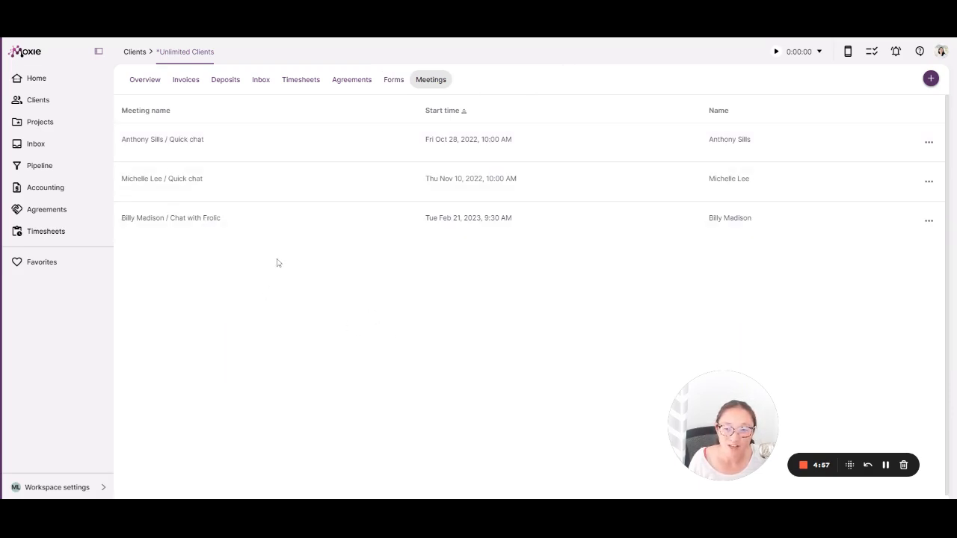
pyautogui.moveTo(143, 81)
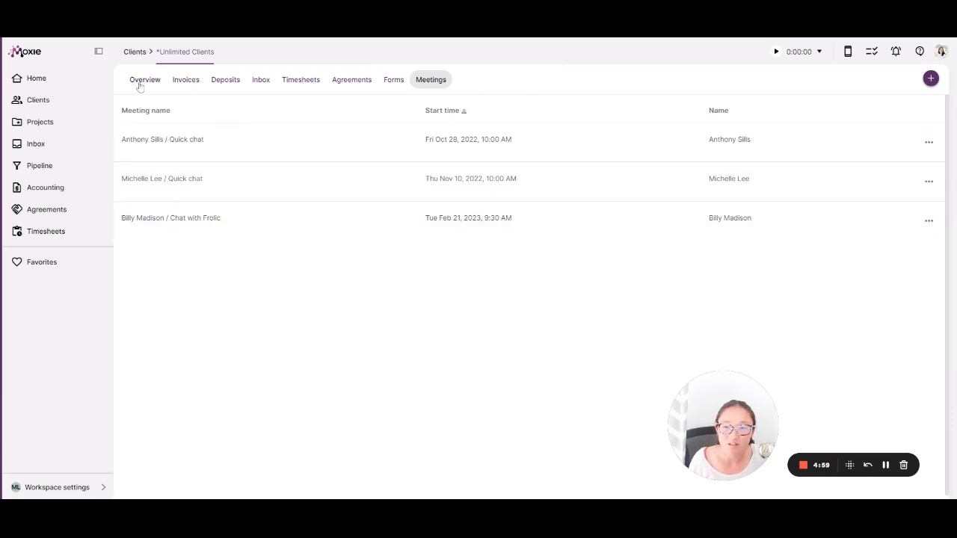
# - Return to the *Unlimited Clients overview of projects, contacts and insights
pyautogui.click(143, 79)
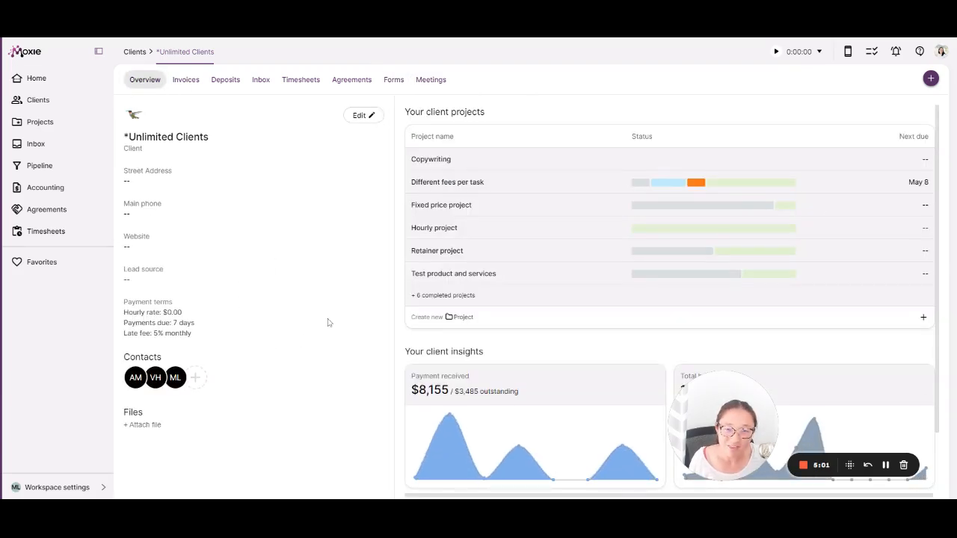
pyautogui.moveTo(46, 135)
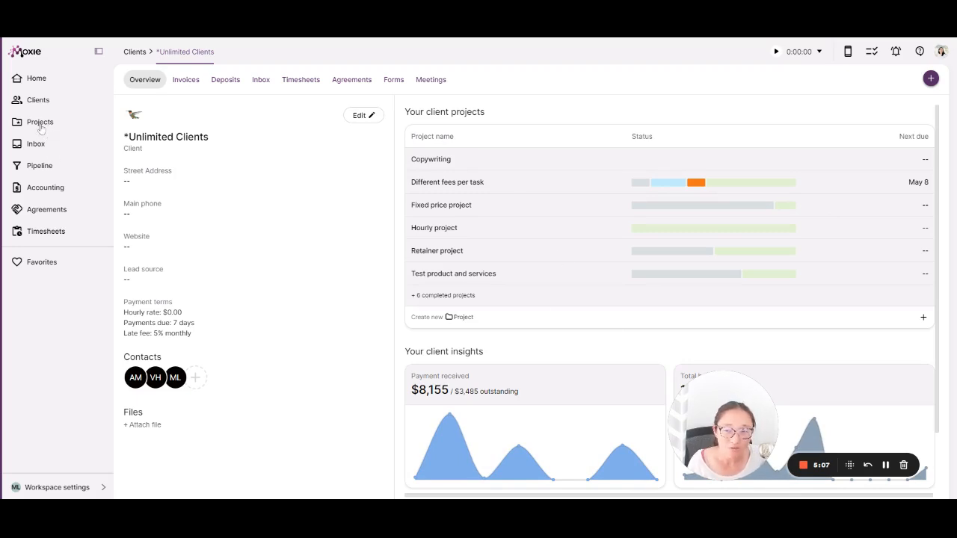
# - Go to Projects, glance at the Overview cards, then show the all-projects Tasks list
pyautogui.click(39, 122)
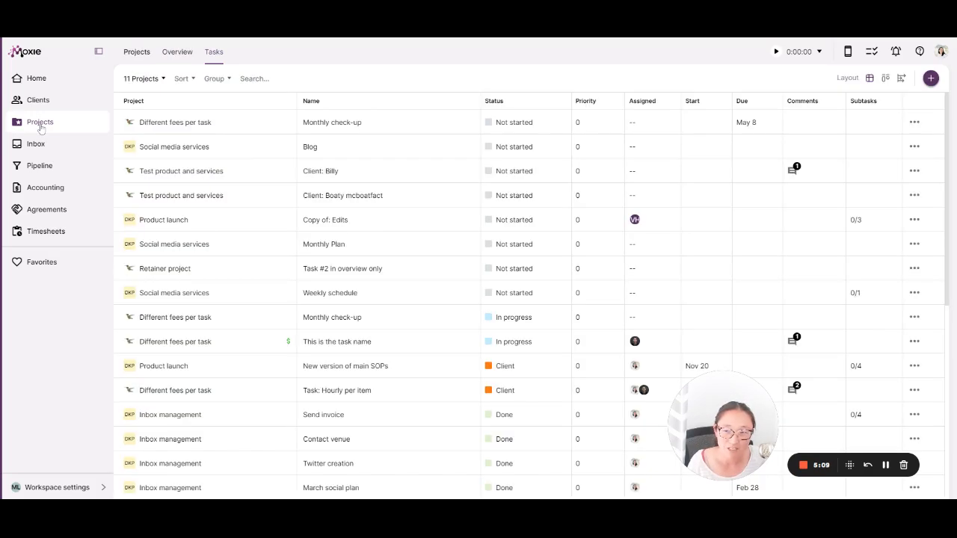
pyautogui.click(177, 50)
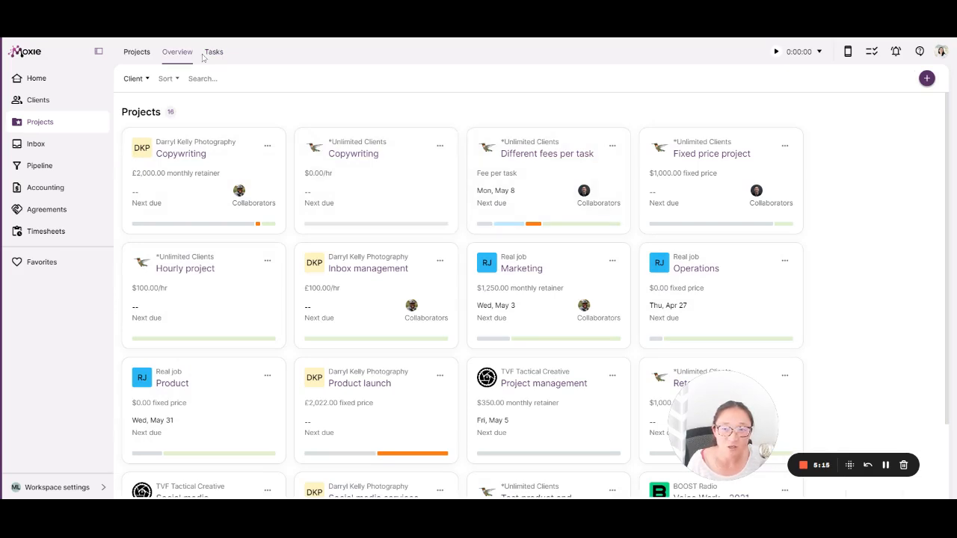
pyautogui.click(212, 50)
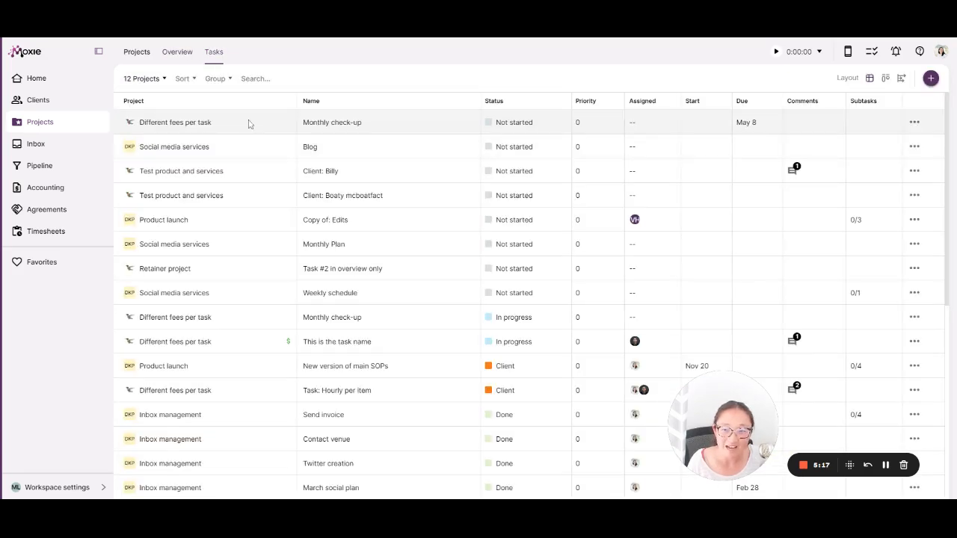
pyautogui.moveTo(841, 130)
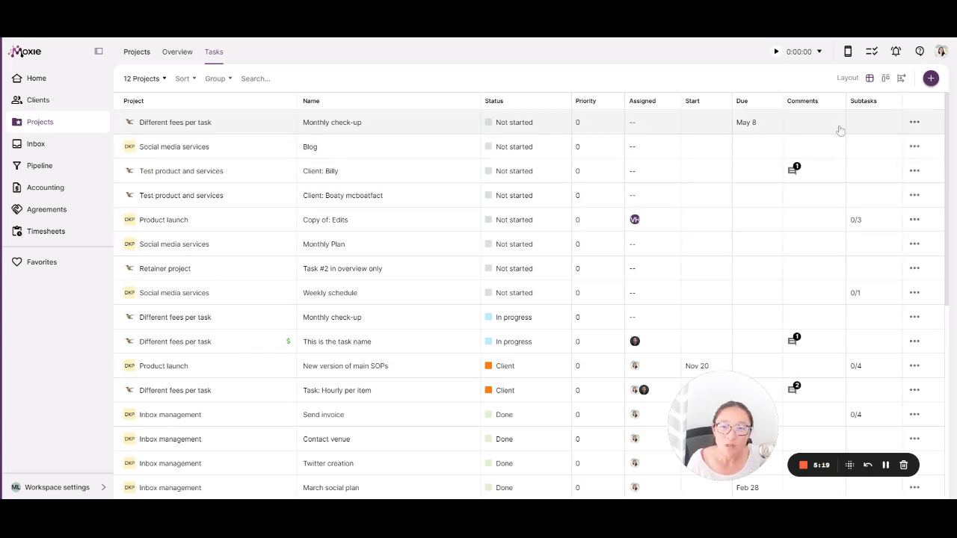
pyautogui.moveTo(539, 365)
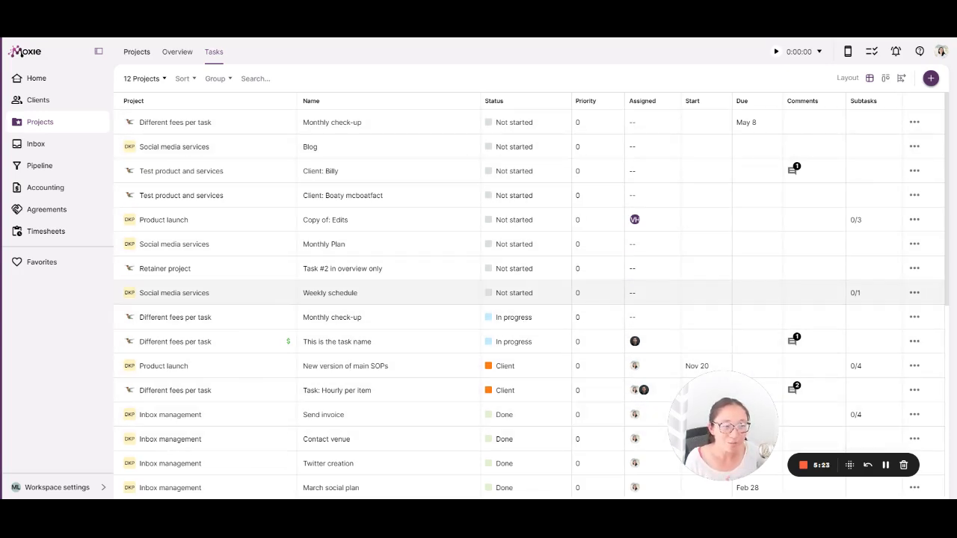
pyautogui.moveTo(886, 77)
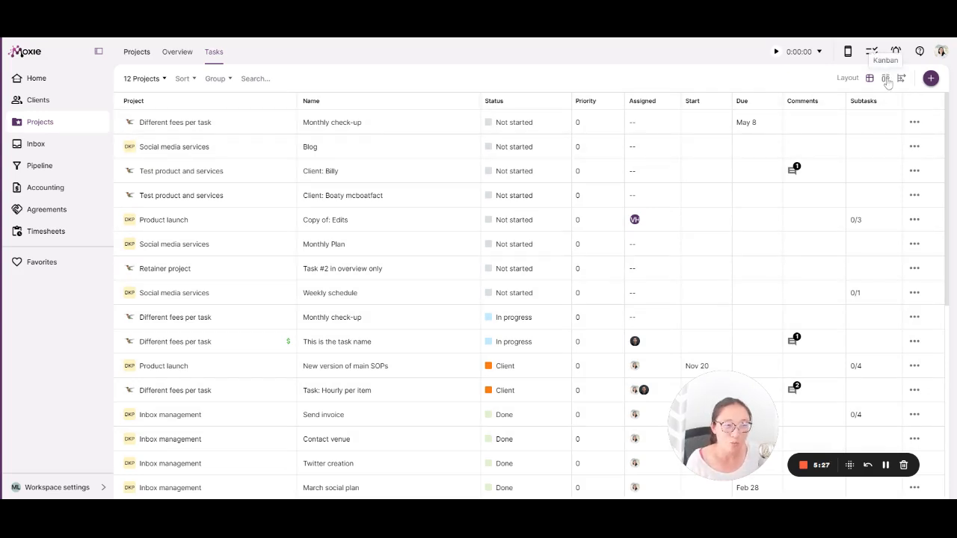
# - Cycle the Tasks view through timeline and table layouts, ending back on the status Kanban board
pyautogui.click(900, 78)
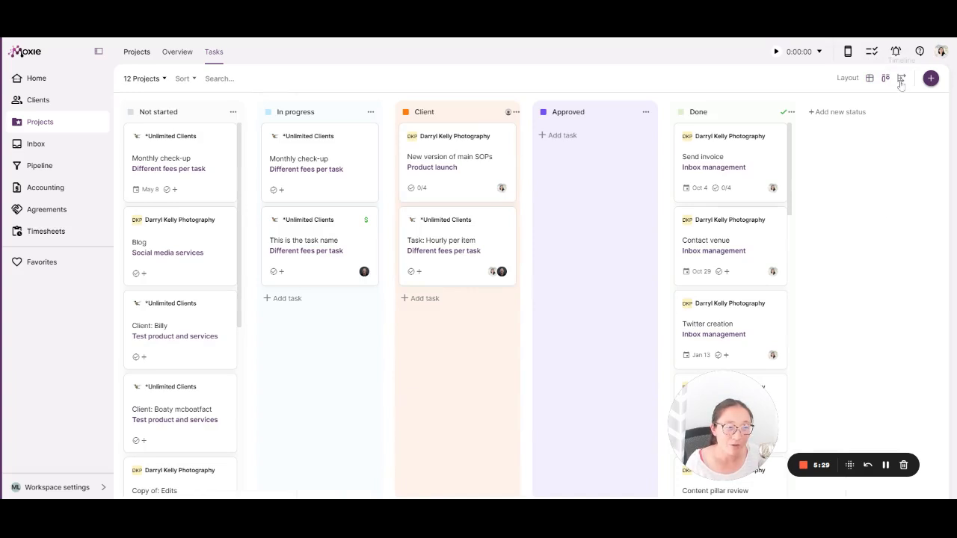
pyautogui.click(902, 78)
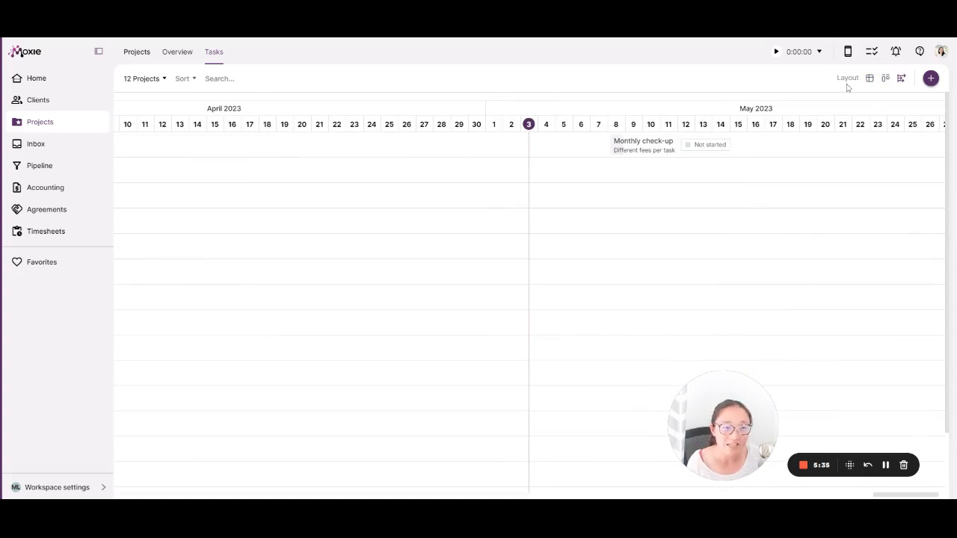
pyautogui.click(870, 78)
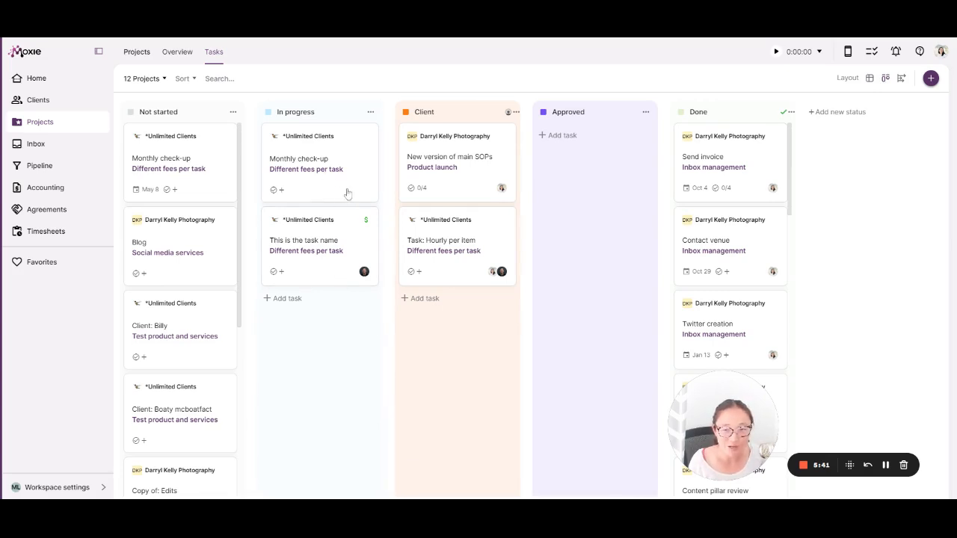
pyautogui.moveTo(314, 161); pyautogui.dragTo(314, 266)
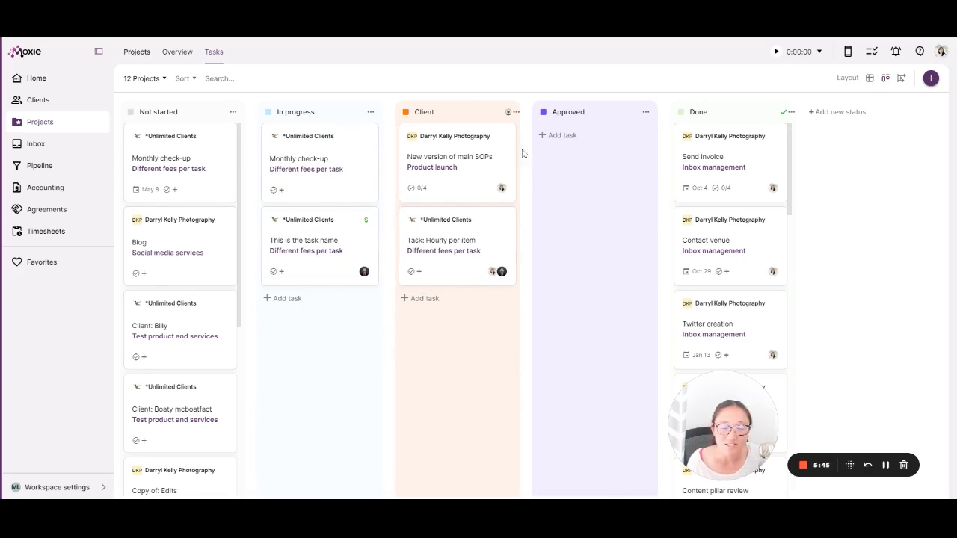
pyautogui.moveTo(871, 78)
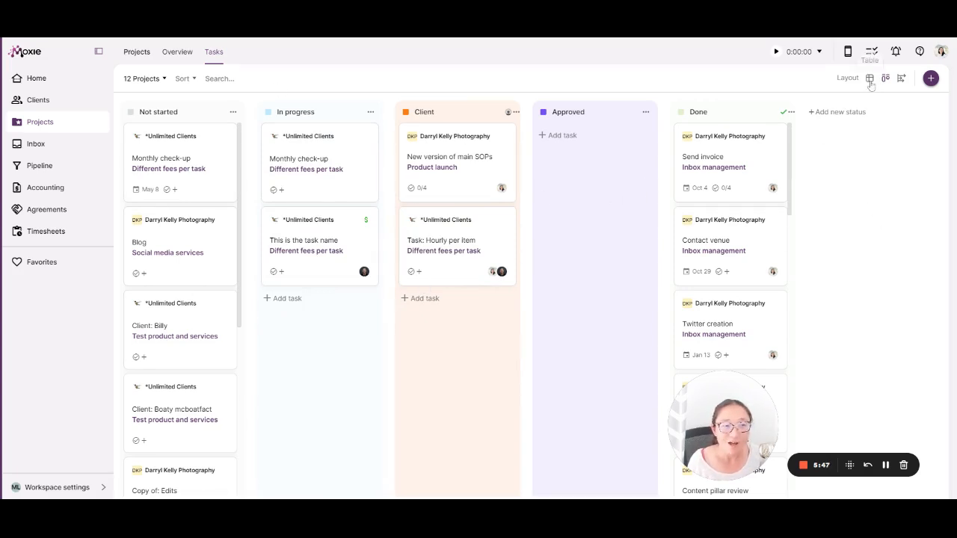
pyautogui.click(870, 78)
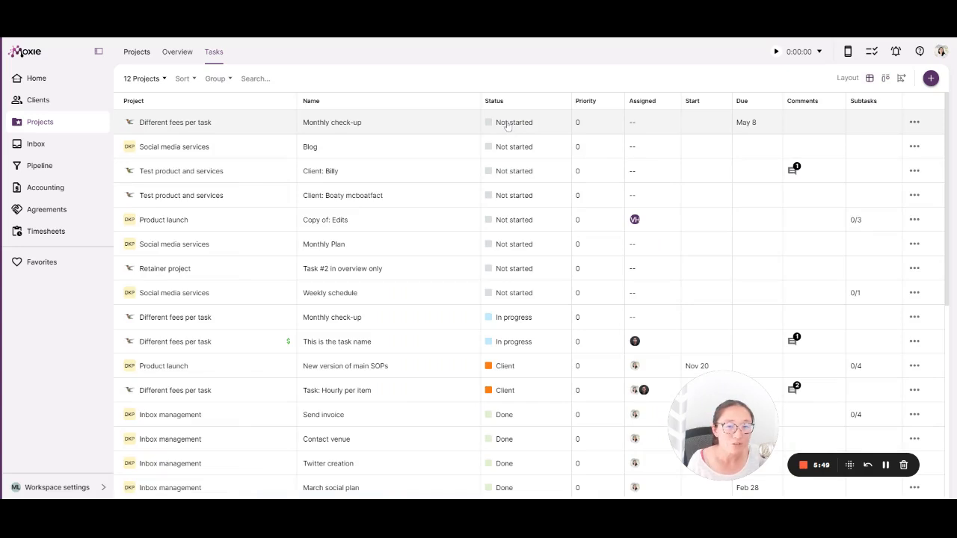
pyautogui.moveTo(751, 96)
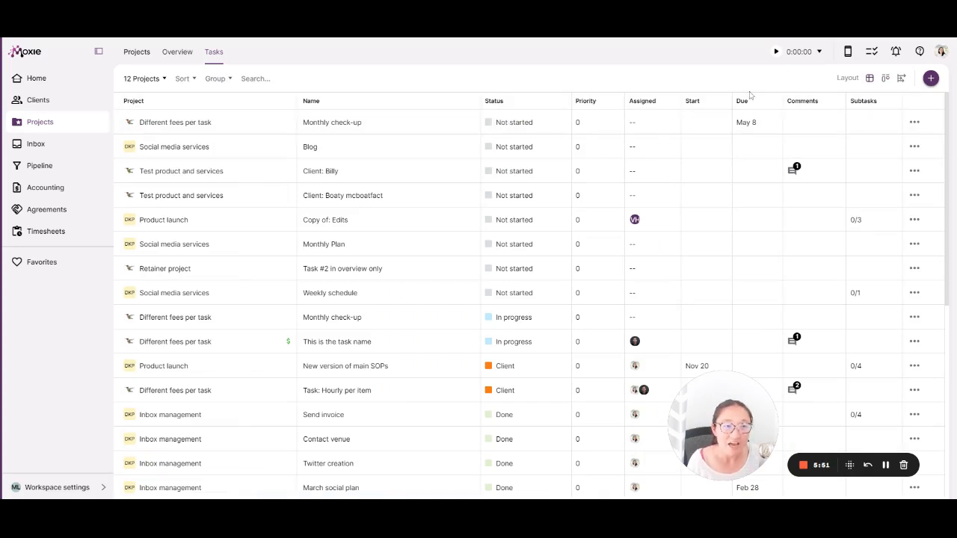
pyautogui.click(885, 77)
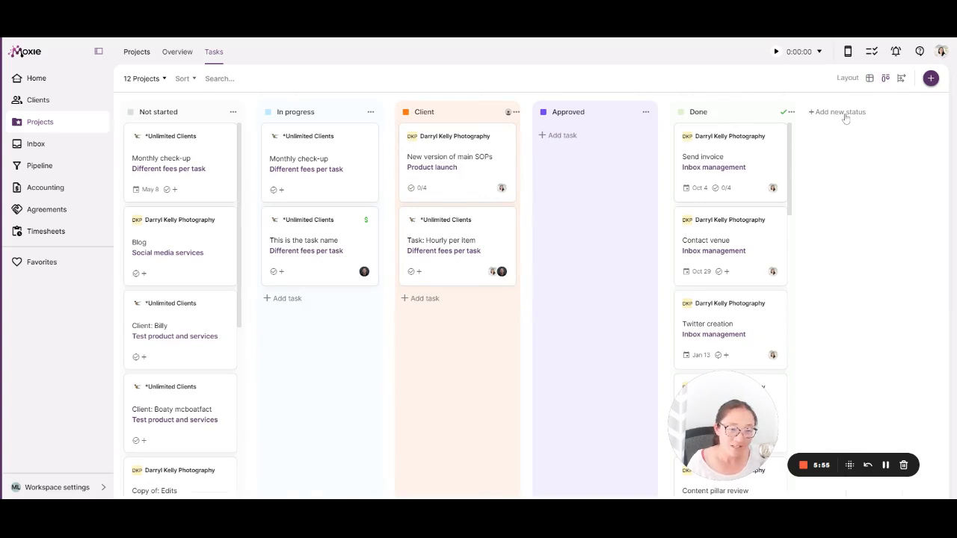
pyautogui.moveTo(410, 189)
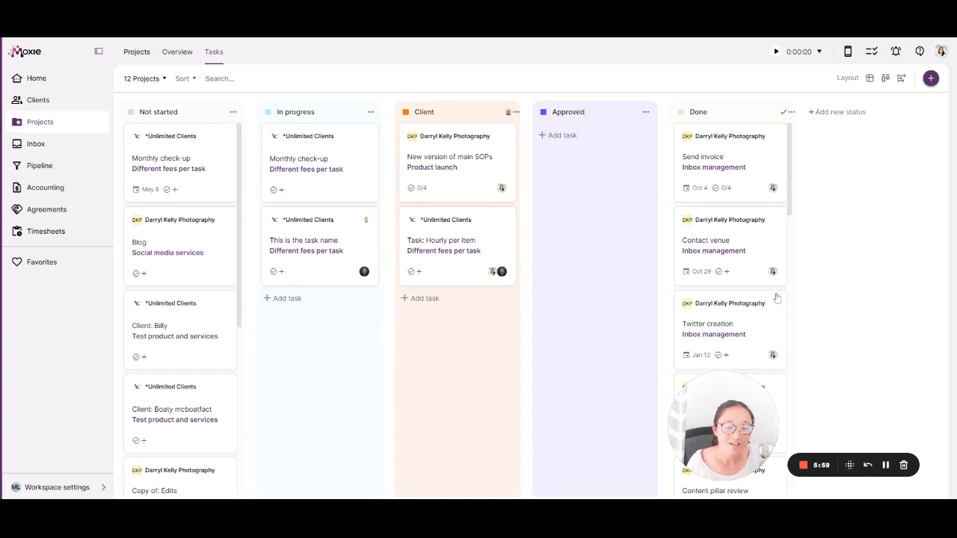
pyautogui.moveTo(571, 359)
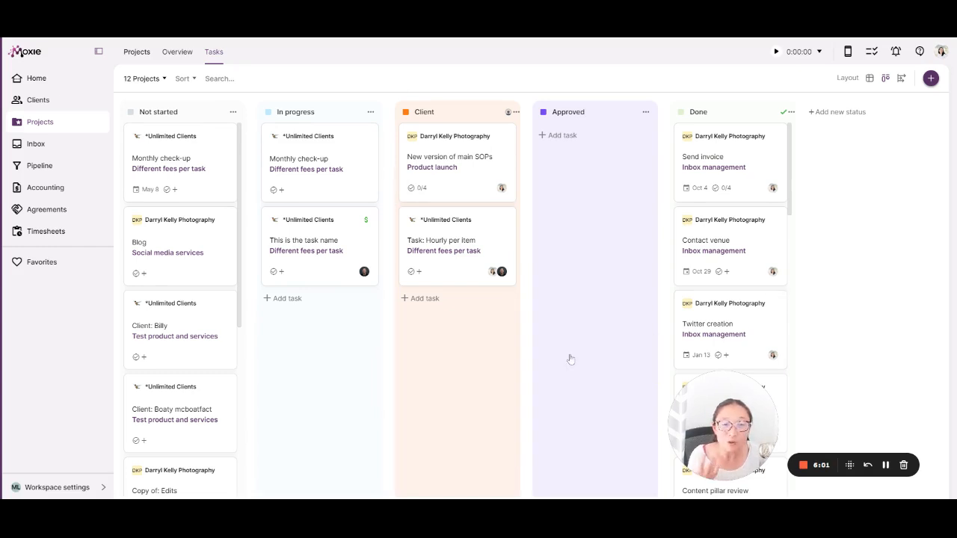
pyautogui.moveTo(127, 278)
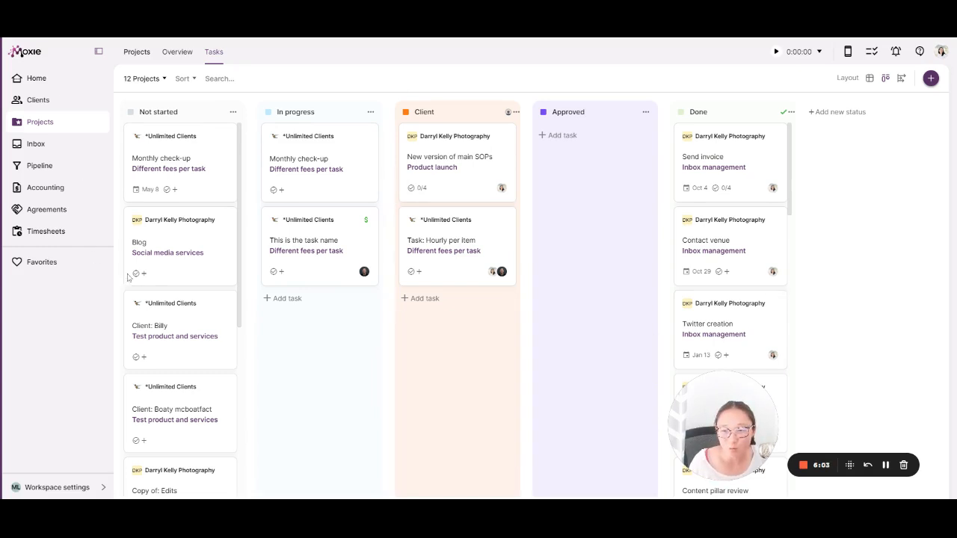
pyautogui.click(304, 240)
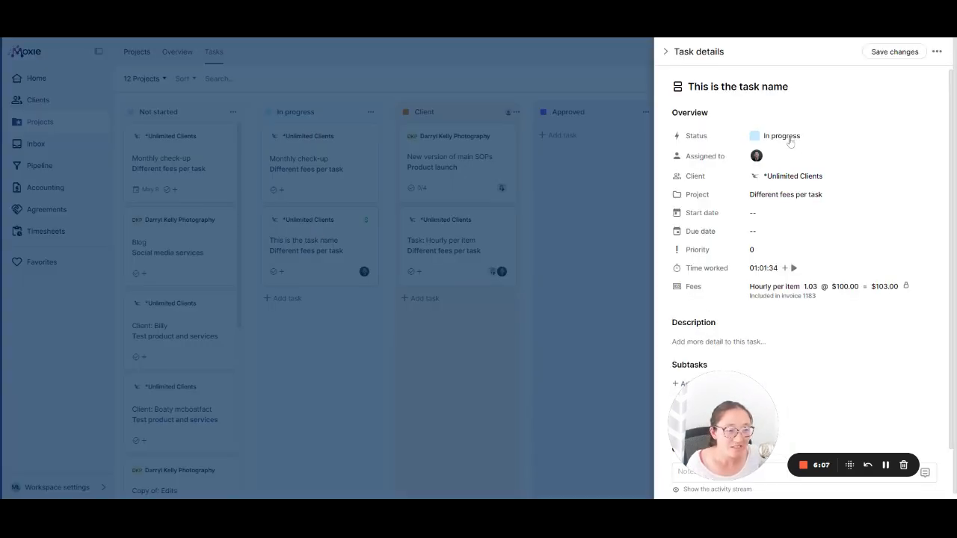
pyautogui.moveTo(757, 156)
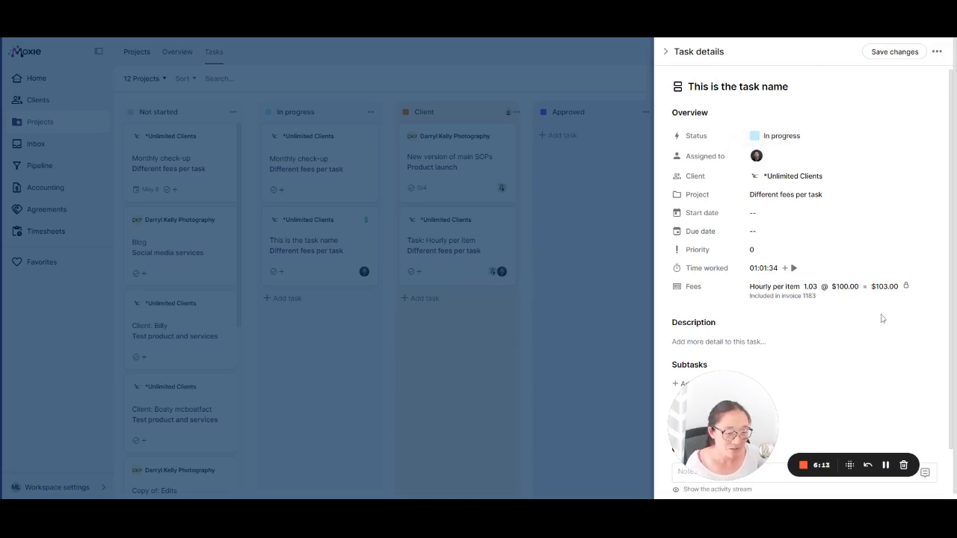
pyautogui.moveTo(893, 362)
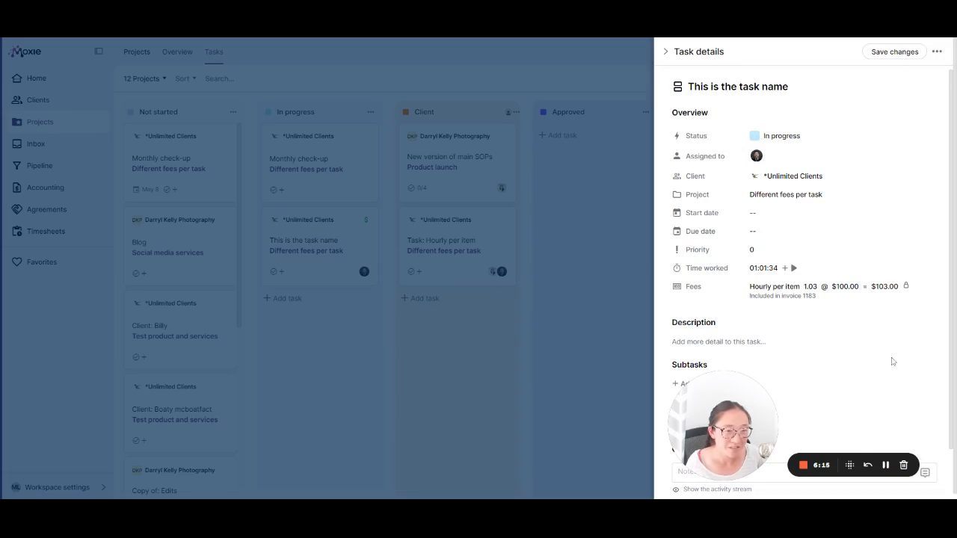
pyautogui.scroll(-3)
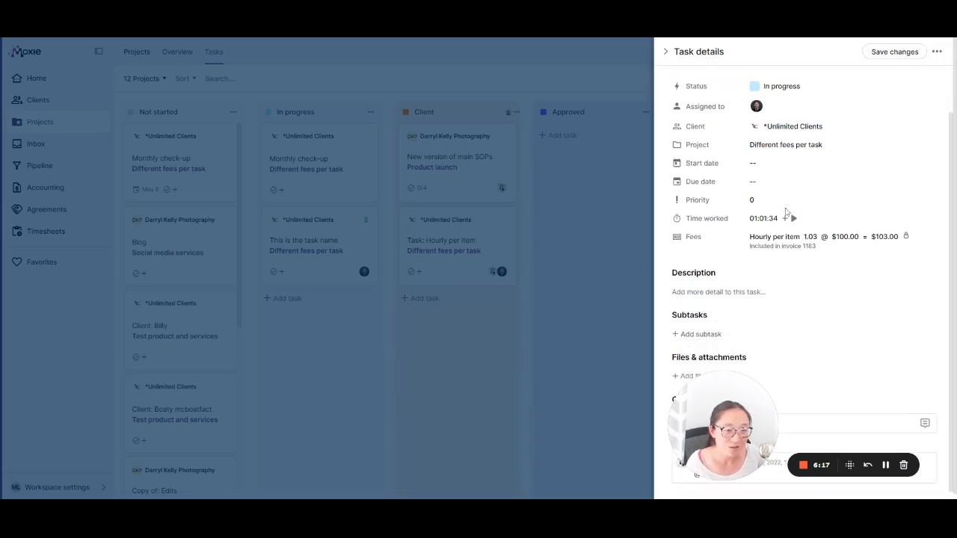
pyautogui.moveTo(644, 72)
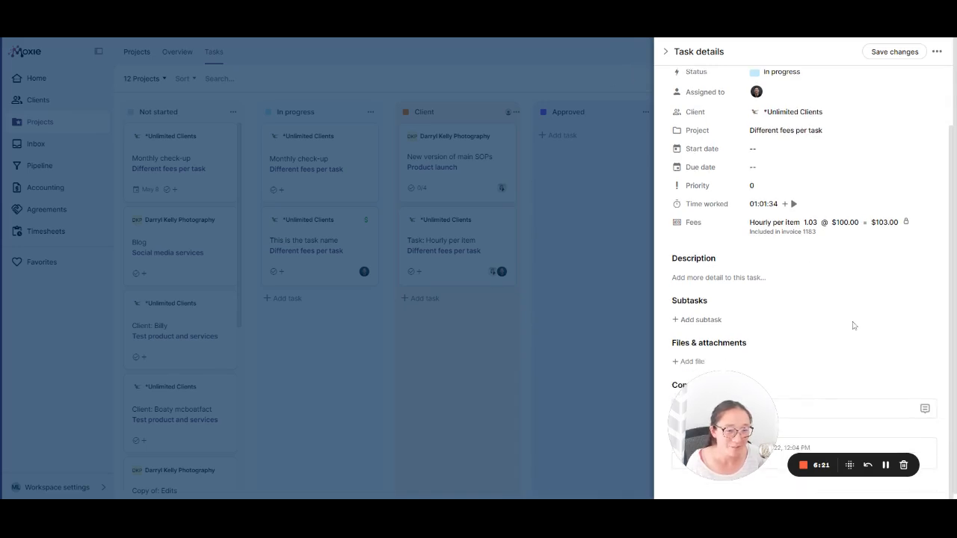
pyautogui.moveTo(733, 377)
pyautogui.write('@')
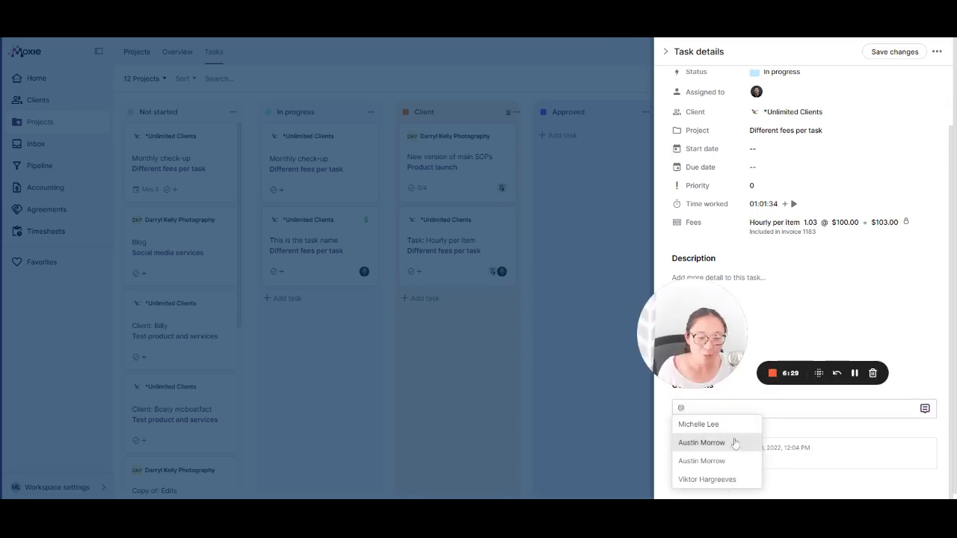
pyautogui.click(700, 442)
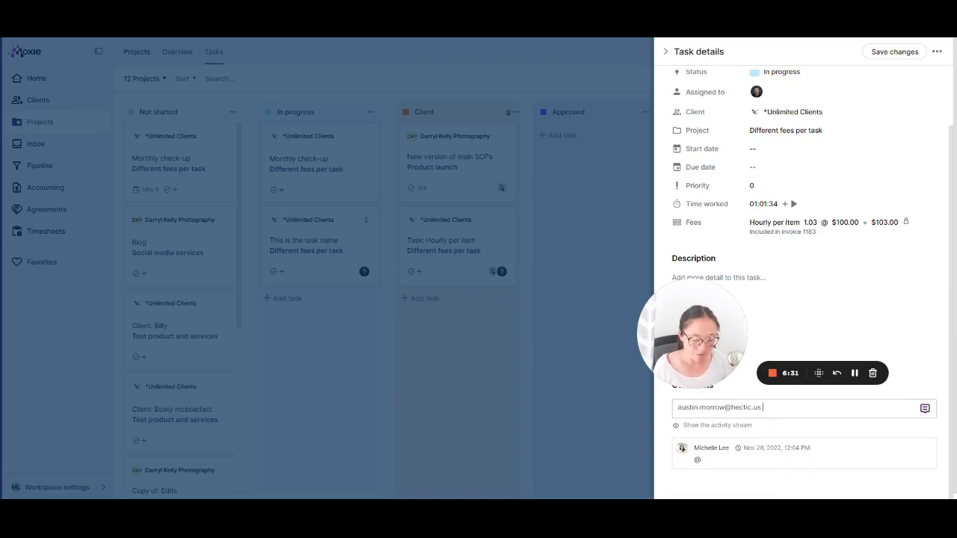
pyautogui.write('this work is d')
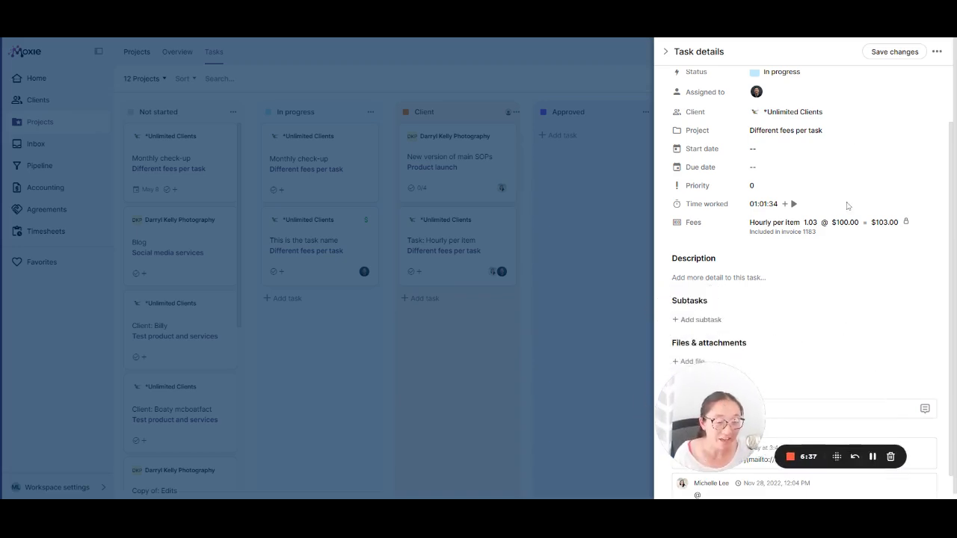
pyautogui.moveTo(838, 343)
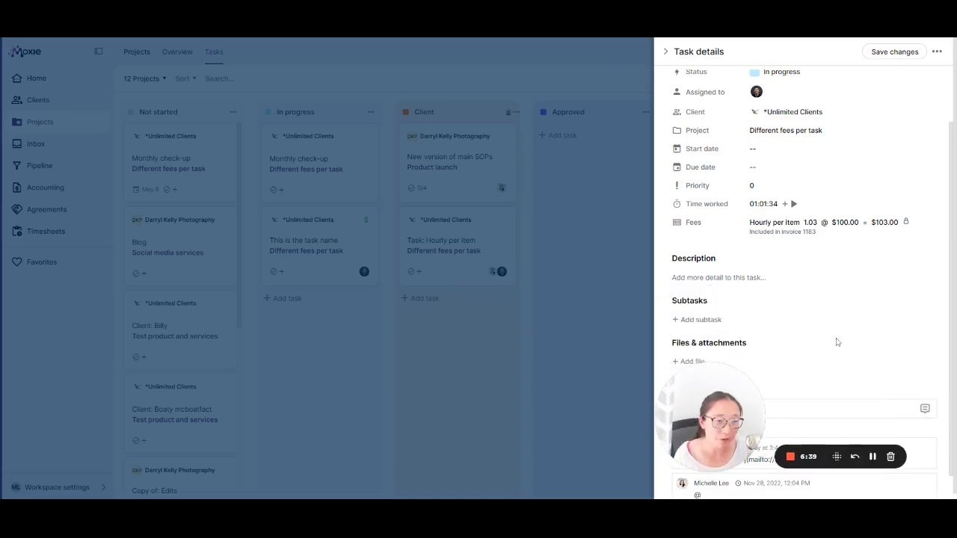
pyautogui.moveTo(822, 326)
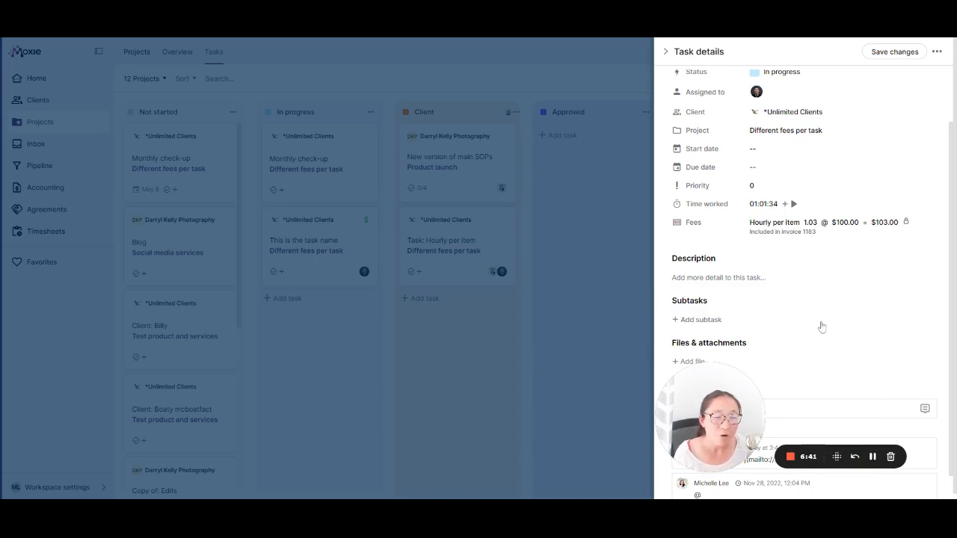
pyautogui.scroll(3)
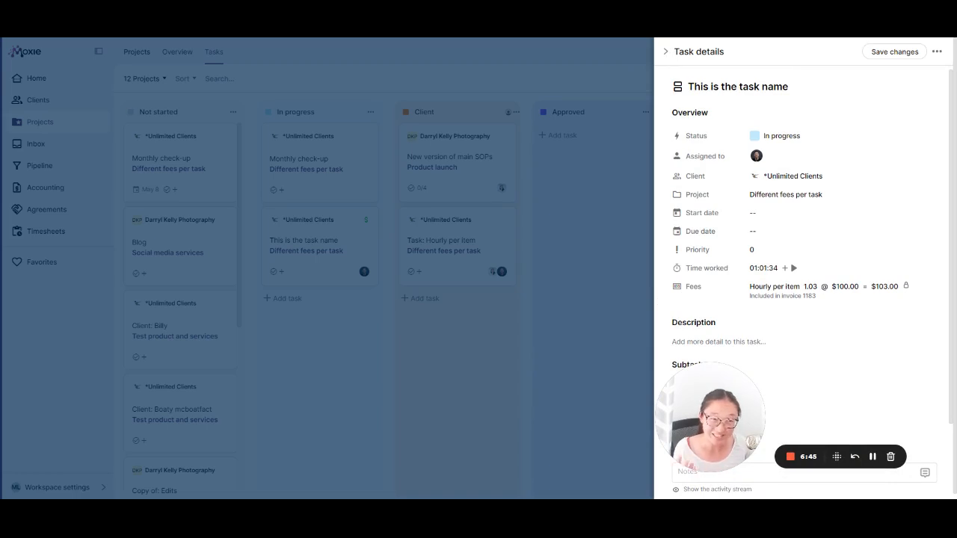
pyautogui.moveTo(736, 123)
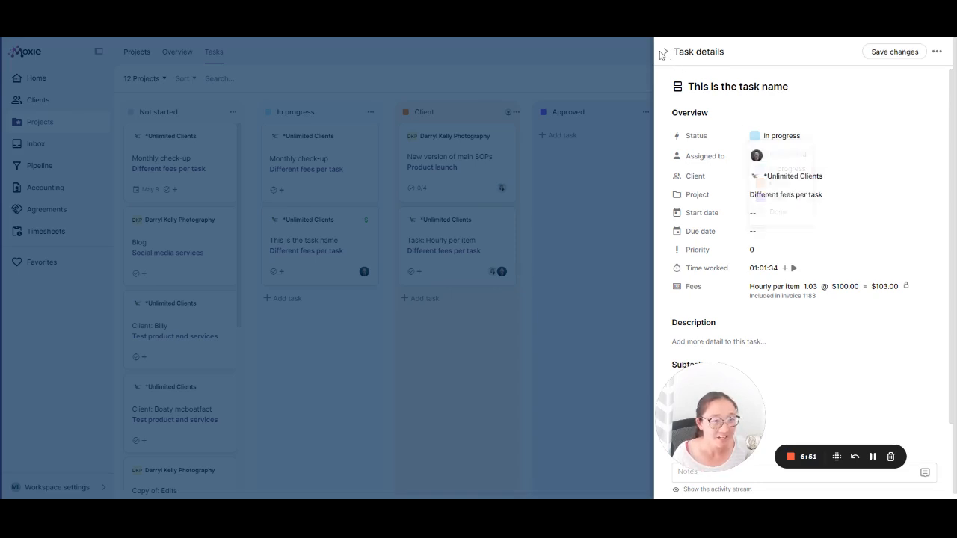
pyautogui.click(661, 51)
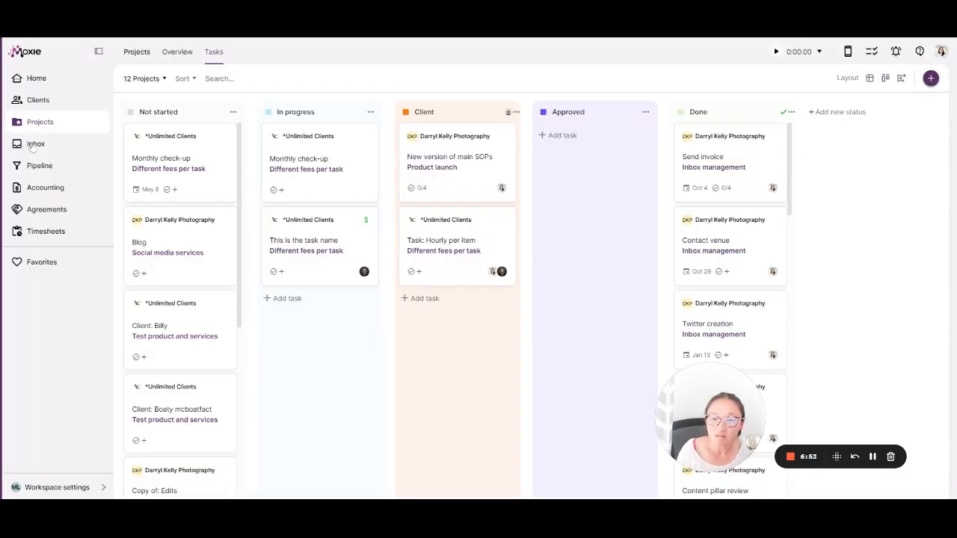
pyautogui.click(36, 144)
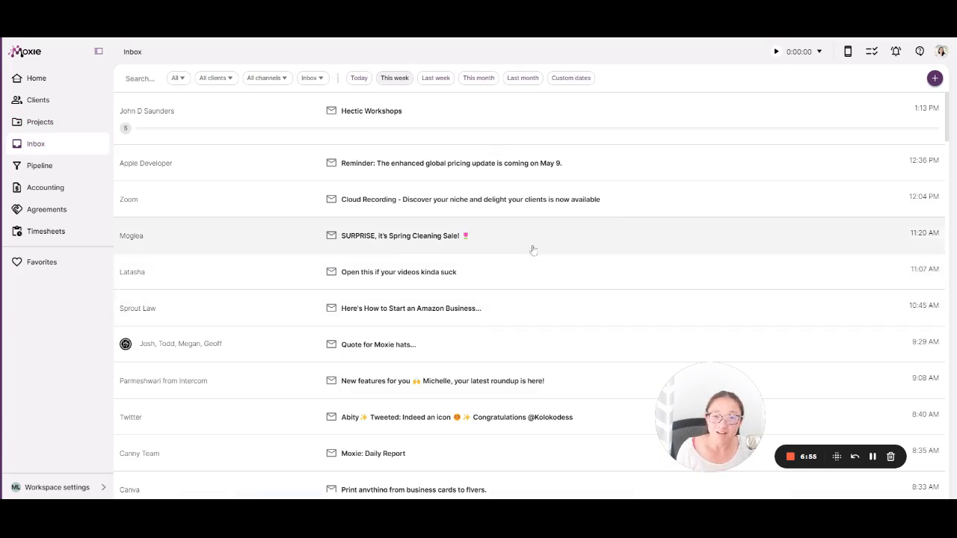
pyautogui.moveTo(623, 254)
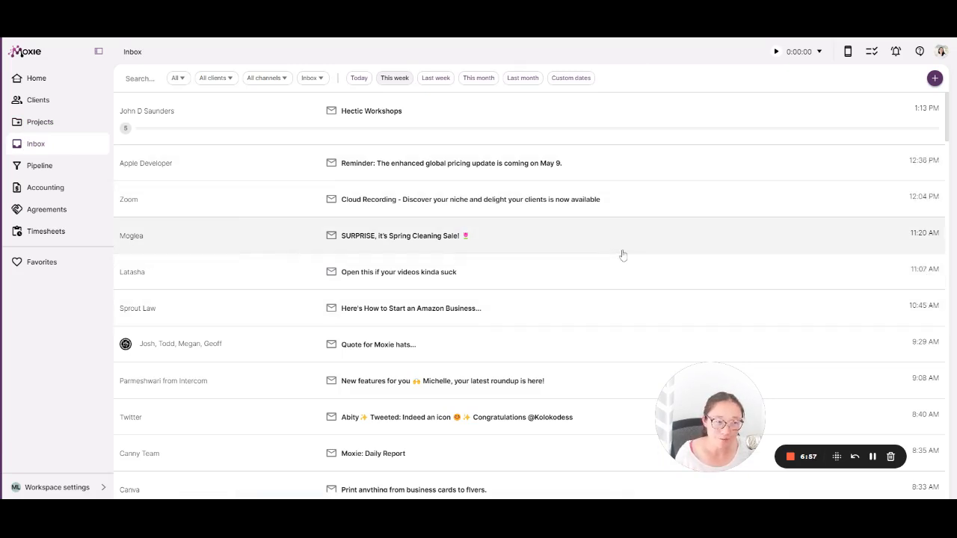
pyautogui.moveTo(724, 279)
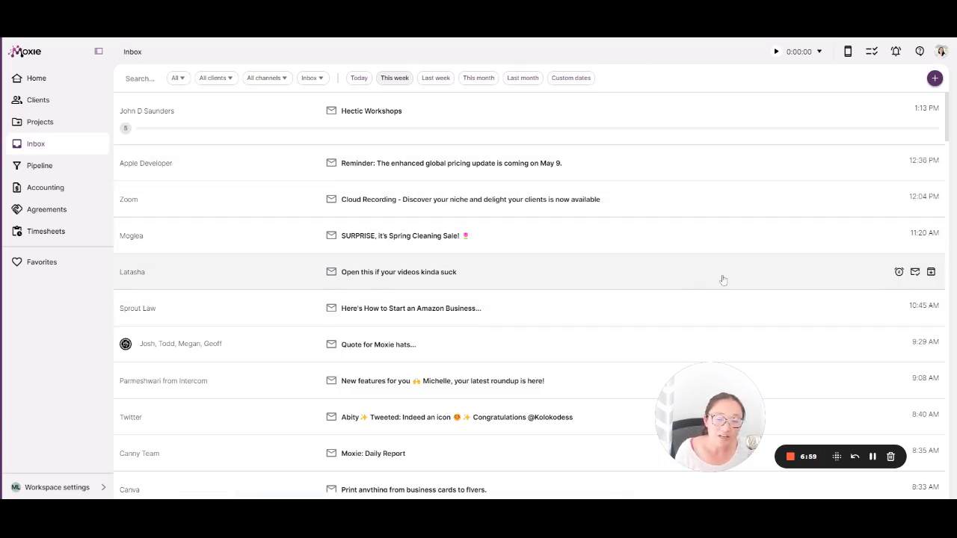
pyautogui.moveTo(679, 270)
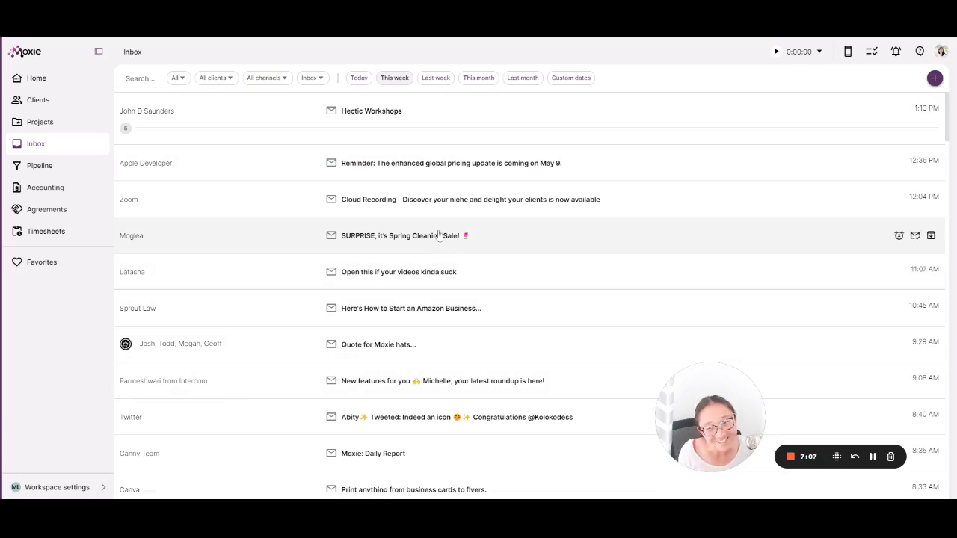
pyautogui.moveTo(496, 187)
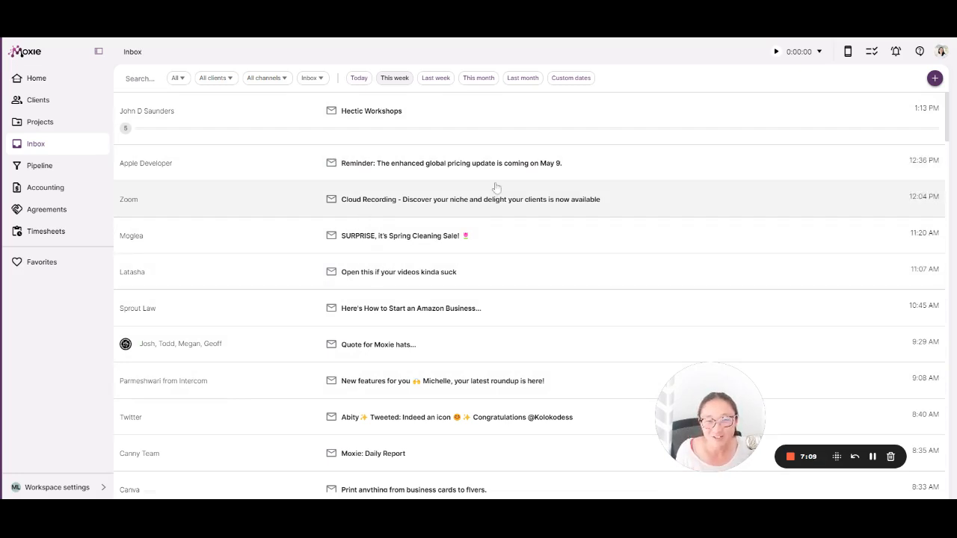
pyautogui.scroll(-3)
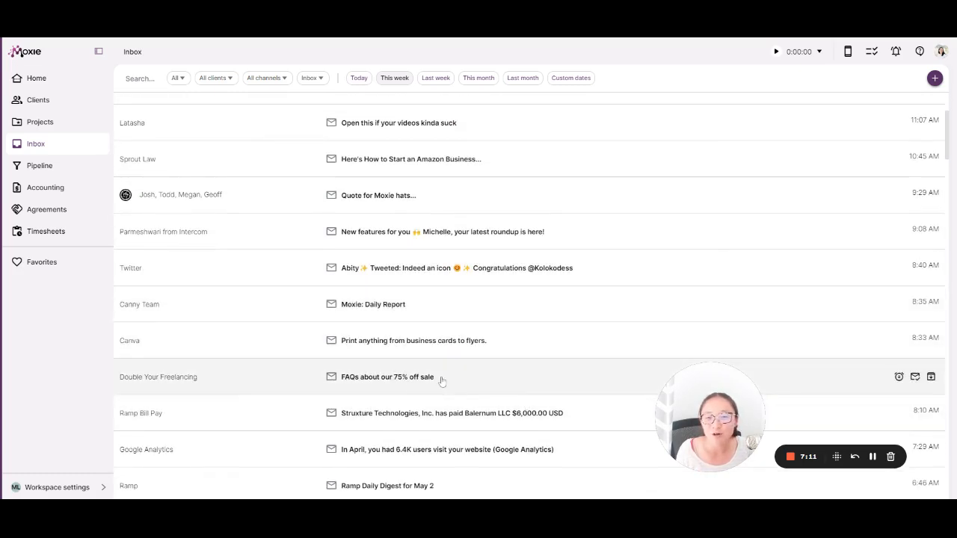
pyautogui.scroll(3)
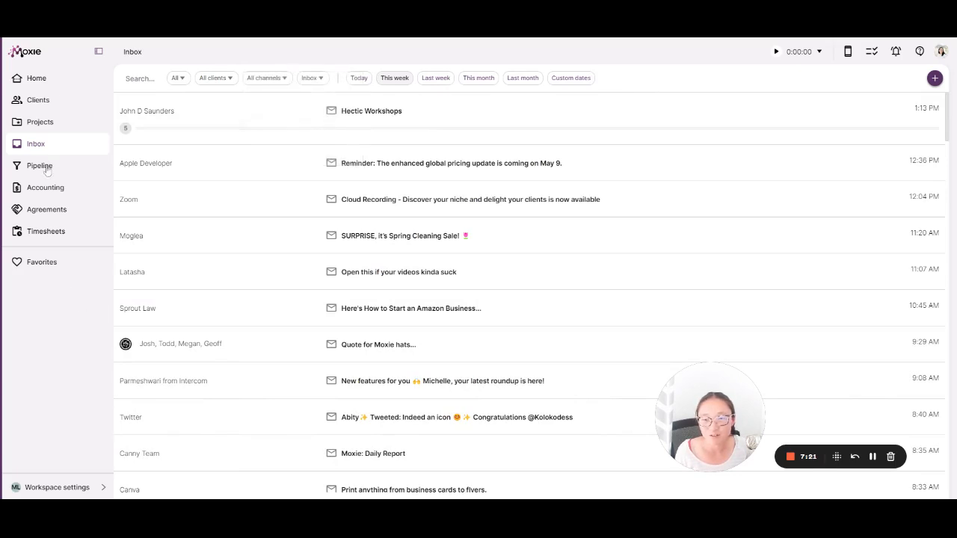
# - Go to Pipeline to list opportunities by stage and estimated value
pyautogui.click(39, 164)
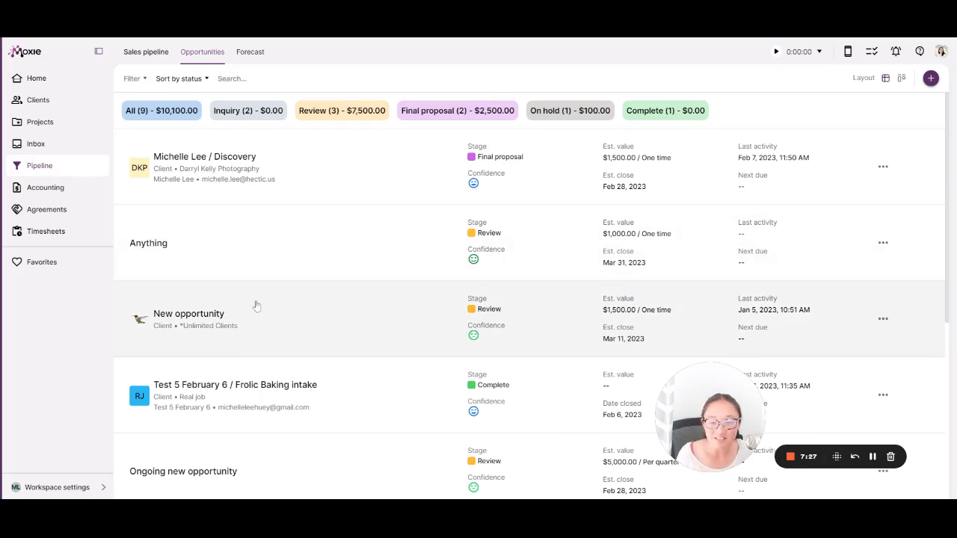
pyautogui.moveTo(428, 425)
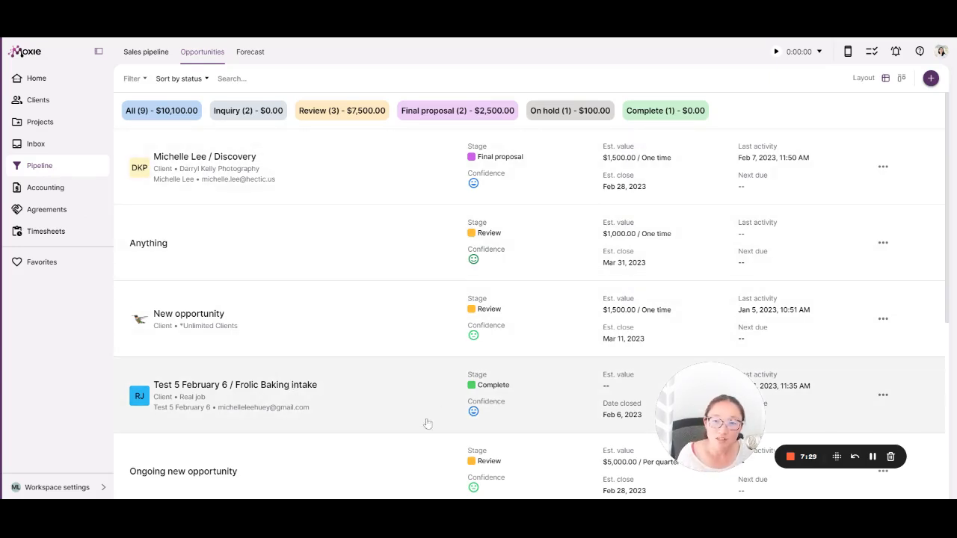
pyautogui.moveTo(556, 329)
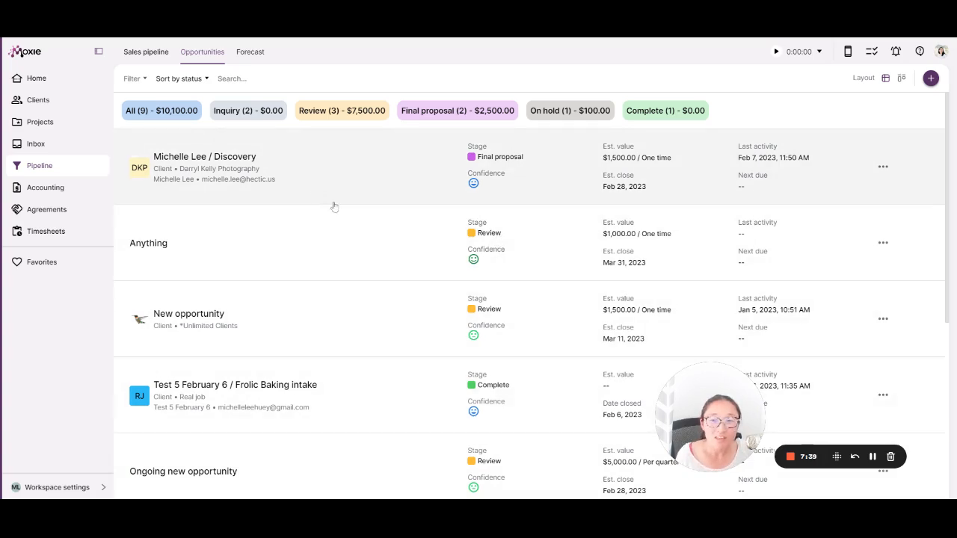
pyautogui.click(205, 157)
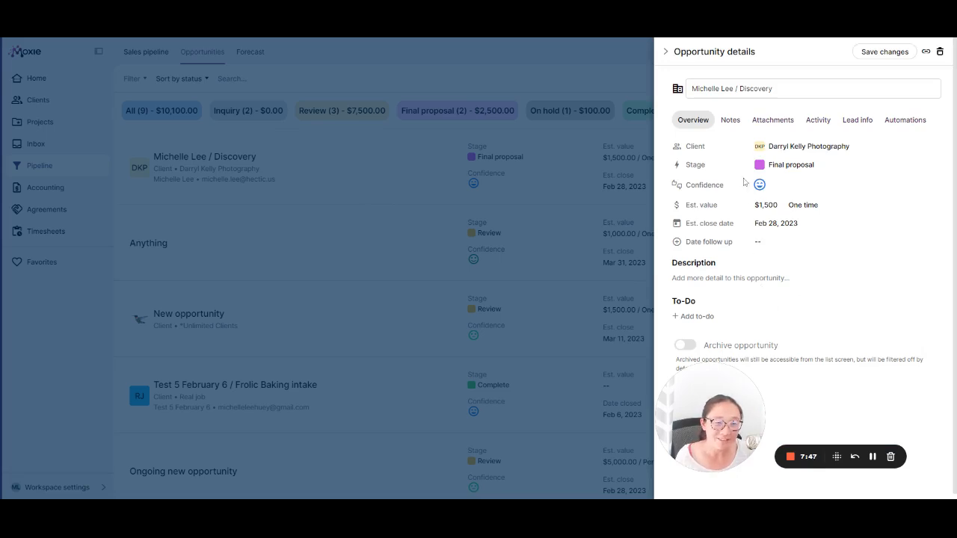
pyautogui.moveTo(850, 247)
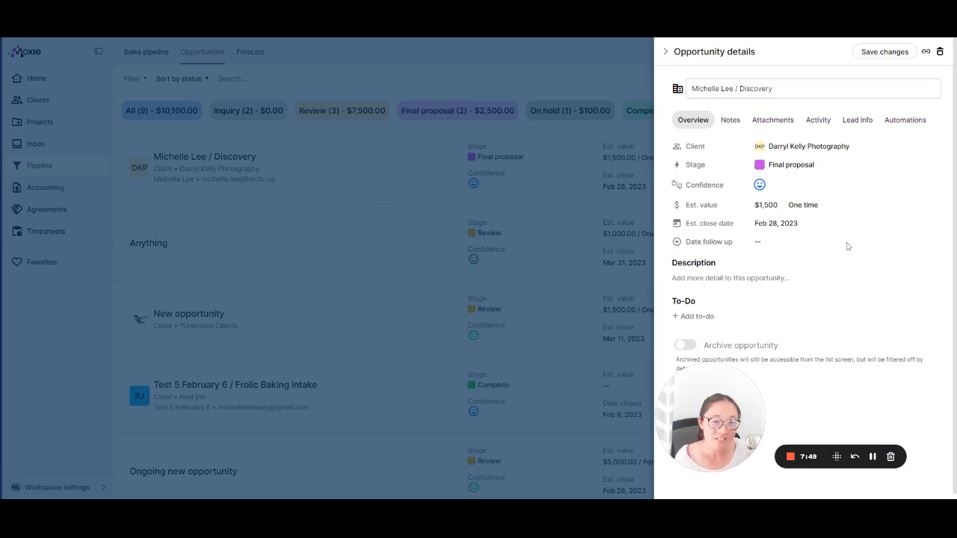
pyautogui.moveTo(751, 165)
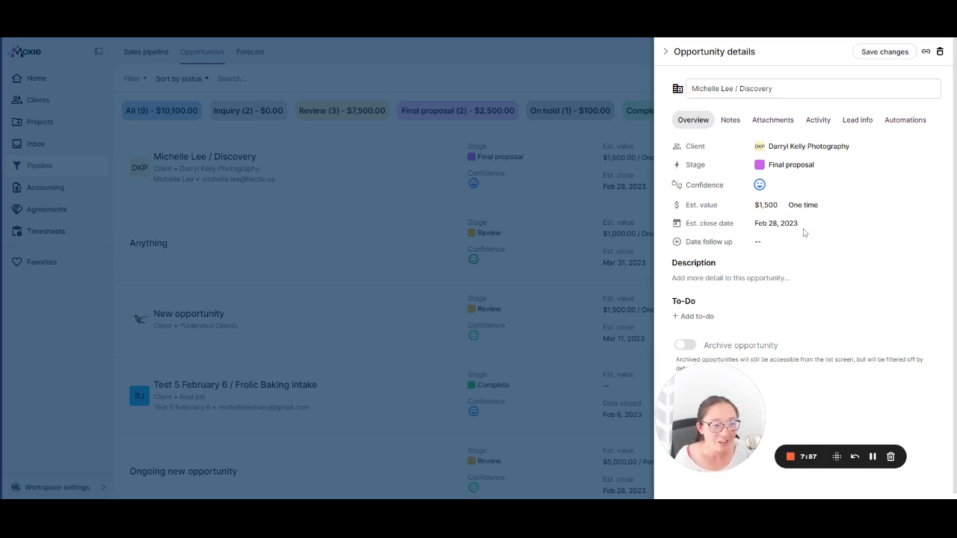
pyautogui.click(730, 119)
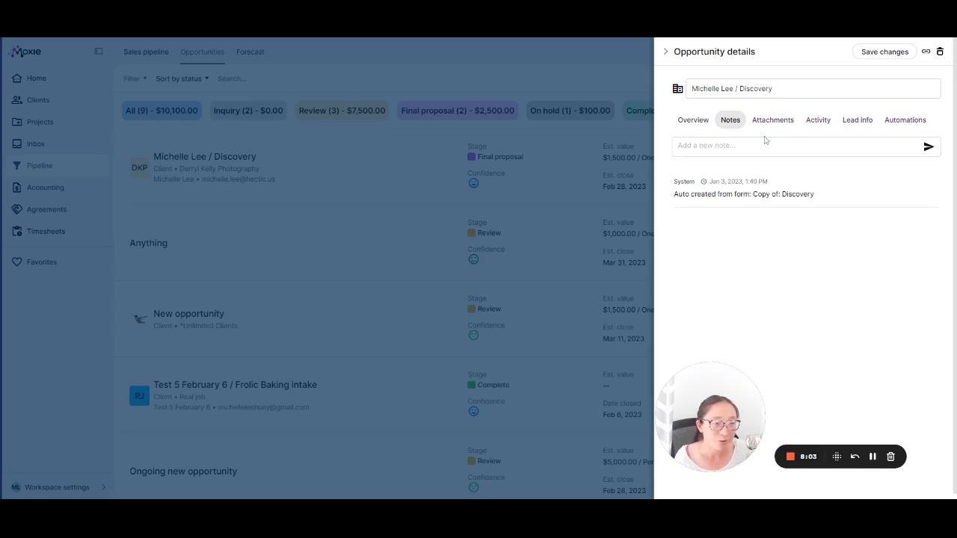
pyautogui.click(772, 120)
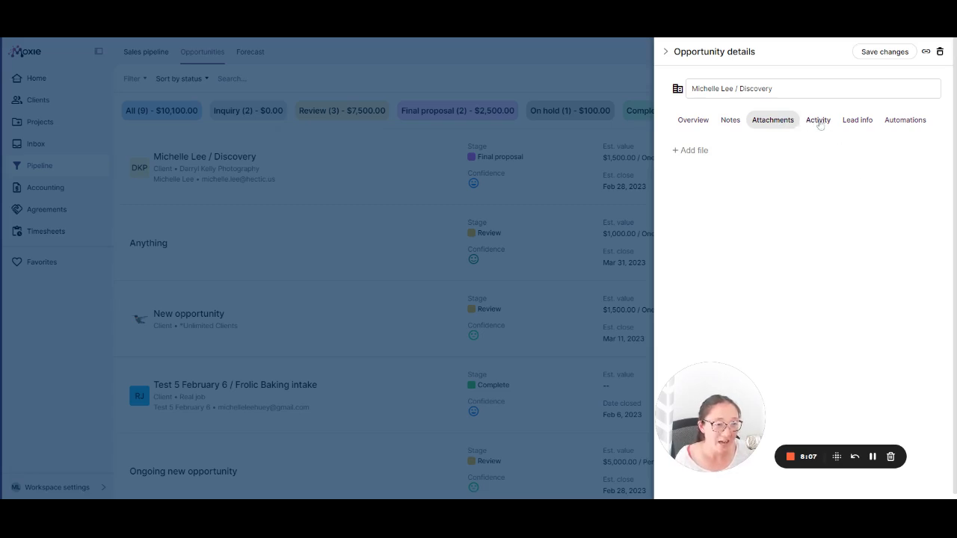
pyautogui.click(817, 119)
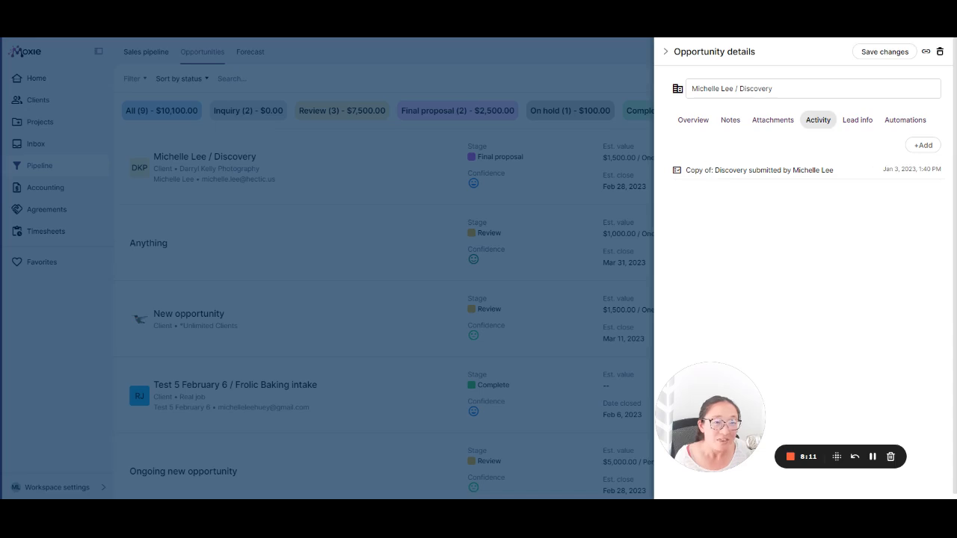
pyautogui.moveTo(823, 204)
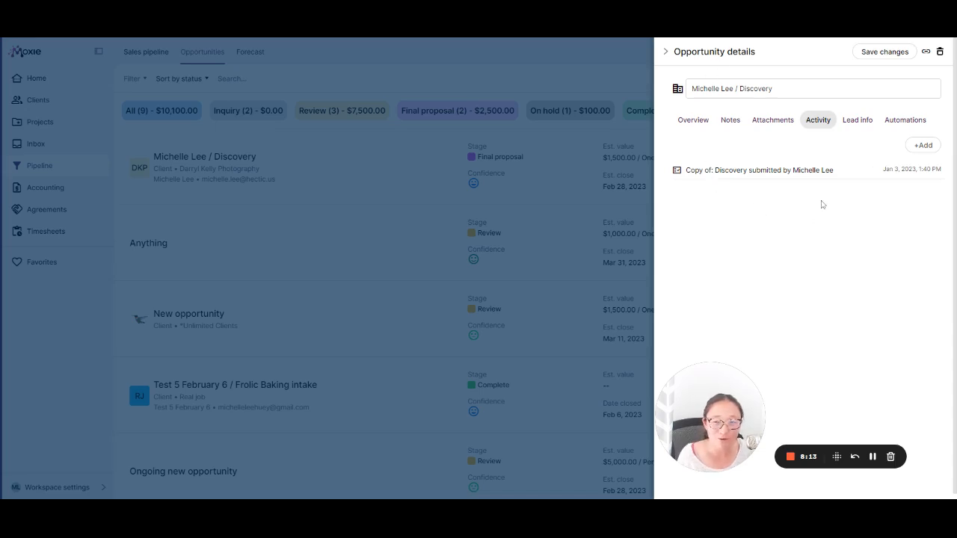
pyautogui.moveTo(778, 173)
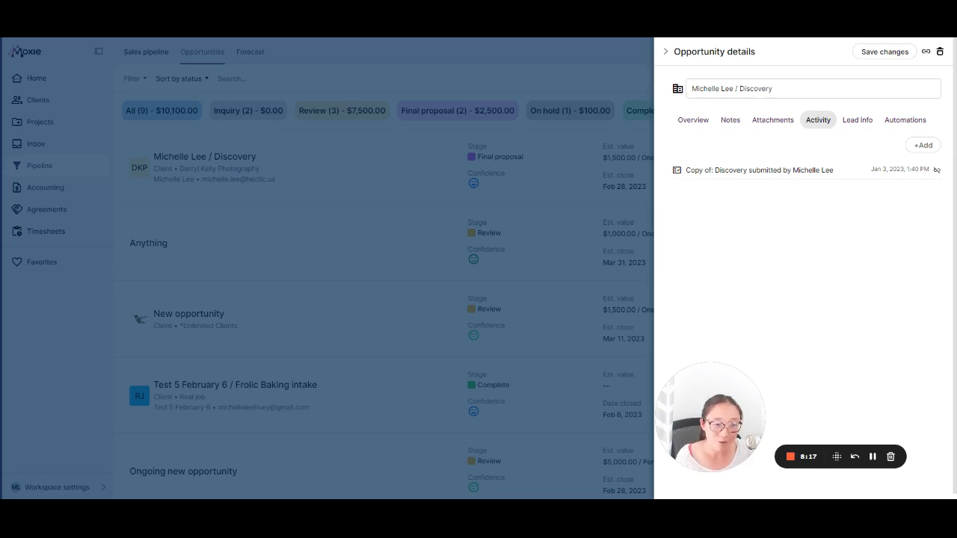
pyautogui.moveTo(748, 175)
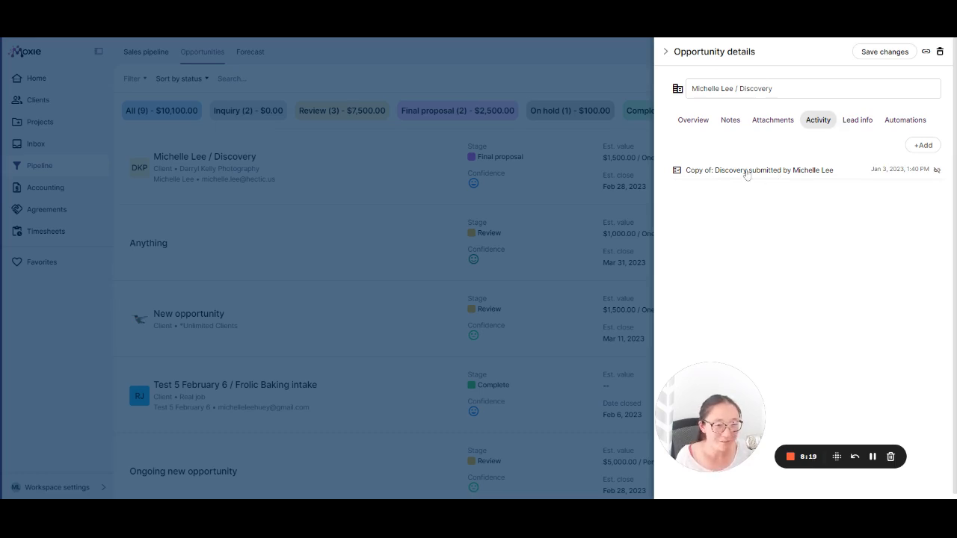
# - View the submitted Discovery form answers, then Lead info and the waiting Frolic agreement automation
pyautogui.click(760, 170)
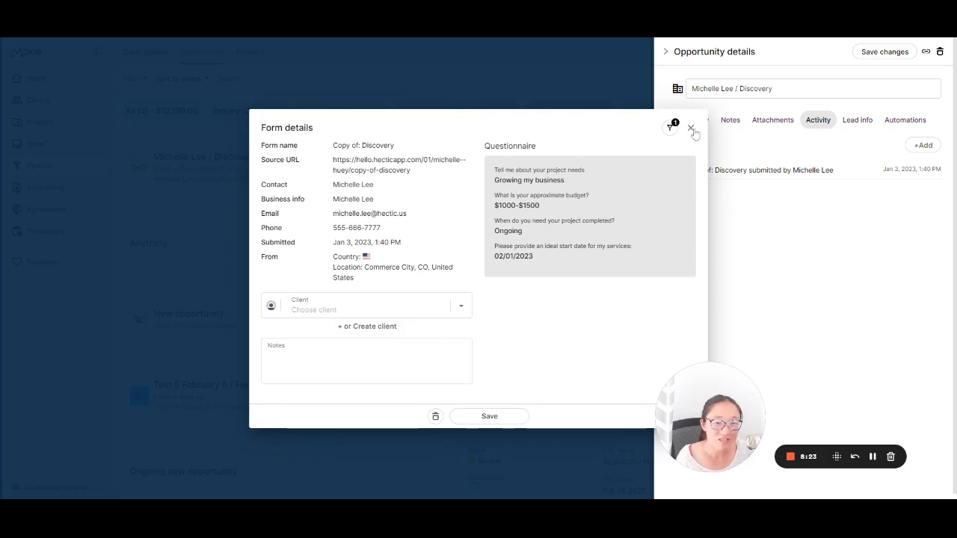
pyautogui.click(691, 129)
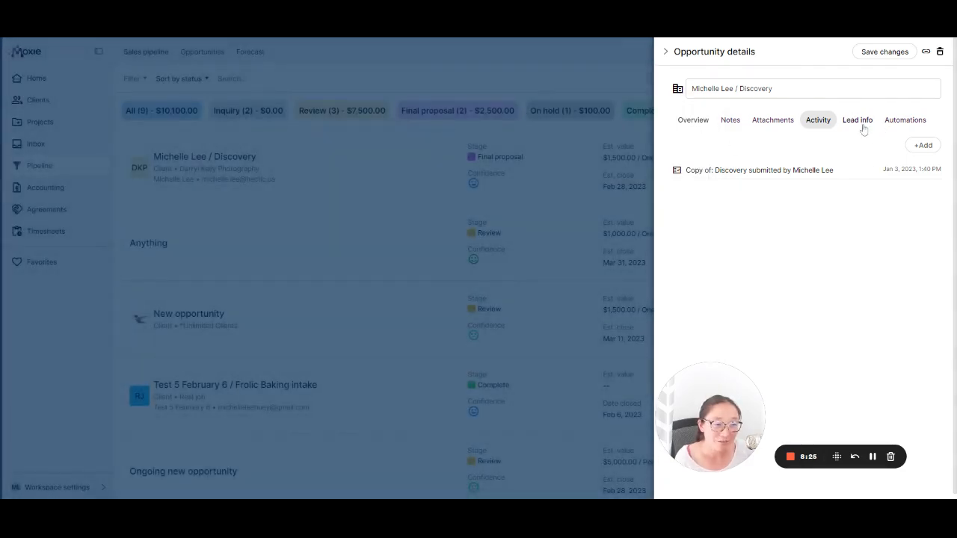
pyautogui.click(858, 119)
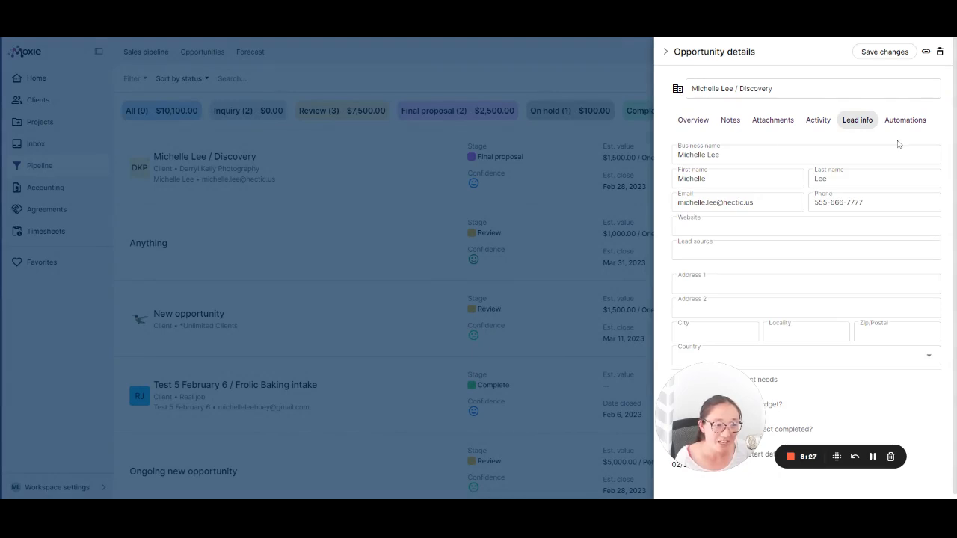
pyautogui.moveTo(905, 120)
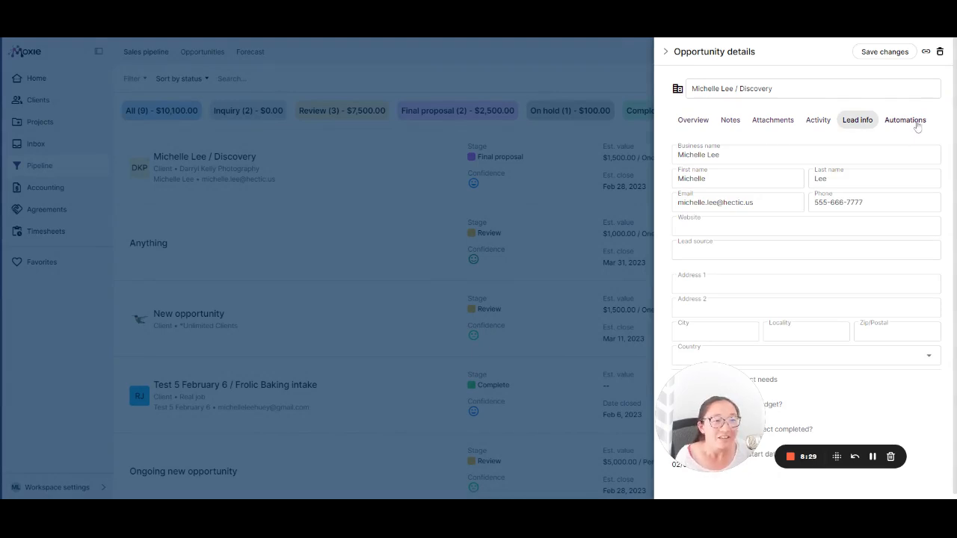
pyautogui.click(905, 120)
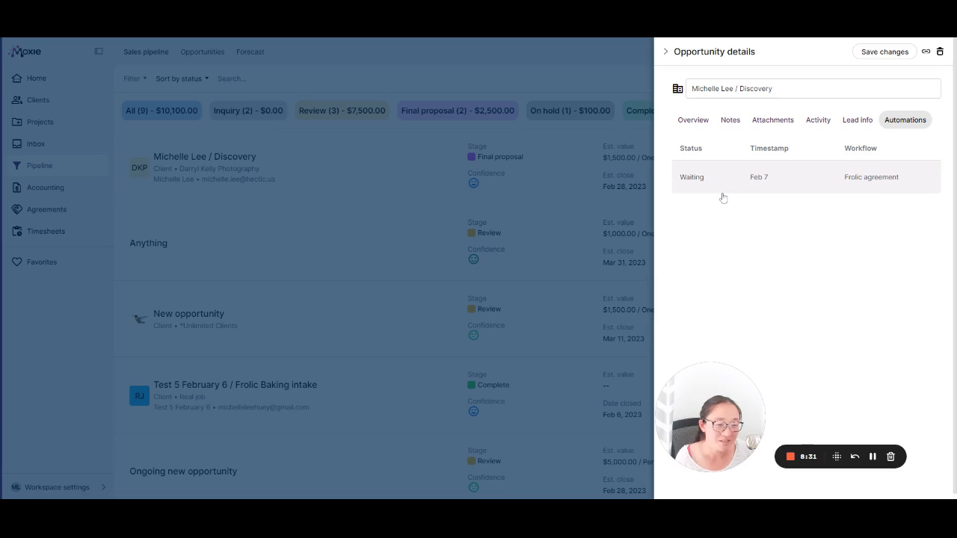
pyautogui.moveTo(942, 216)
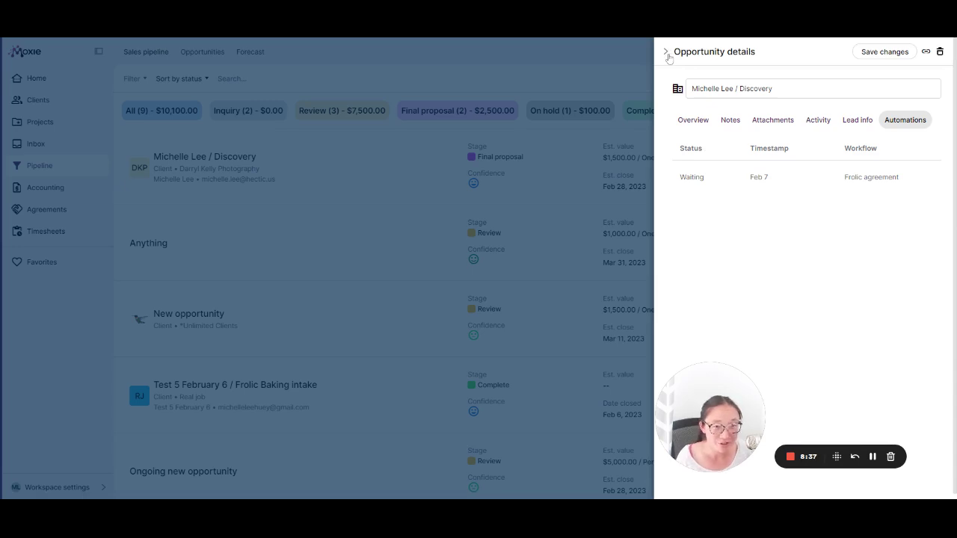
# - Close the opportunity, view the monthly Forecast chart, then return to the Opportunities list
pyautogui.click(665, 51)
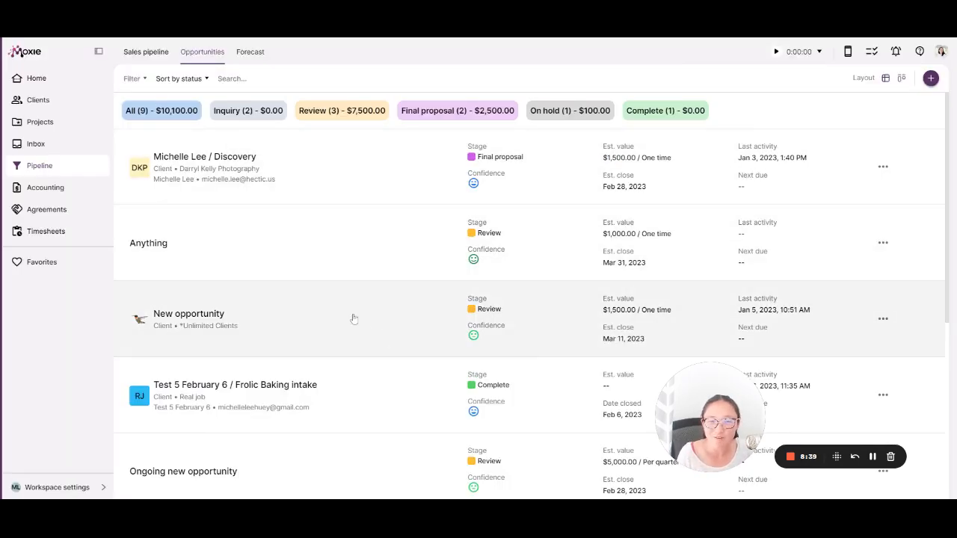
pyautogui.click(250, 51)
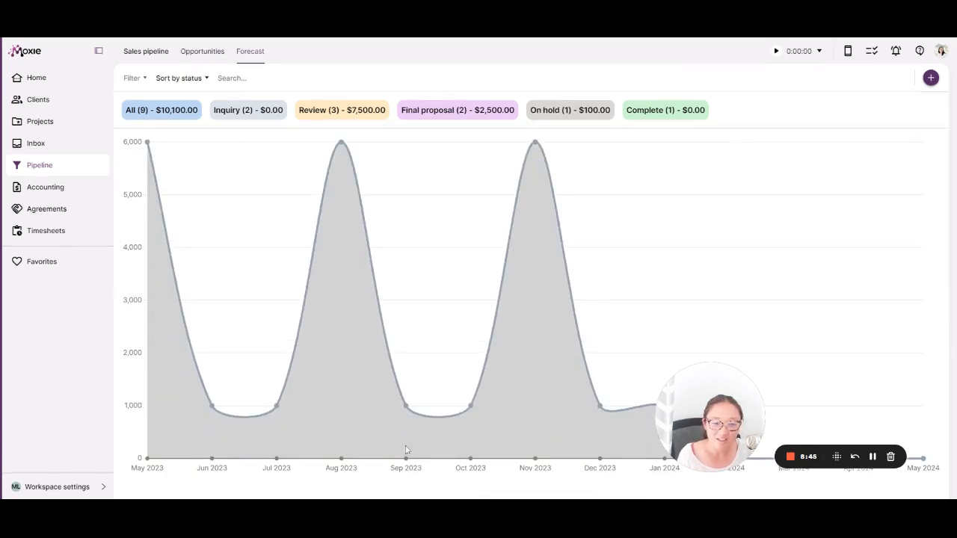
pyautogui.moveTo(574, 446)
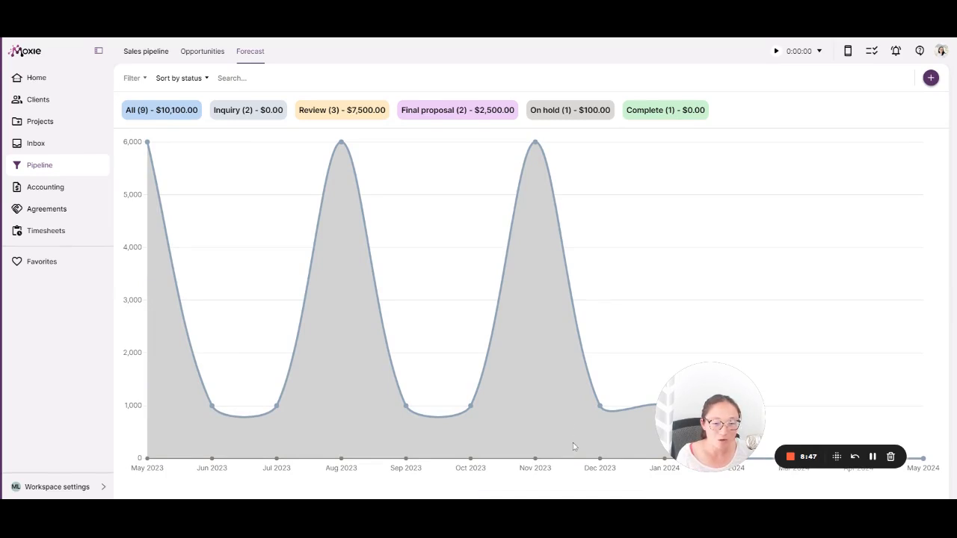
pyautogui.moveTo(173, 427)
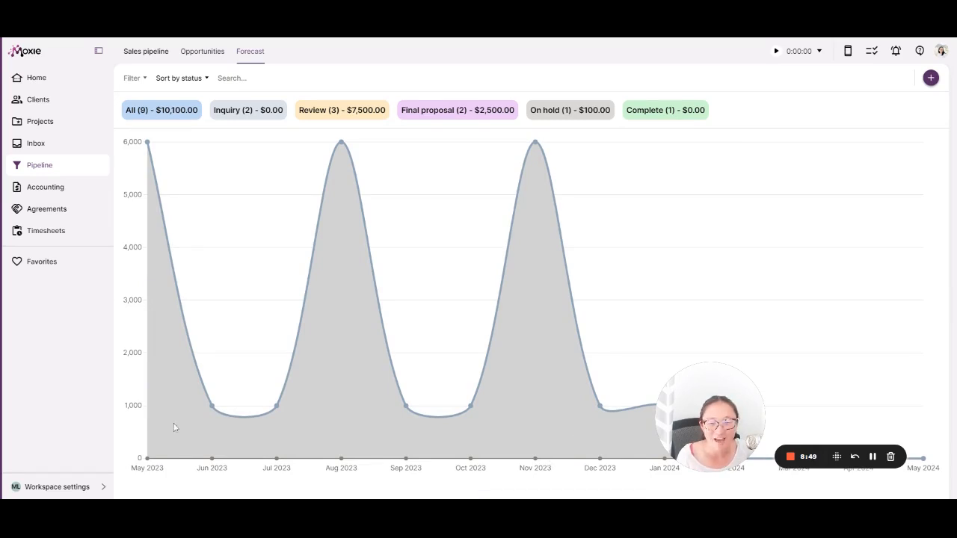
pyautogui.moveTo(283, 363)
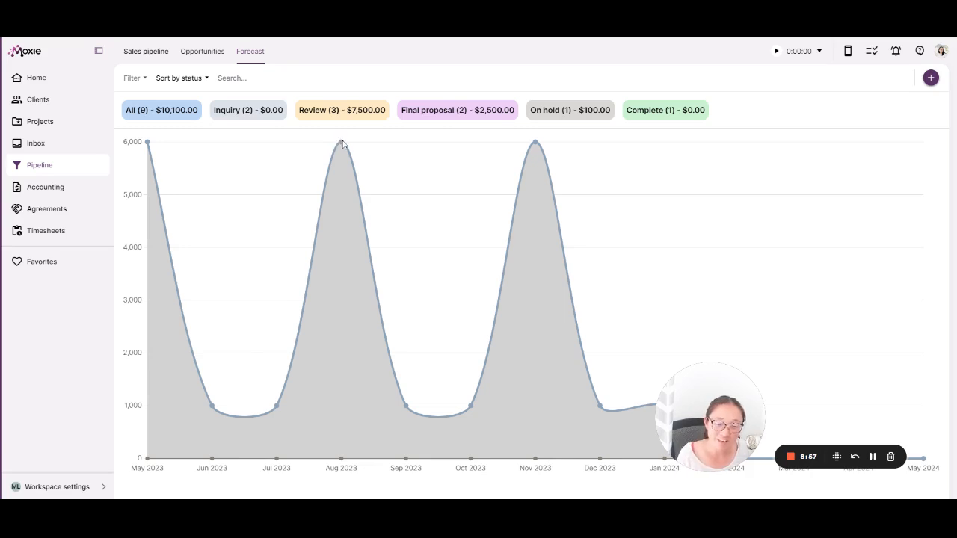
pyautogui.moveTo(670, 299)
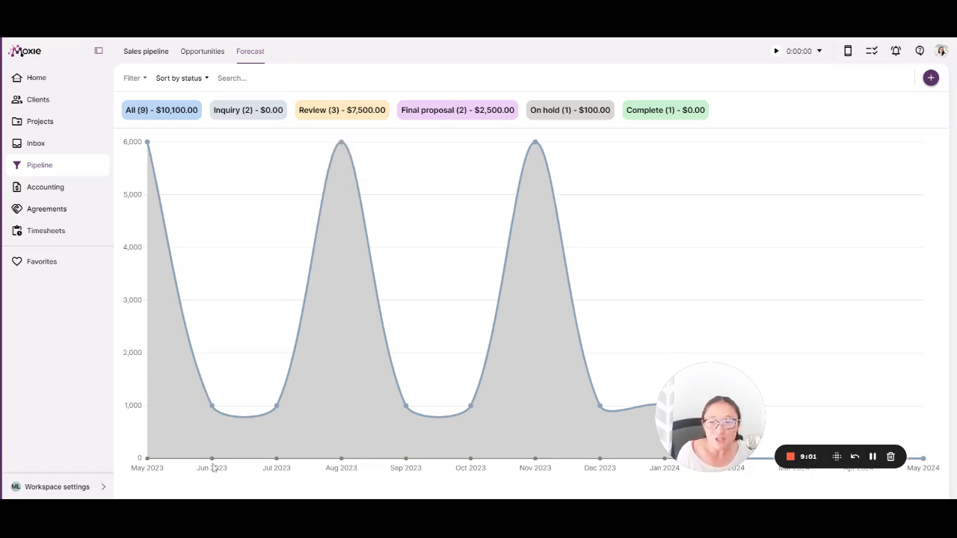
pyautogui.moveTo(347, 275)
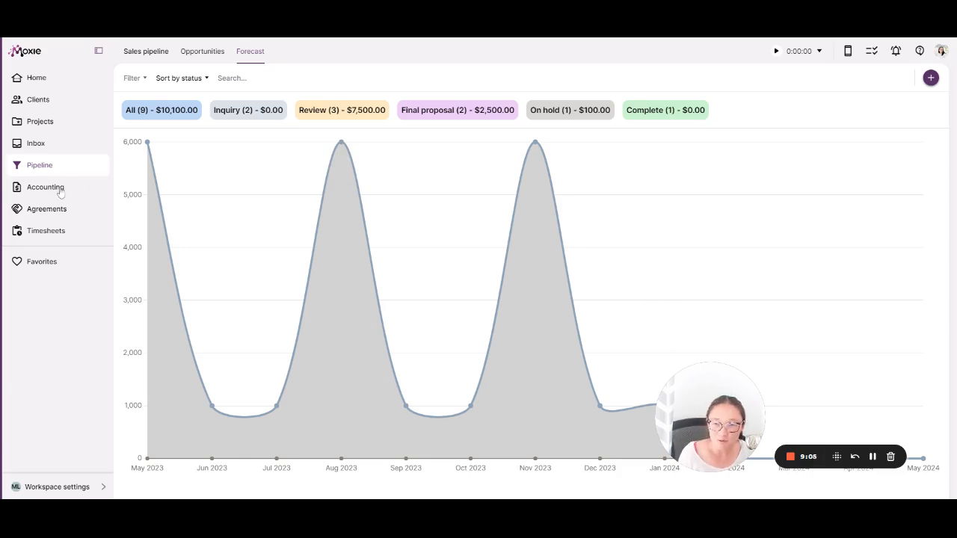
pyautogui.click(202, 51)
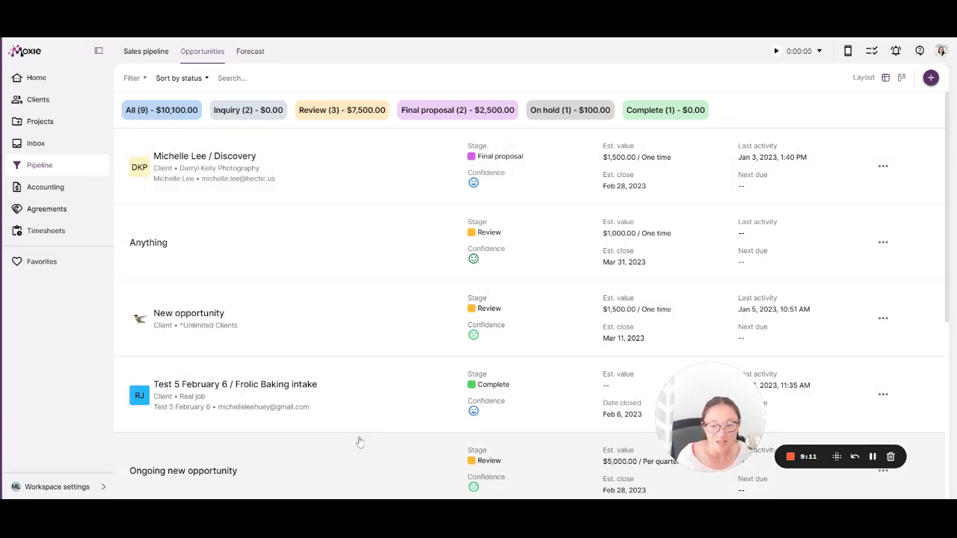
pyautogui.moveTo(350, 435)
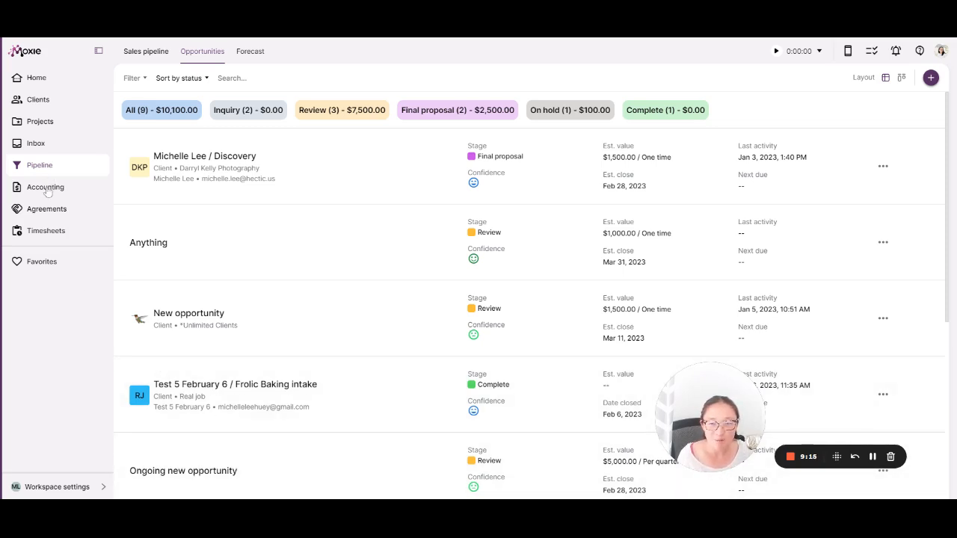
# - Go to Accounting, check Payments & income, then return to the Invoices list with totals
pyautogui.click(45, 187)
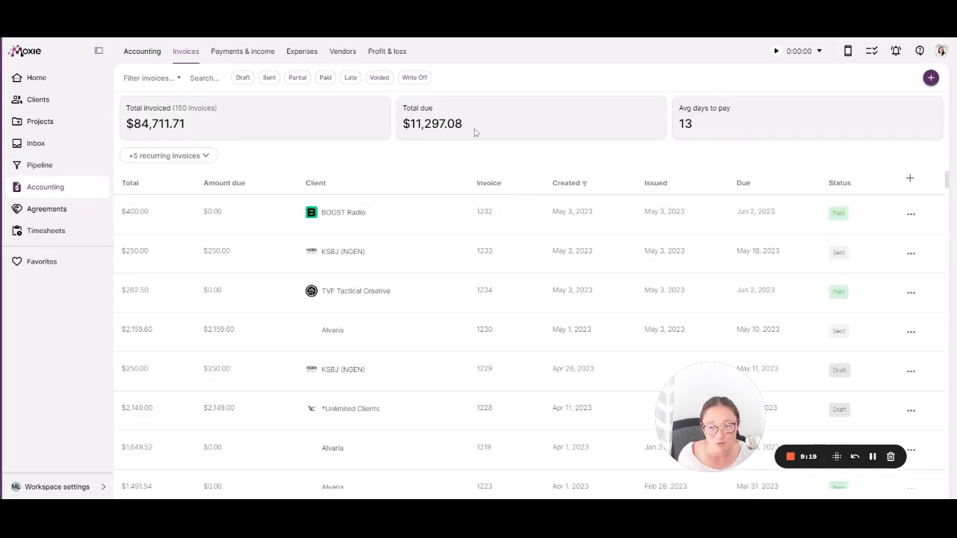
pyautogui.moveTo(117, 174)
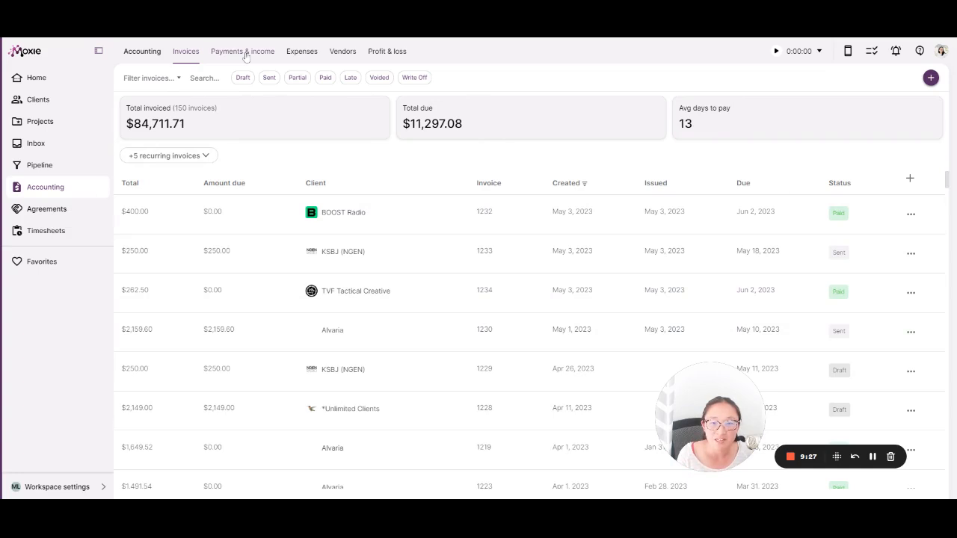
pyautogui.click(242, 51)
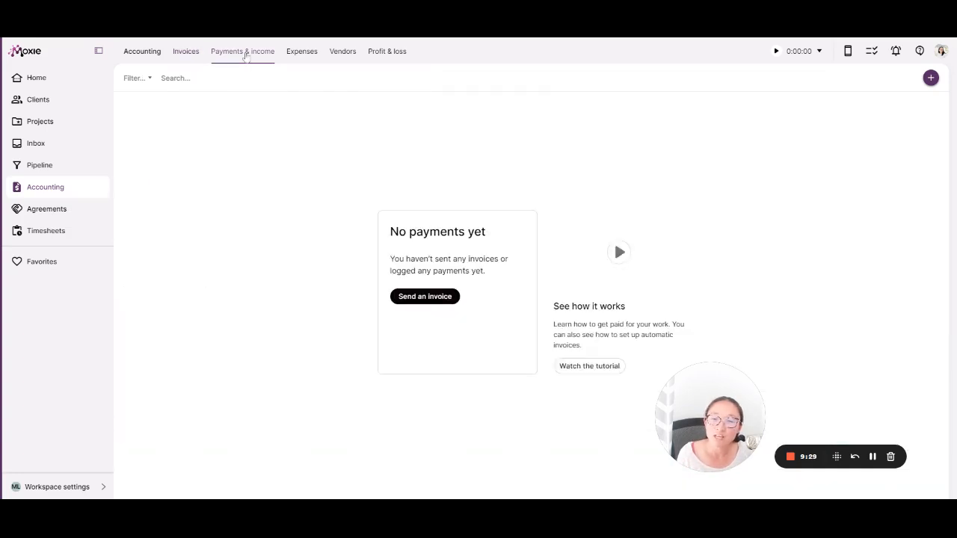
pyautogui.click(242, 51)
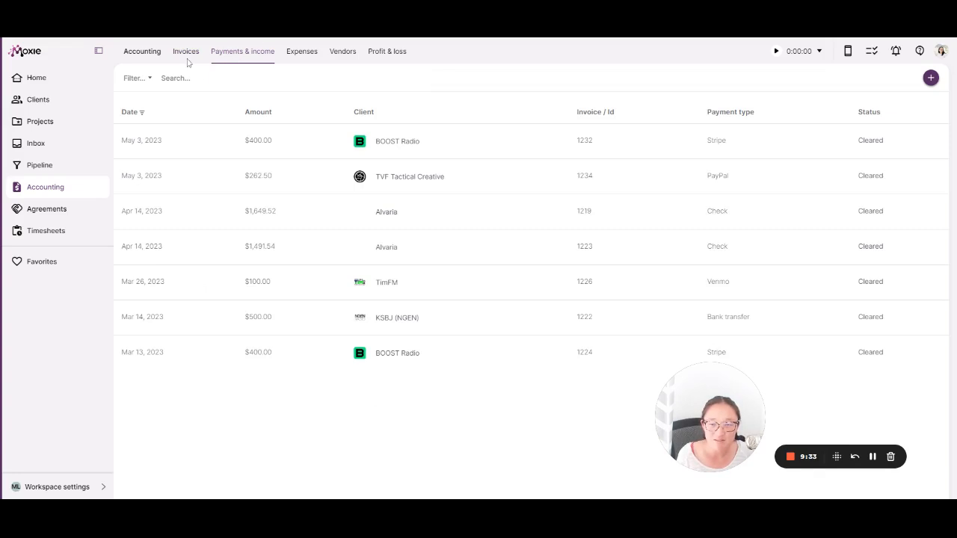
pyautogui.click(186, 51)
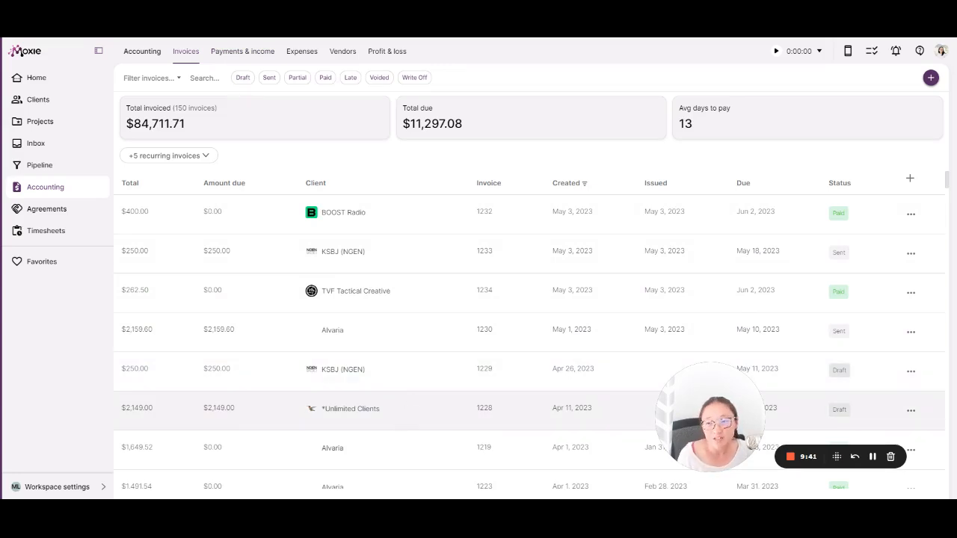
# - Open draft invoice 1228 for *Unlimited Clients and browse its saved products and services without adding any
pyautogui.click(350, 408)
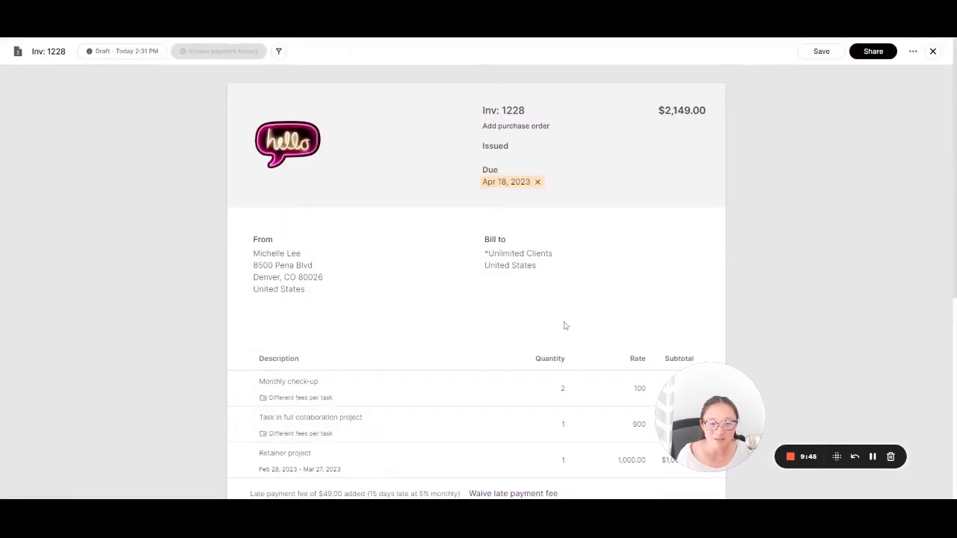
pyautogui.moveTo(422, 70)
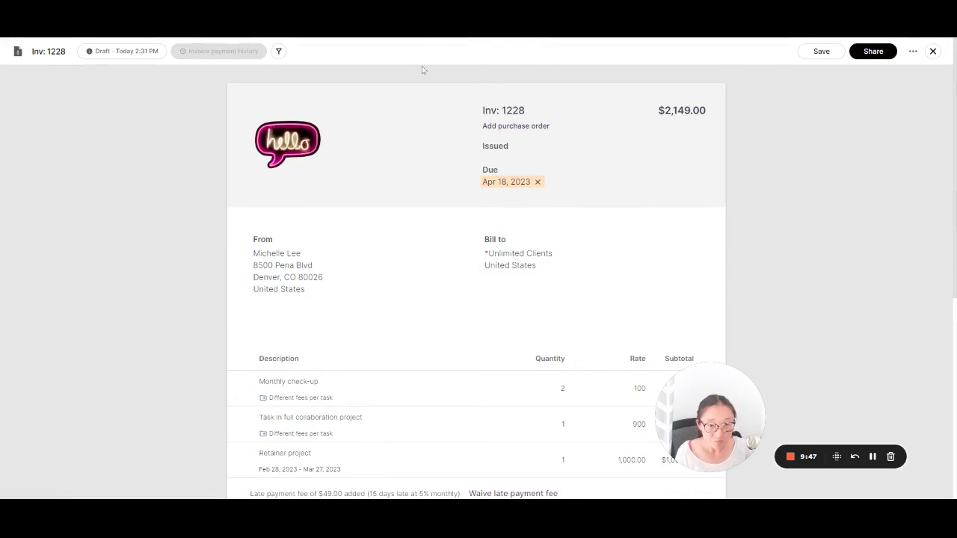
pyautogui.scroll(-3)
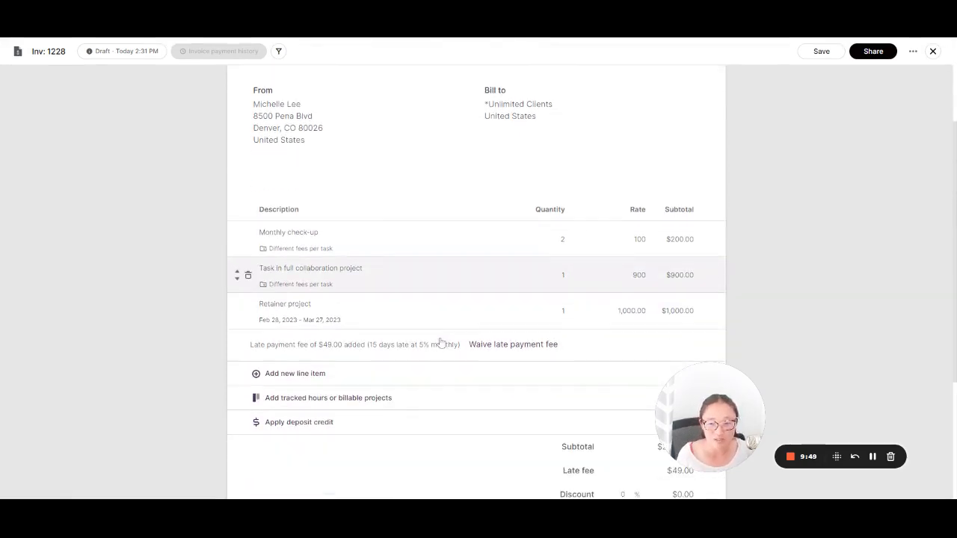
pyautogui.moveTo(236, 360)
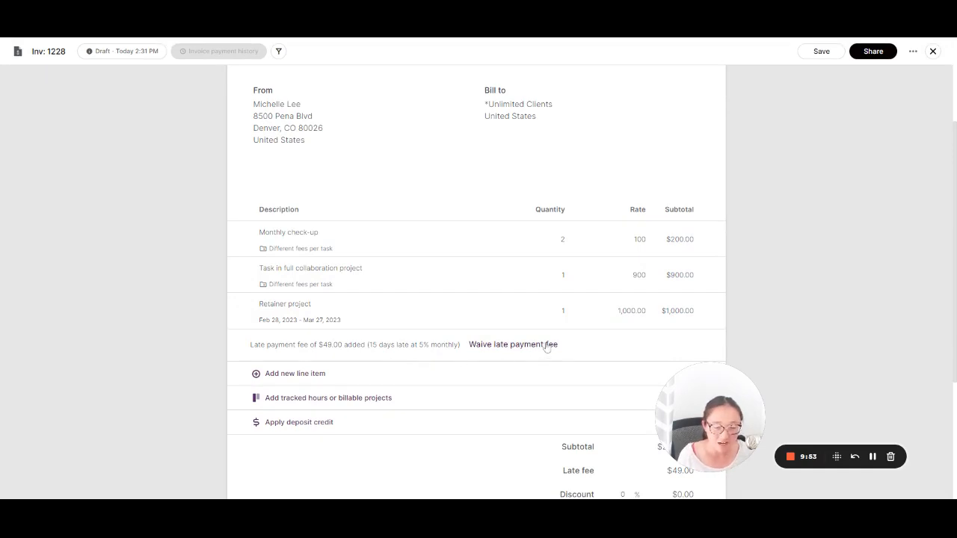
pyautogui.moveTo(476, 460)
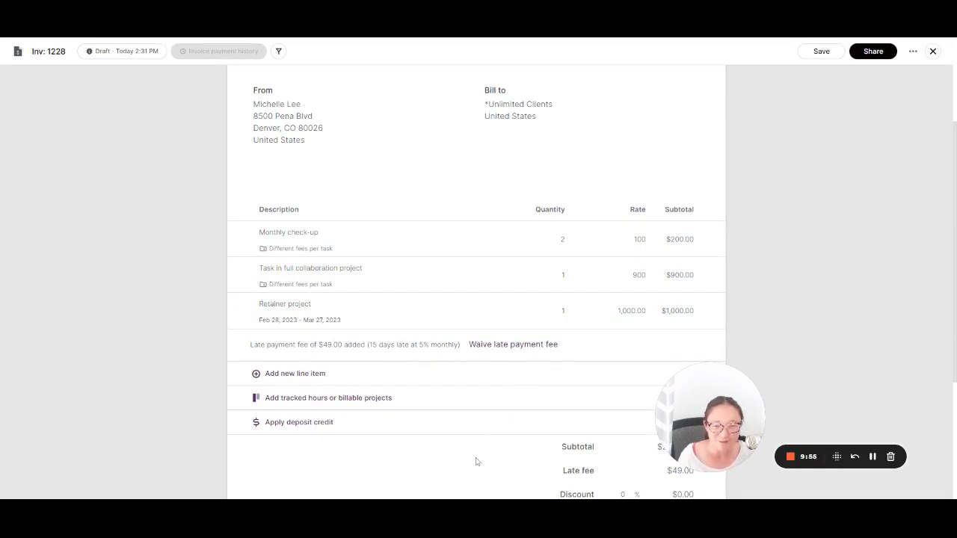
pyautogui.click(296, 374)
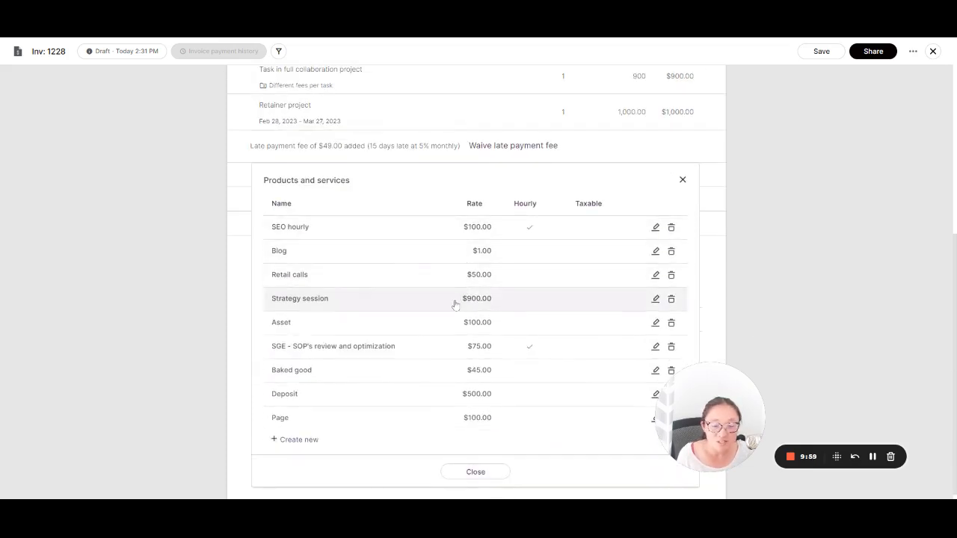
pyautogui.moveTo(509, 418)
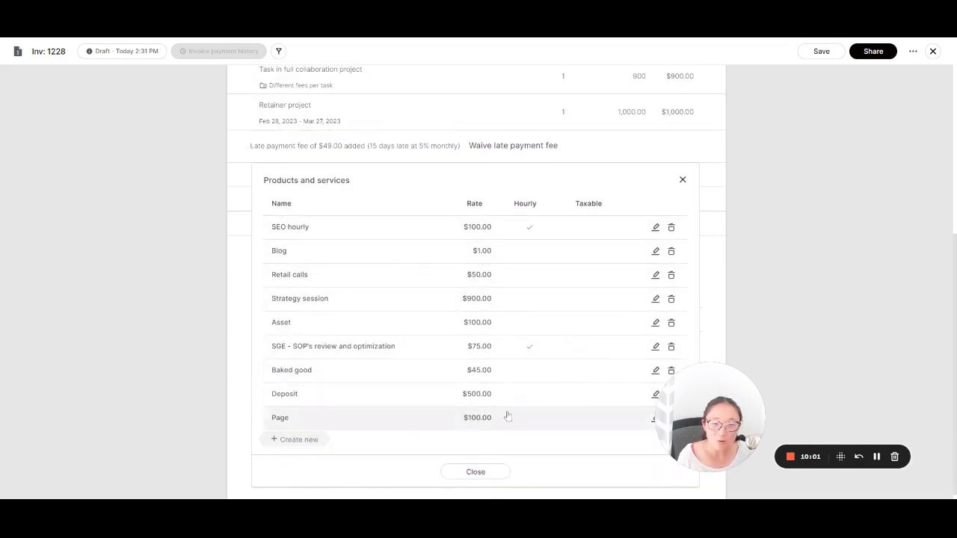
pyautogui.moveTo(332, 416)
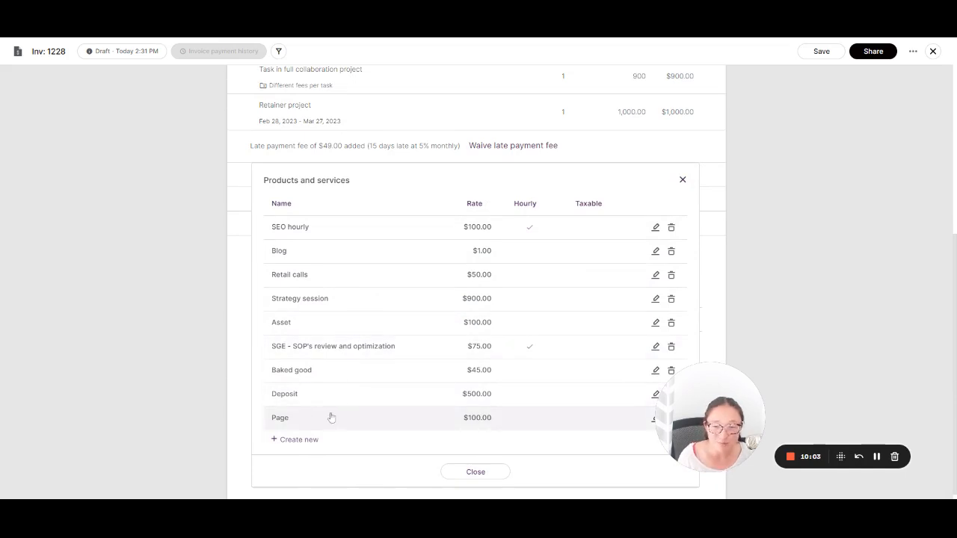
pyautogui.click(299, 439)
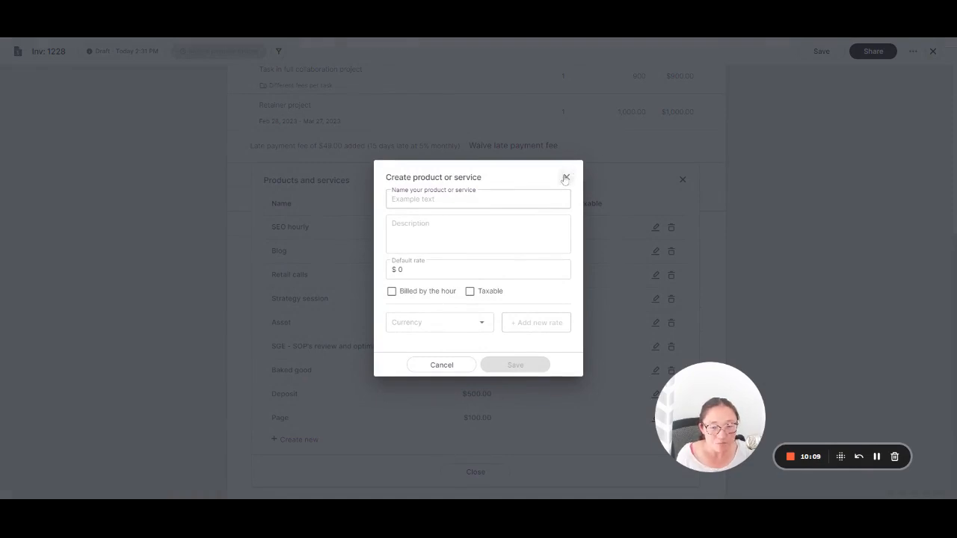
pyautogui.click(566, 179)
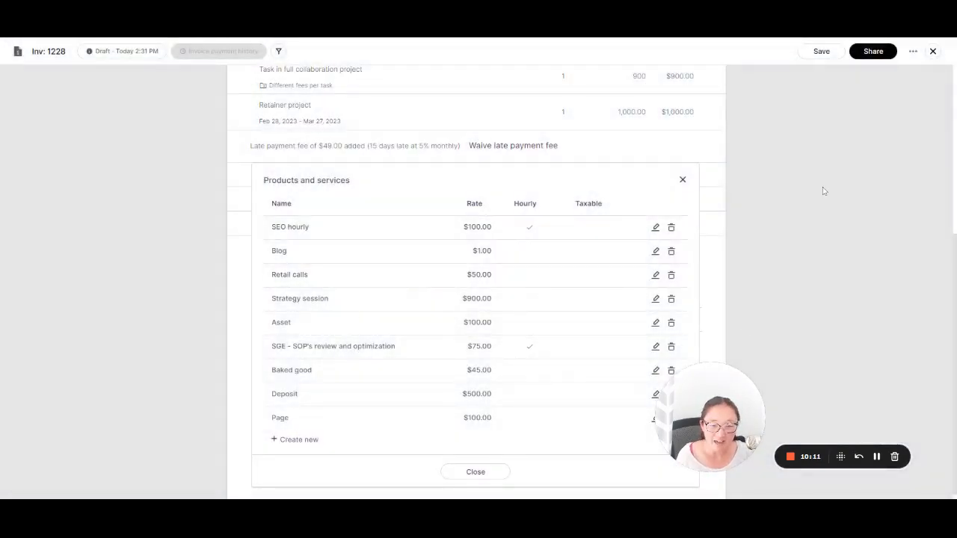
pyautogui.click(475, 473)
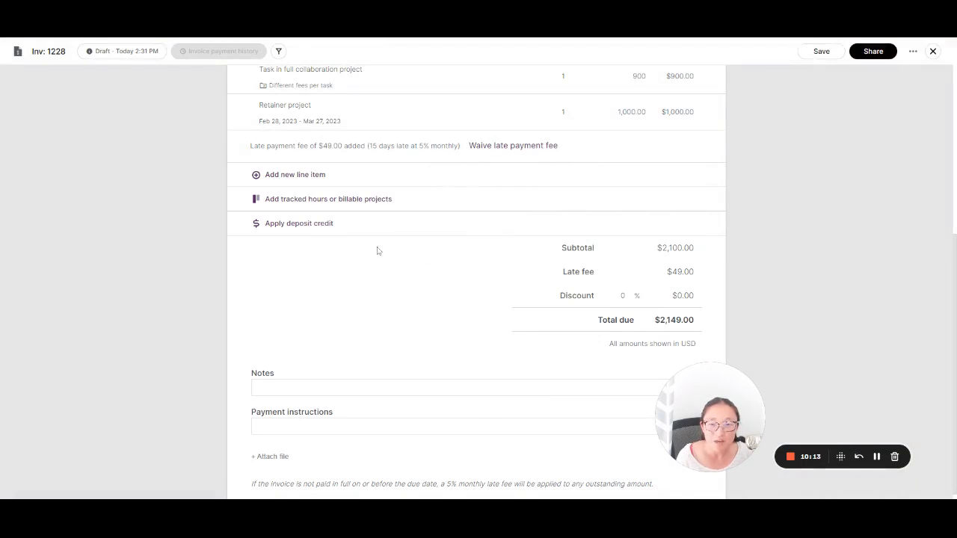
# - Review invoice 1228's un-billed hours and Share options, then close it unchanged
pyautogui.click(328, 199)
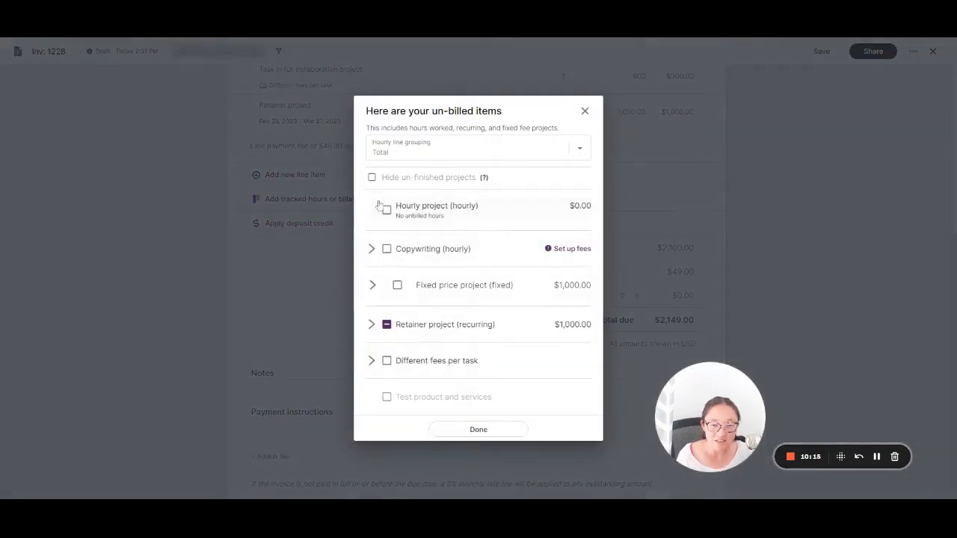
pyautogui.moveTo(512, 317)
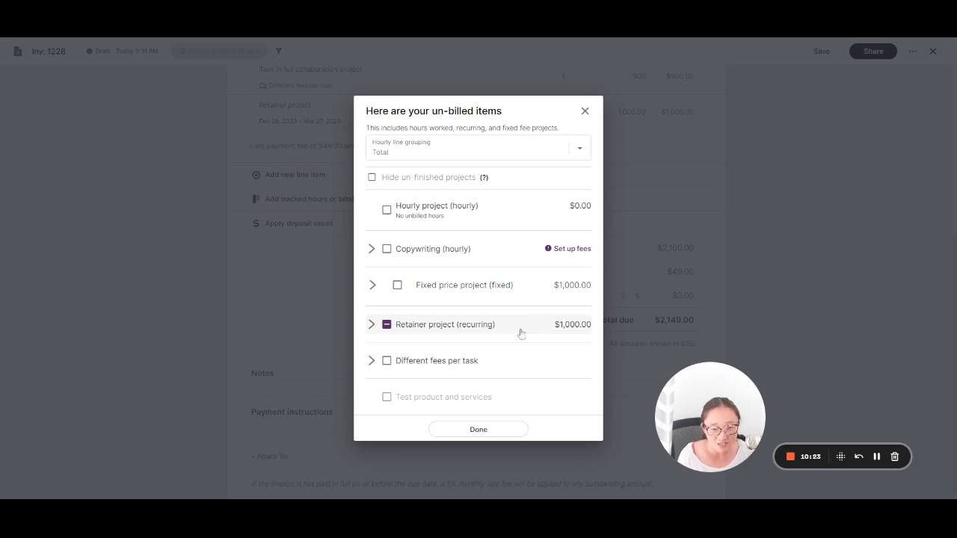
pyautogui.moveTo(559, 329)
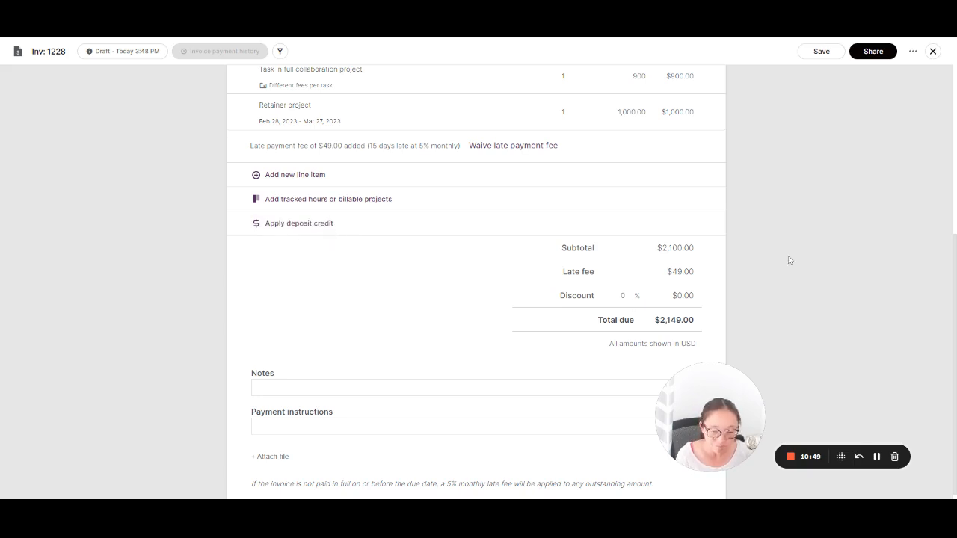
pyautogui.scroll(3)
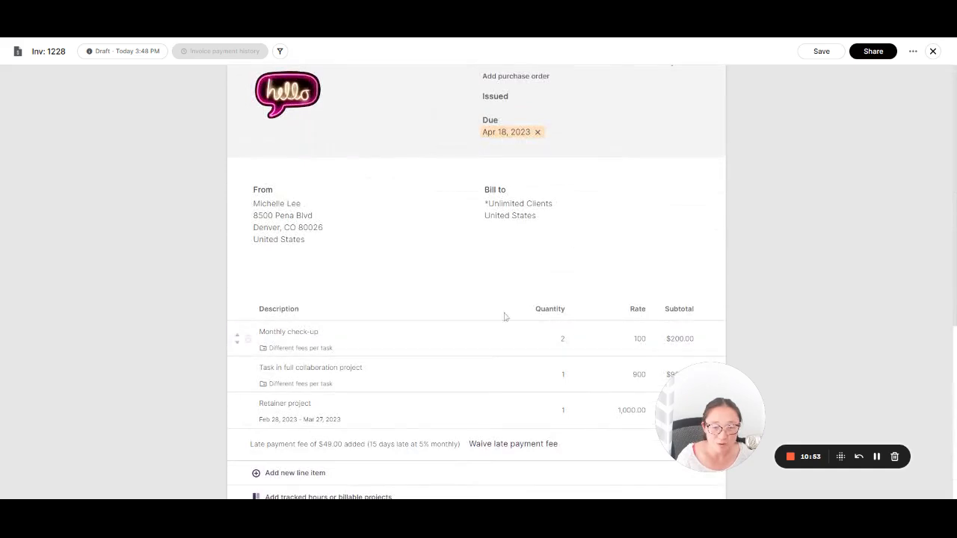
pyautogui.click(873, 51)
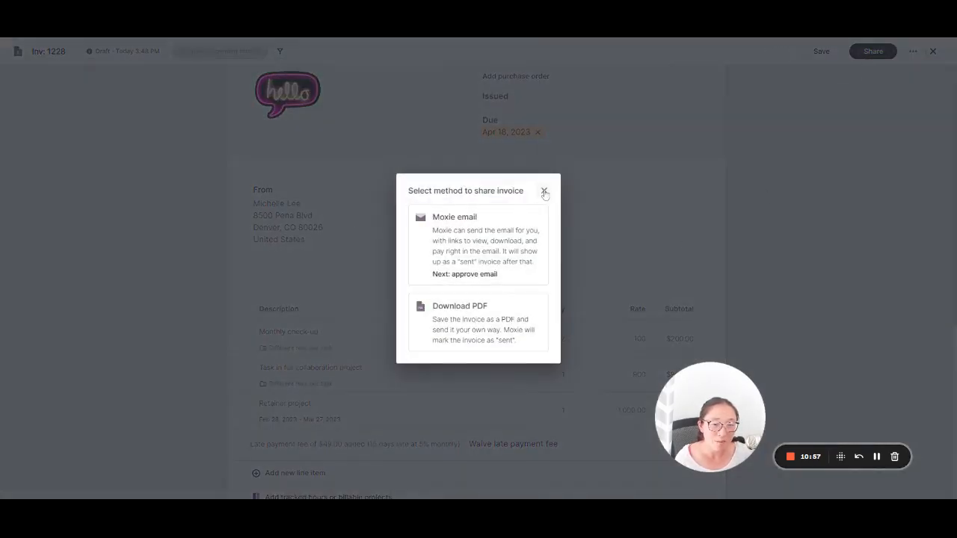
pyautogui.click(545, 191)
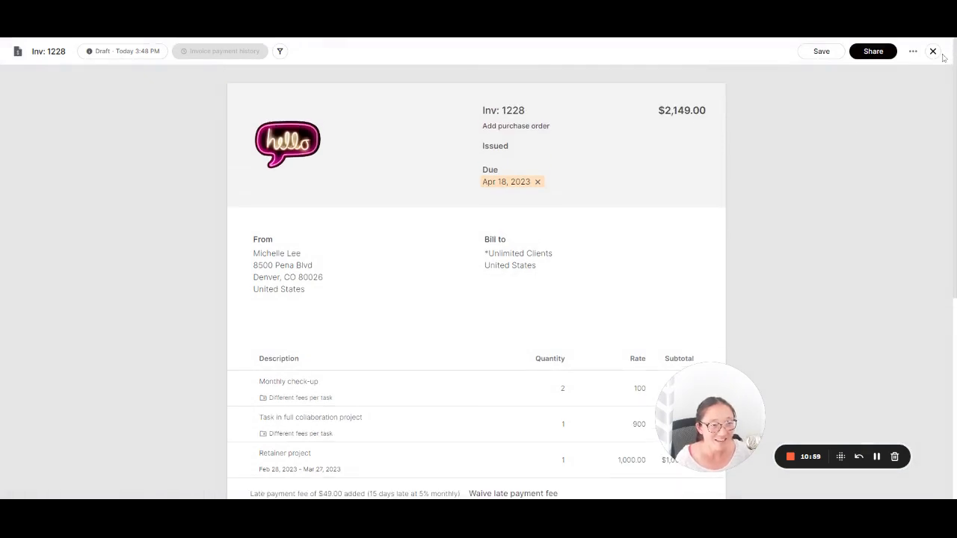
pyautogui.click(933, 51)
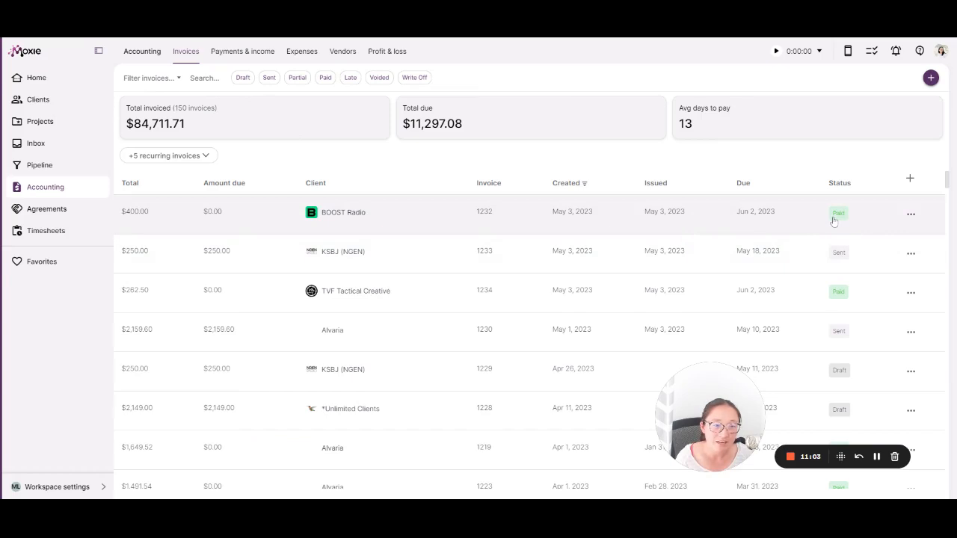
pyautogui.scroll(-3)
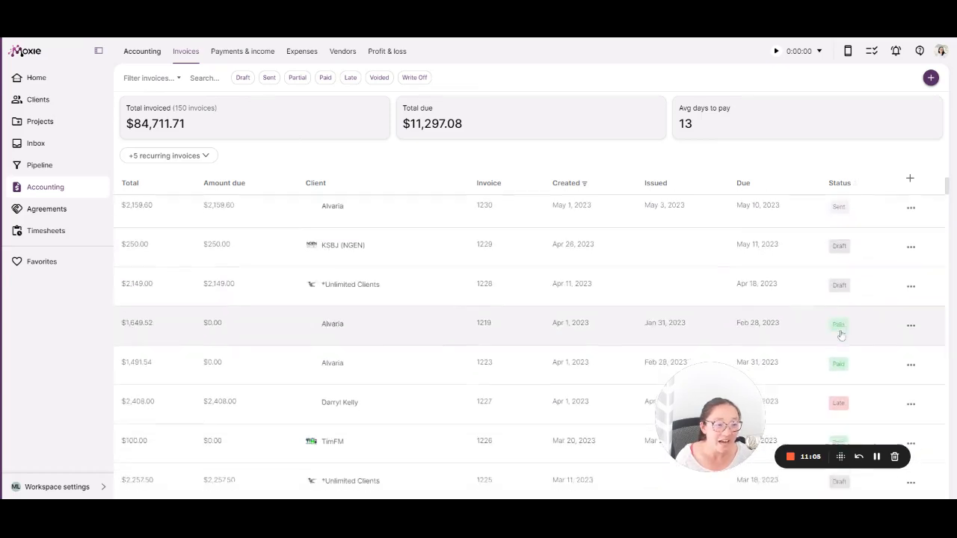
pyautogui.scroll(-3)
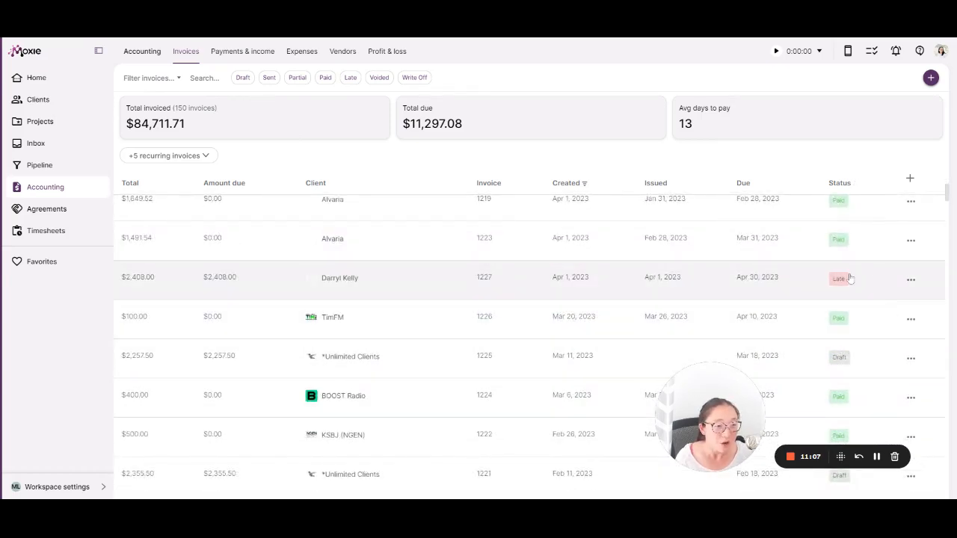
pyautogui.scroll(3)
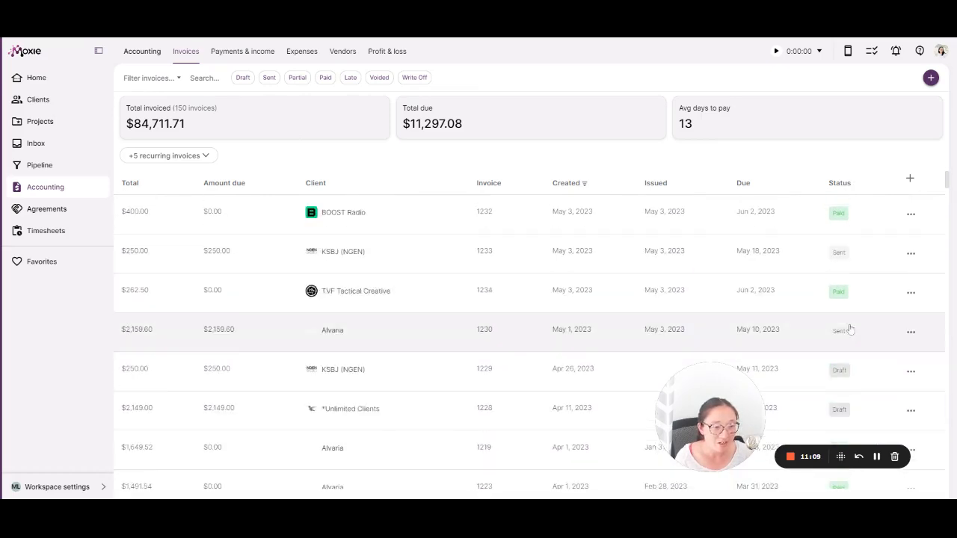
pyautogui.moveTo(825, 371)
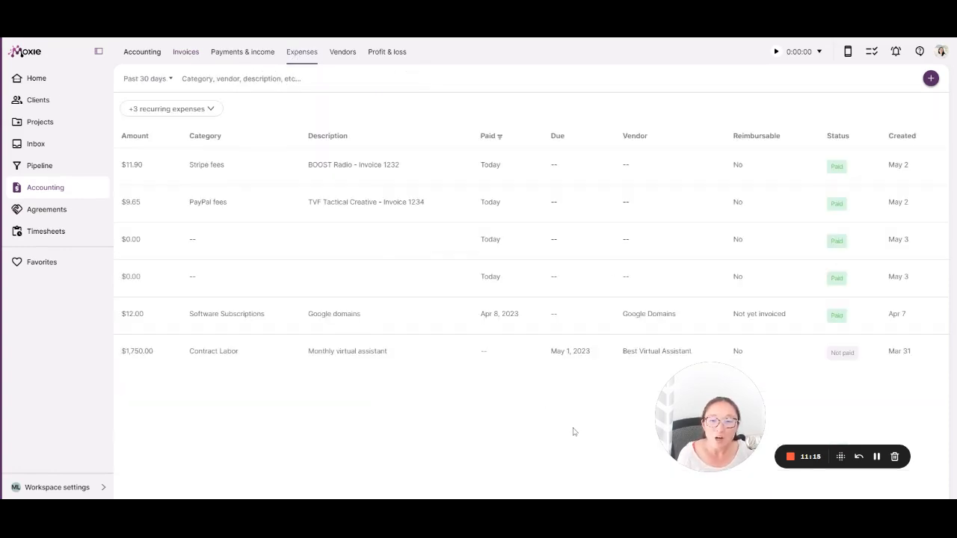
pyautogui.moveTo(467, 383)
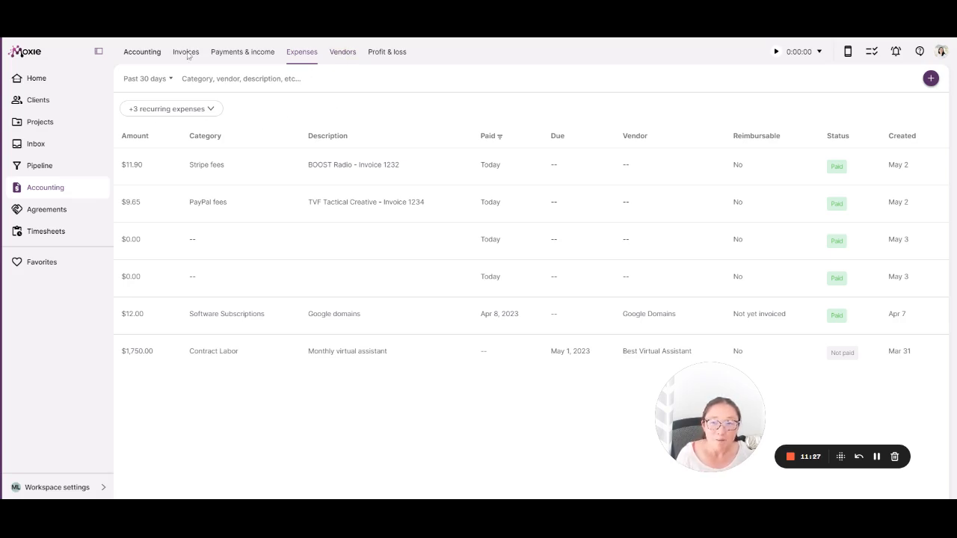
# - Expand the recurring expenses, then switch Accounting to the Vendors list with balances due
pyautogui.click(166, 108)
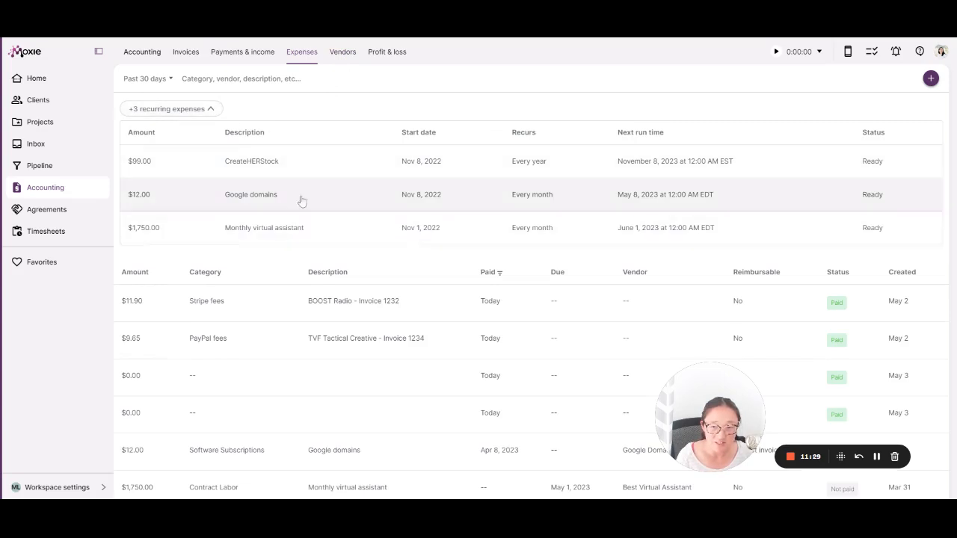
pyautogui.click(342, 51)
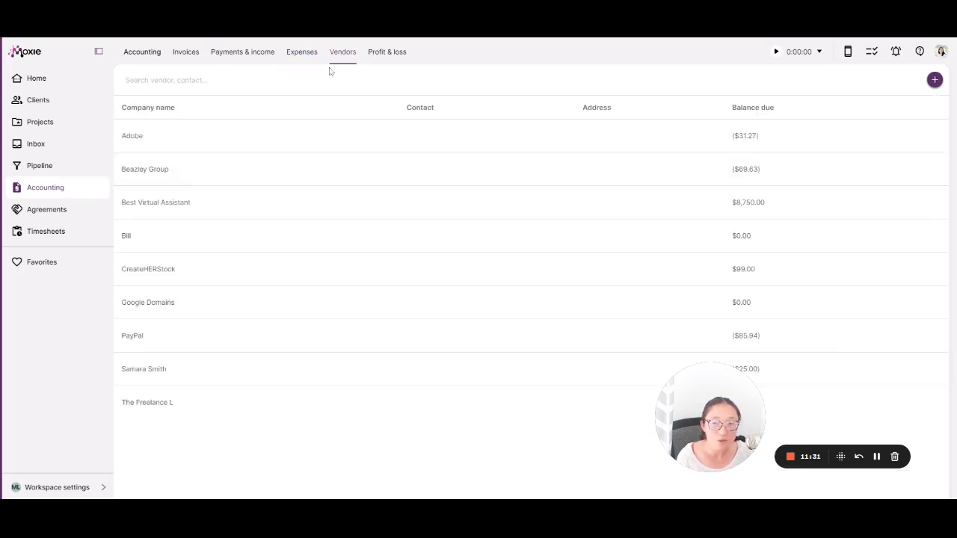
pyautogui.moveTo(347, 371)
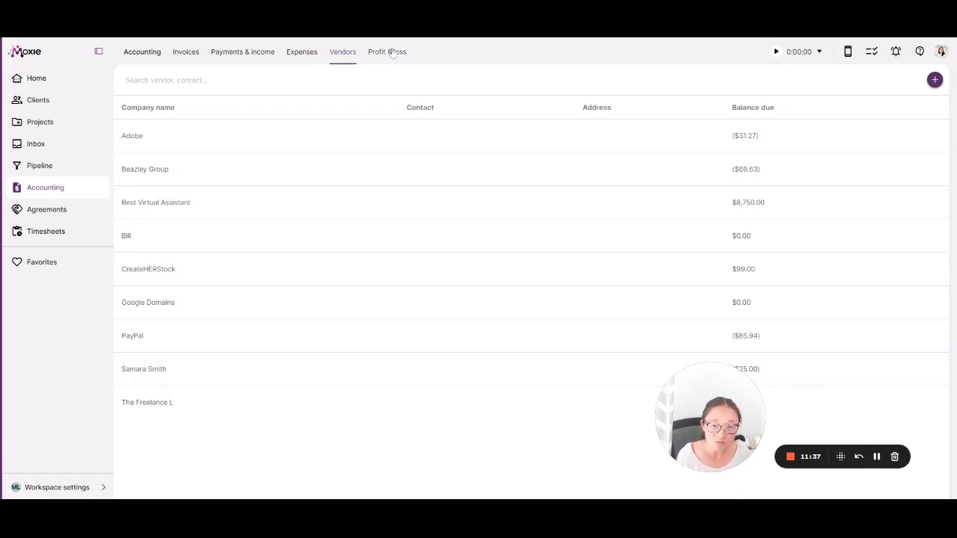
# - View the Profit & loss report charting the past 6 months of income and expenses
pyautogui.click(386, 50)
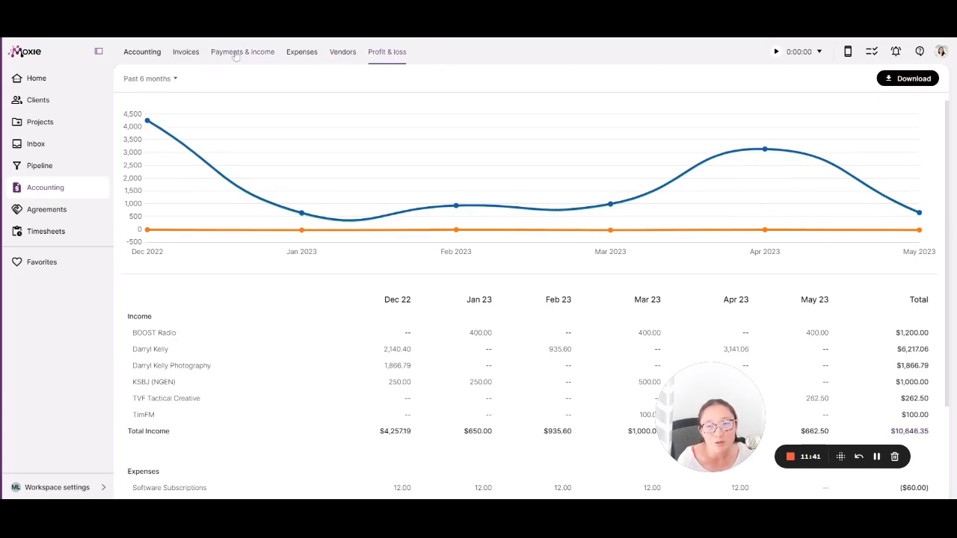
pyautogui.moveTo(841, 212)
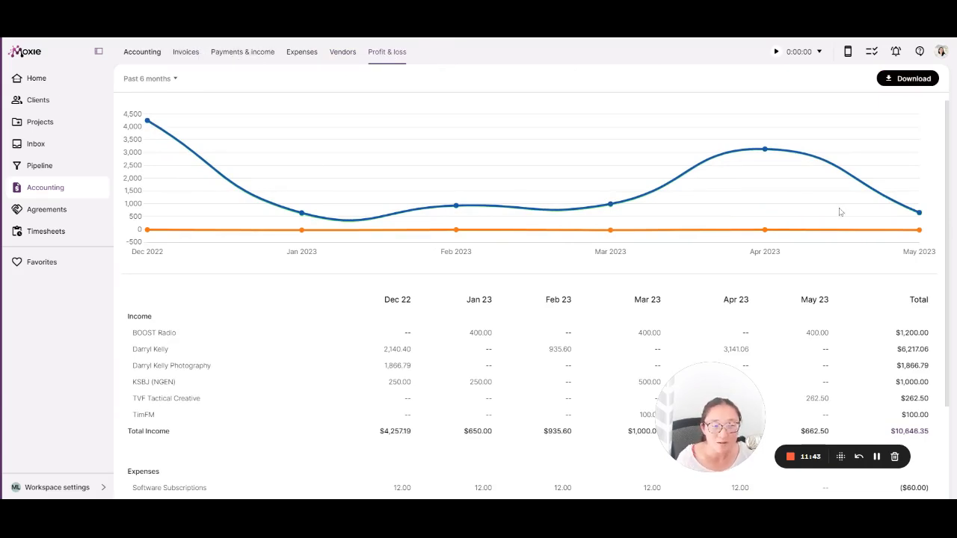
pyautogui.scroll(-3)
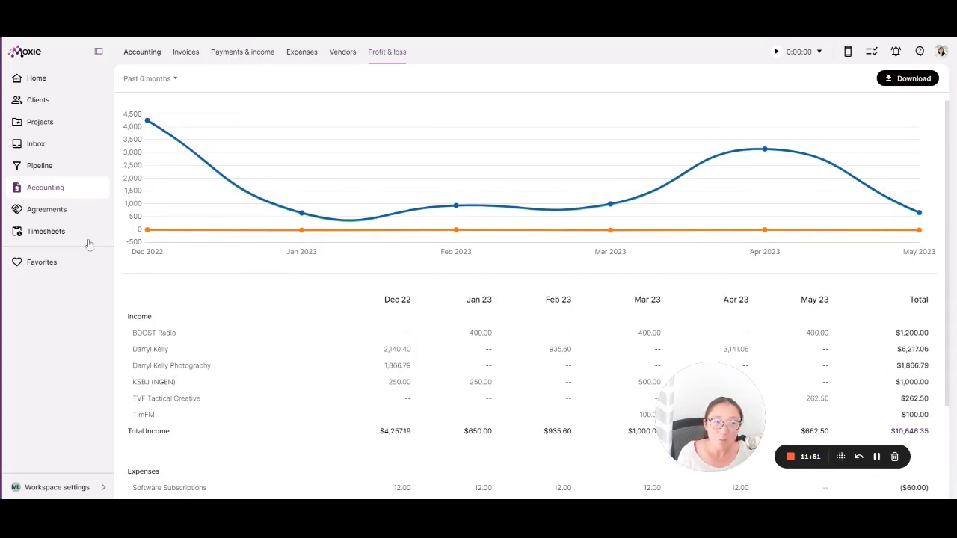
pyautogui.moveTo(51, 218)
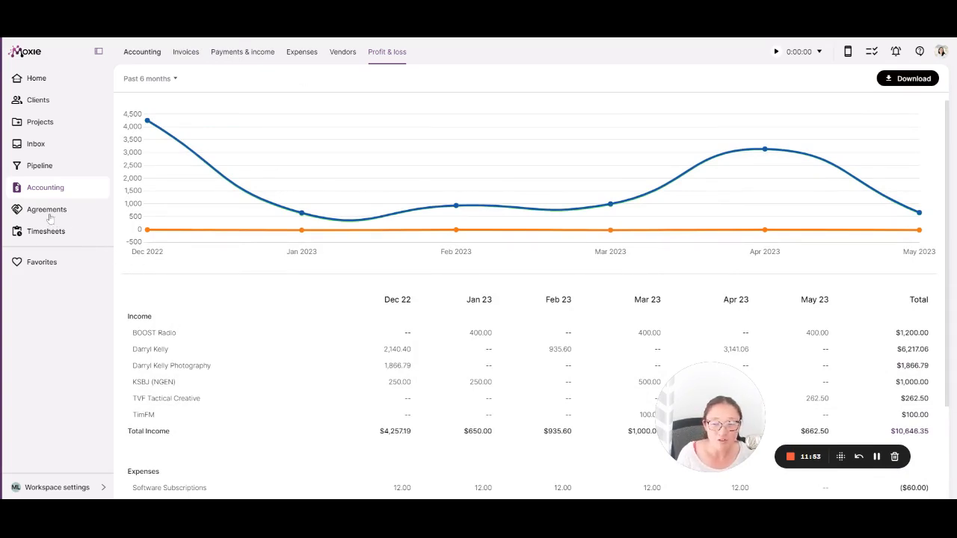
# - Go to Agreements to see the proposals, quotes and contracts gallery
pyautogui.click(46, 209)
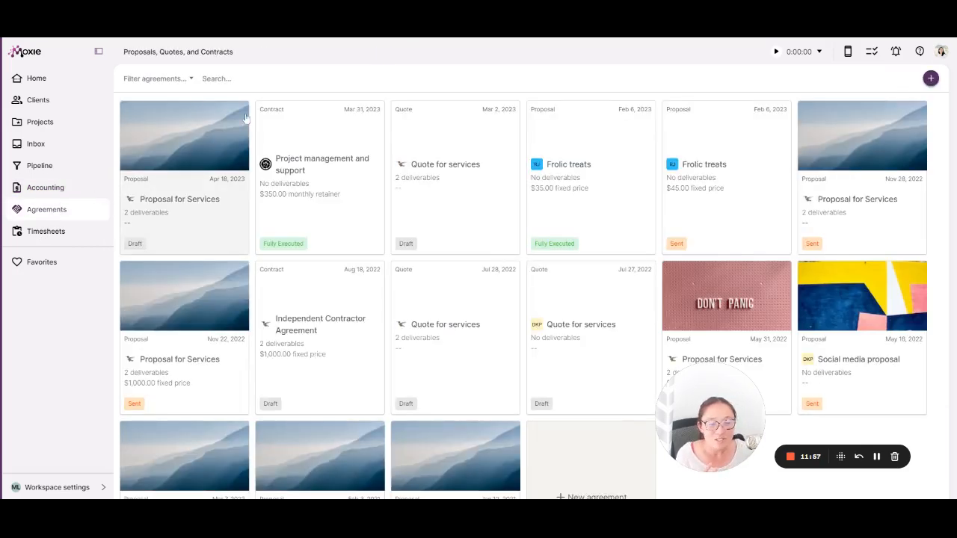
pyautogui.moveTo(188, 163)
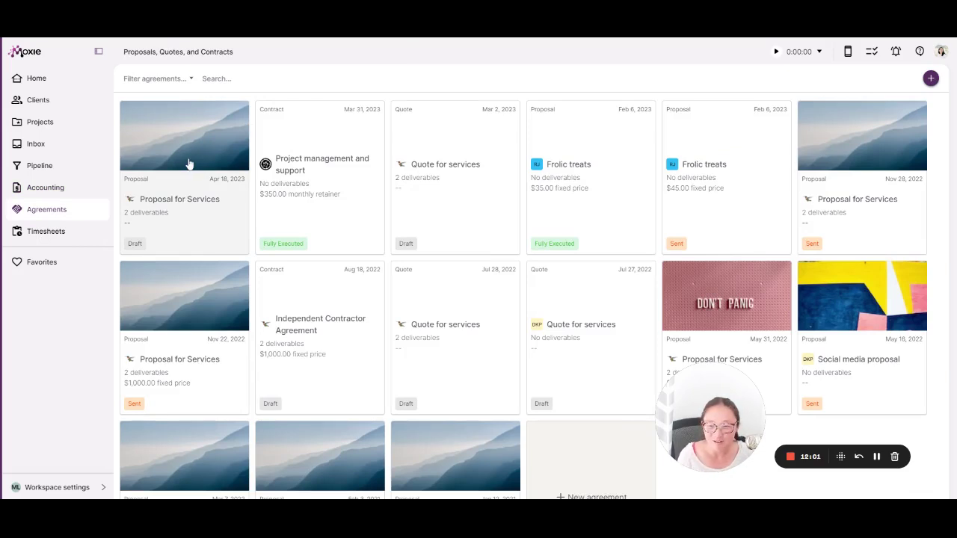
pyautogui.moveTo(196, 228)
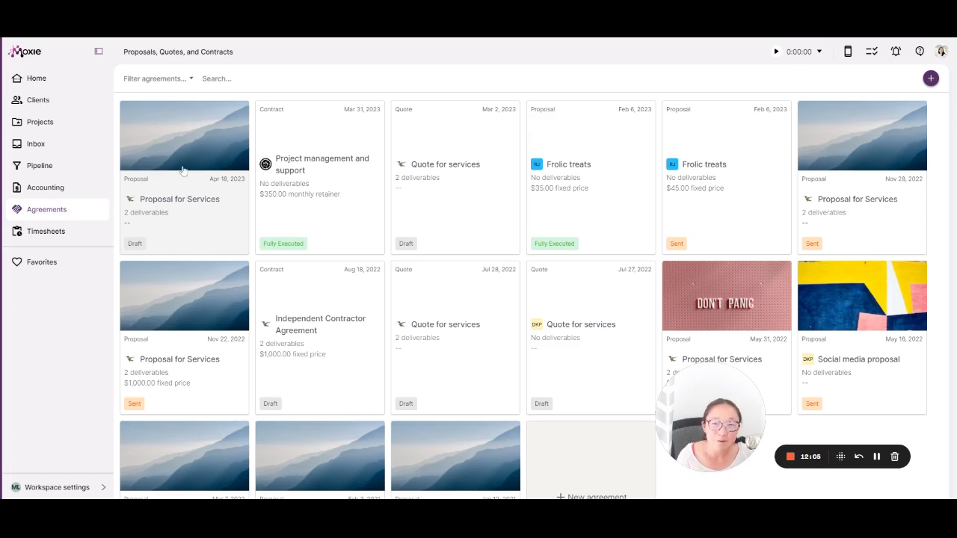
# - Review the Proposal for Services from needs and solution down to the Top tier pricing
pyautogui.click(182, 150)
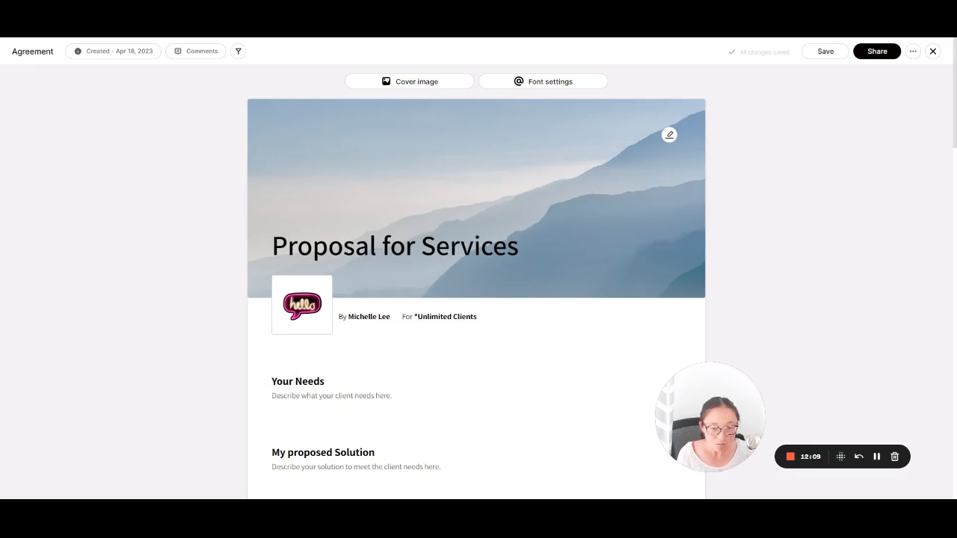
pyautogui.scroll(-3)
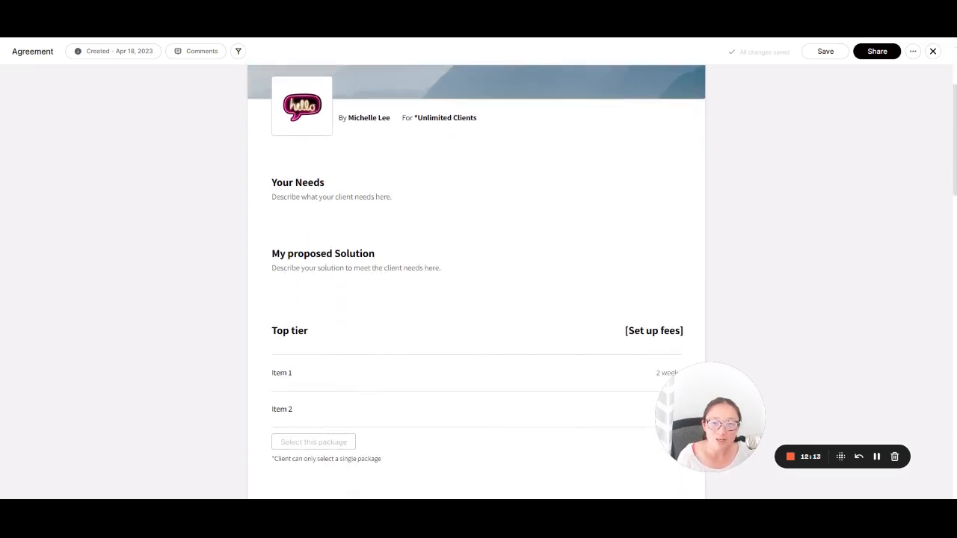
pyautogui.scroll(3)
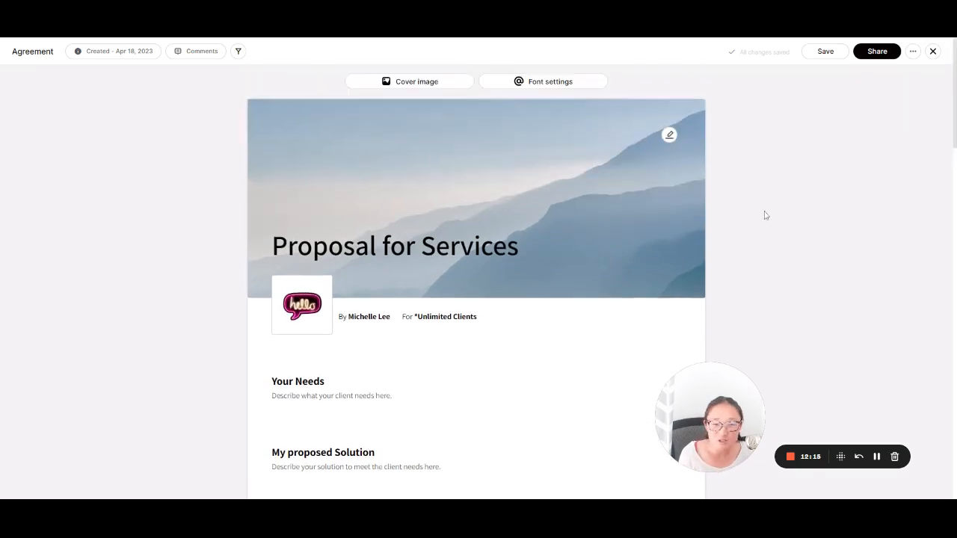
pyautogui.scroll(-3)
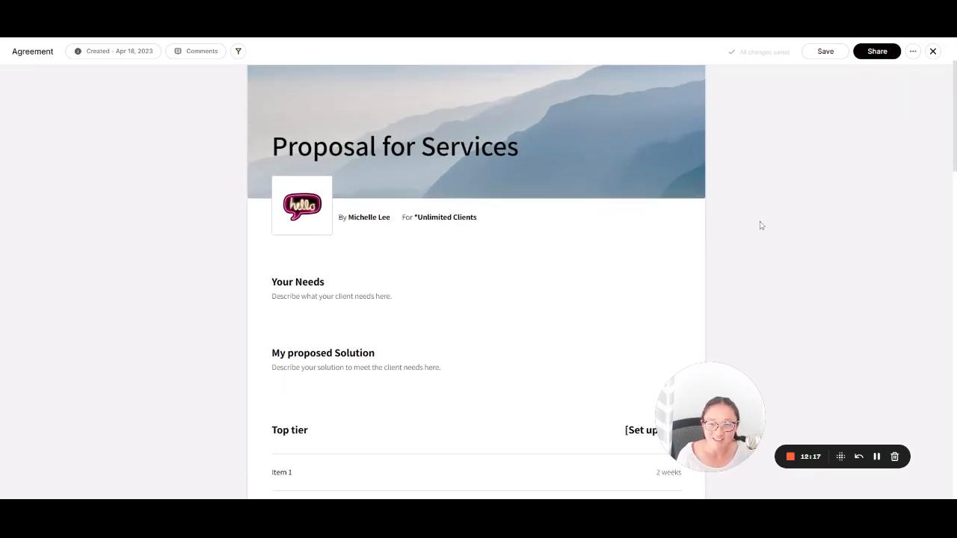
pyautogui.scroll(-3)
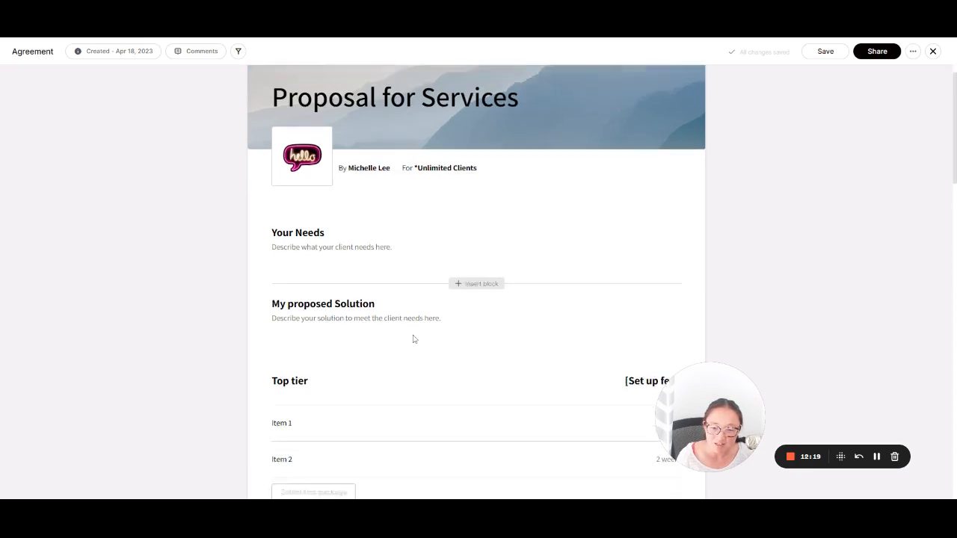
pyautogui.scroll(-3)
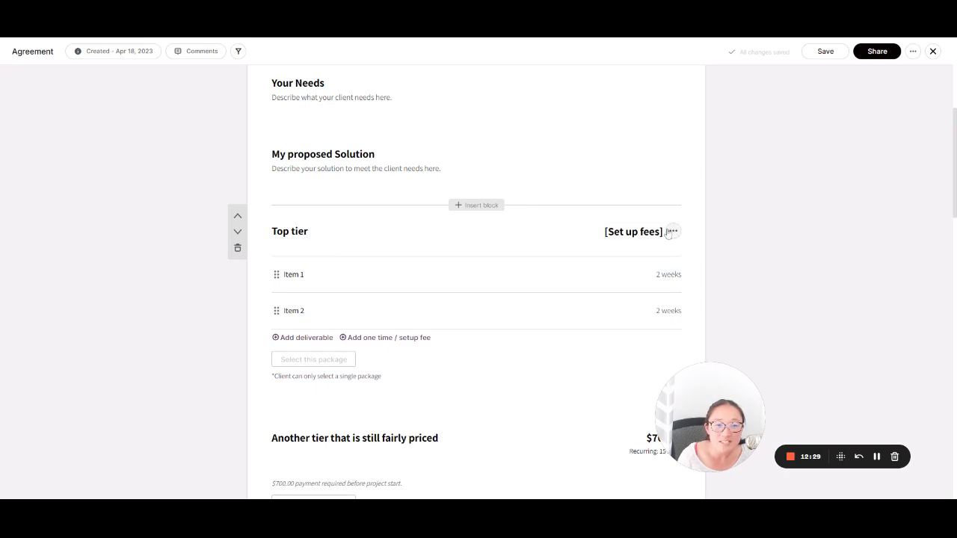
pyautogui.click(634, 231)
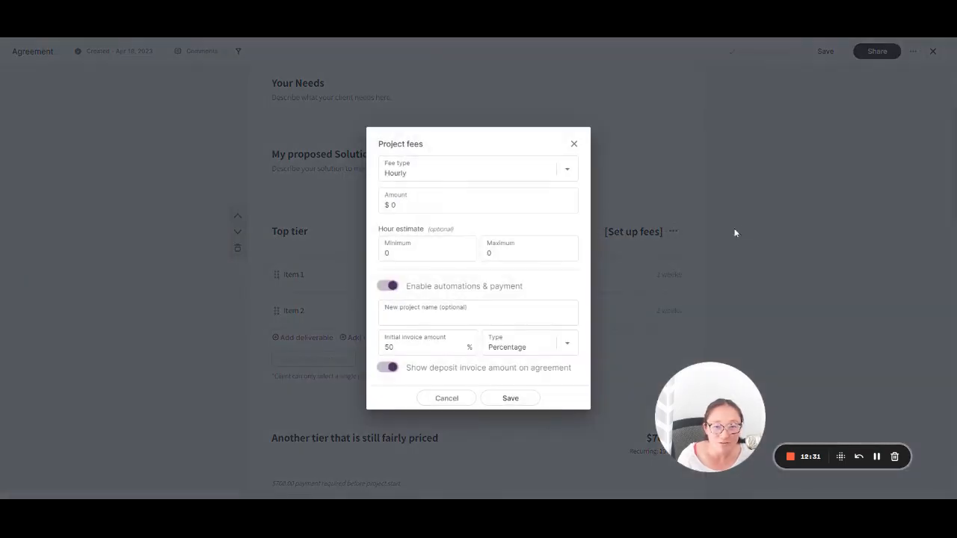
pyautogui.moveTo(586, 182)
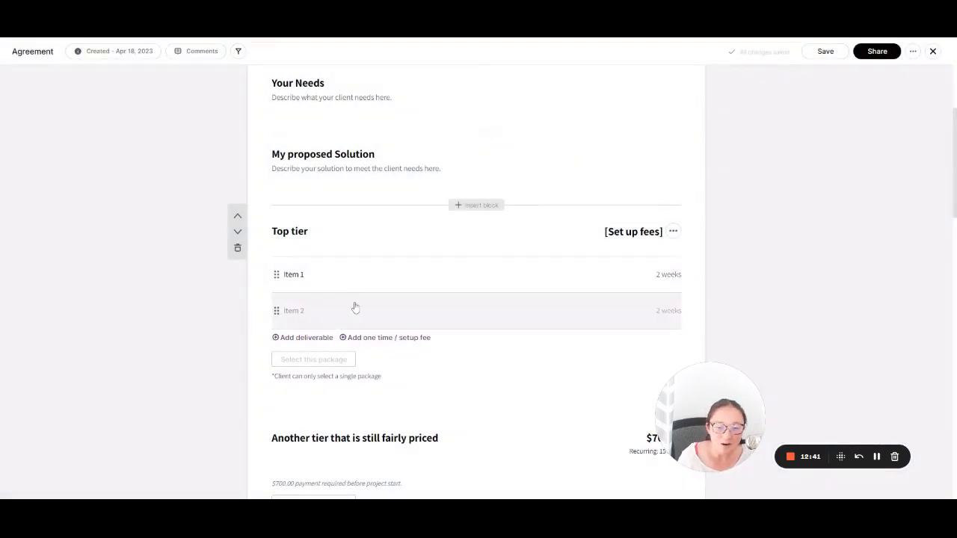
pyautogui.moveTo(721, 310)
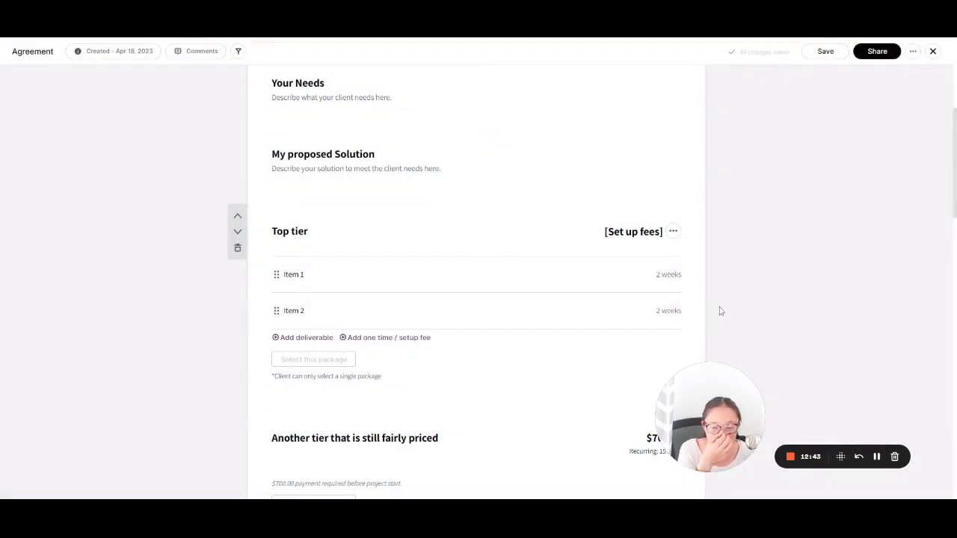
pyautogui.scroll(3)
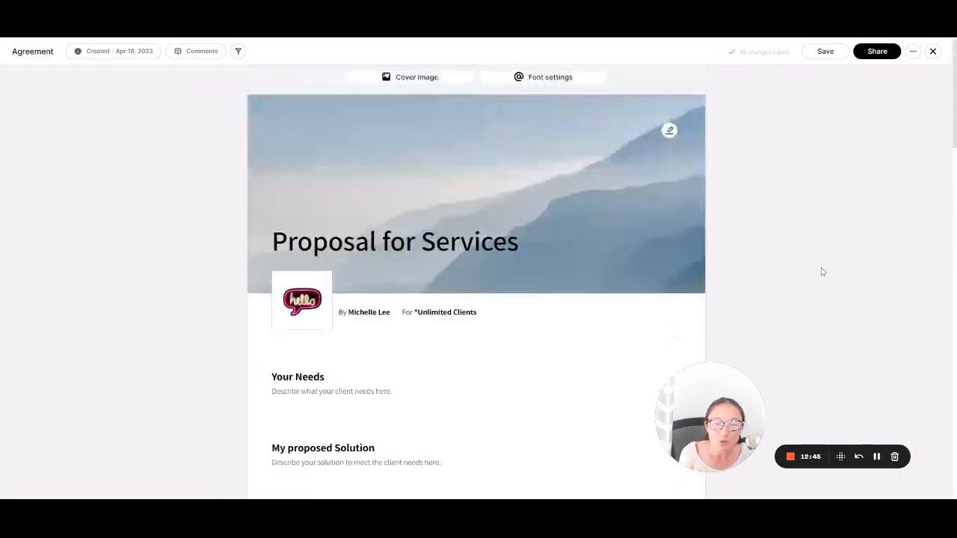
pyautogui.scroll(-3)
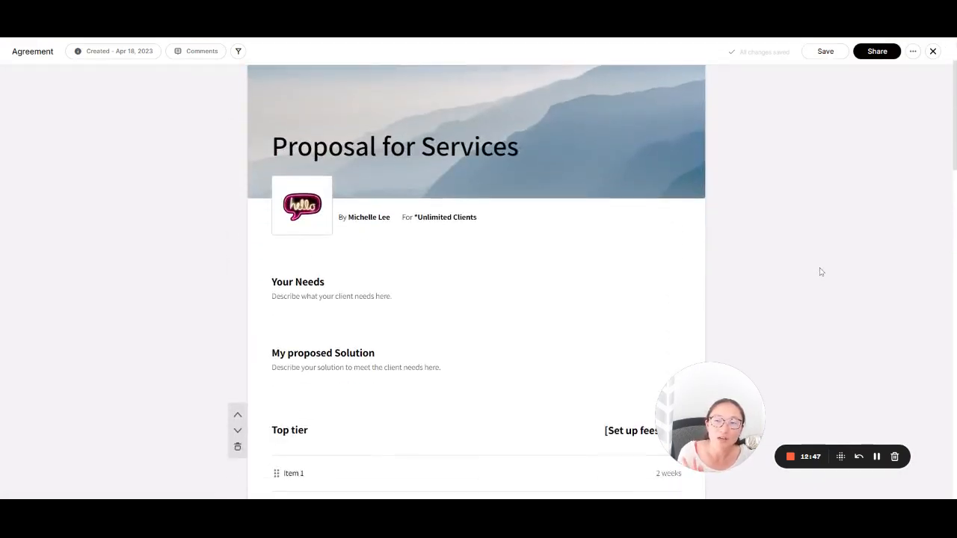
pyautogui.scroll(-3)
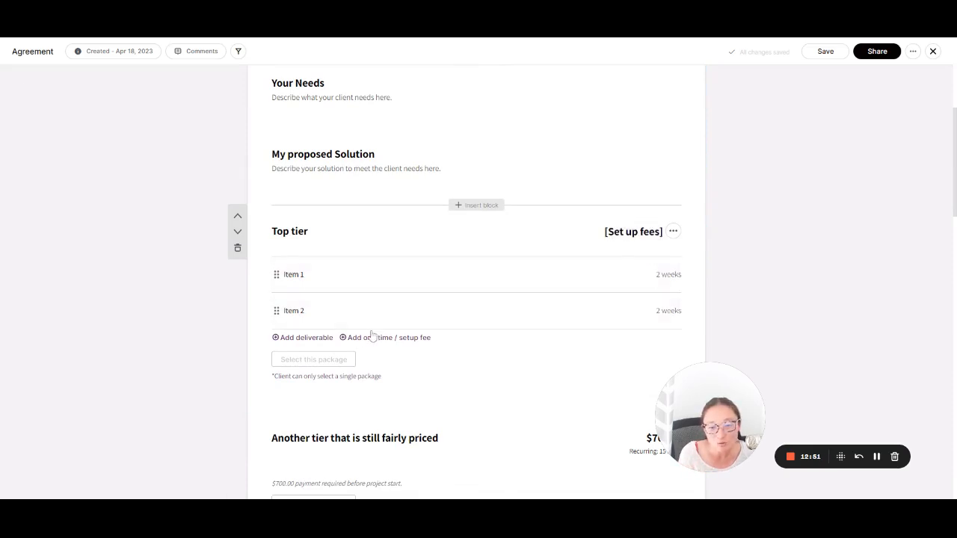
pyautogui.moveTo(335, 383)
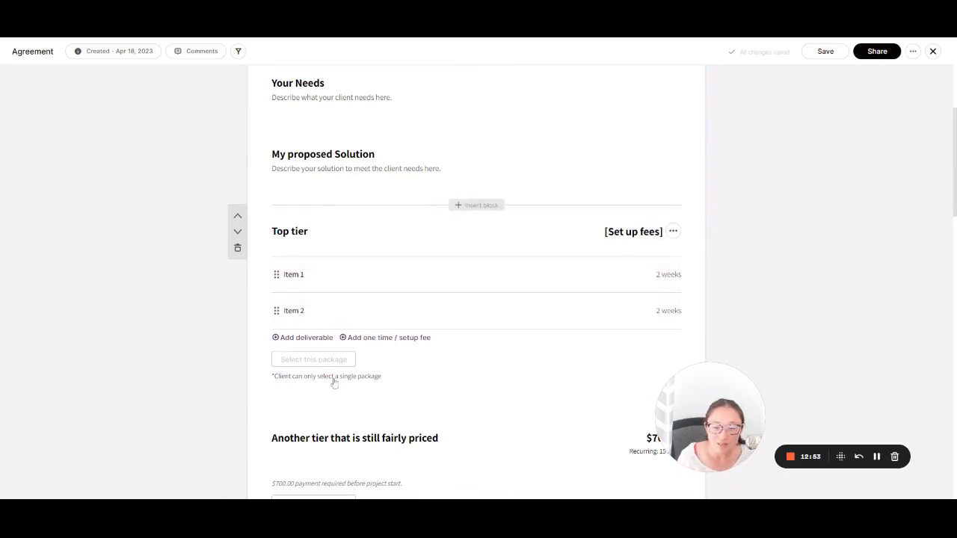
pyautogui.scroll(-3)
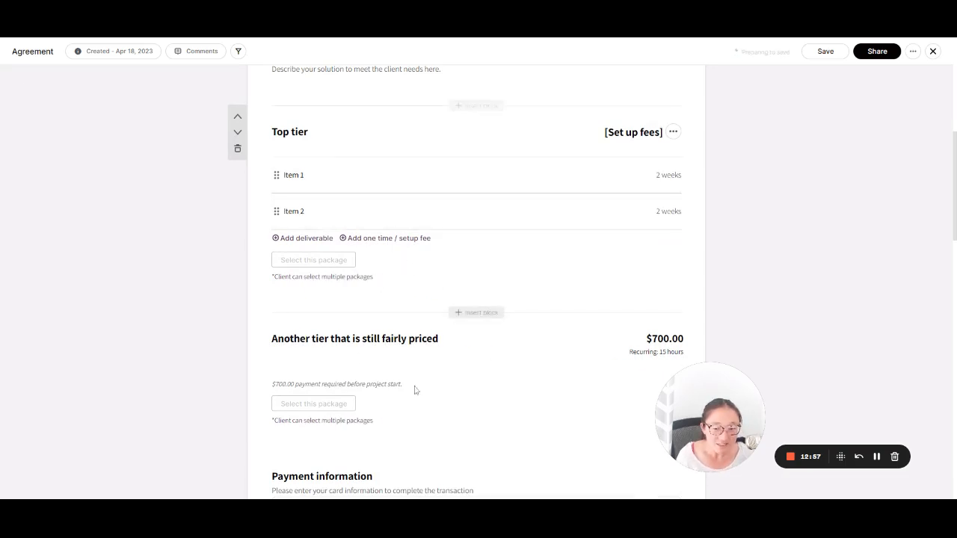
pyautogui.moveTo(341, 298)
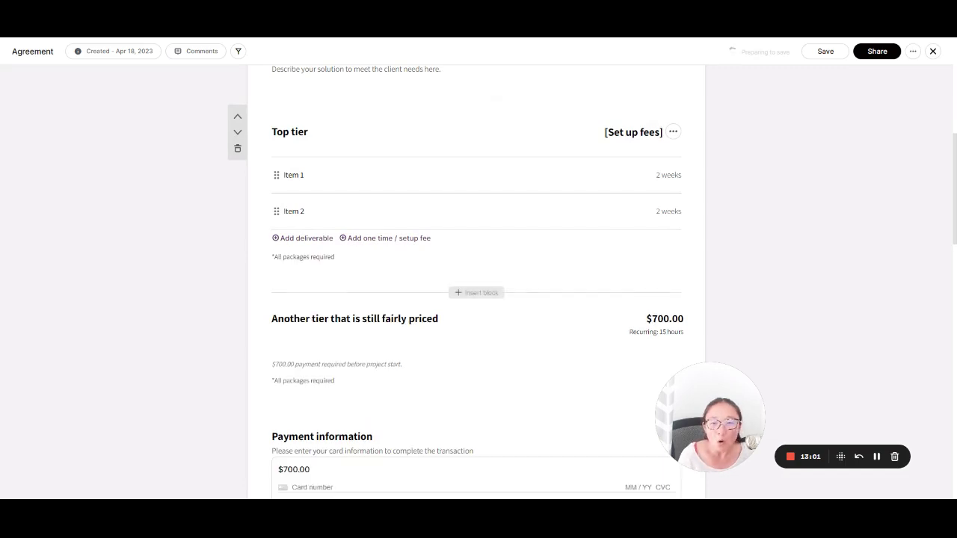
pyautogui.moveTo(302, 318)
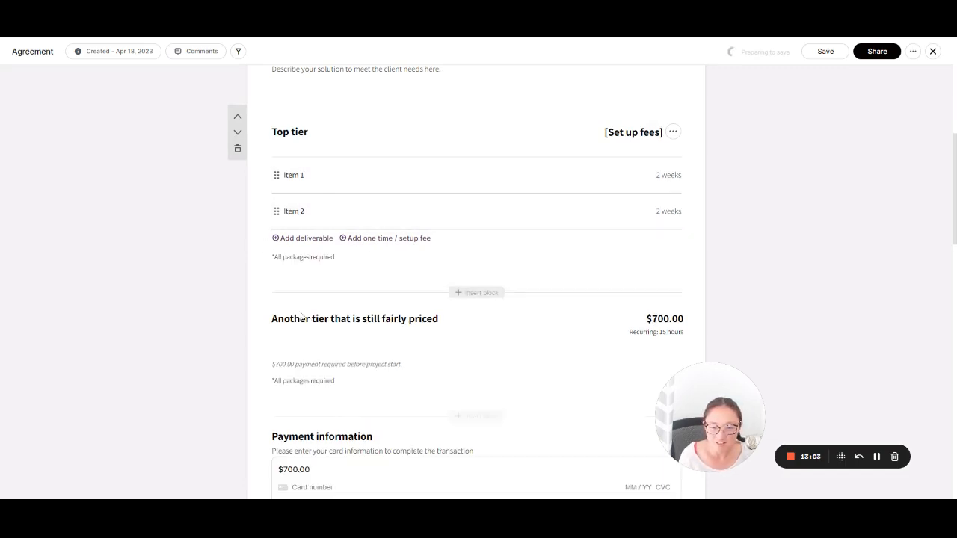
pyautogui.scroll(-3)
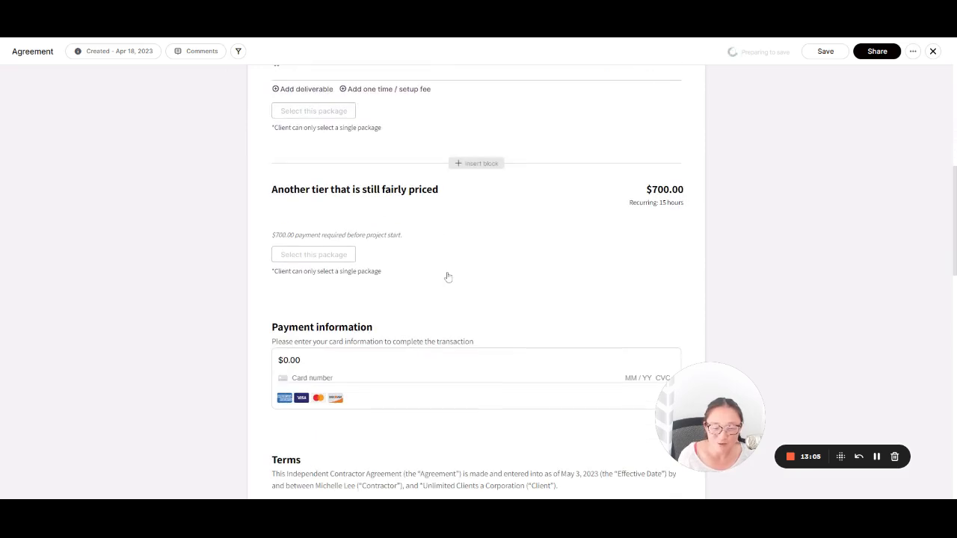
pyautogui.moveTo(560, 352)
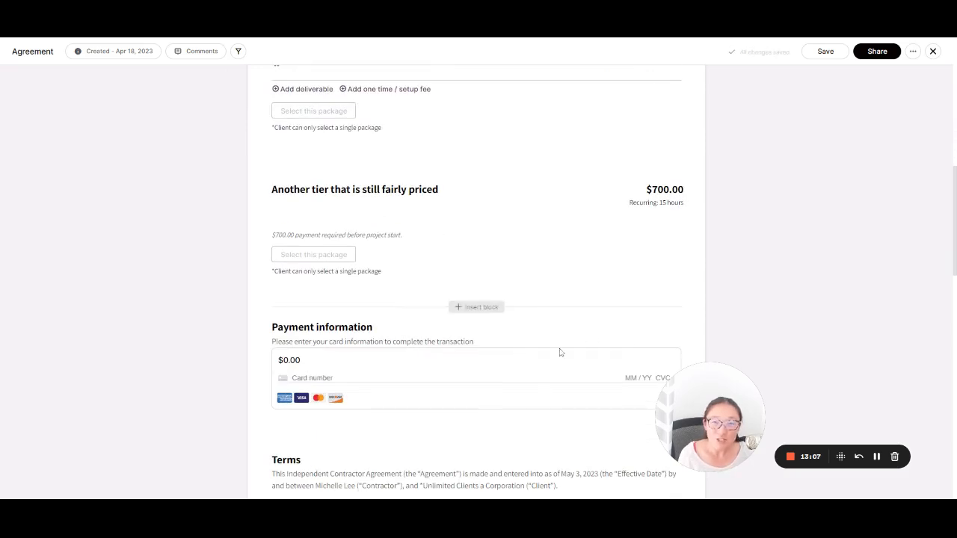
pyautogui.moveTo(436, 263)
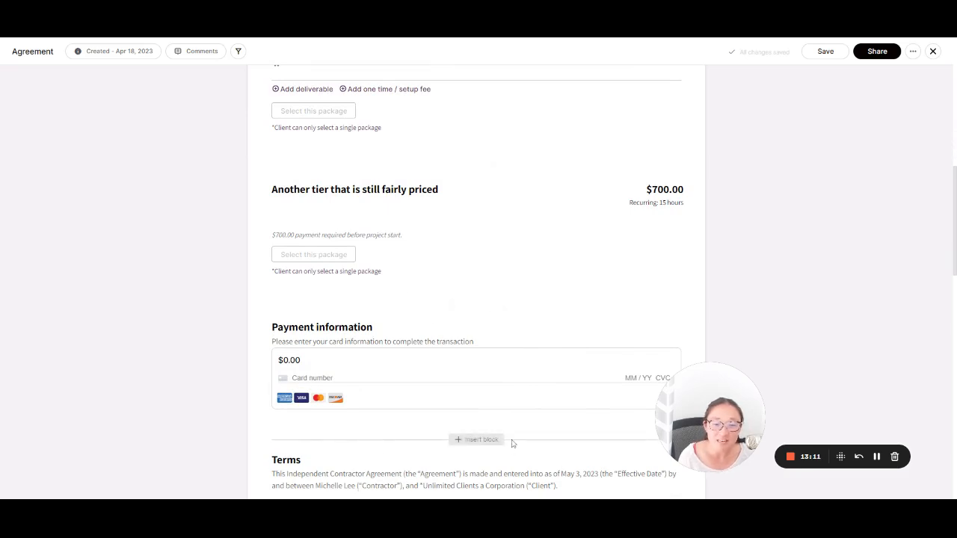
pyautogui.moveTo(633, 342)
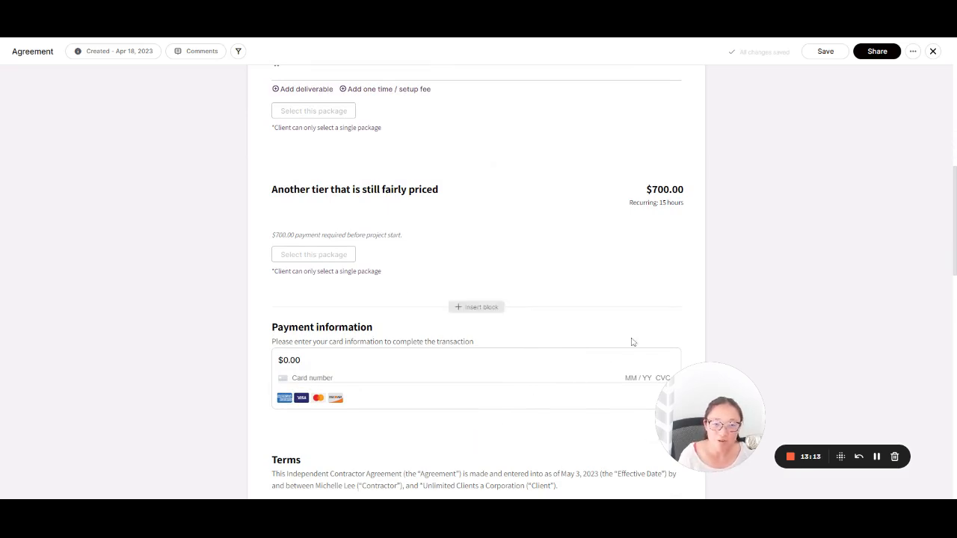
pyautogui.click(475, 306)
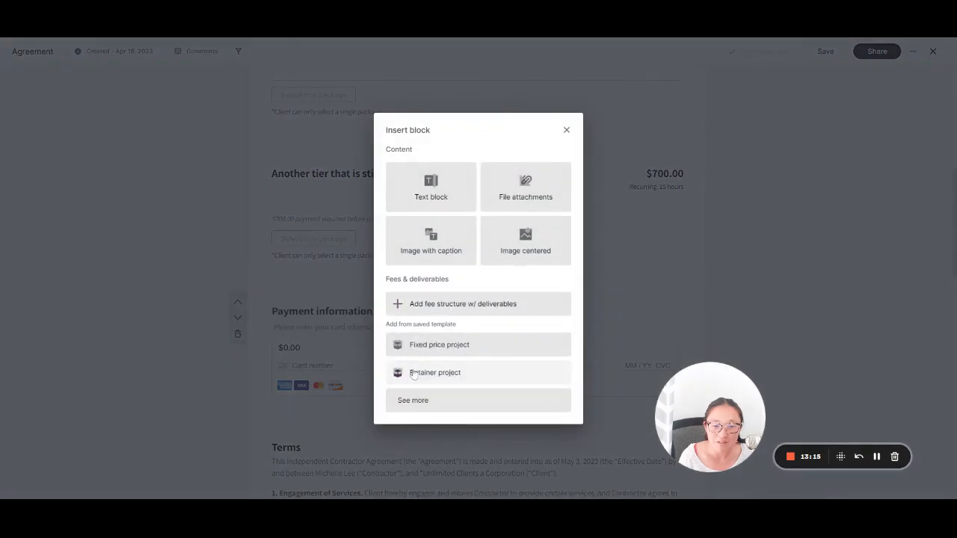
pyautogui.click(566, 129)
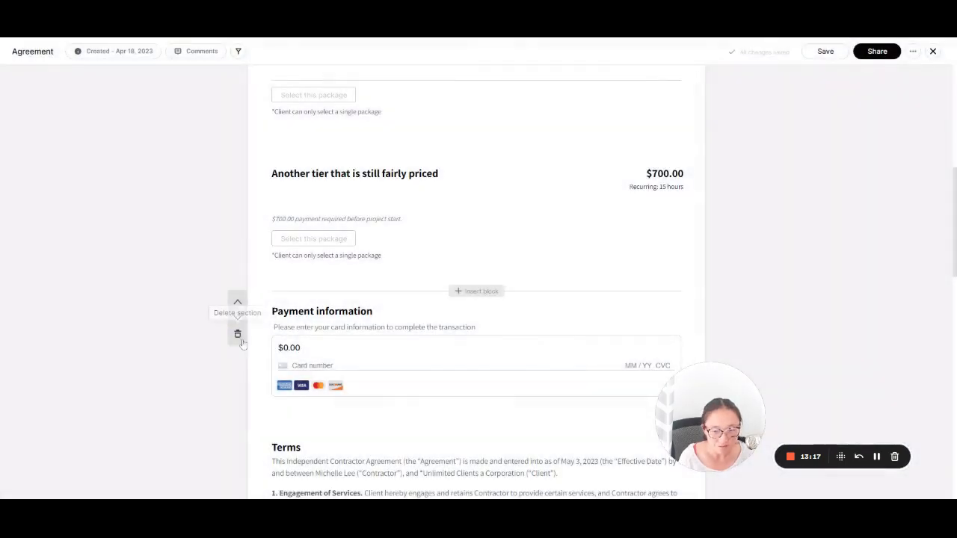
pyautogui.click(238, 335)
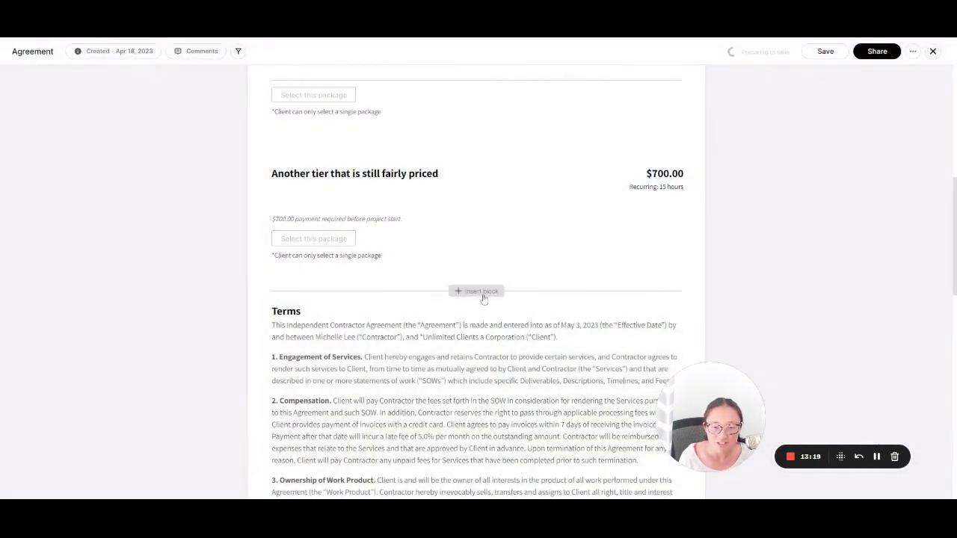
pyautogui.click(475, 290)
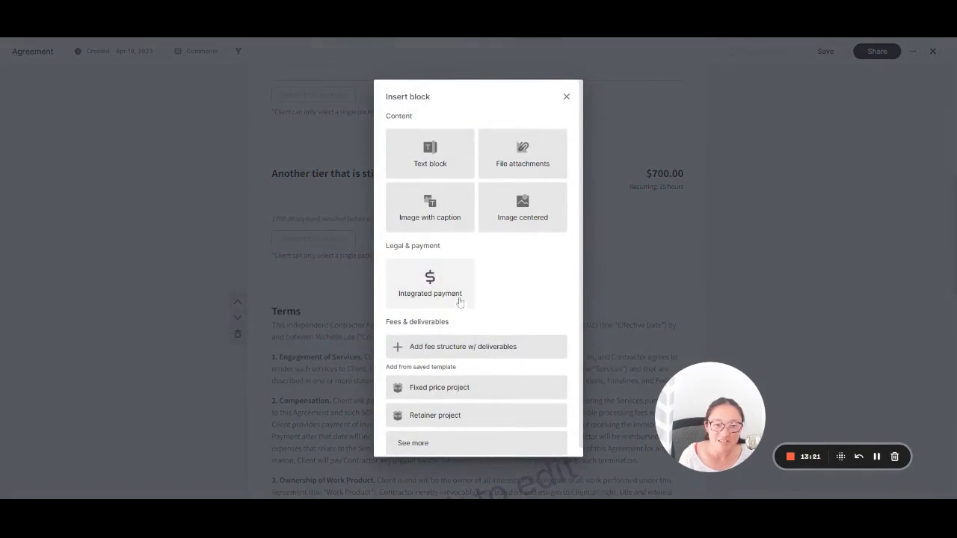
pyautogui.click(431, 283)
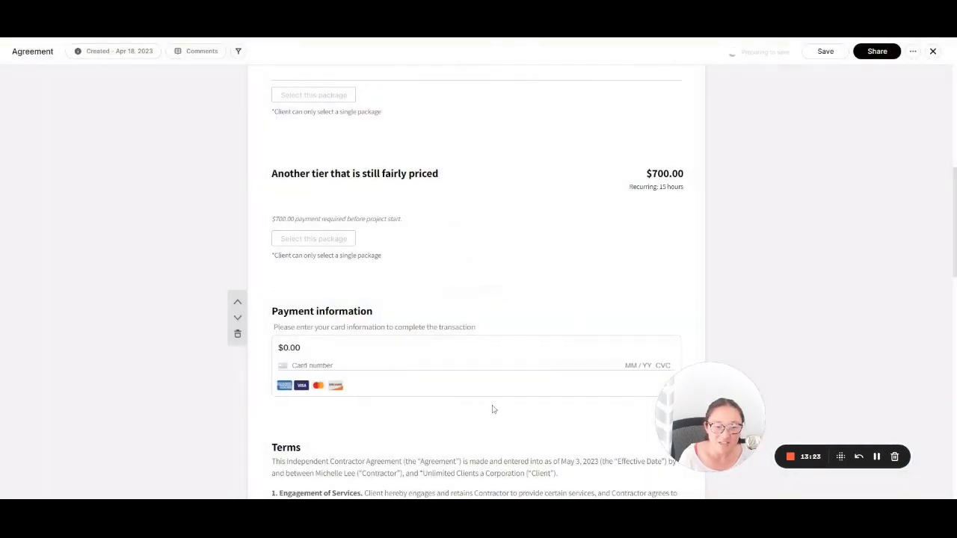
pyautogui.scroll(-3)
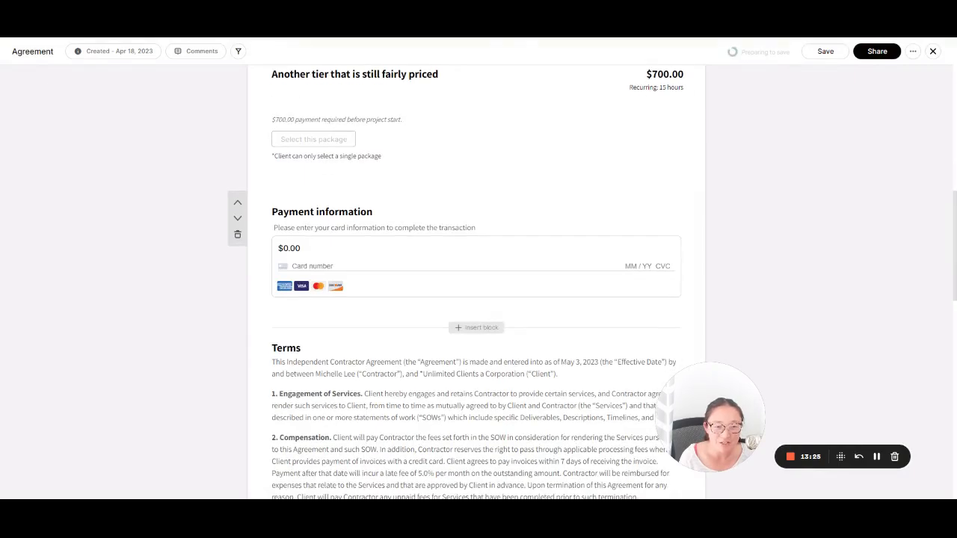
pyautogui.scroll(-3)
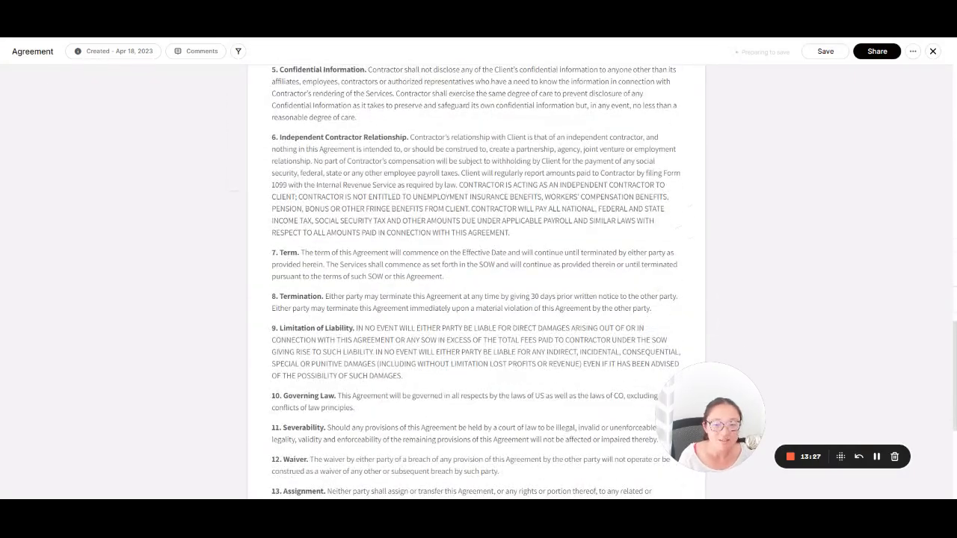
pyautogui.scroll(3)
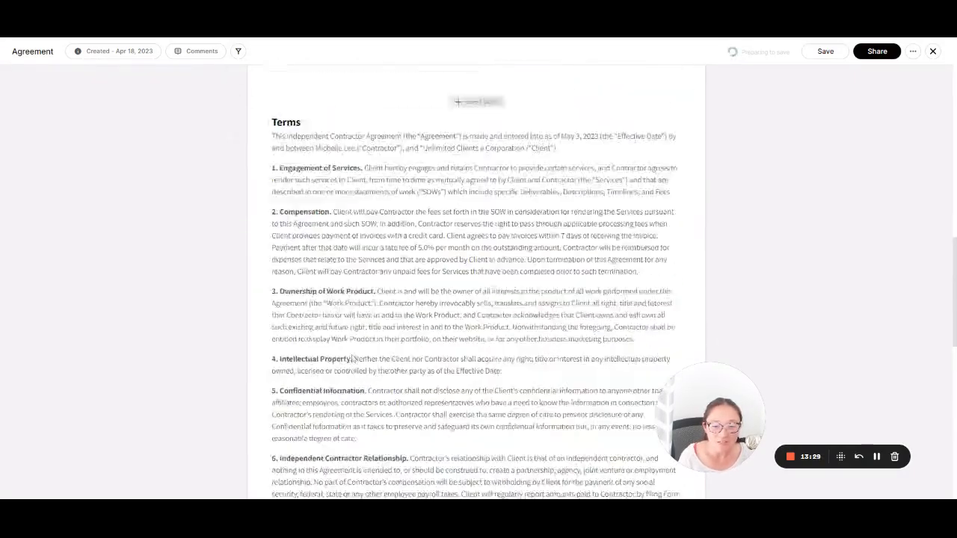
pyautogui.scroll(3)
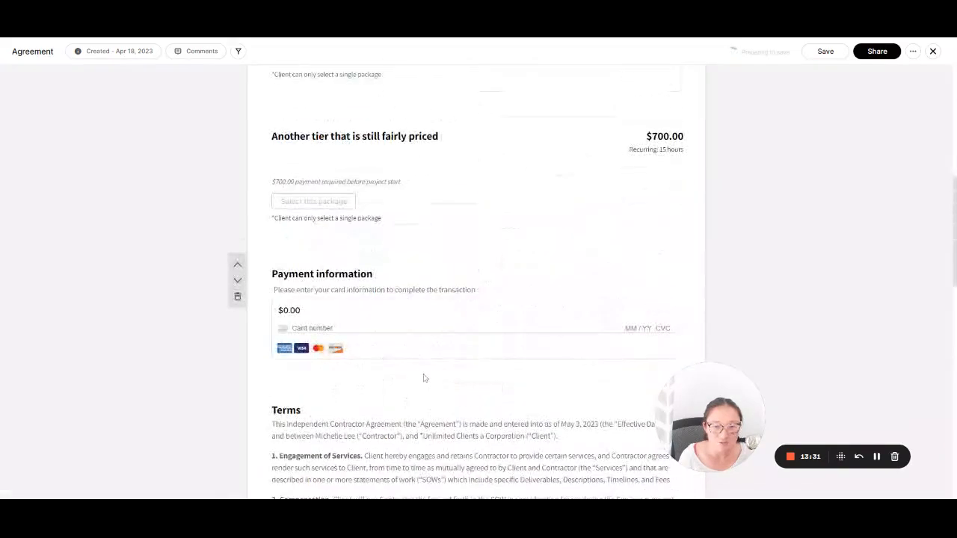
pyautogui.scroll(-3)
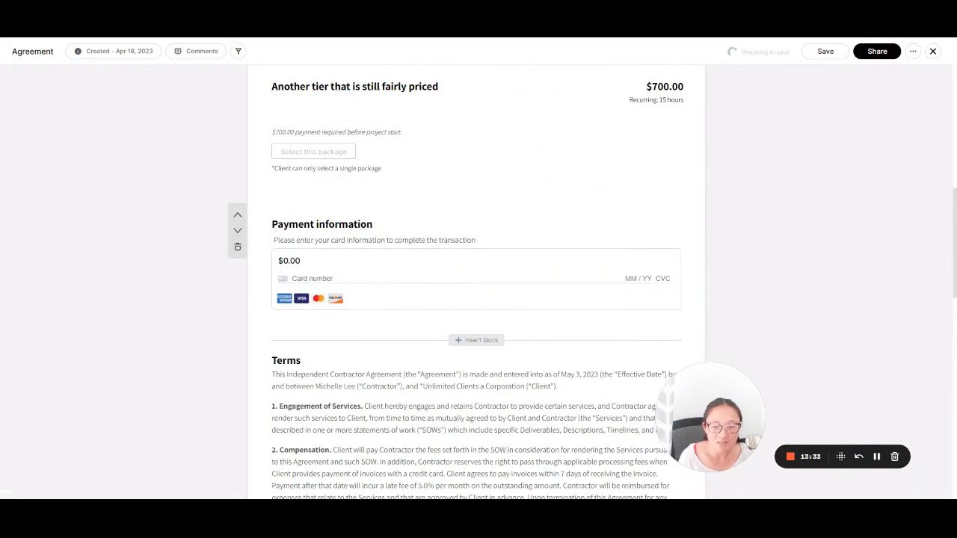
pyautogui.click(238, 246)
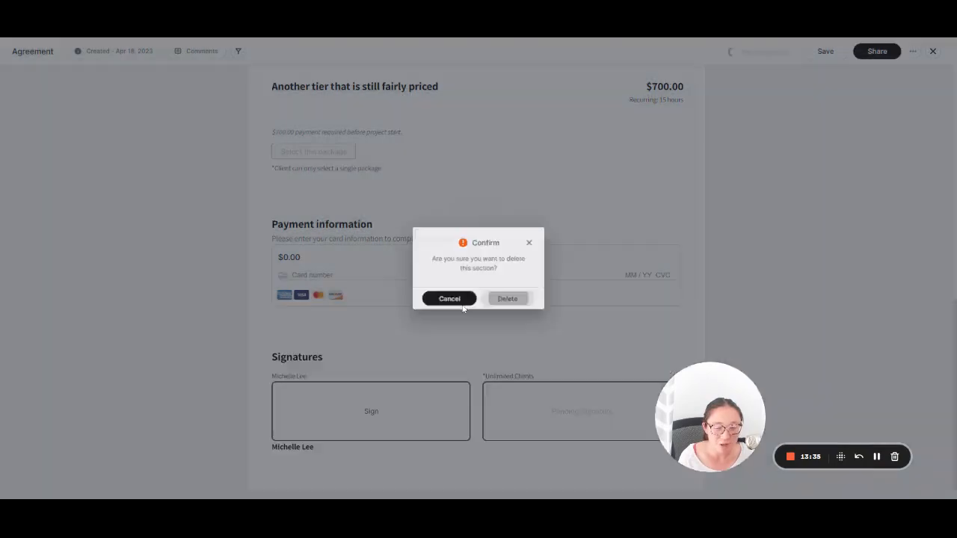
pyautogui.click(448, 300)
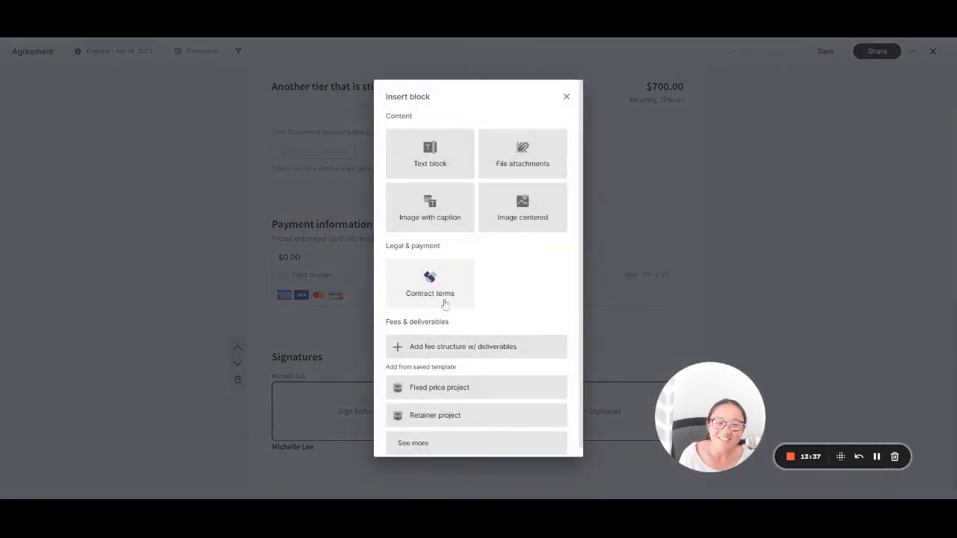
pyautogui.click(431, 285)
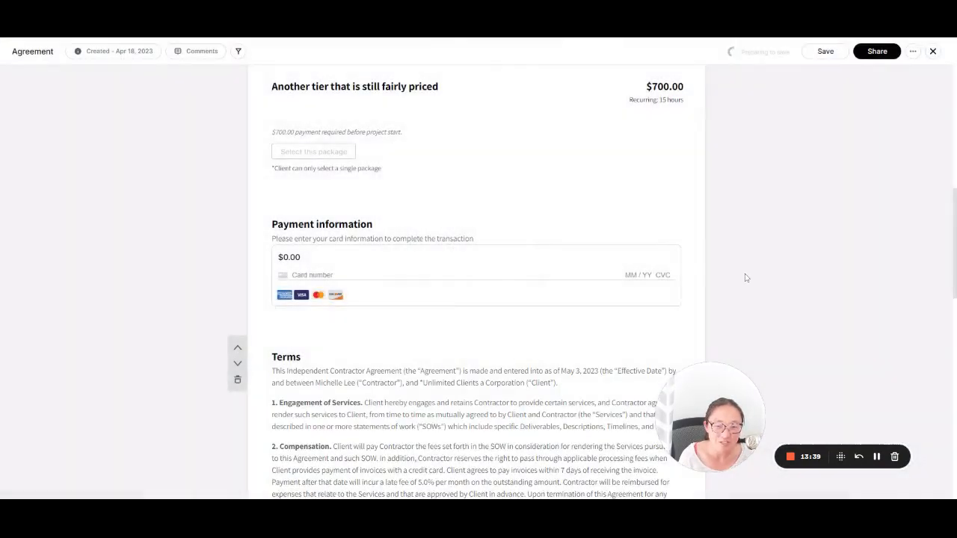
pyautogui.scroll(-3)
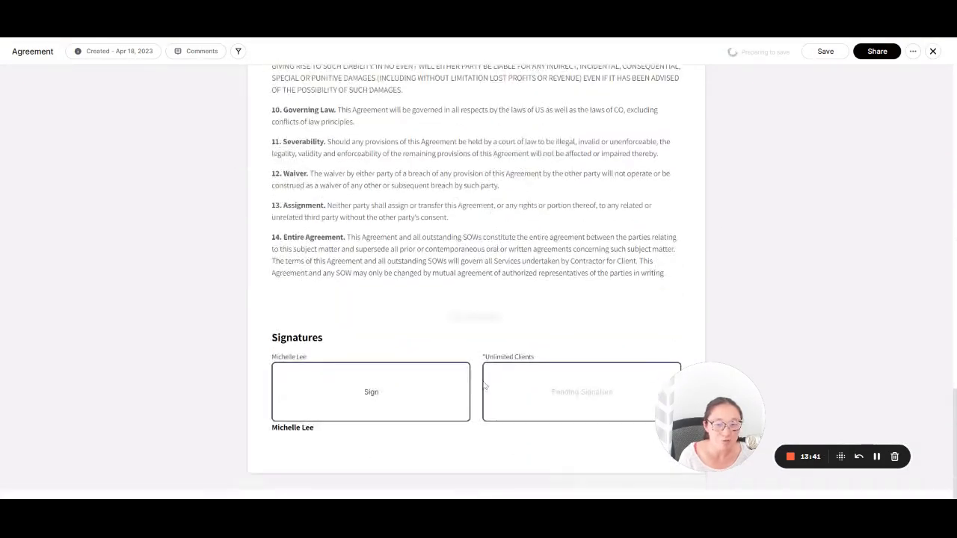
pyautogui.moveTo(616, 433)
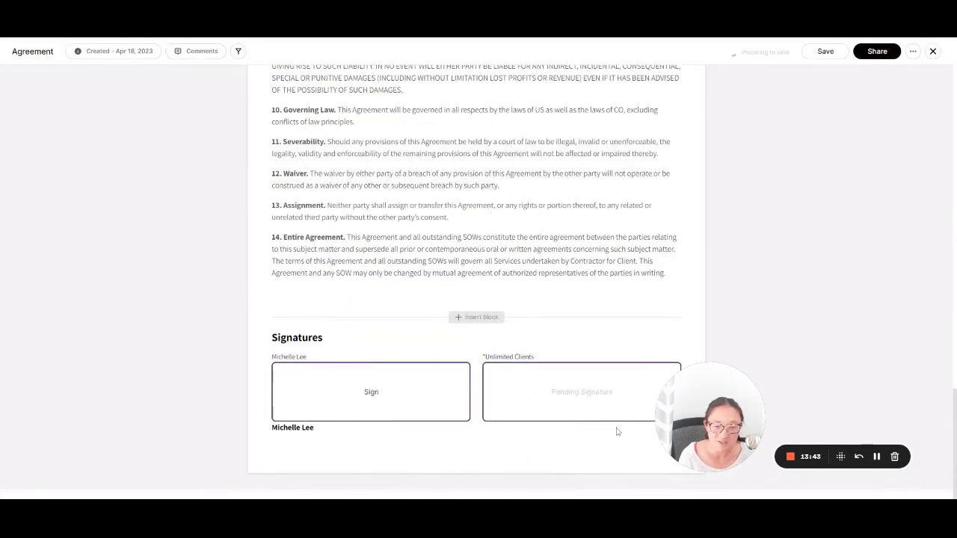
pyautogui.moveTo(710, 367)
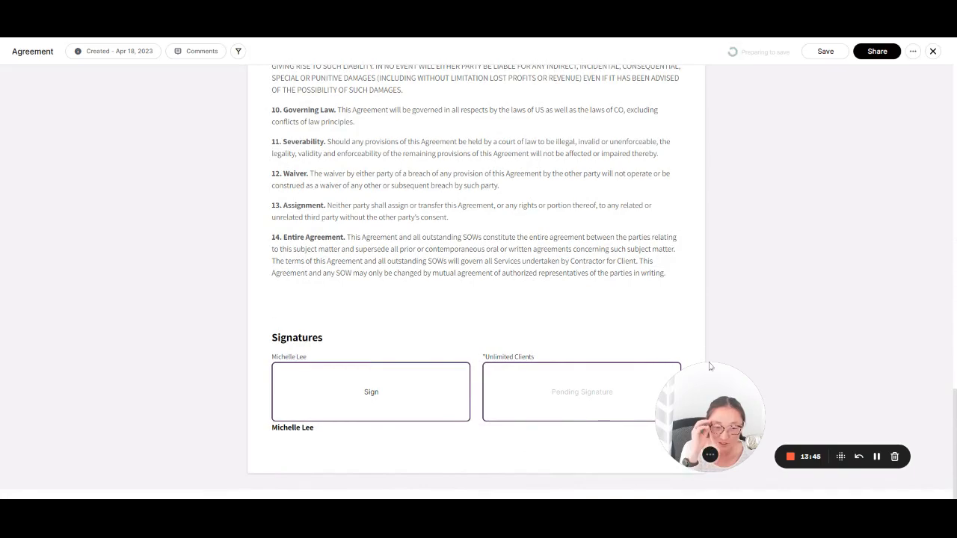
pyautogui.scroll(3)
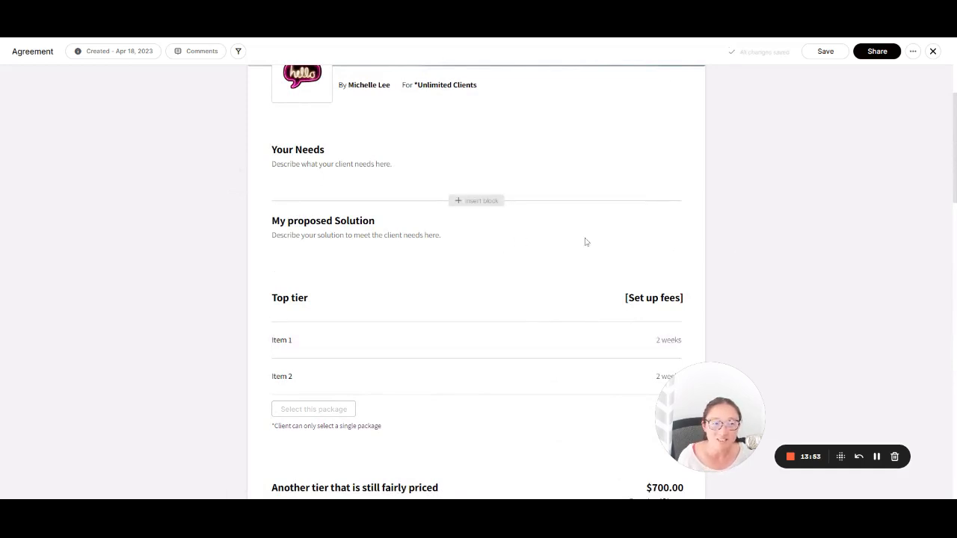
pyautogui.moveTo(771, 277)
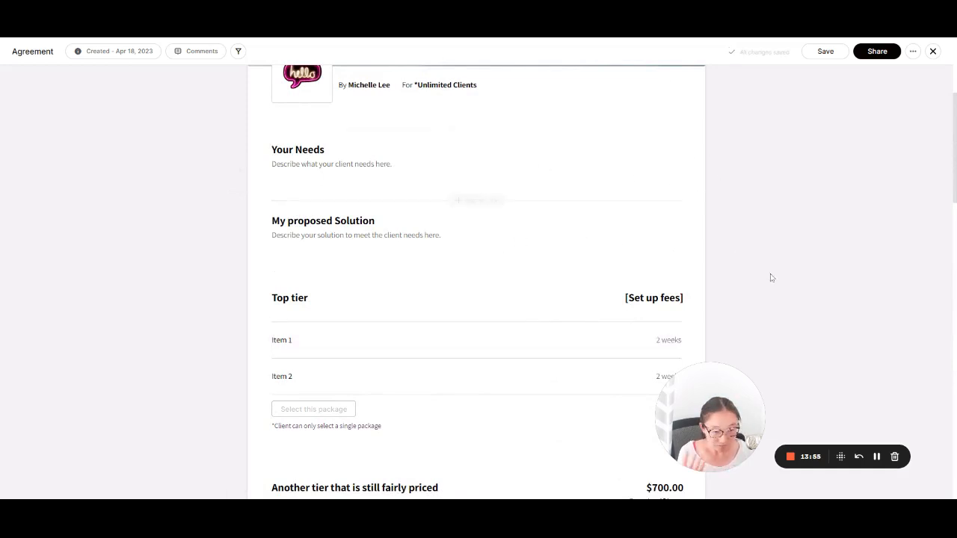
pyautogui.moveTo(900, 132)
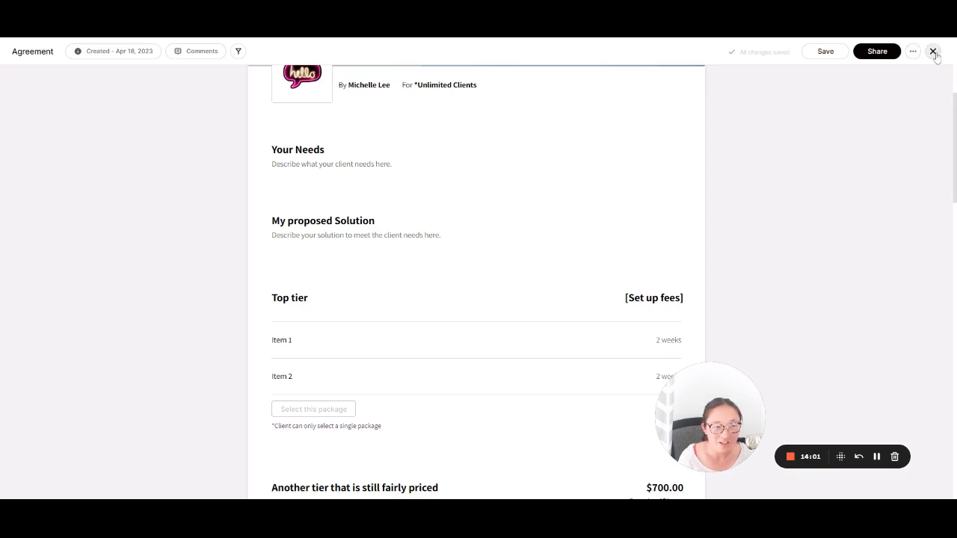
# - Close the proposal, look through the Quote for services terms, and return to the gallery
pyautogui.click(933, 51)
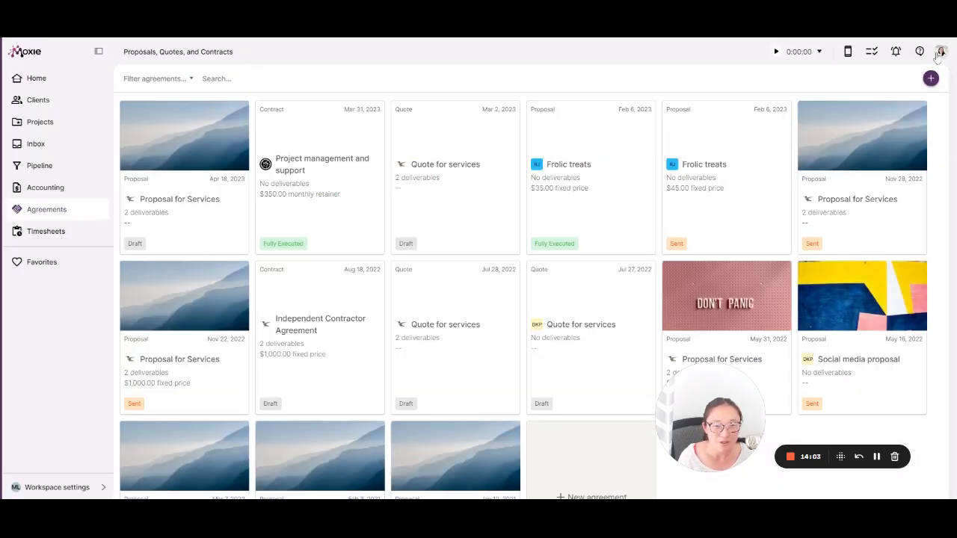
pyautogui.click(454, 163)
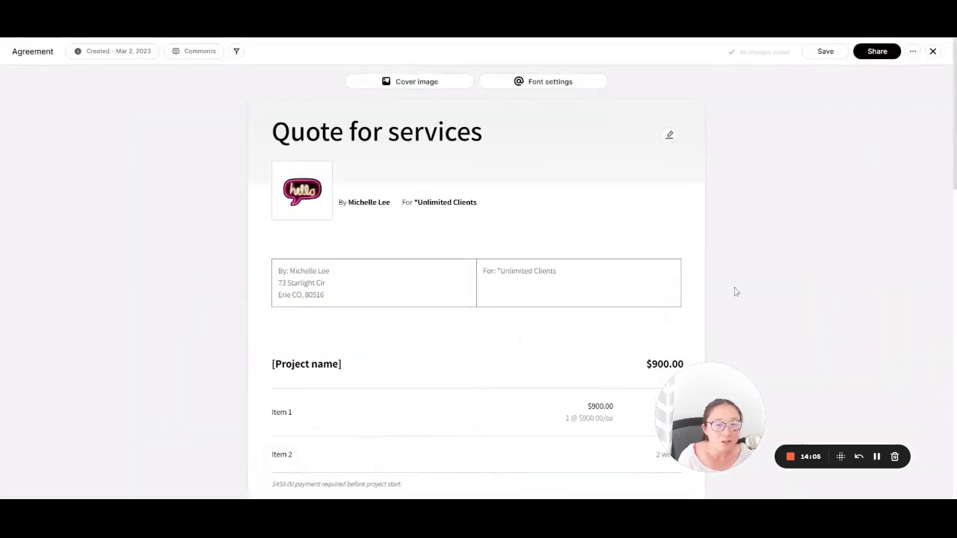
pyautogui.scroll(-3)
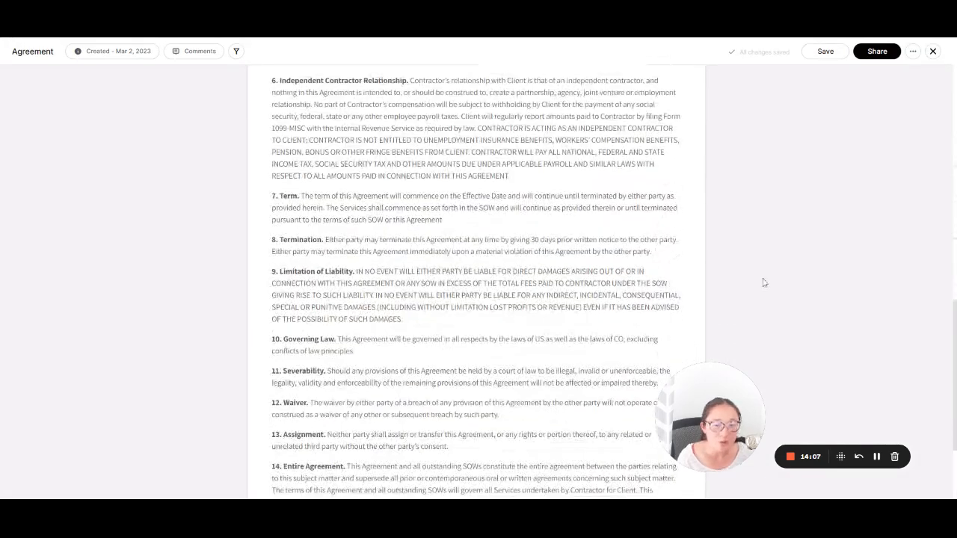
pyautogui.scroll(-3)
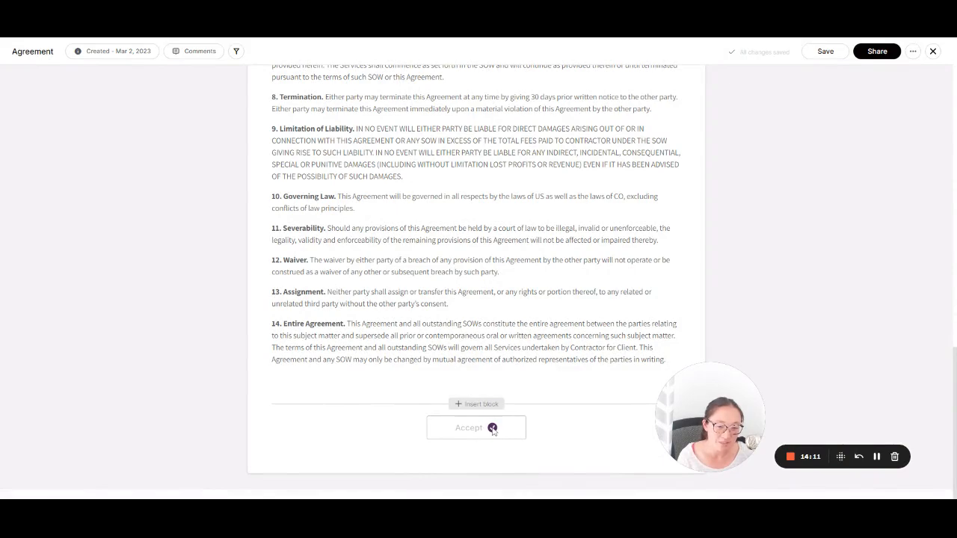
pyautogui.scroll(3)
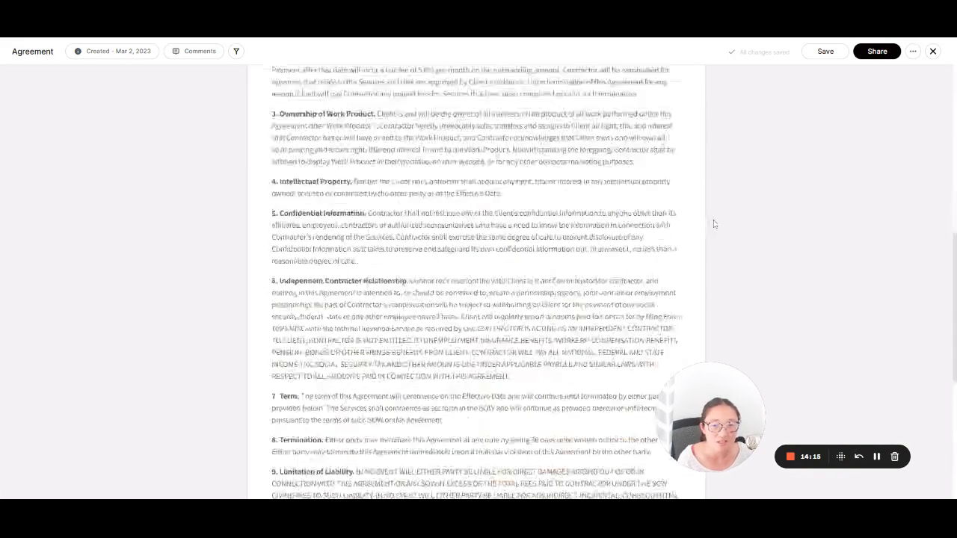
pyautogui.scroll(3)
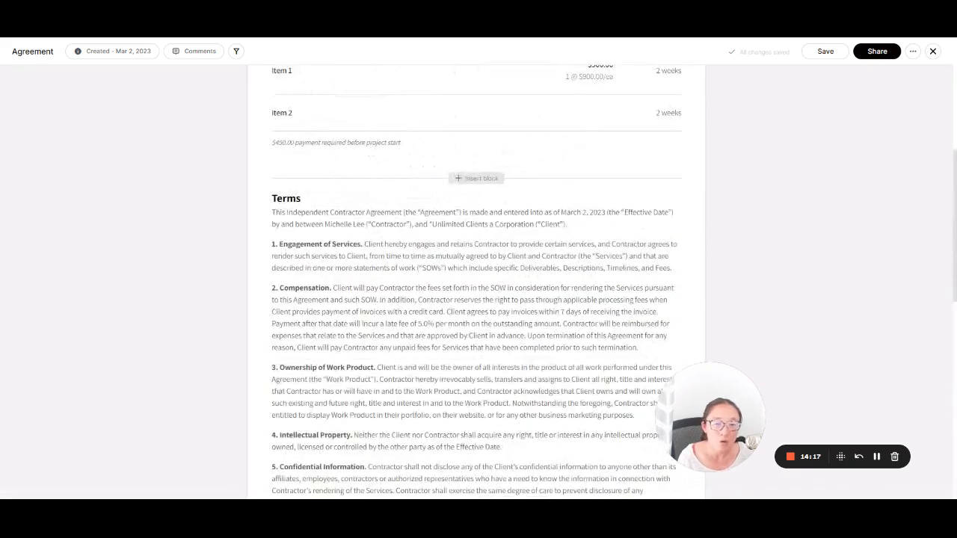
pyautogui.click(933, 50)
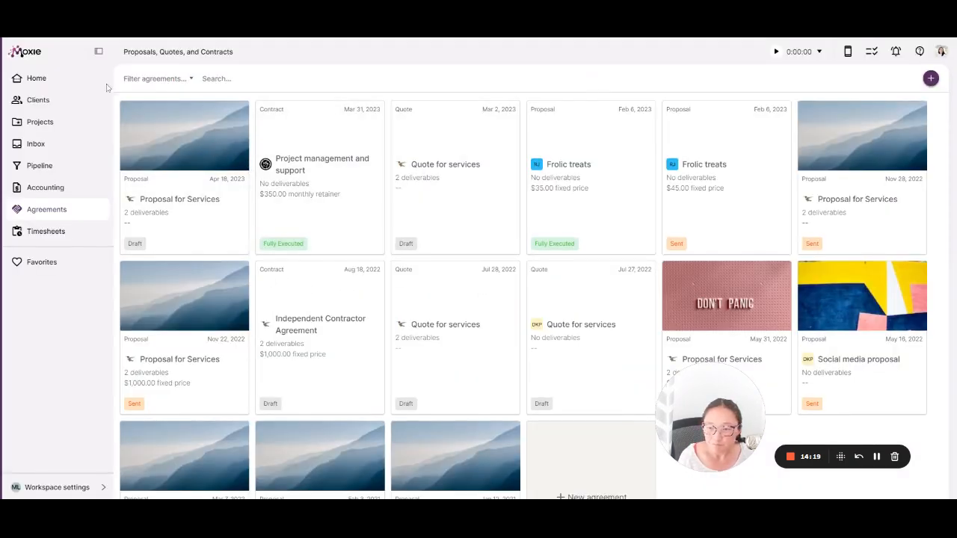
# - Go to Timesheets showing total, weekly and un-billed hours by client for 30 days
pyautogui.click(45, 230)
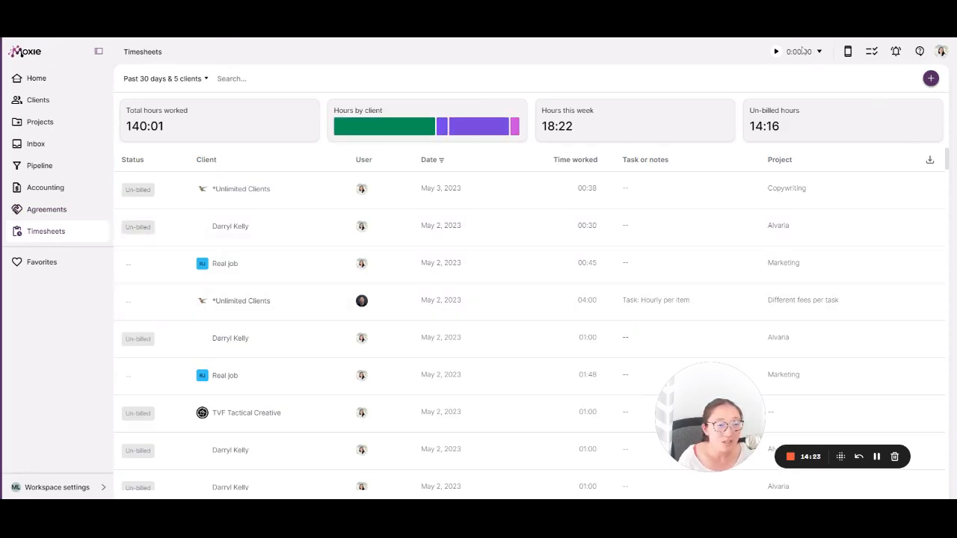
pyautogui.moveTo(916, 78)
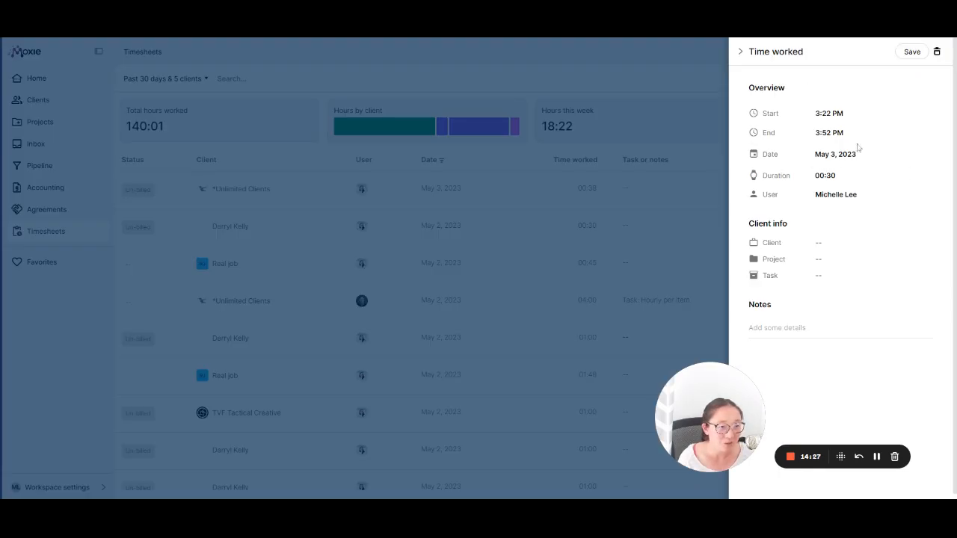
pyautogui.click(740, 51)
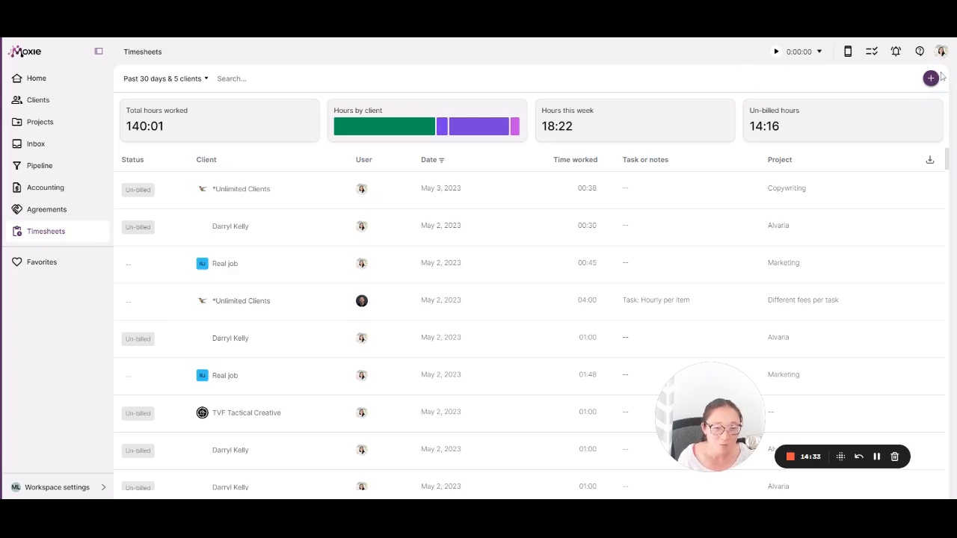
pyautogui.moveTo(808, 227)
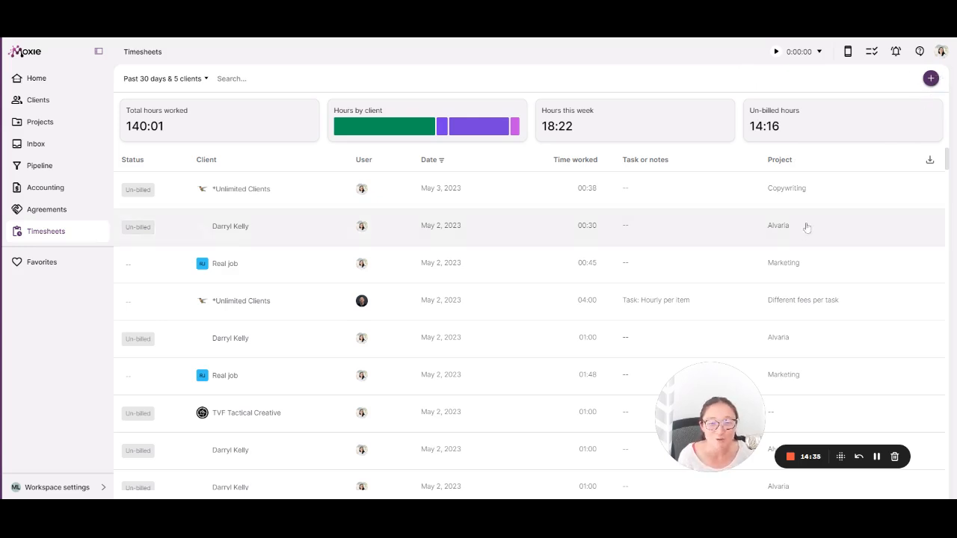
pyautogui.moveTo(347, 326)
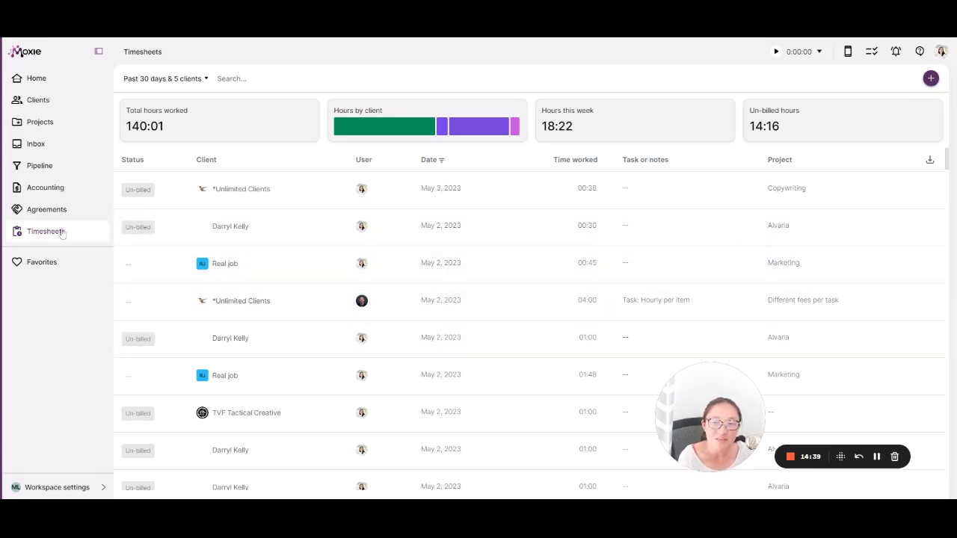
pyautogui.moveTo(353, 186)
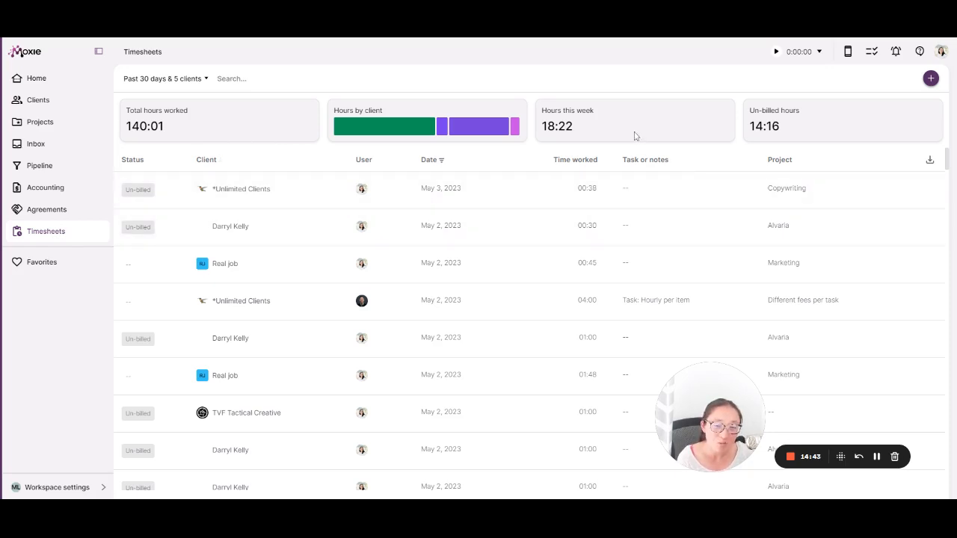
pyautogui.moveTo(446, 126)
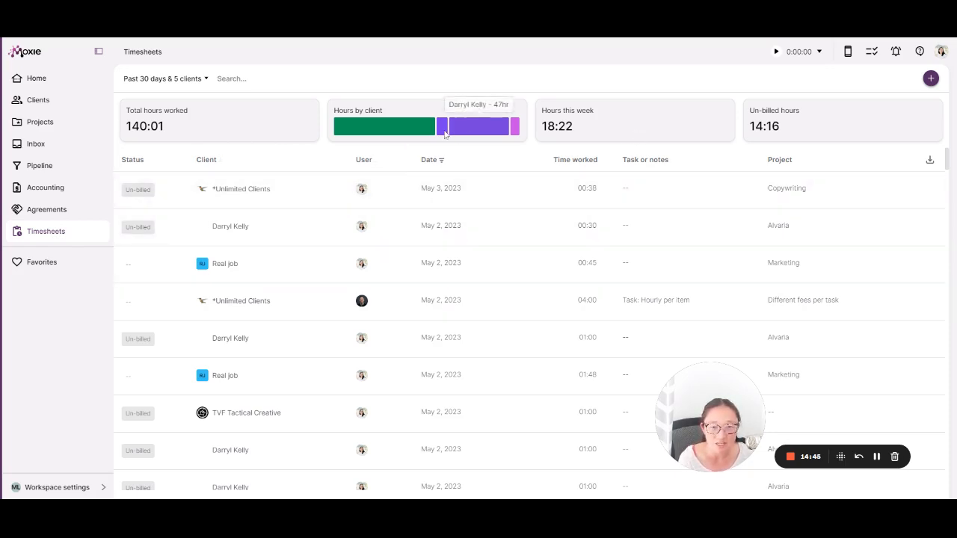
pyautogui.moveTo(179, 92)
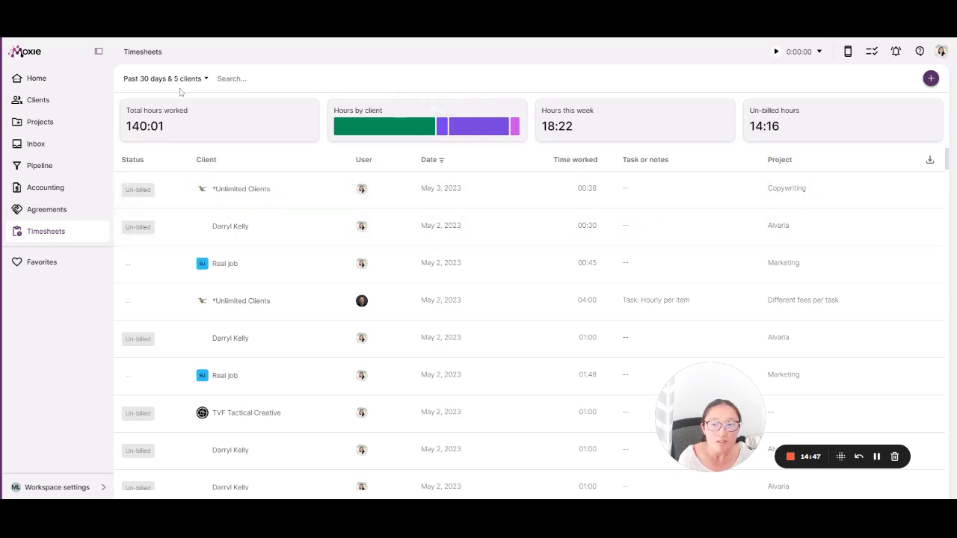
pyautogui.click(163, 77)
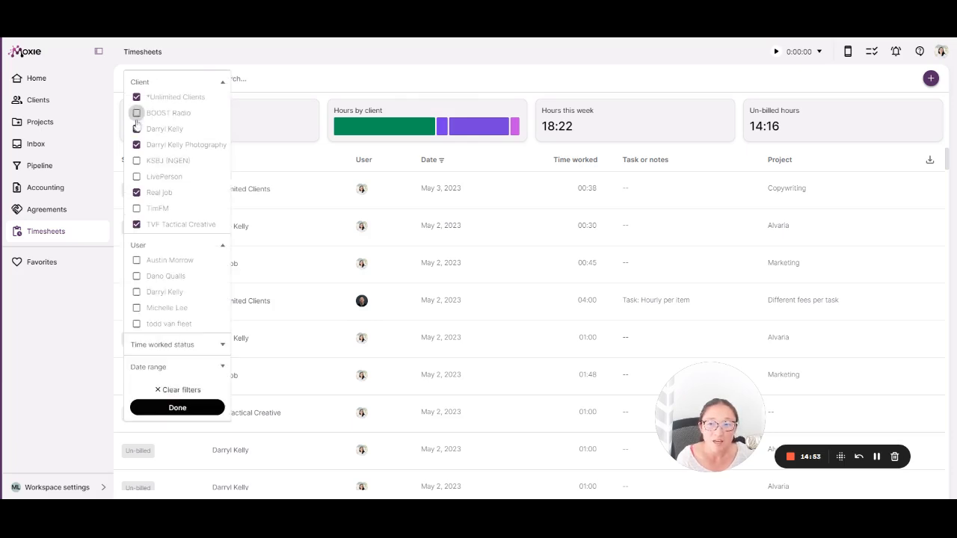
pyautogui.click(222, 82)
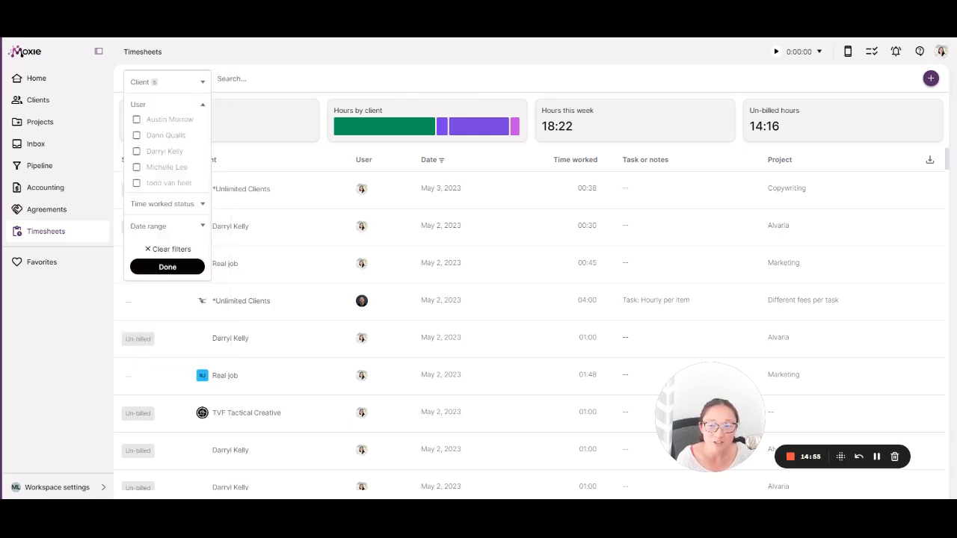
pyautogui.click(148, 226)
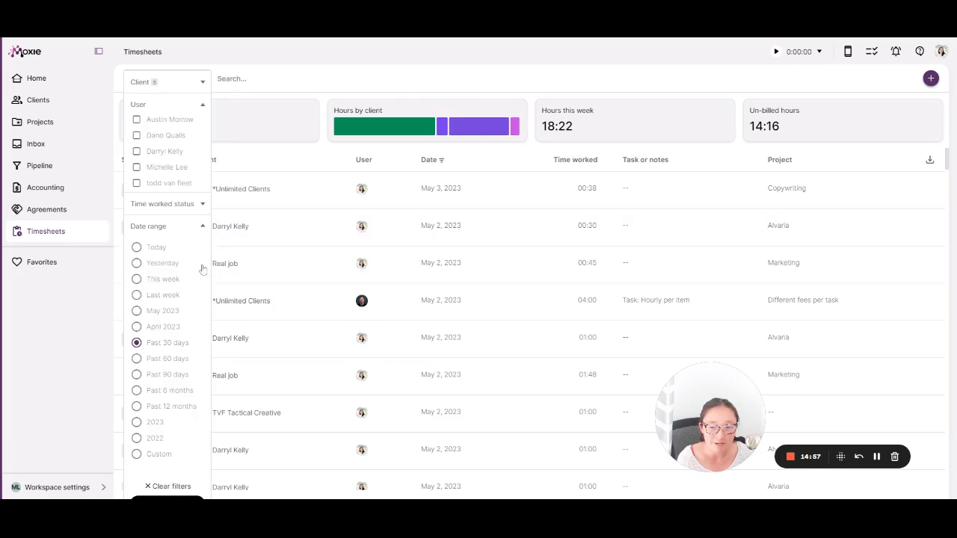
pyautogui.click(446, 213)
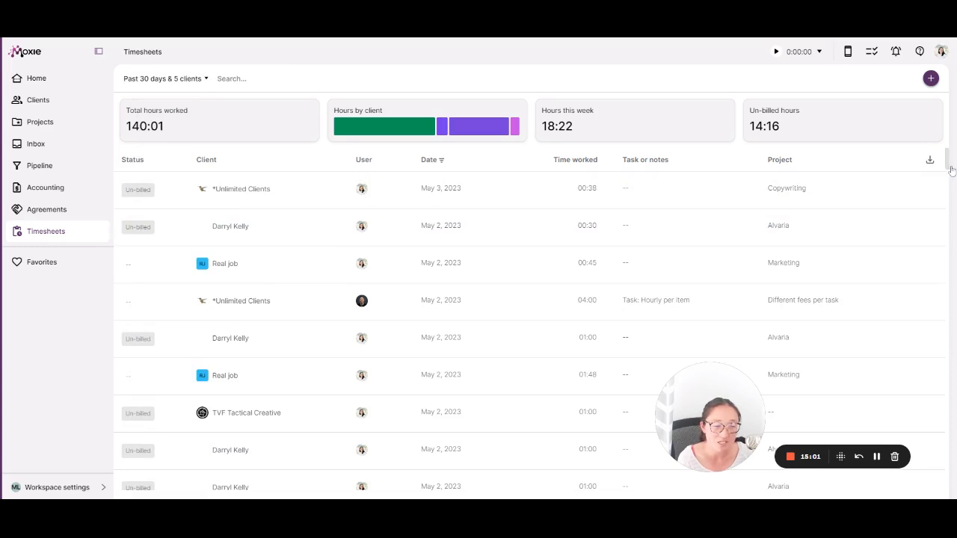
pyautogui.moveTo(276, 264)
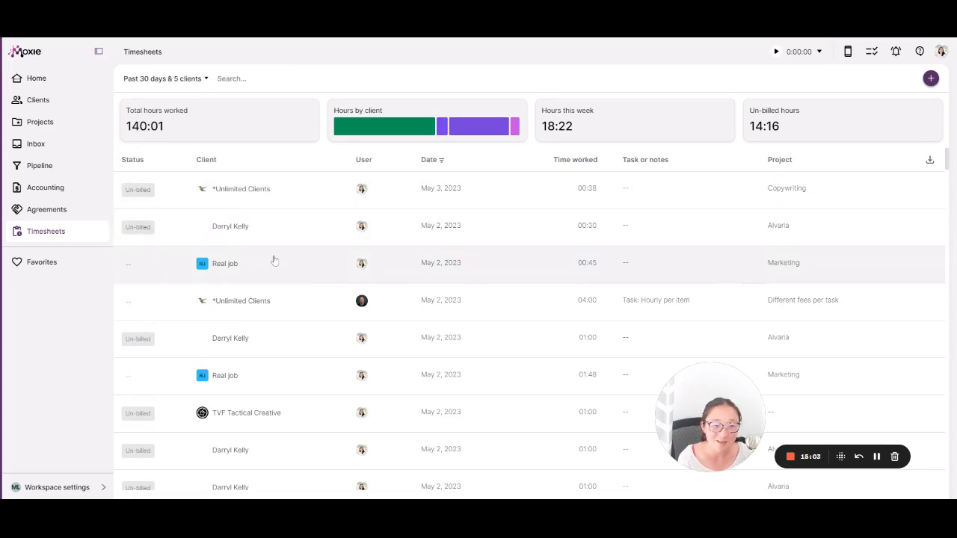
pyautogui.moveTo(646, 308)
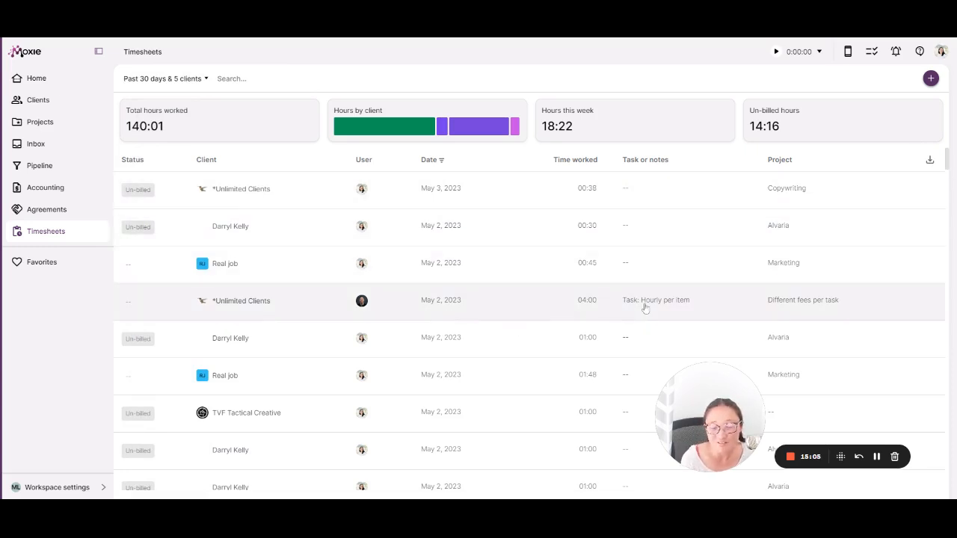
pyautogui.moveTo(852, 314)
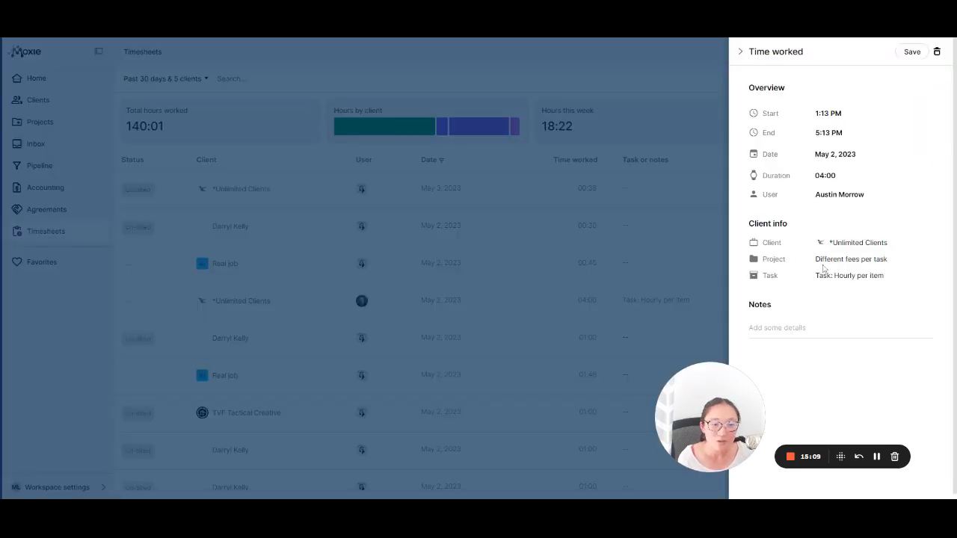
pyautogui.moveTo(867, 341)
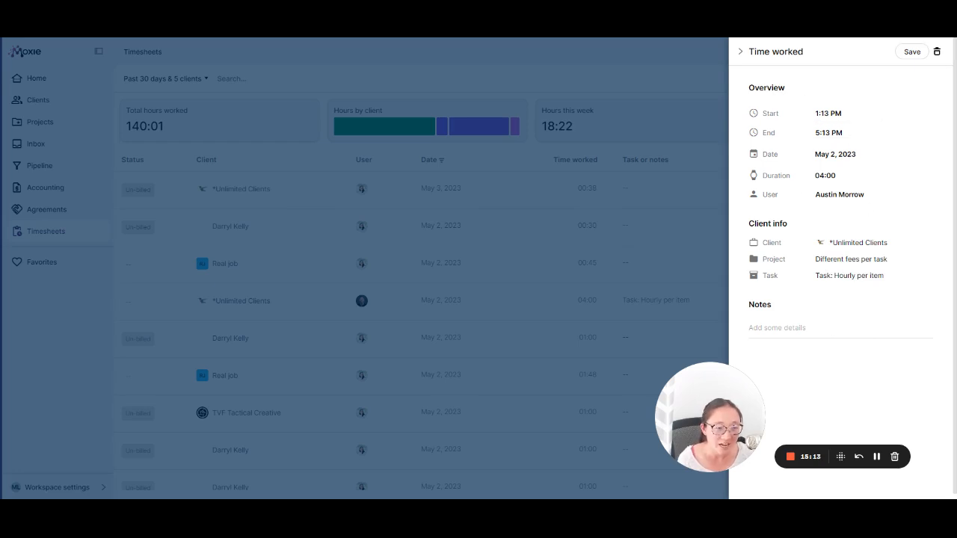
pyautogui.moveTo(850, 221)
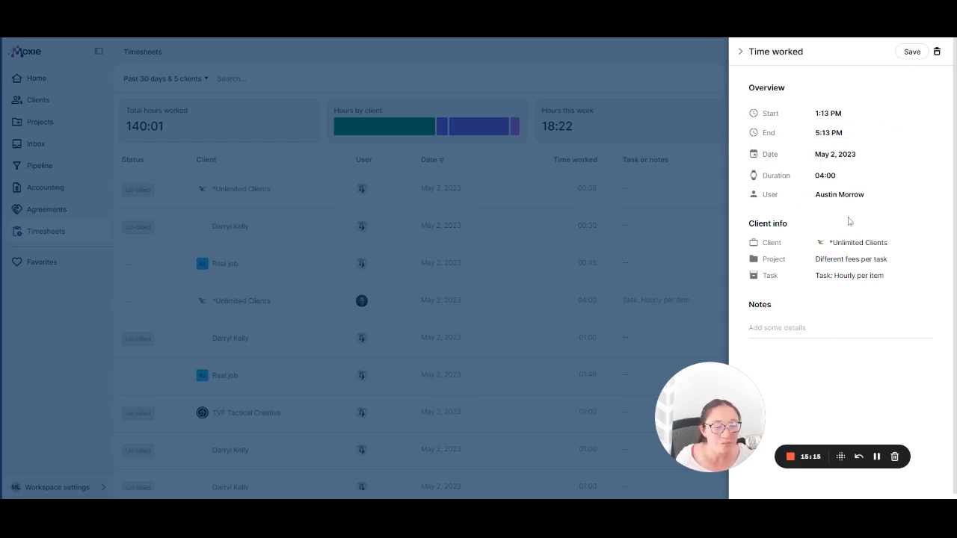
pyautogui.moveTo(886, 253)
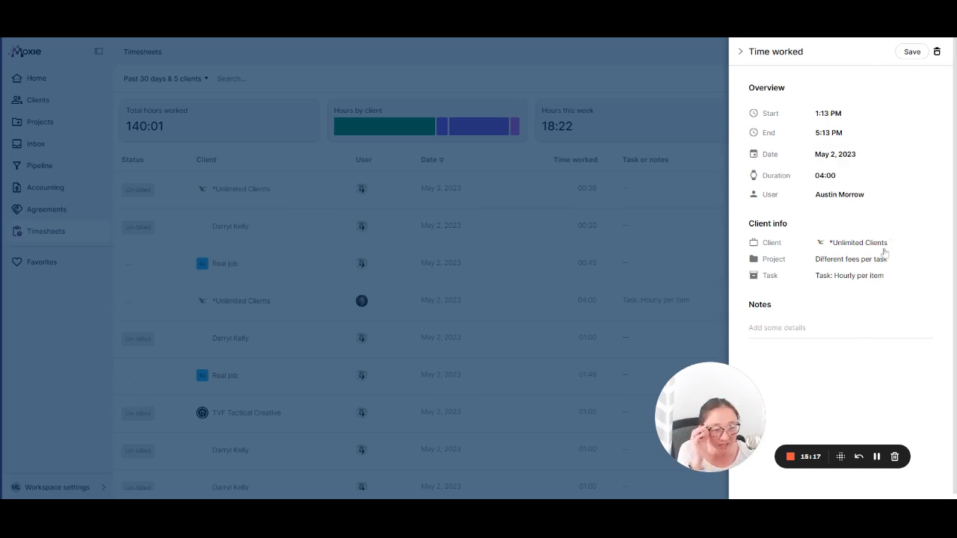
pyautogui.moveTo(800, 344)
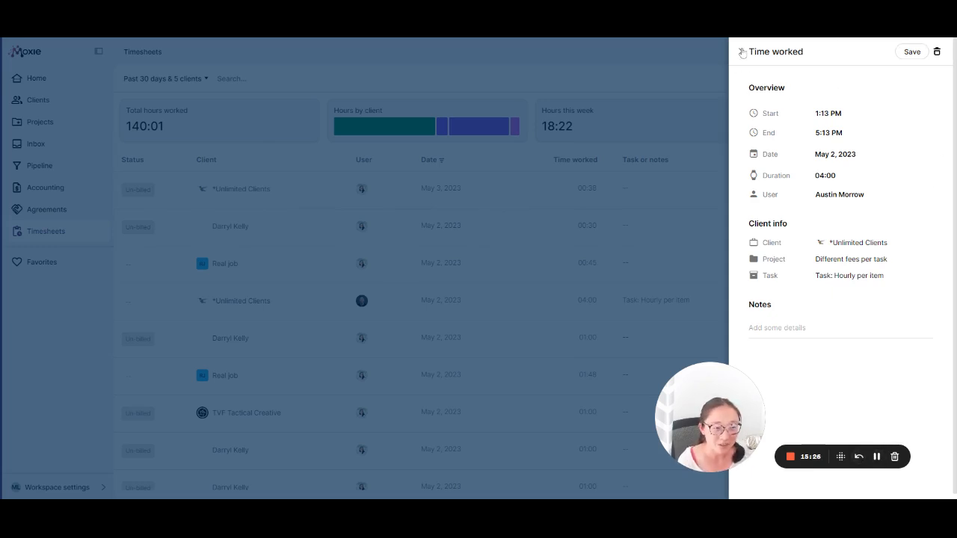
pyautogui.click(936, 51)
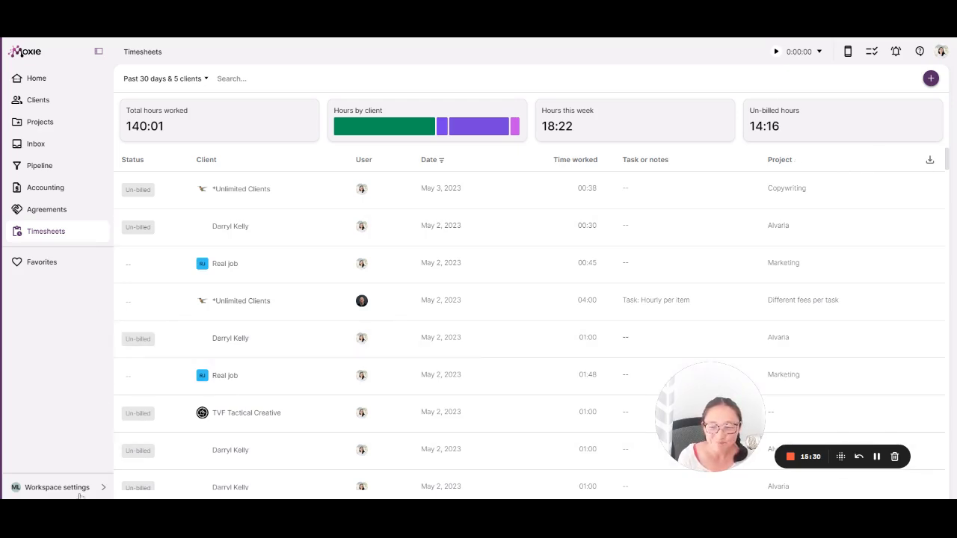
# - Show the Client portal Permissions listing each client's contacts with portal access
pyautogui.click(57, 488)
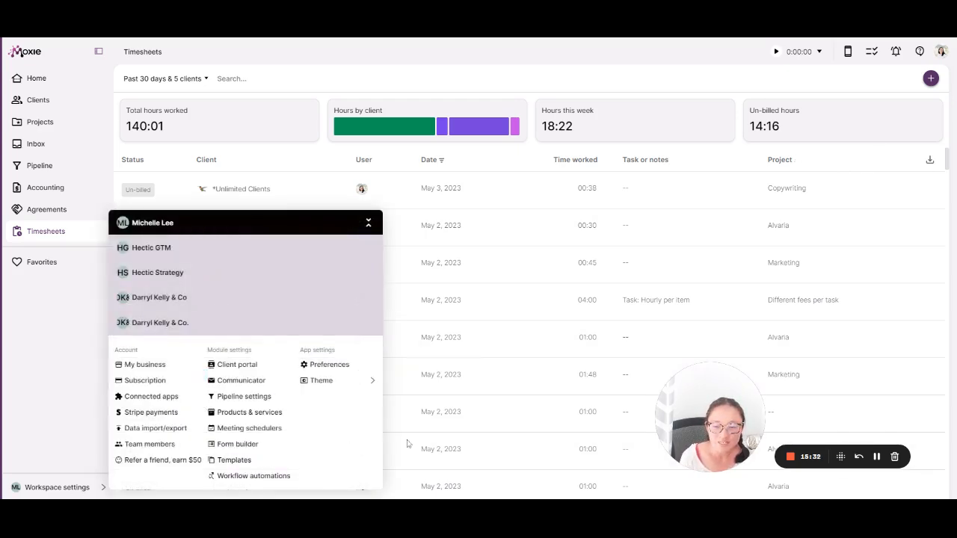
pyautogui.moveTo(176, 447)
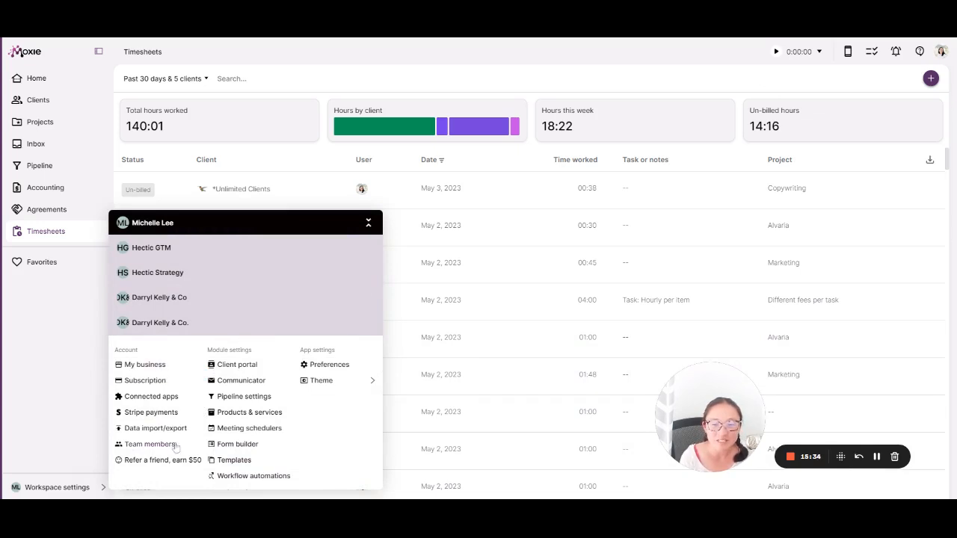
pyautogui.click(237, 365)
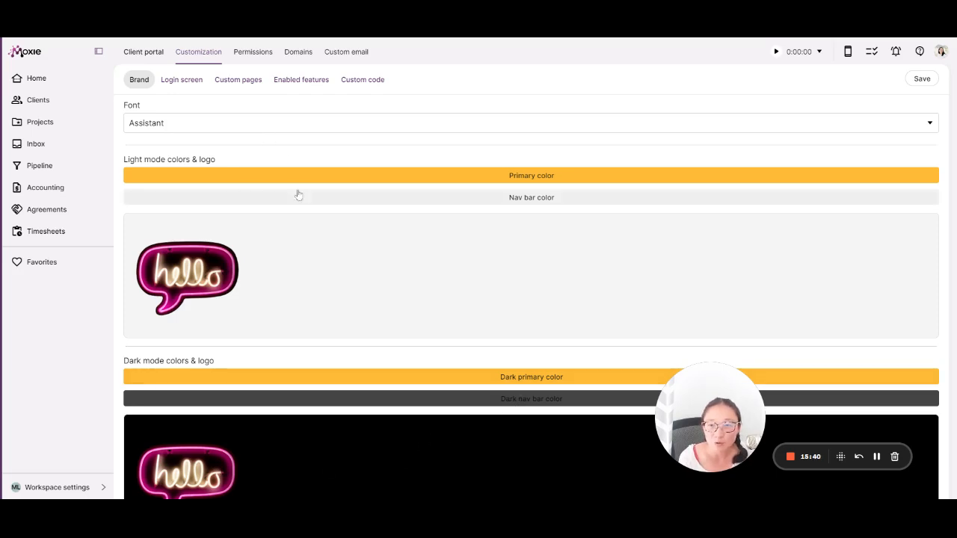
pyautogui.click(253, 51)
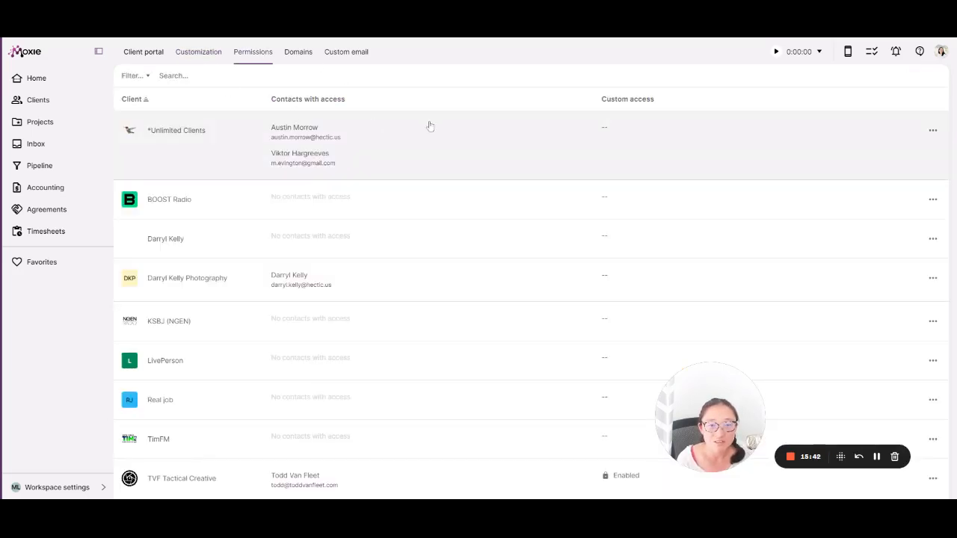
pyautogui.moveTo(592, 139)
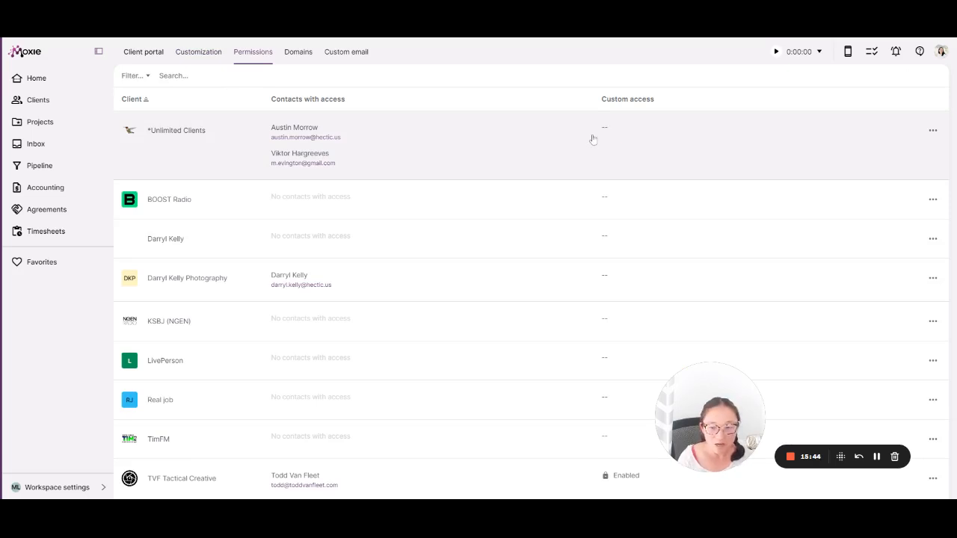
pyautogui.click(934, 130)
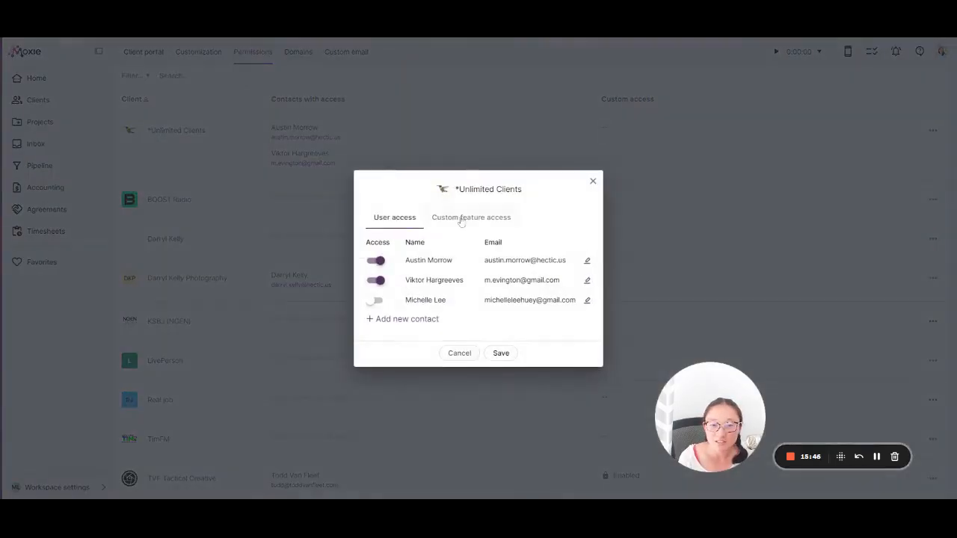
pyautogui.click(472, 217)
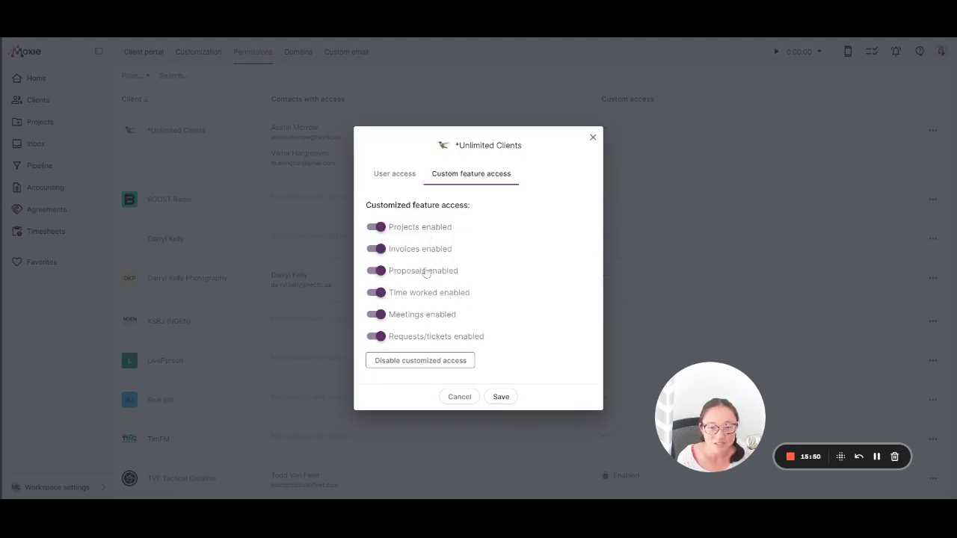
pyautogui.moveTo(422, 330)
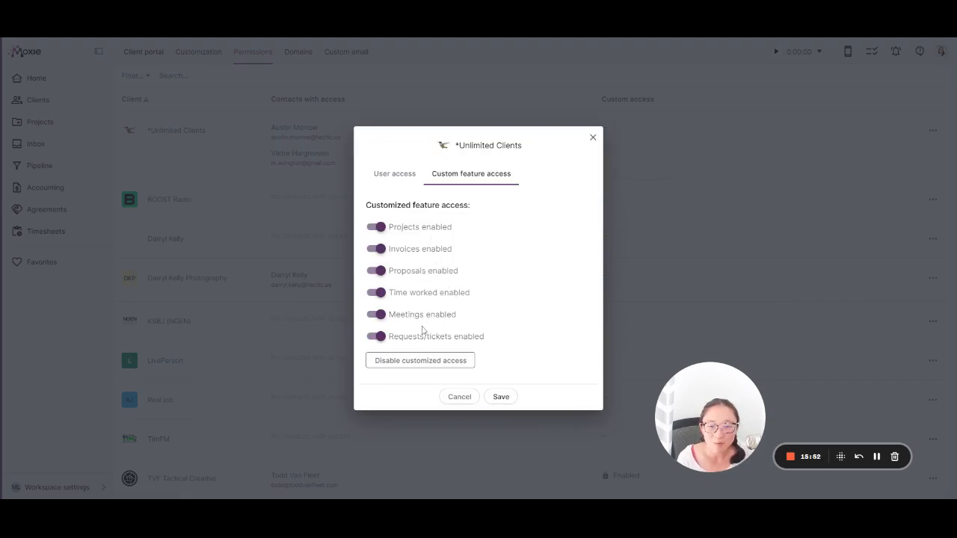
pyautogui.moveTo(395, 347)
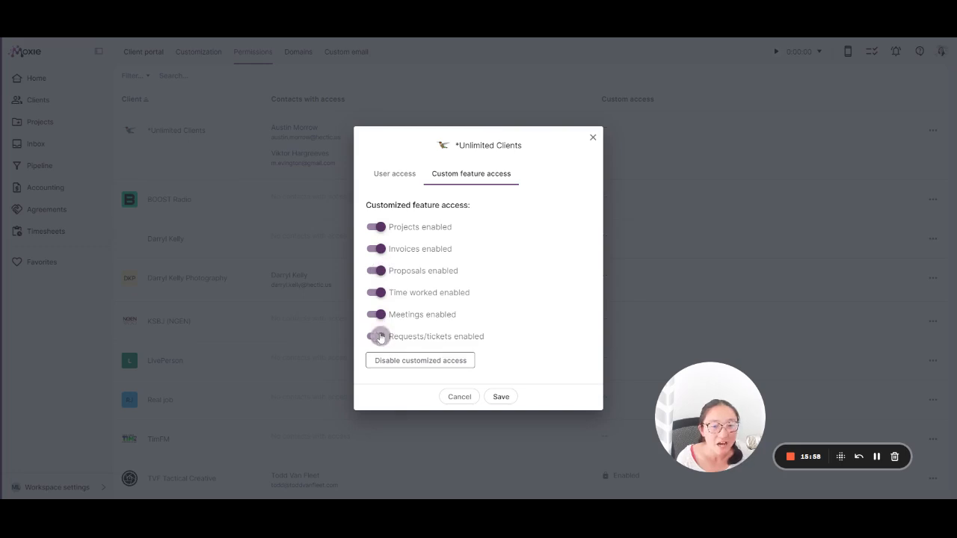
pyautogui.click(377, 337)
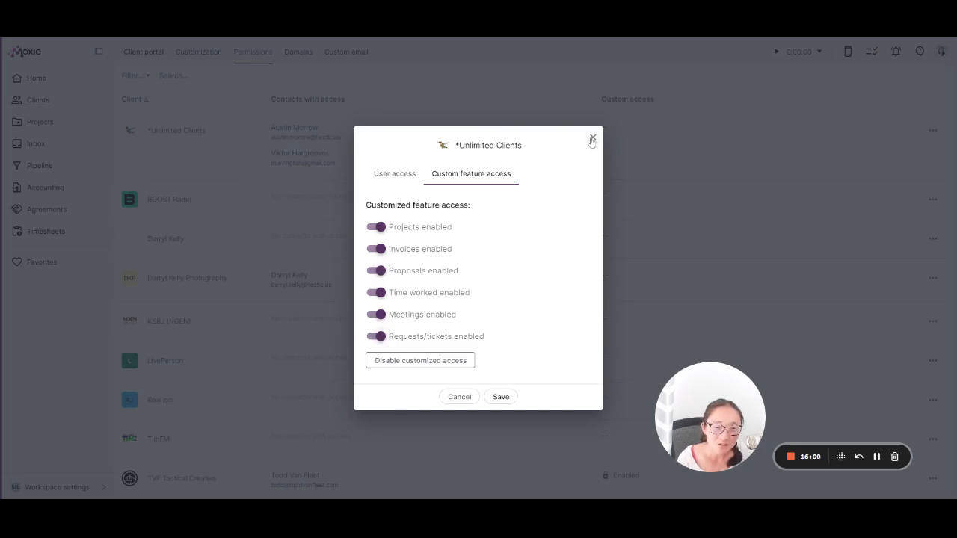
pyautogui.click(593, 140)
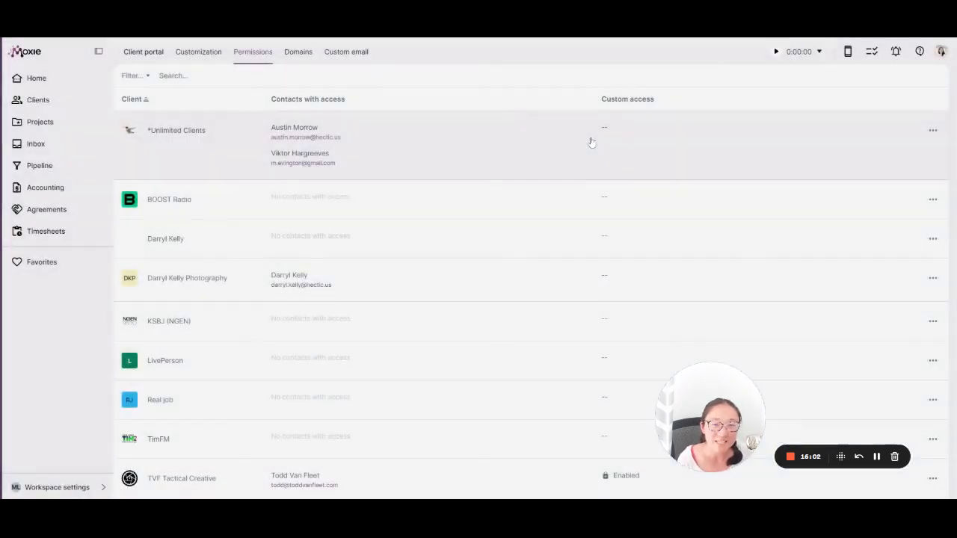
# - Switch to Customization showing the portal's brand font, colours and logos
pyautogui.click(197, 51)
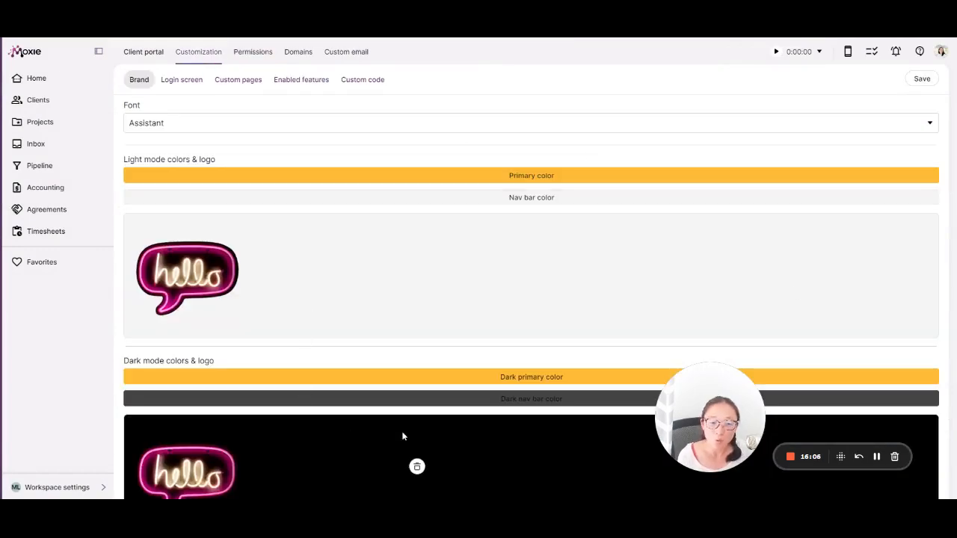
pyautogui.moveTo(81, 252)
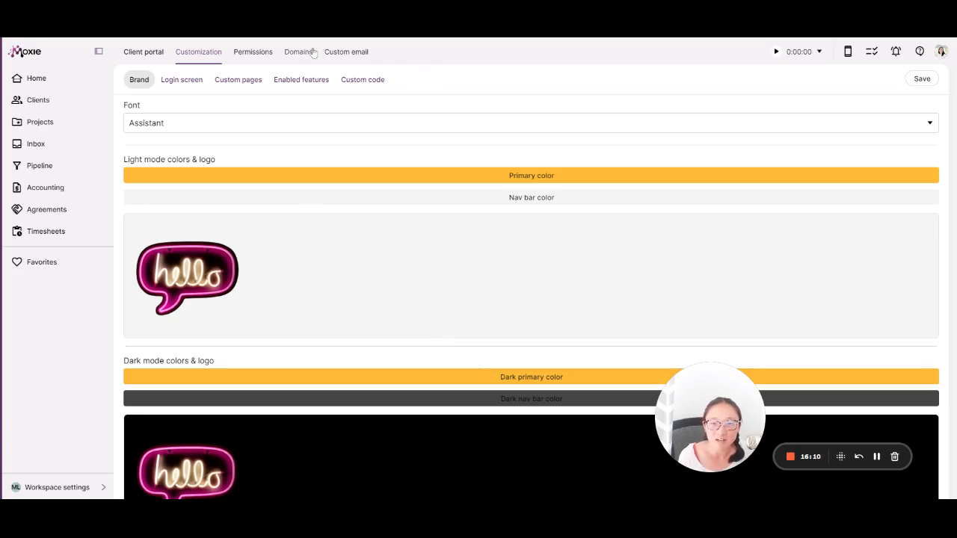
pyautogui.moveTo(87, 494)
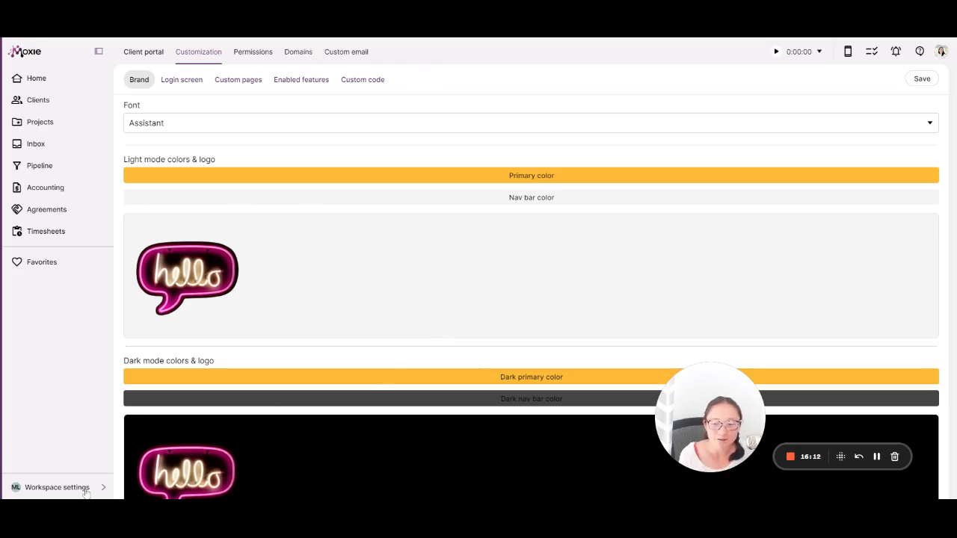
pyautogui.click(57, 488)
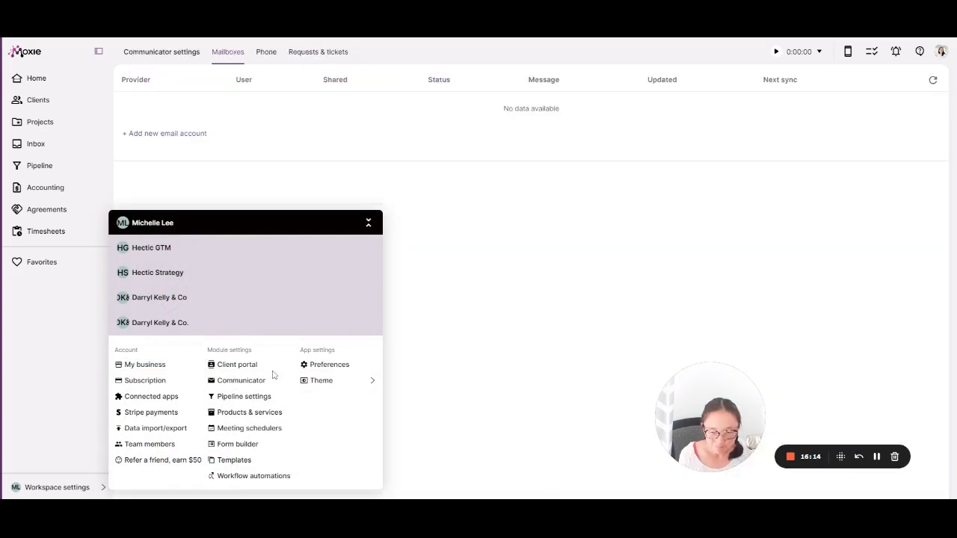
pyautogui.click(267, 51)
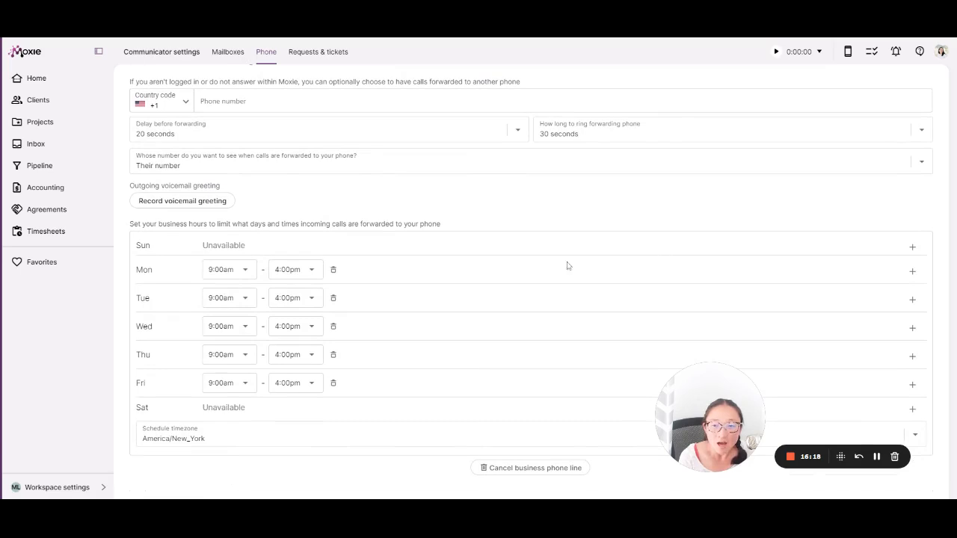
pyautogui.moveTo(402, 356)
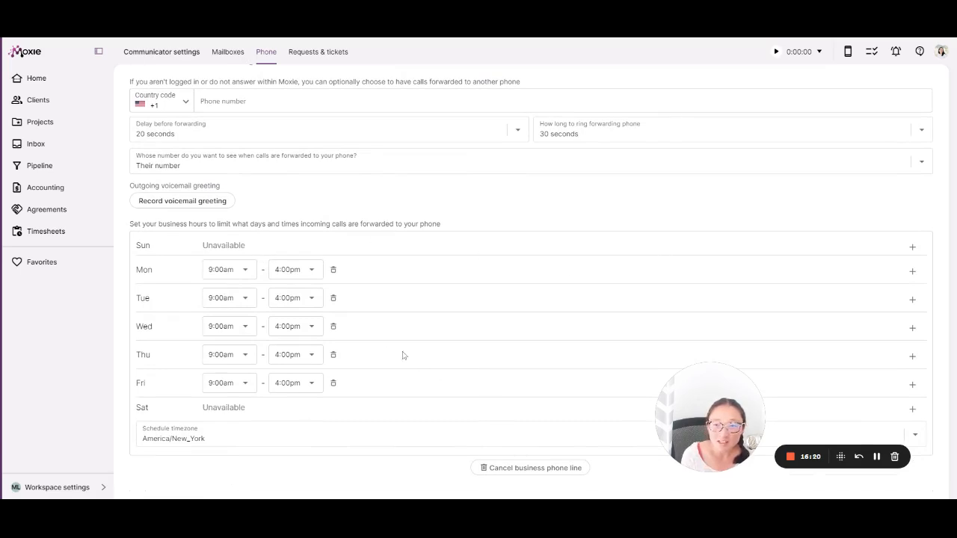
pyautogui.moveTo(227, 292)
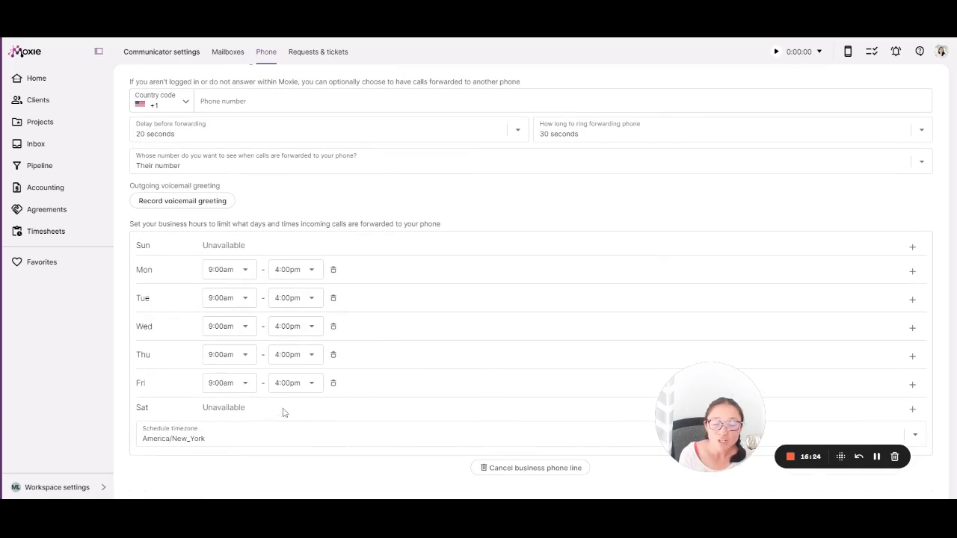
pyautogui.moveTo(267, 263)
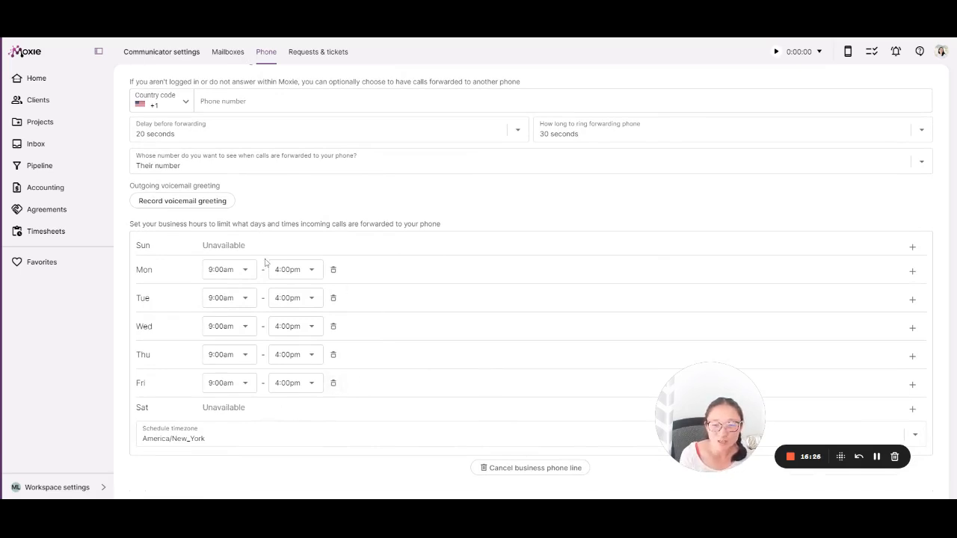
pyautogui.moveTo(380, 354)
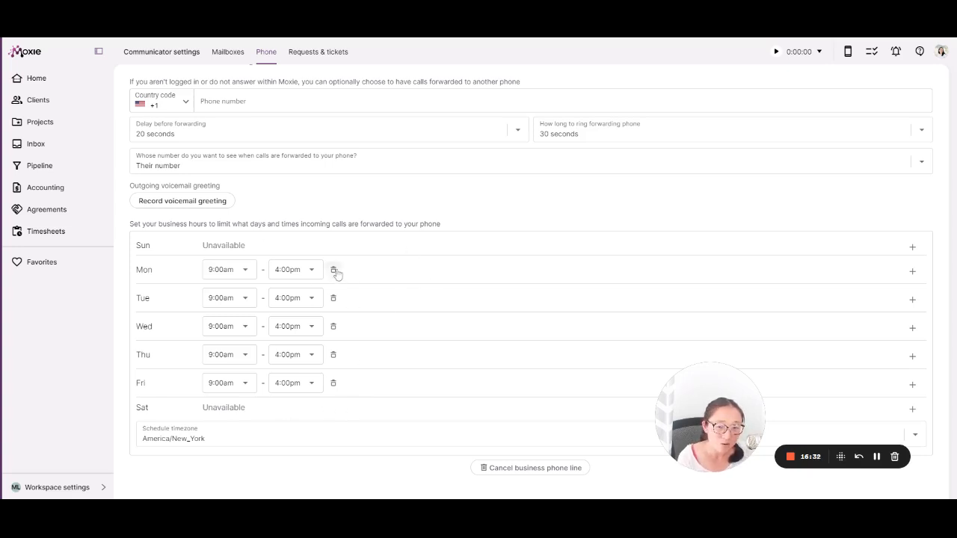
pyautogui.moveTo(182, 200)
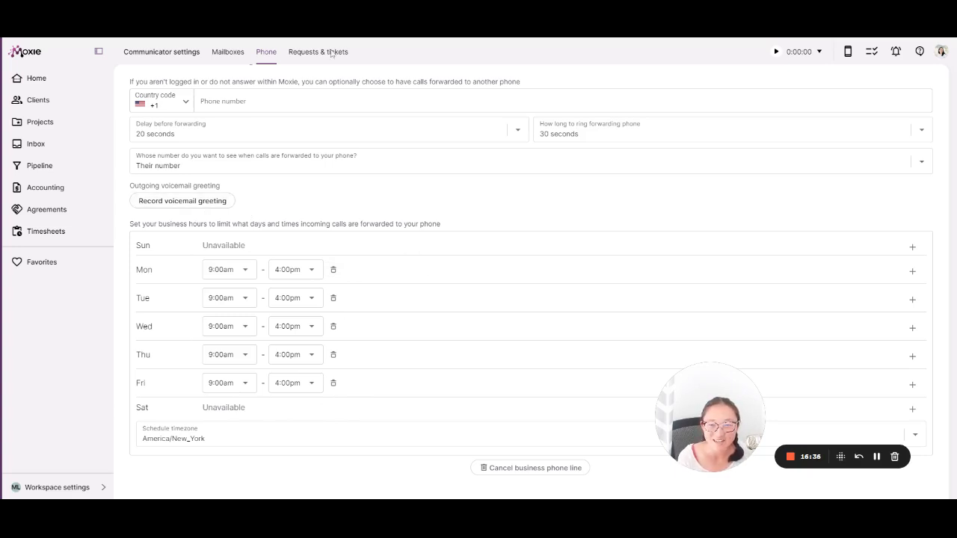
# - Review request ticket types, then show Pipeline stages from Inquiry to Closed lost
pyautogui.click(317, 50)
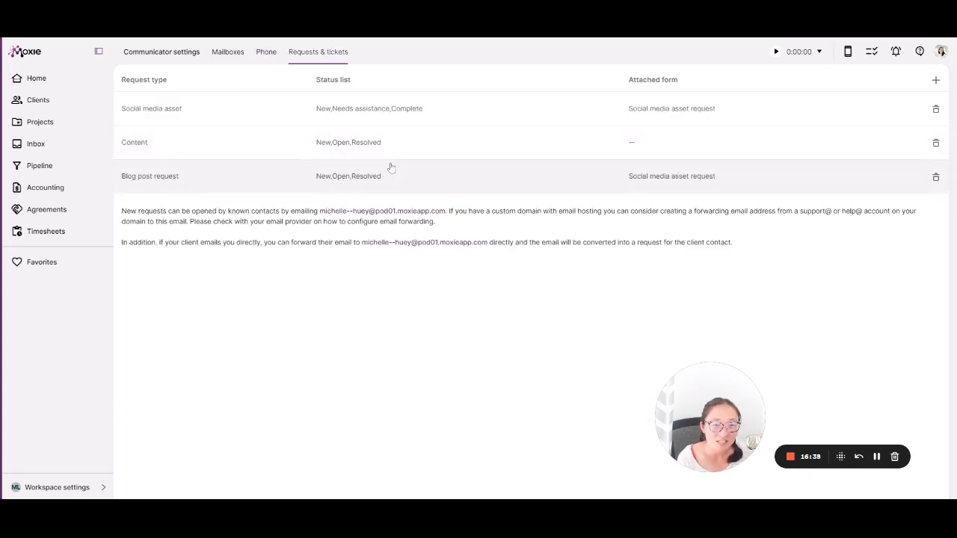
pyautogui.moveTo(441, 119)
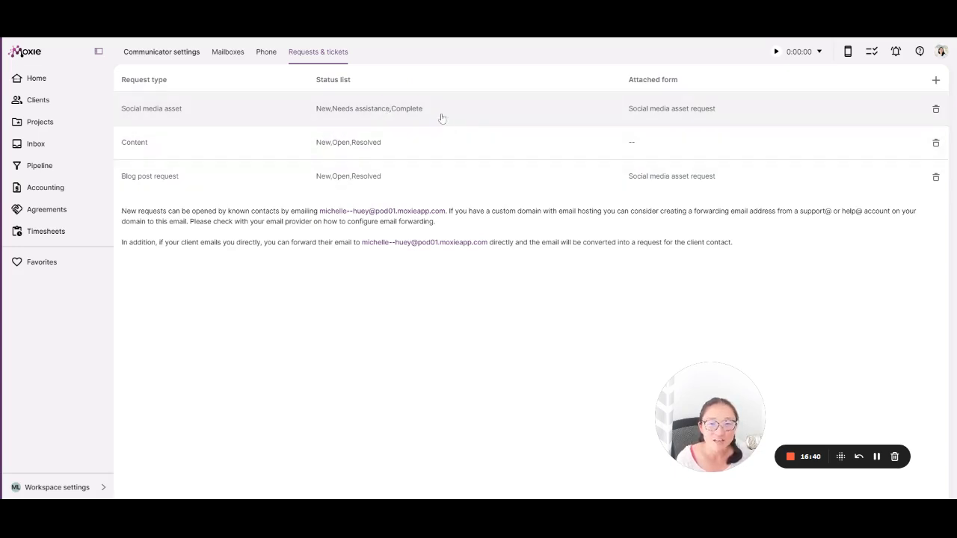
pyautogui.moveTo(586, 186)
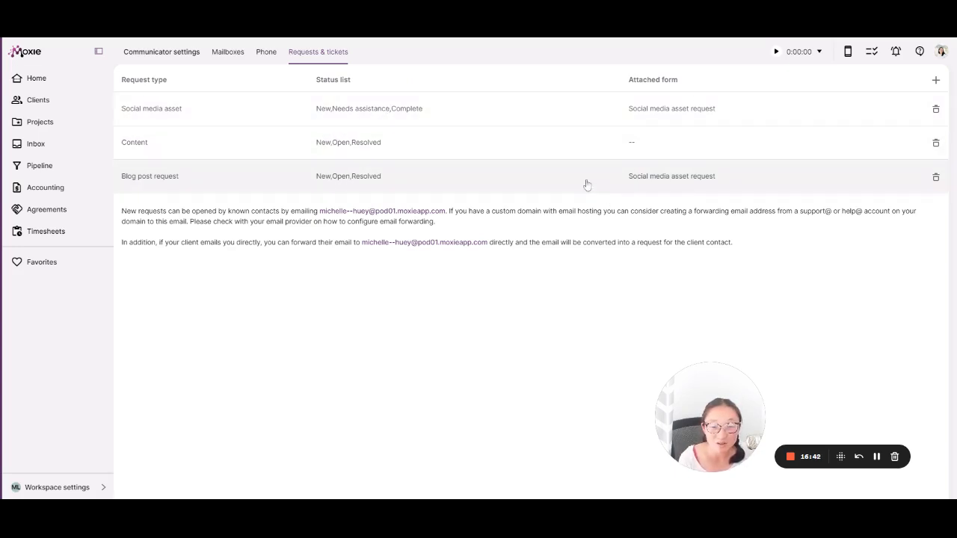
pyautogui.moveTo(382, 382)
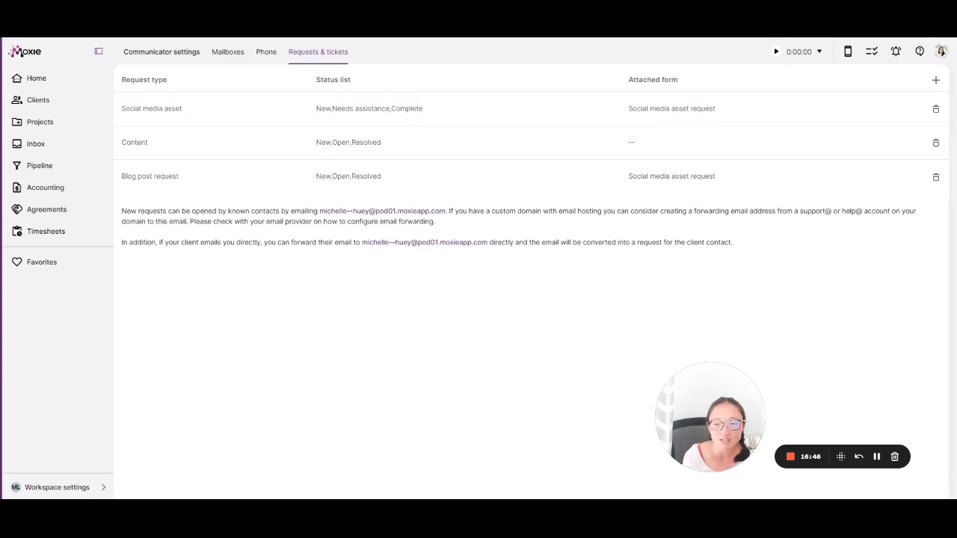
pyautogui.click(57, 488)
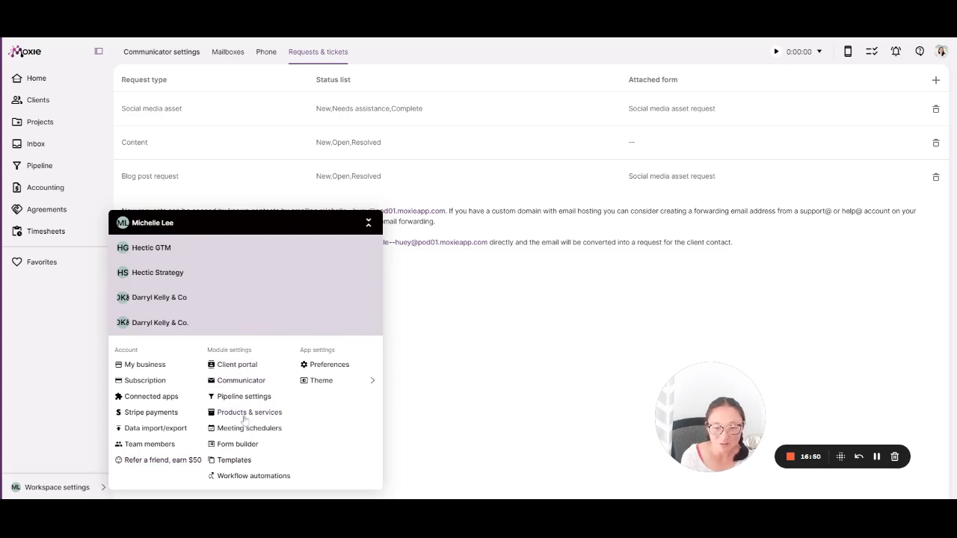
pyautogui.click(244, 396)
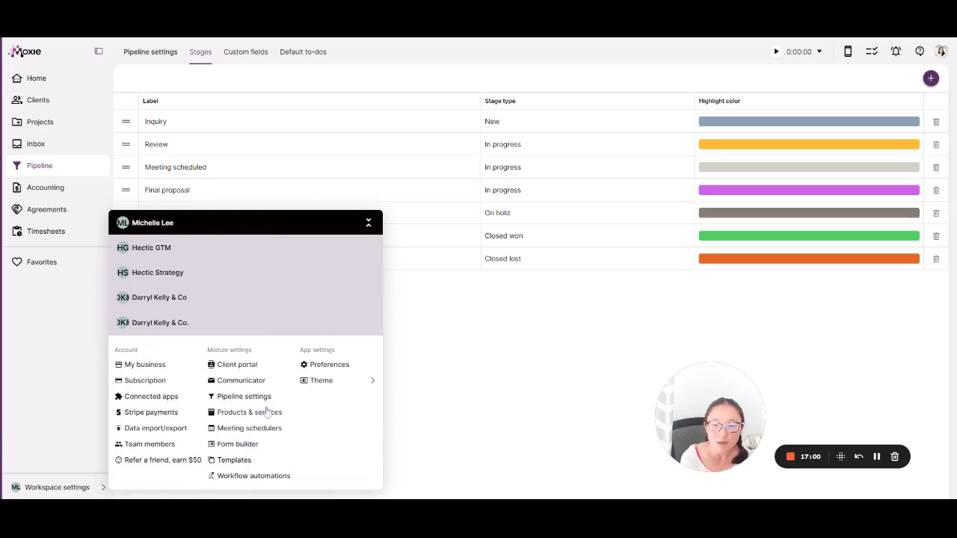
# - Inspect the Paid consult scheduler's availability, question form and $100 payment, then close it
pyautogui.click(249, 428)
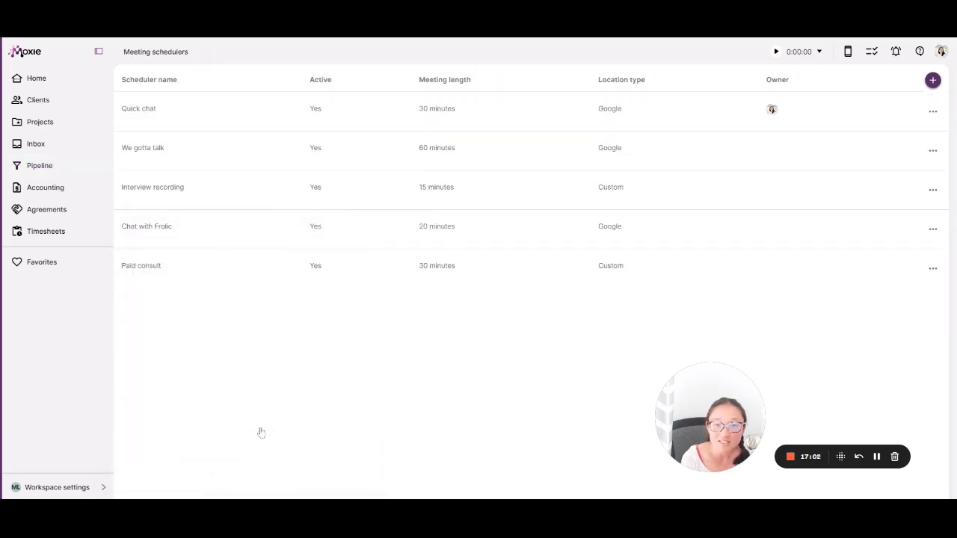
pyautogui.moveTo(262, 270)
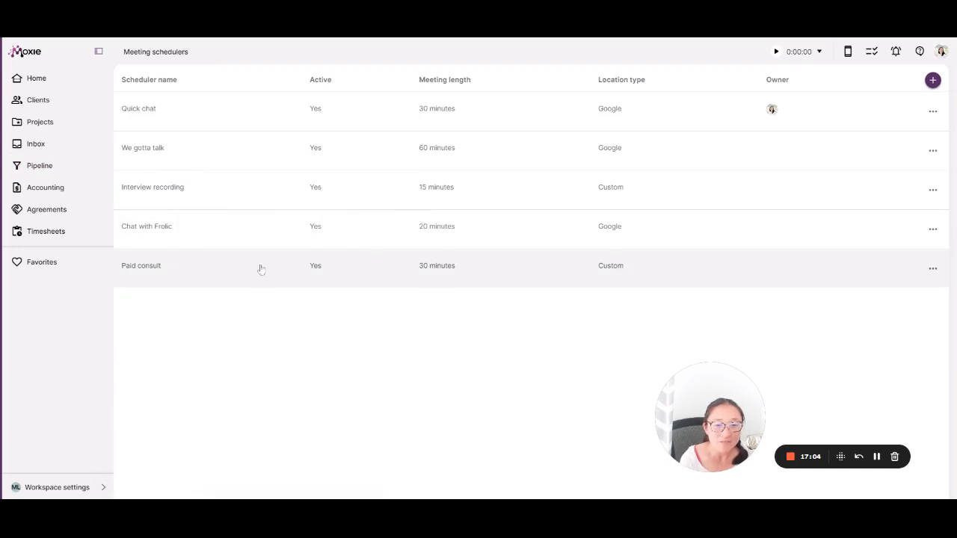
pyautogui.click(141, 266)
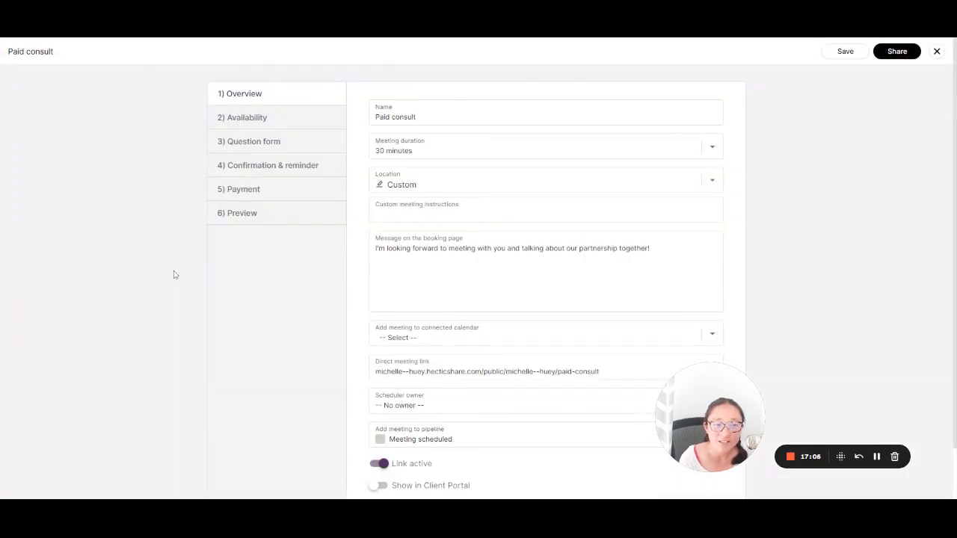
pyautogui.moveTo(827, 409)
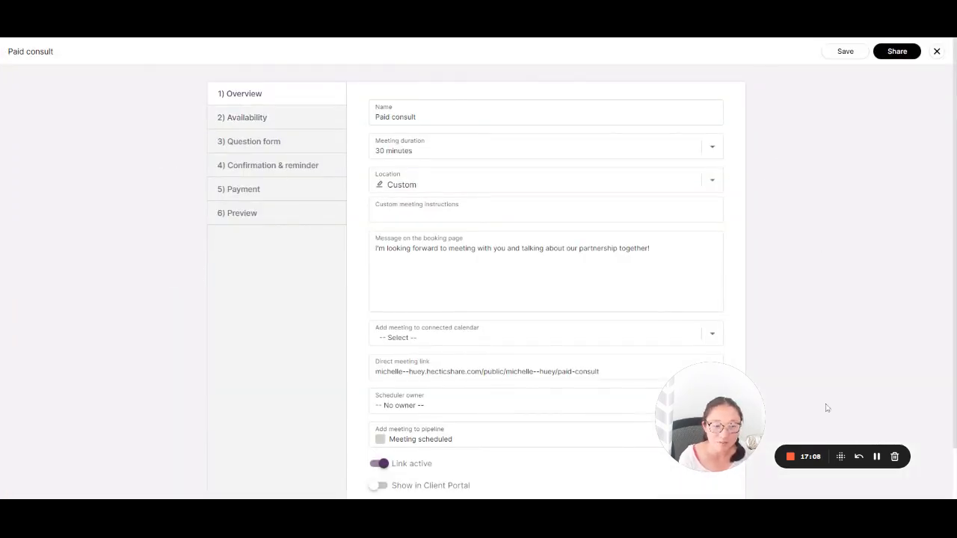
pyautogui.moveTo(879, 341)
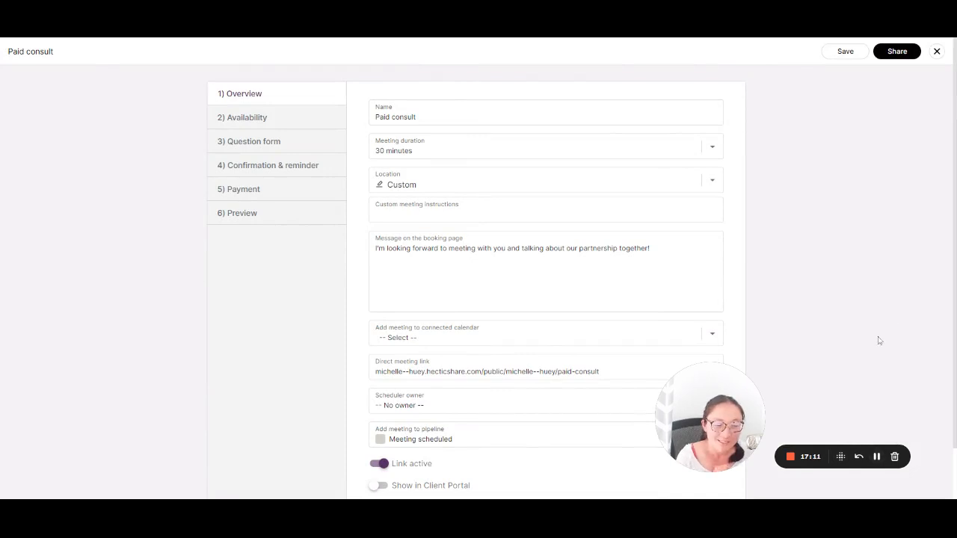
pyautogui.moveTo(804, 299)
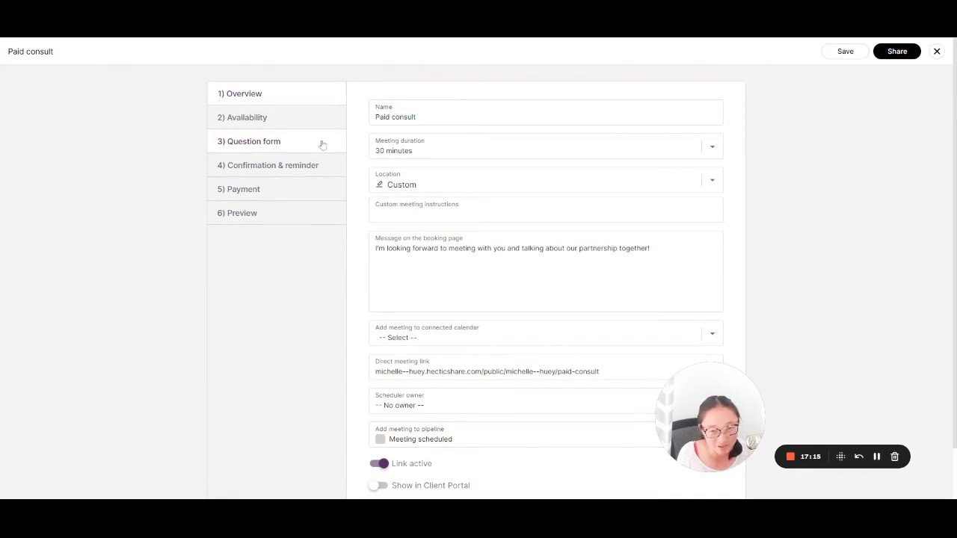
pyautogui.moveTo(318, 123)
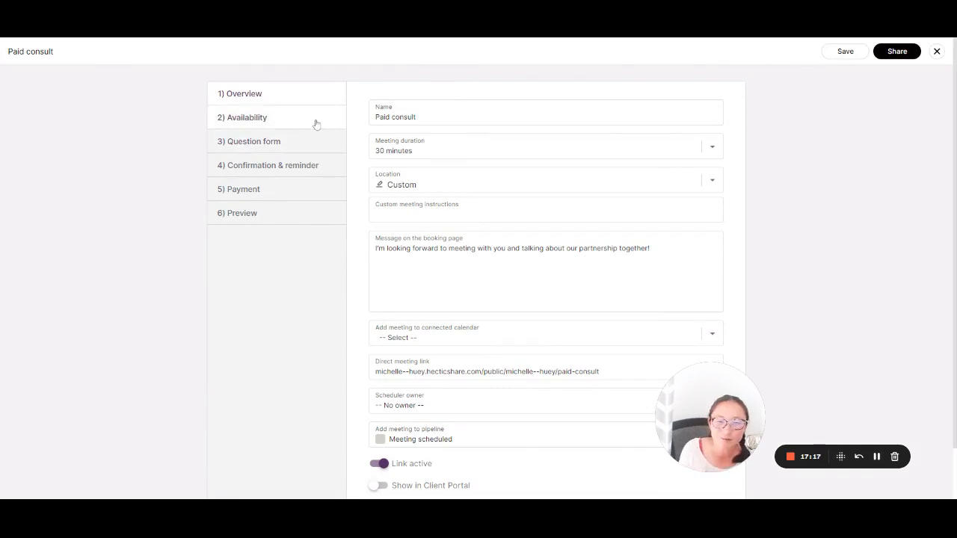
pyautogui.click(246, 117)
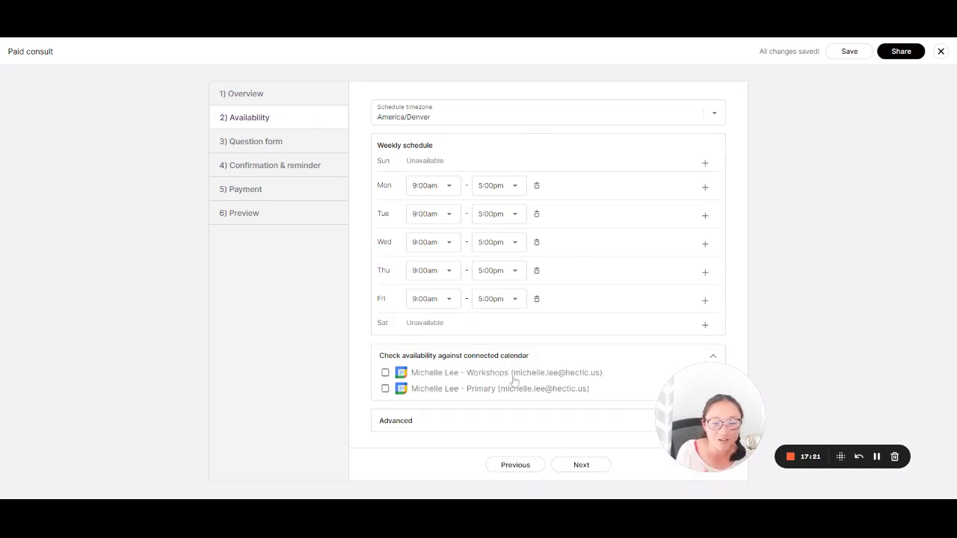
pyautogui.click(712, 356)
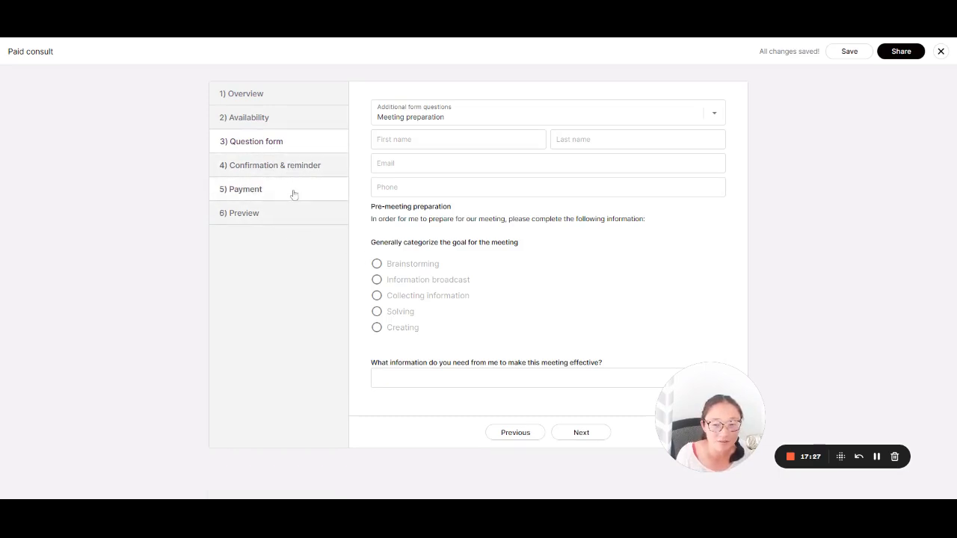
pyautogui.click(240, 189)
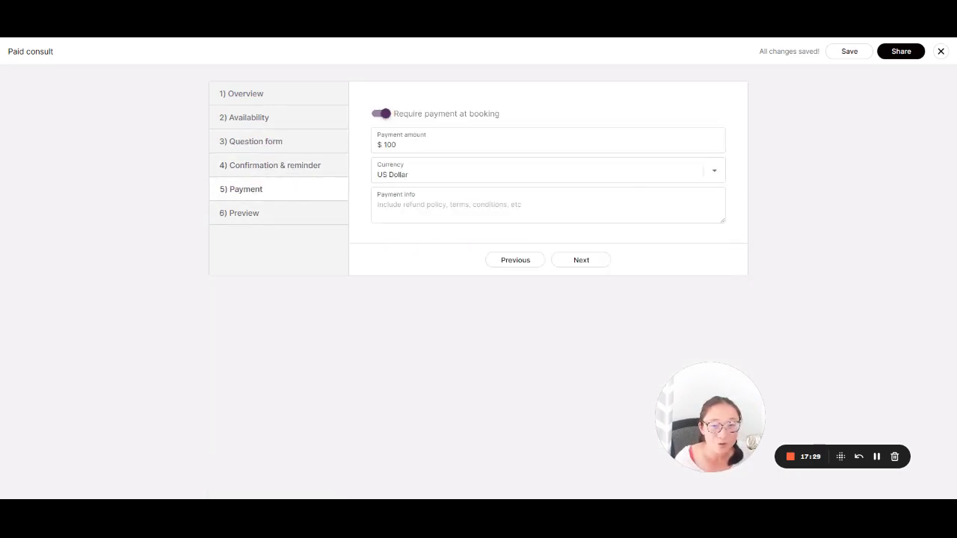
pyautogui.moveTo(366, 175)
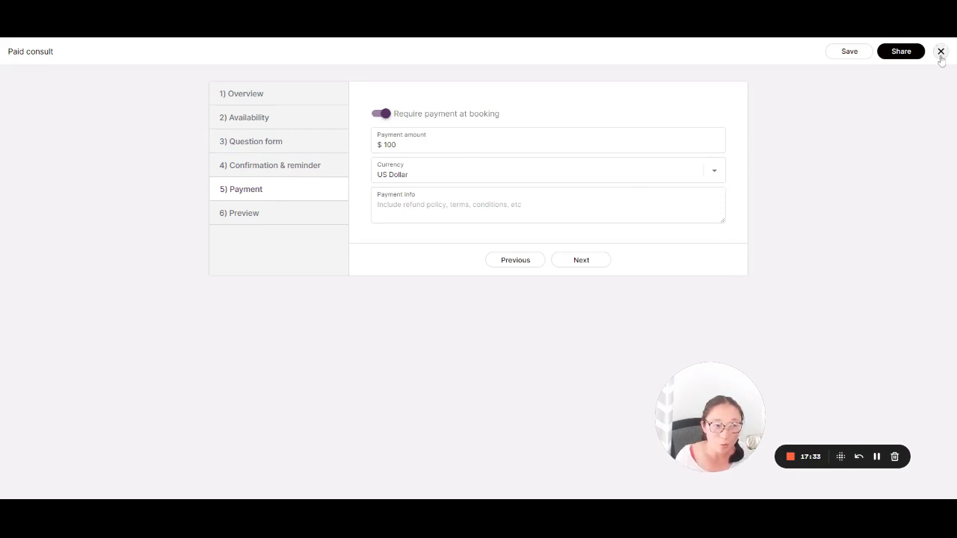
pyautogui.click(942, 51)
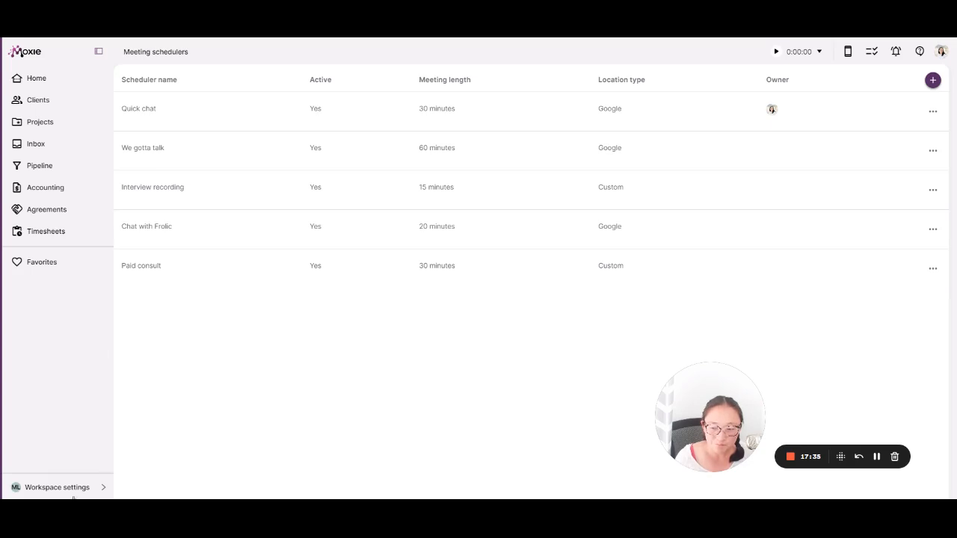
# - View the forms list in workspace settings and review the Intake form
pyautogui.click(57, 488)
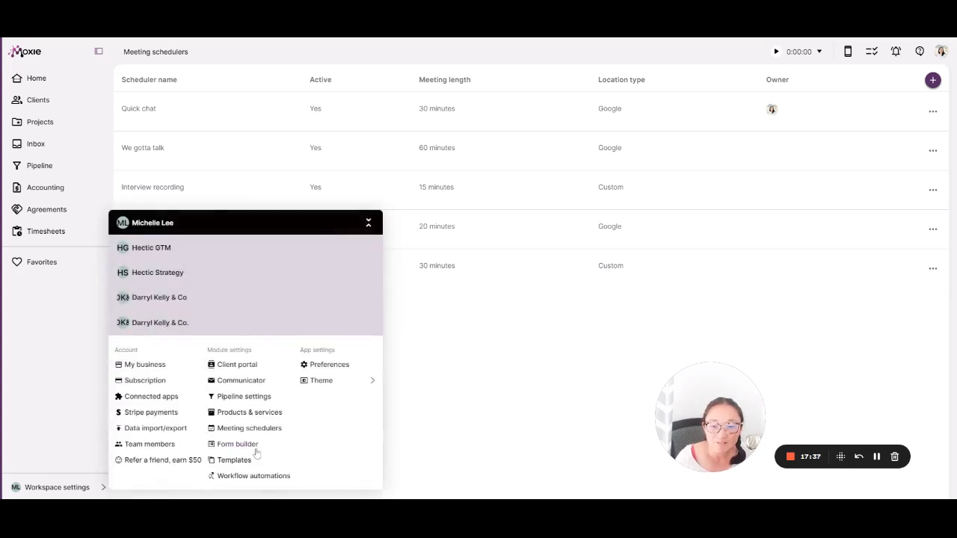
pyautogui.click(238, 443)
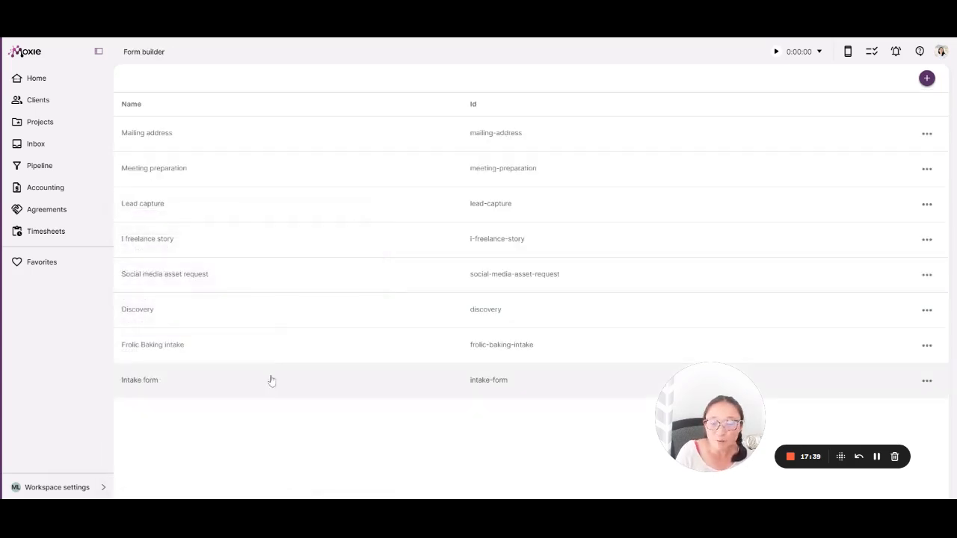
pyautogui.moveTo(222, 386)
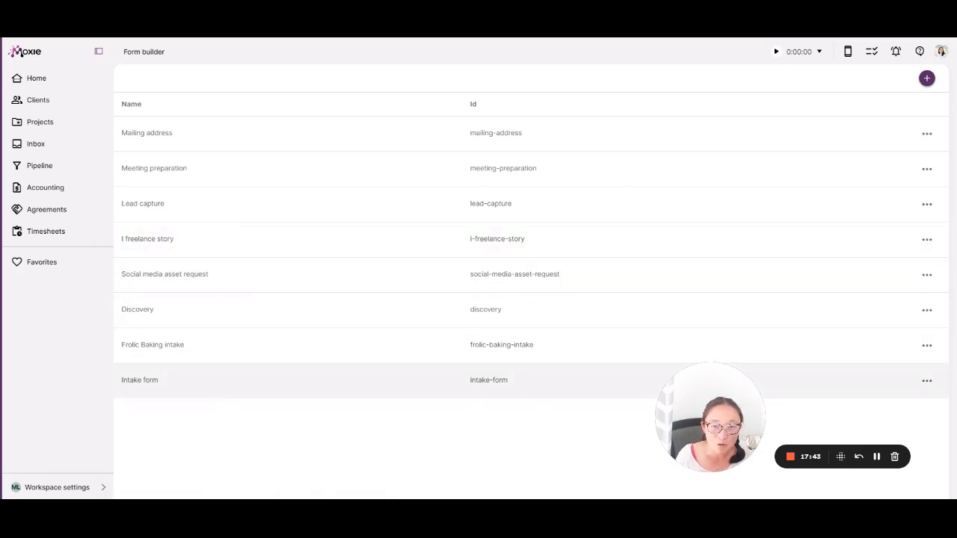
pyautogui.click(141, 380)
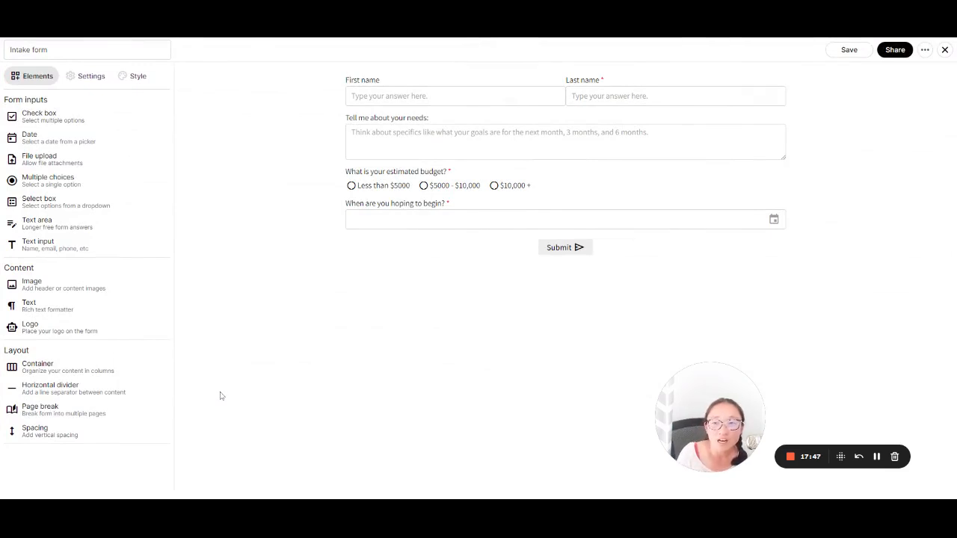
pyautogui.moveTo(231, 413)
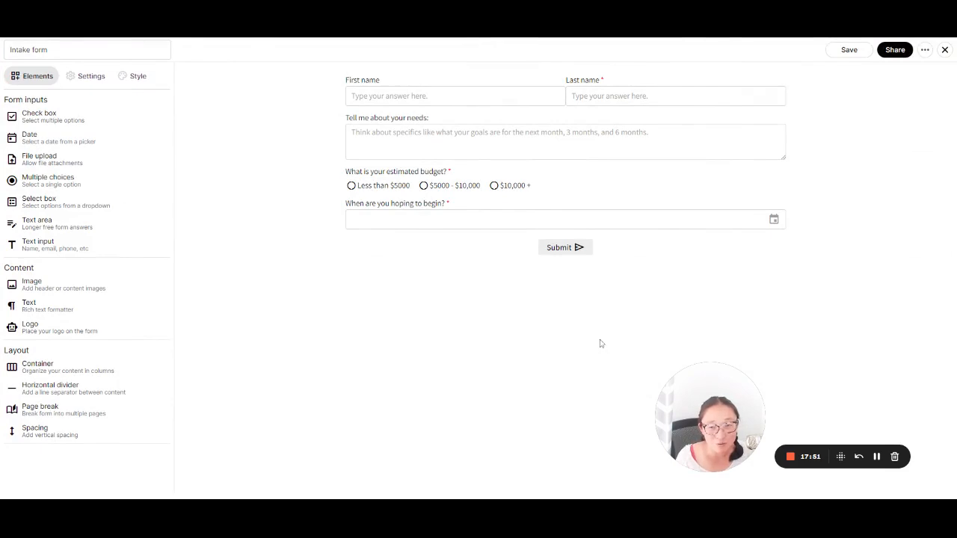
# - Check the Intake form's sharing options, then list the email templates
pyautogui.click(894, 50)
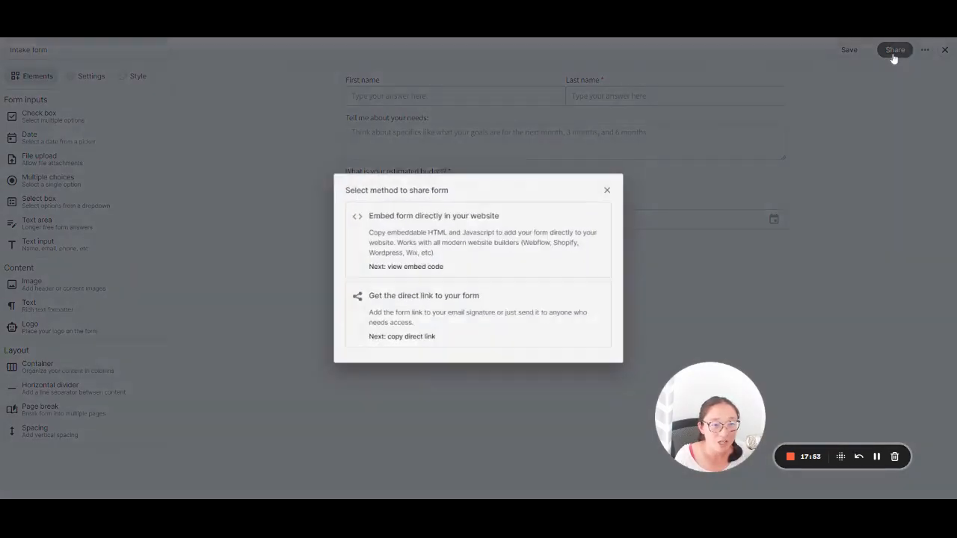
pyautogui.click(608, 189)
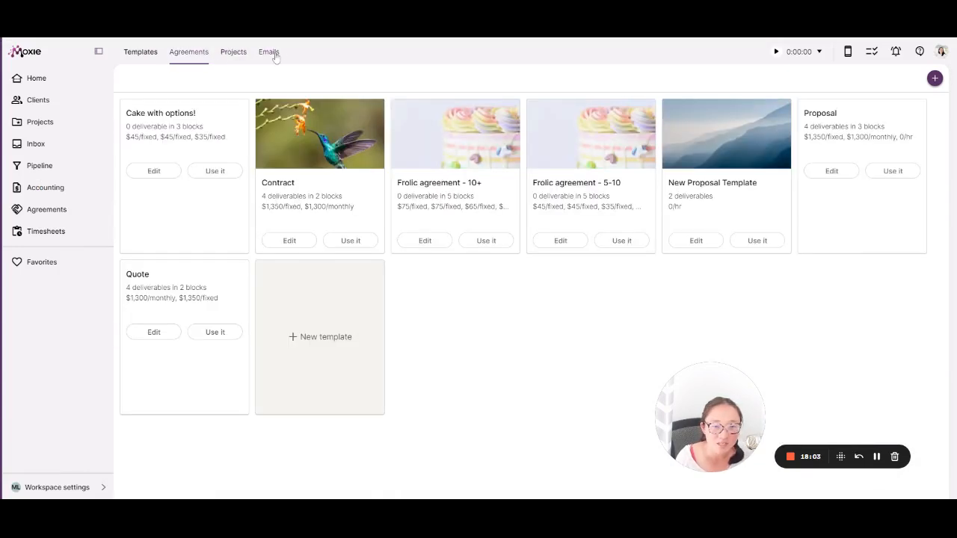
pyautogui.click(270, 51)
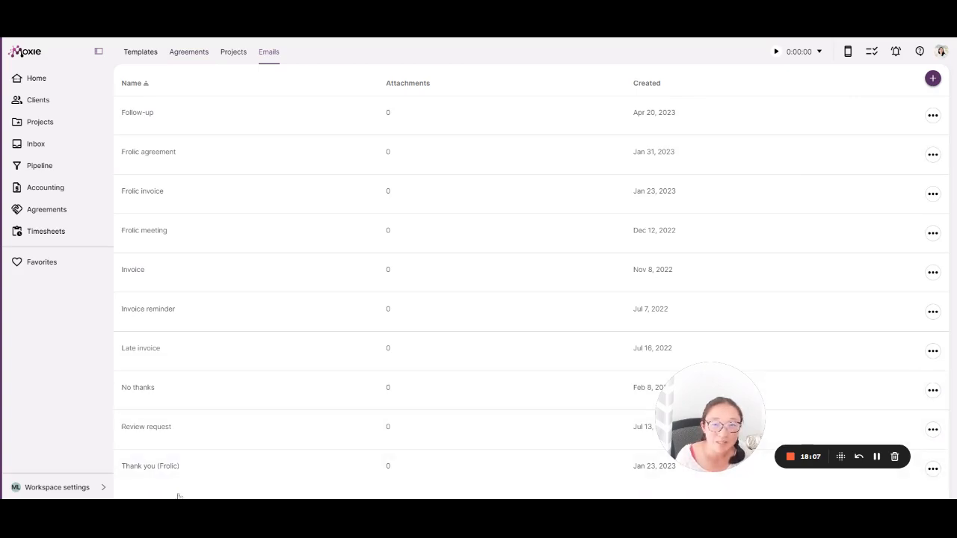
pyautogui.click(57, 487)
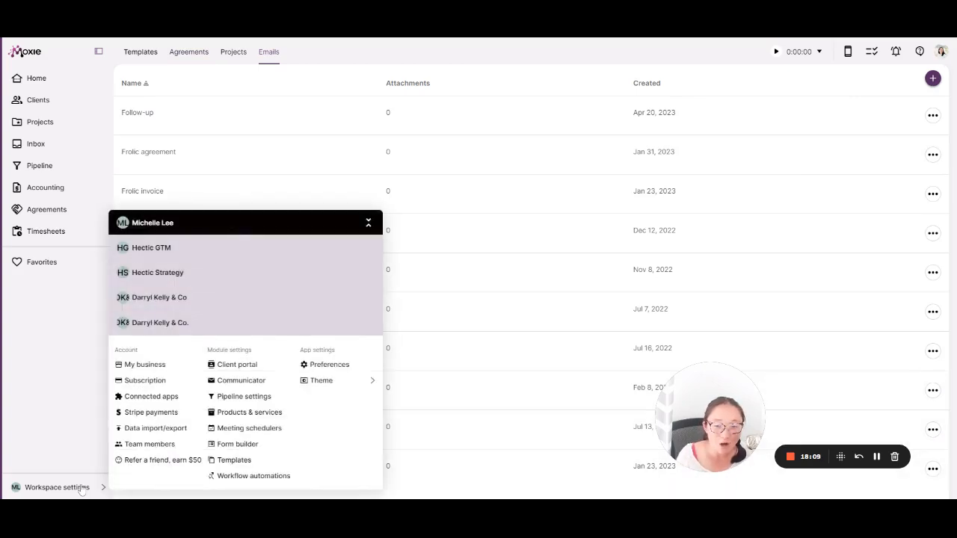
pyautogui.click(255, 475)
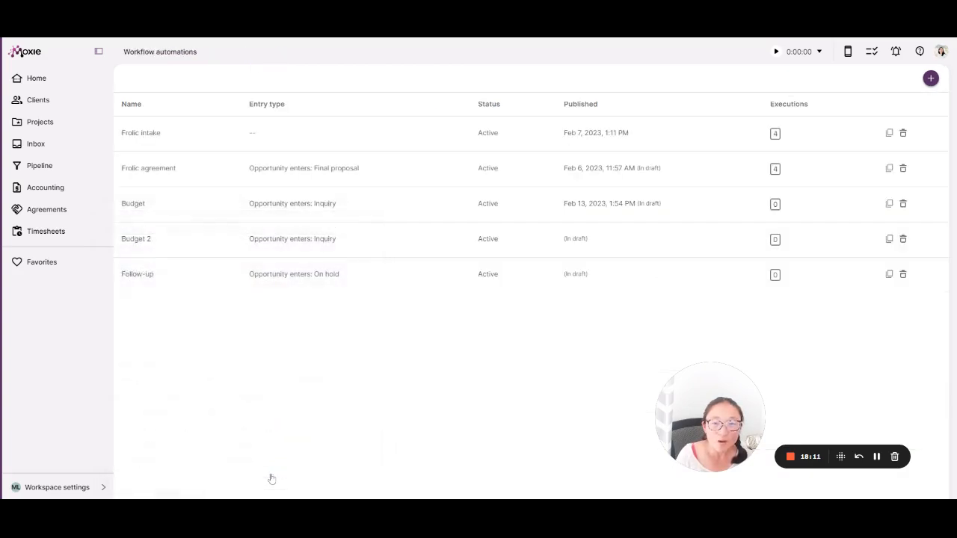
pyautogui.moveTo(409, 383)
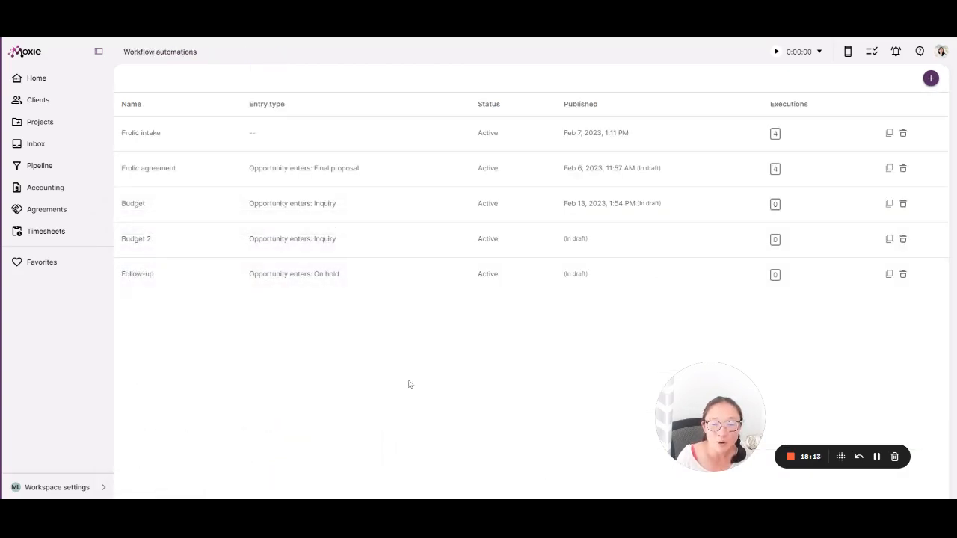
pyautogui.moveTo(531, 356)
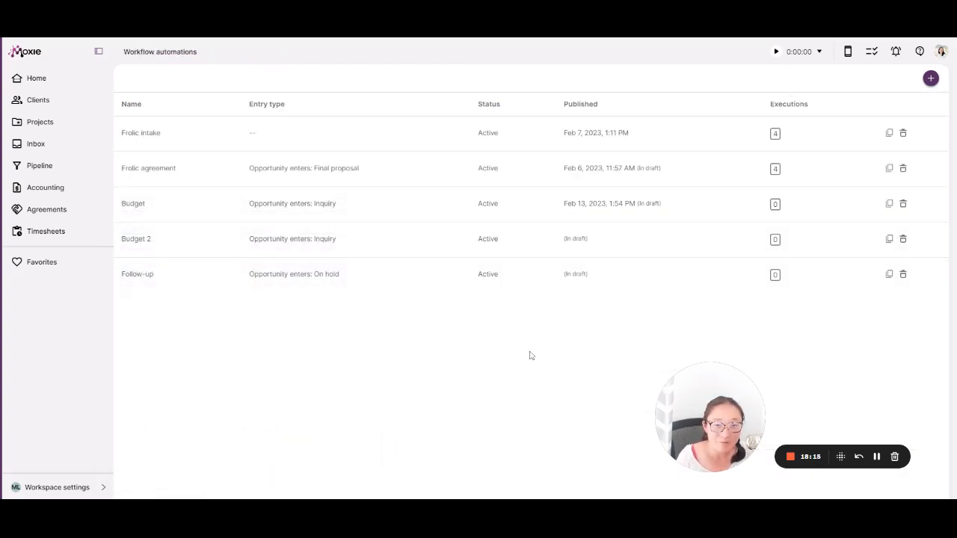
pyautogui.moveTo(583, 258)
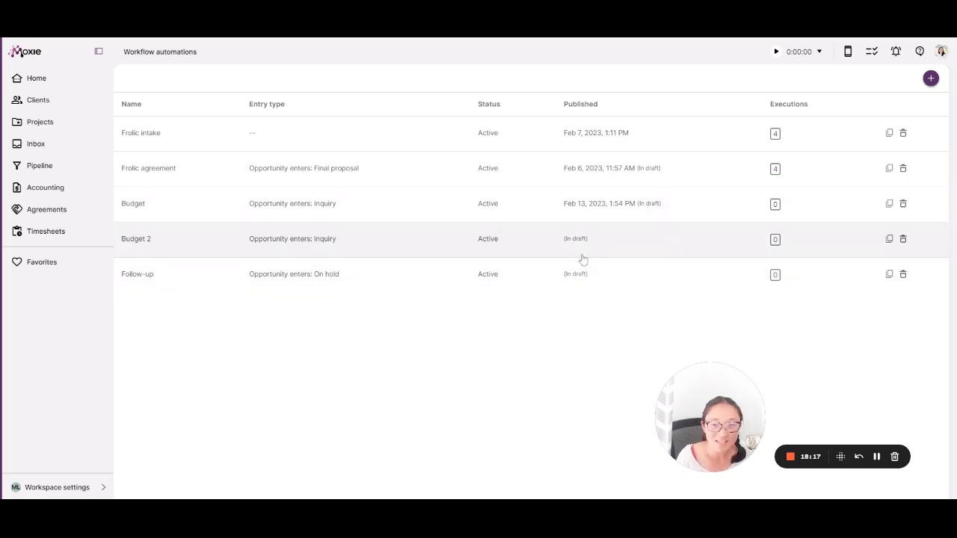
pyautogui.moveTo(374, 356)
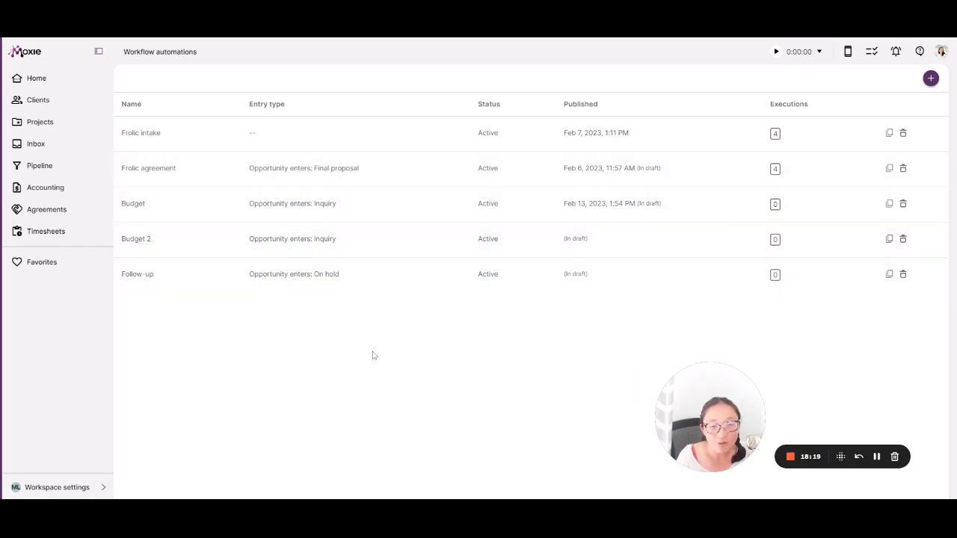
pyautogui.moveTo(495, 380)
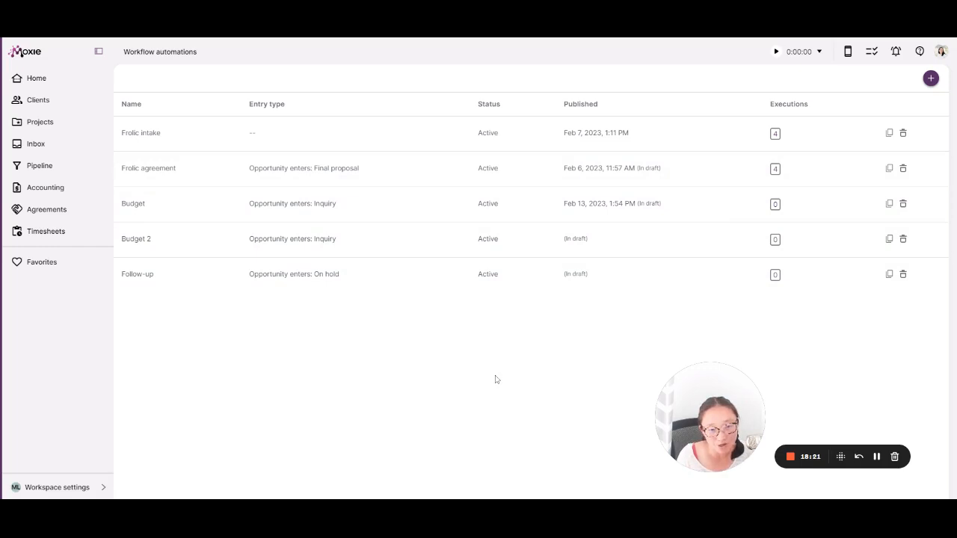
pyautogui.moveTo(287, 314)
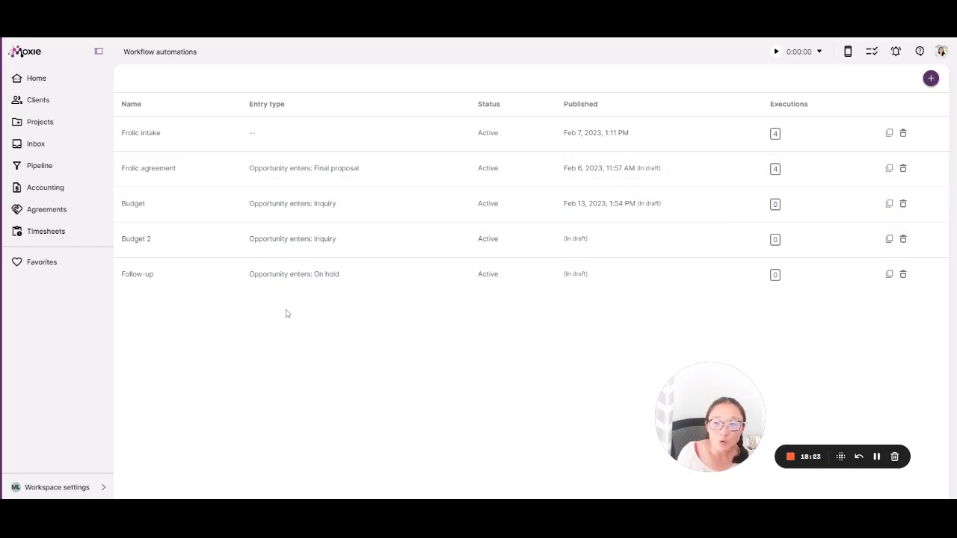
pyautogui.moveTo(530, 403)
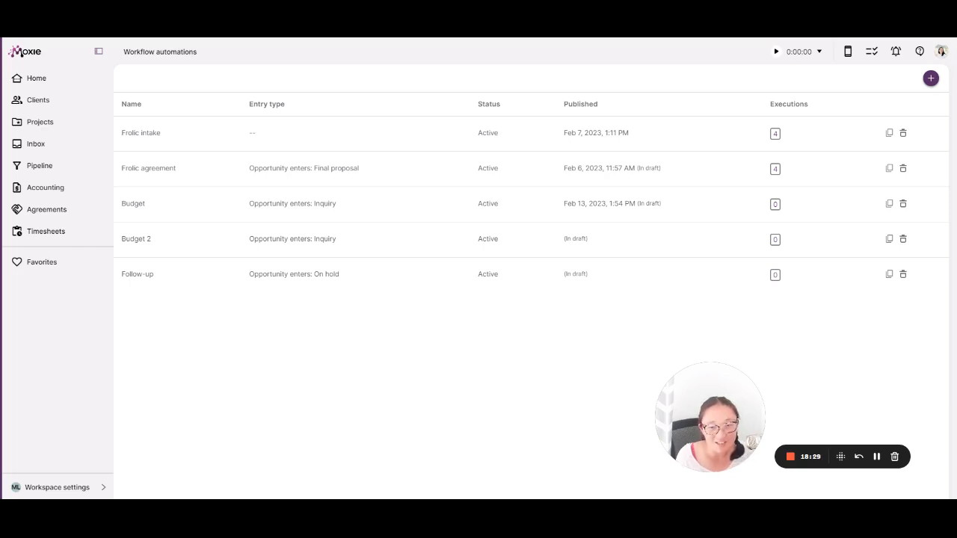
pyautogui.moveTo(458, 389)
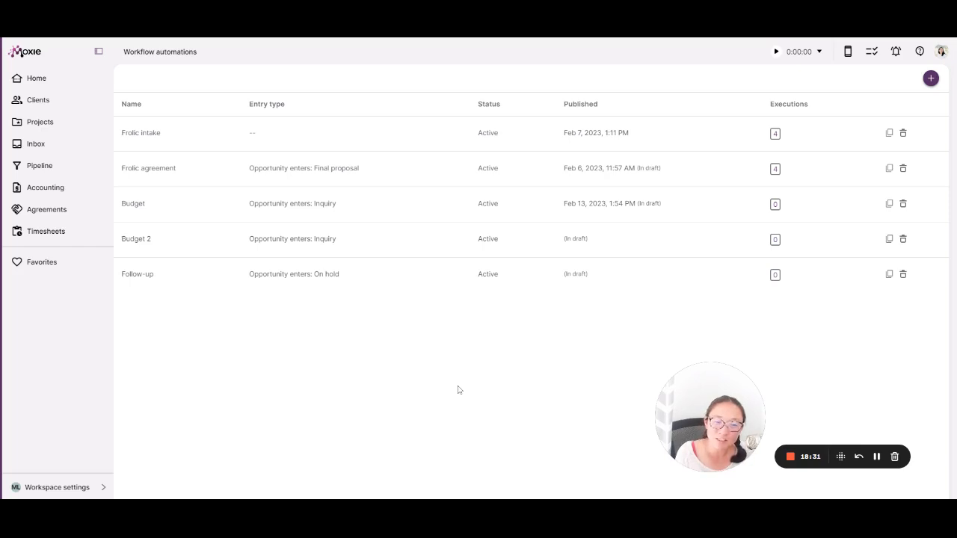
pyautogui.moveTo(293, 215)
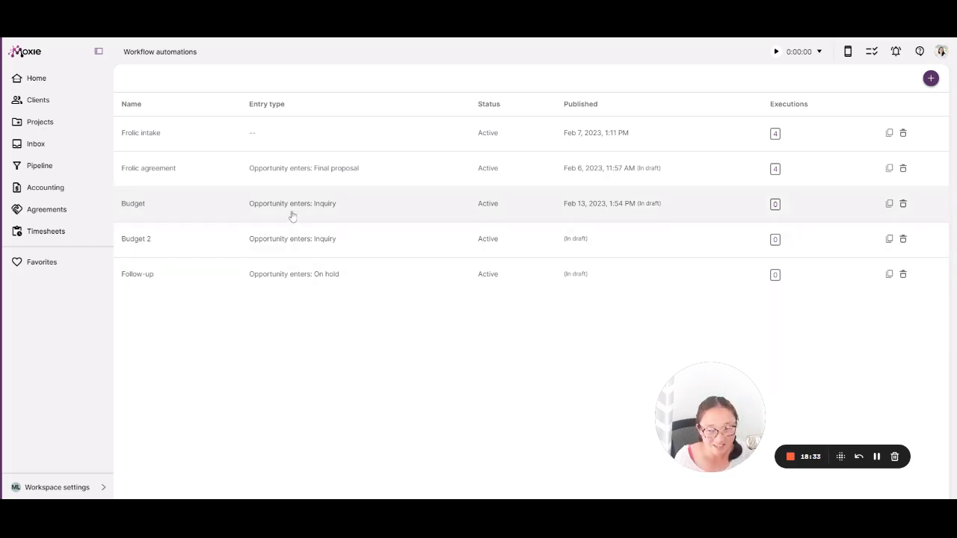
pyautogui.click(136, 239)
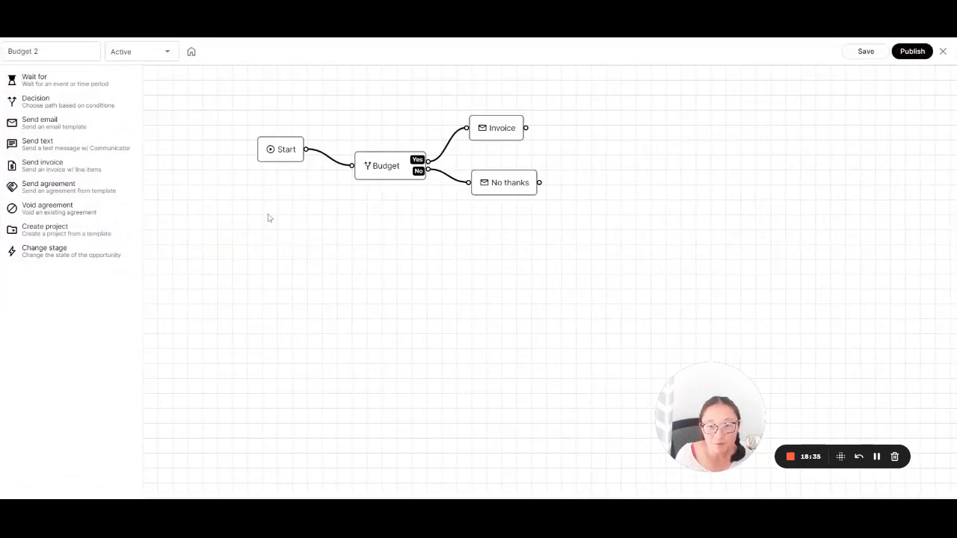
pyautogui.moveTo(944, 51)
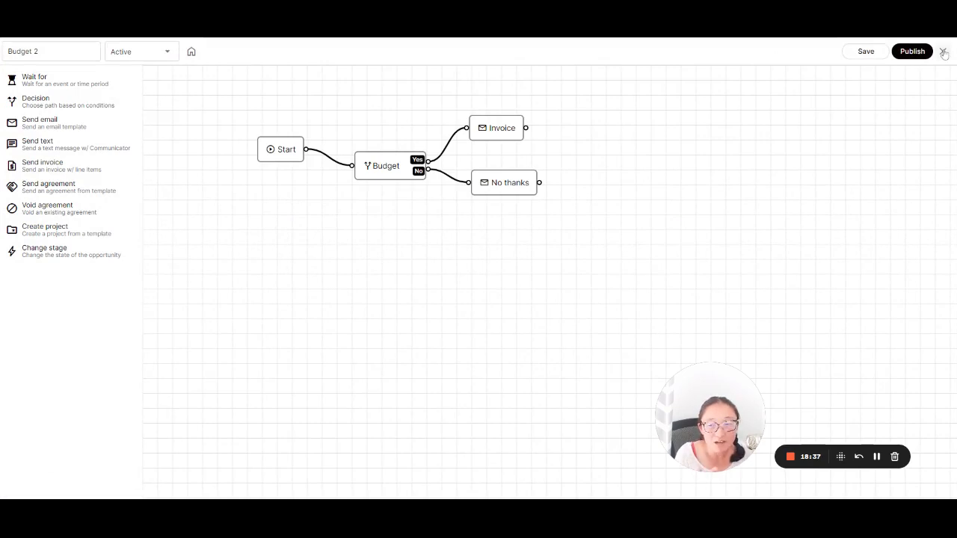
pyautogui.click(192, 51)
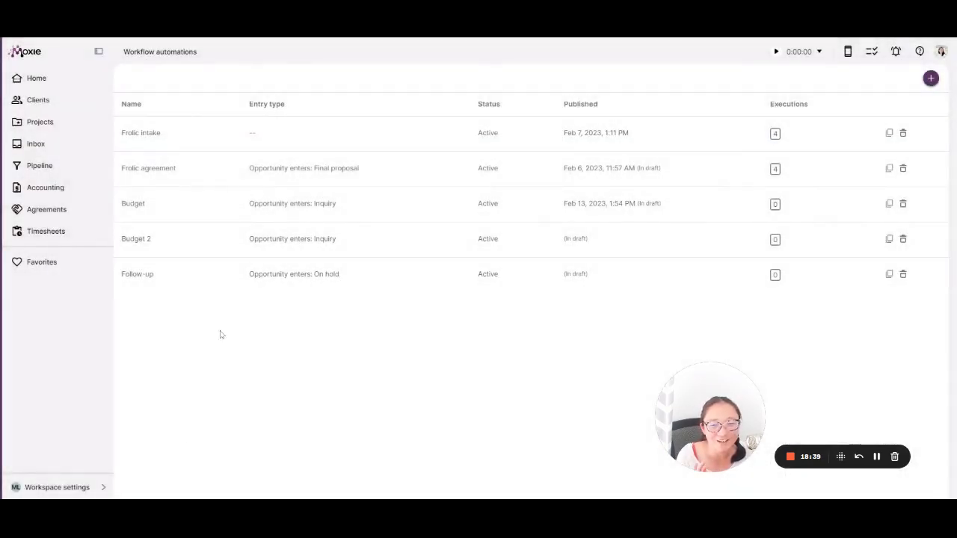
# - Review the money and time Insights dashboard, then return to the Homebase task overview
pyautogui.click(57, 488)
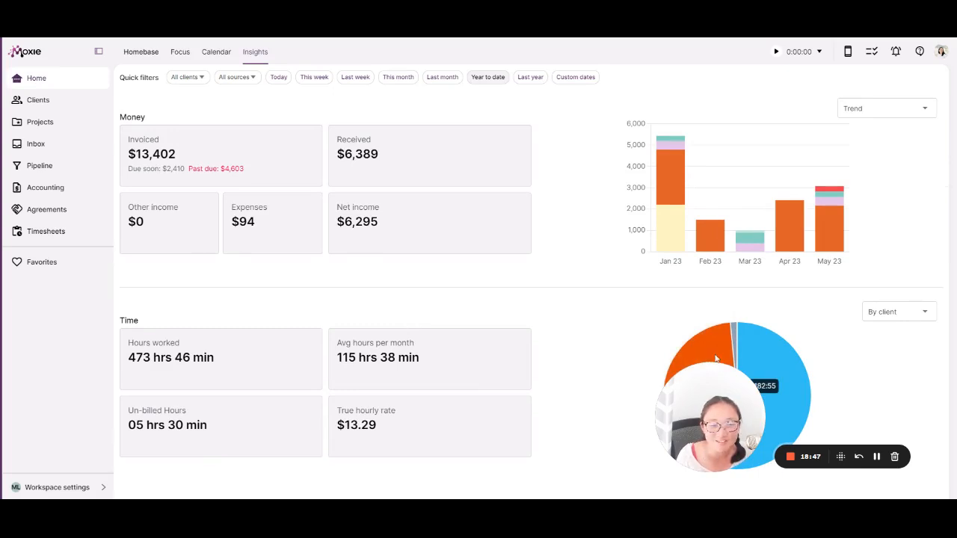
pyautogui.moveTo(640, 266)
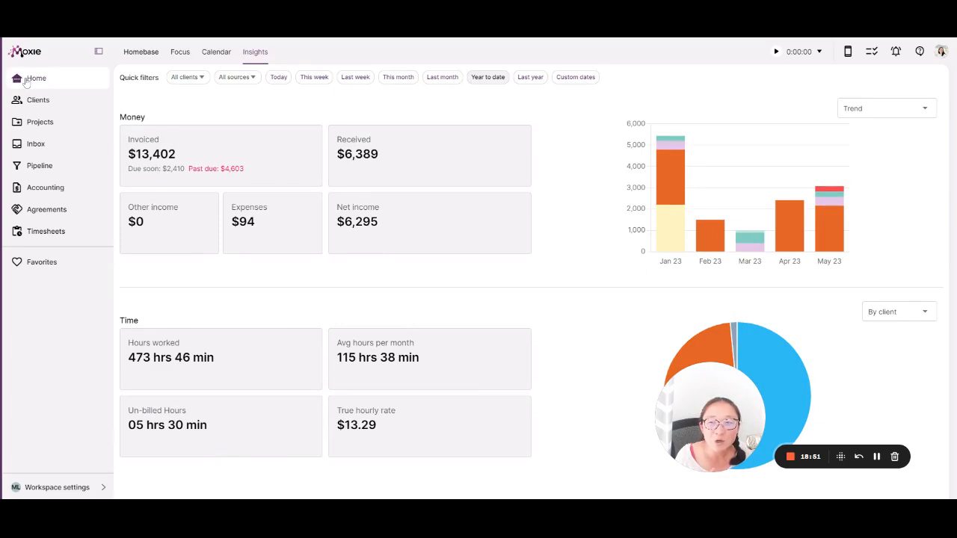
pyautogui.click(141, 51)
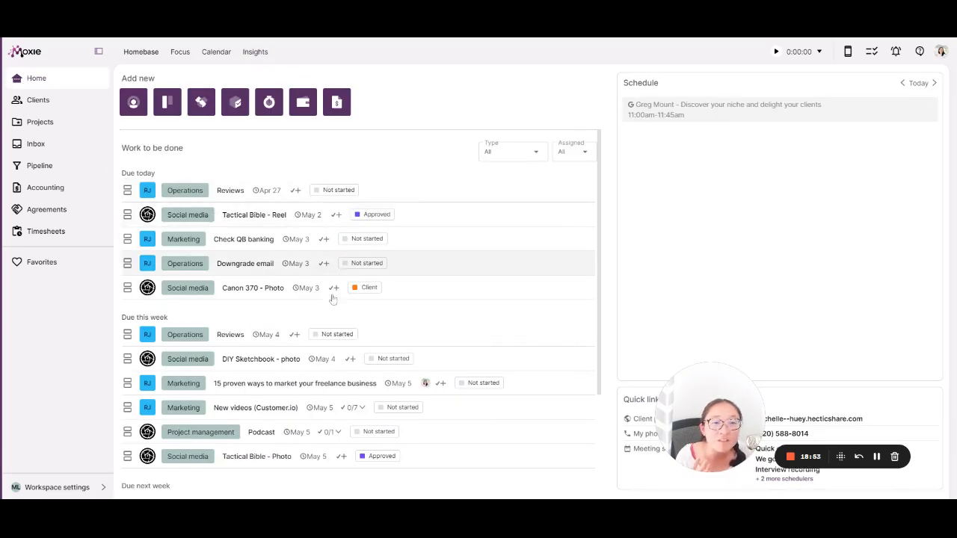
pyautogui.moveTo(666, 267)
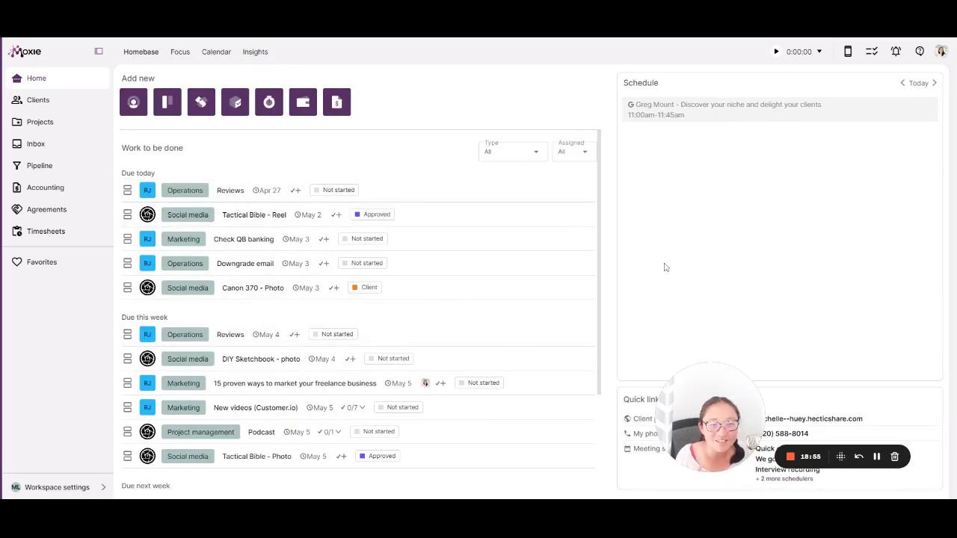
pyautogui.moveTo(451, 360)
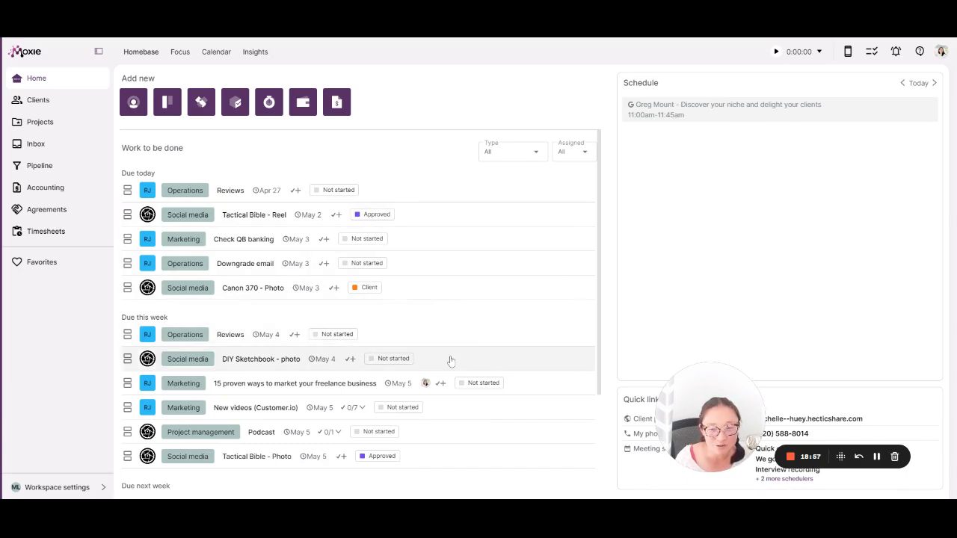
pyautogui.moveTo(512, 308)
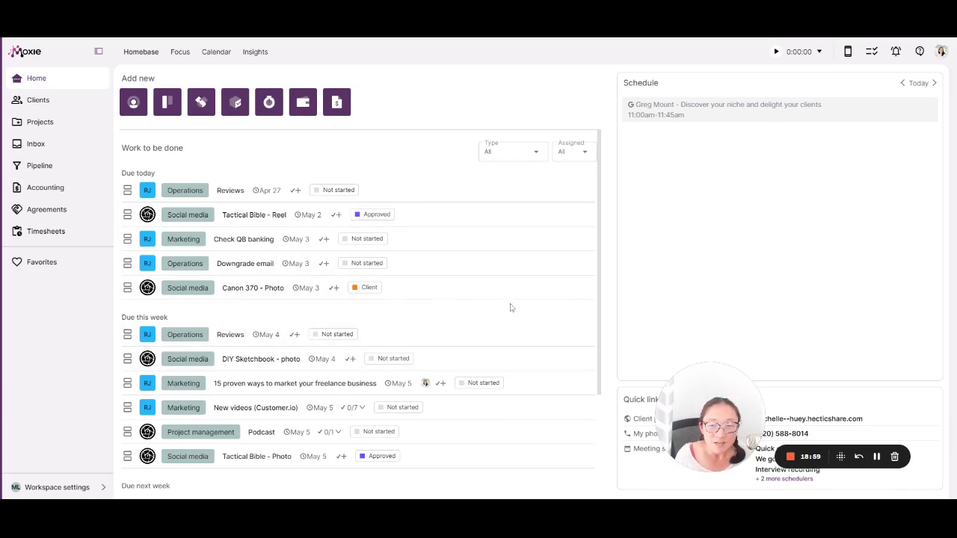
pyautogui.moveTo(493, 335)
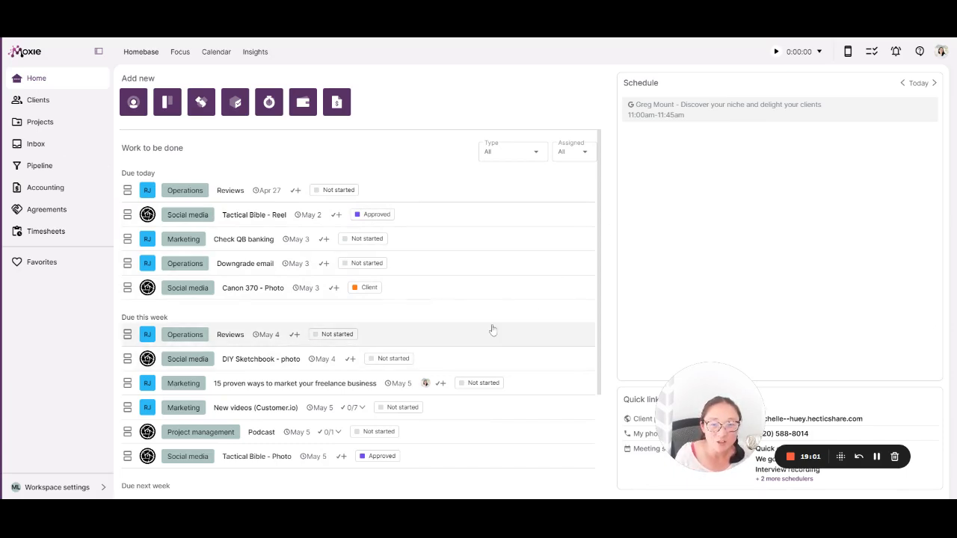
pyautogui.moveTo(913, 309)
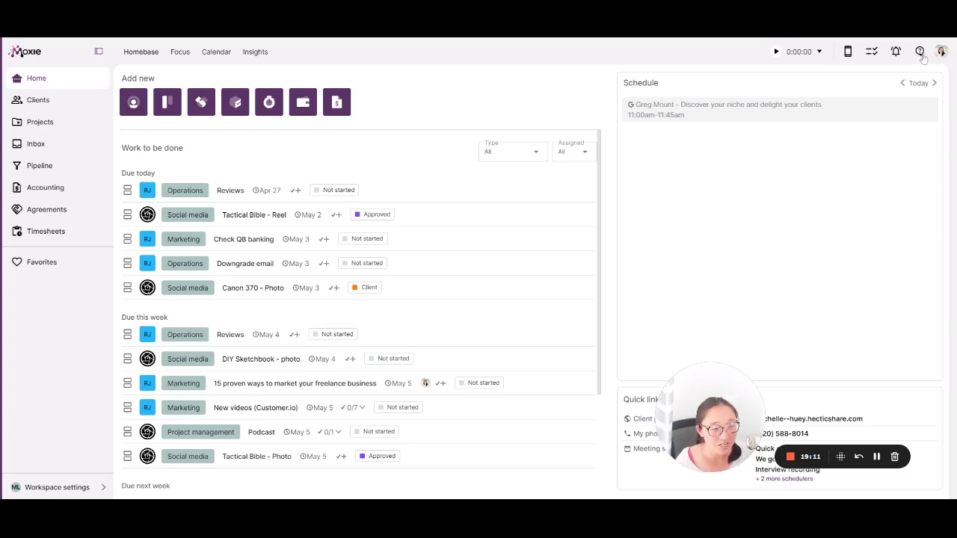
# - Show the help center panel listing support topics over the home dashboard
pyautogui.click(920, 51)
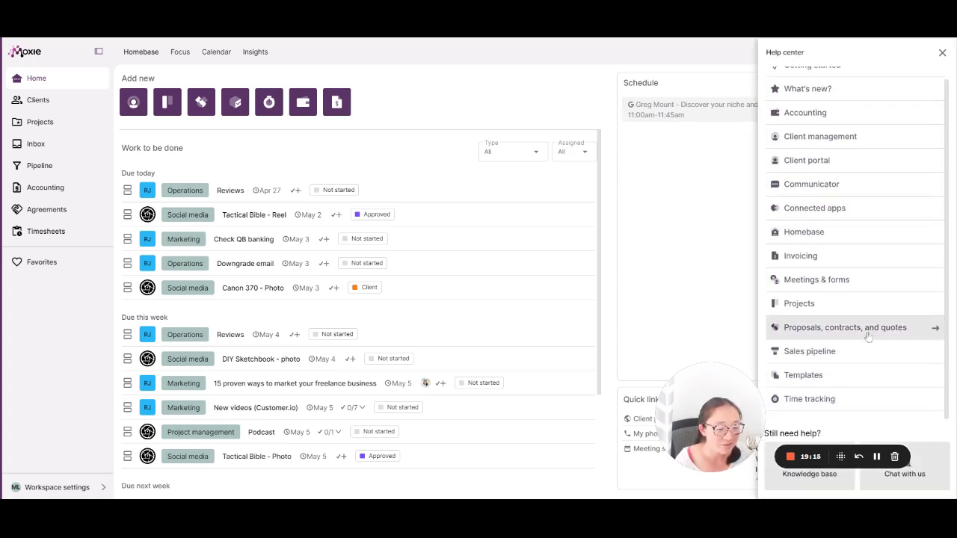
pyautogui.moveTo(886, 418)
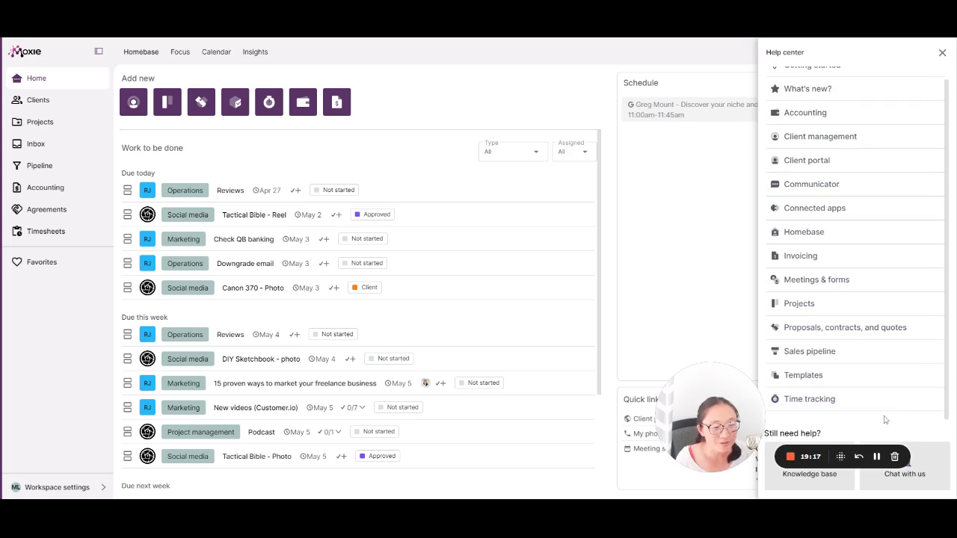
pyautogui.moveTo(894, 458)
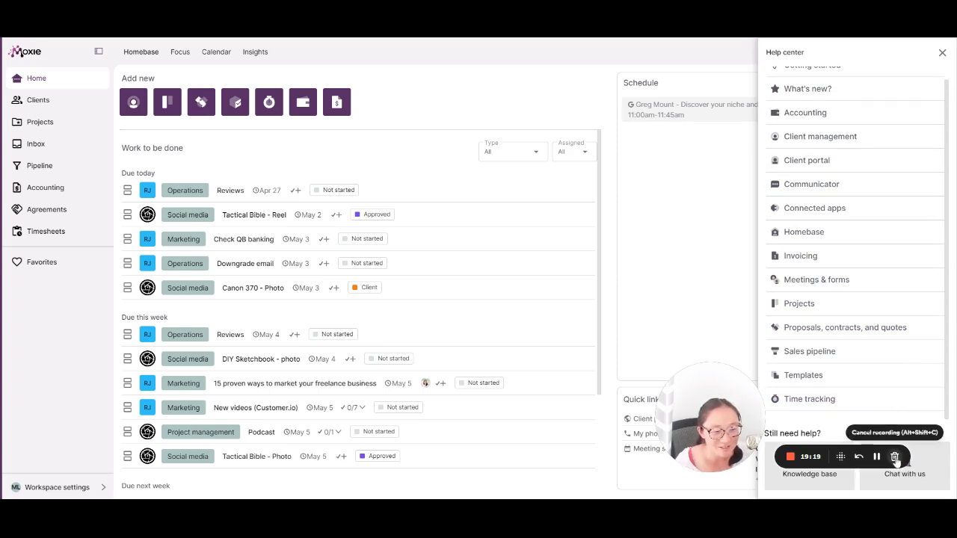